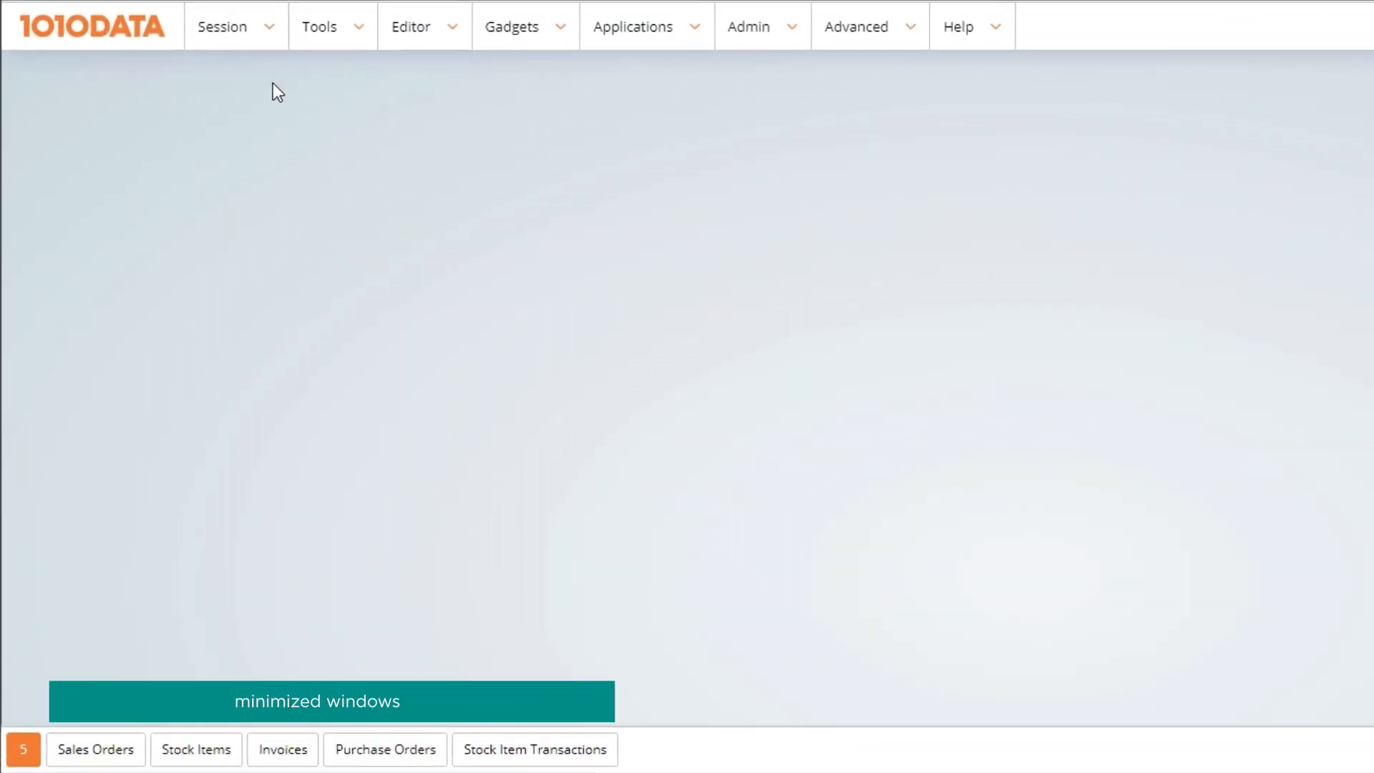
- Turn on 'Always show window tray at bottom' in Workspace Settings, toggling it off and on
left_click(222, 26)
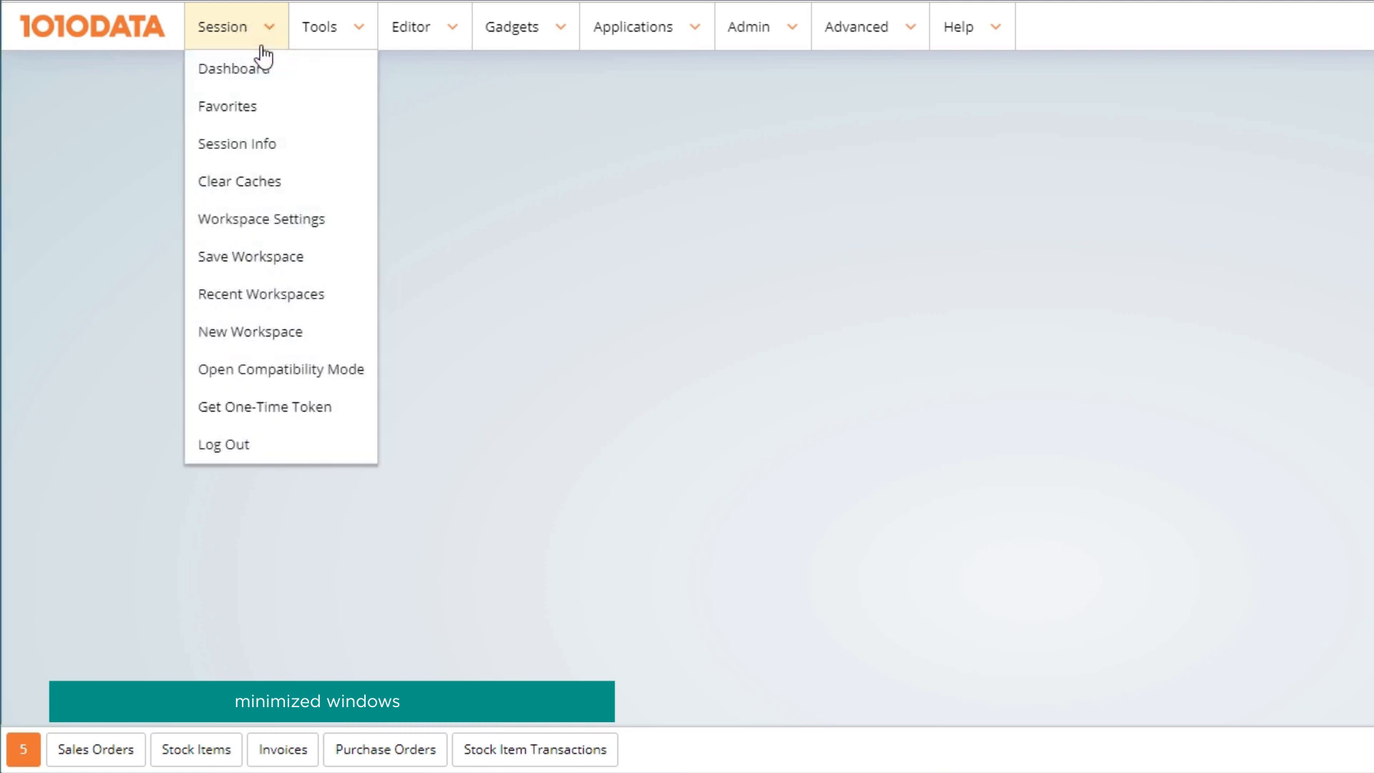
left_click(260, 219)
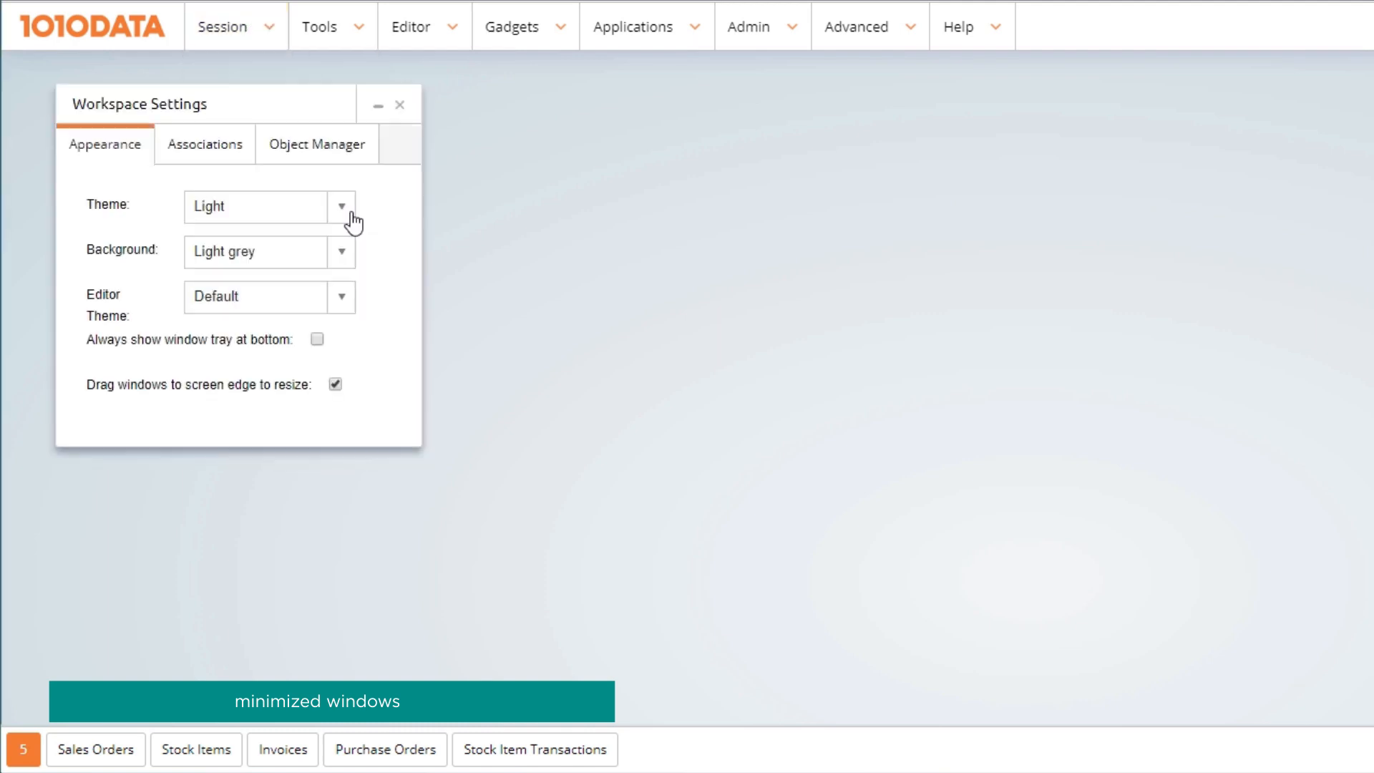
left_click(317, 340)
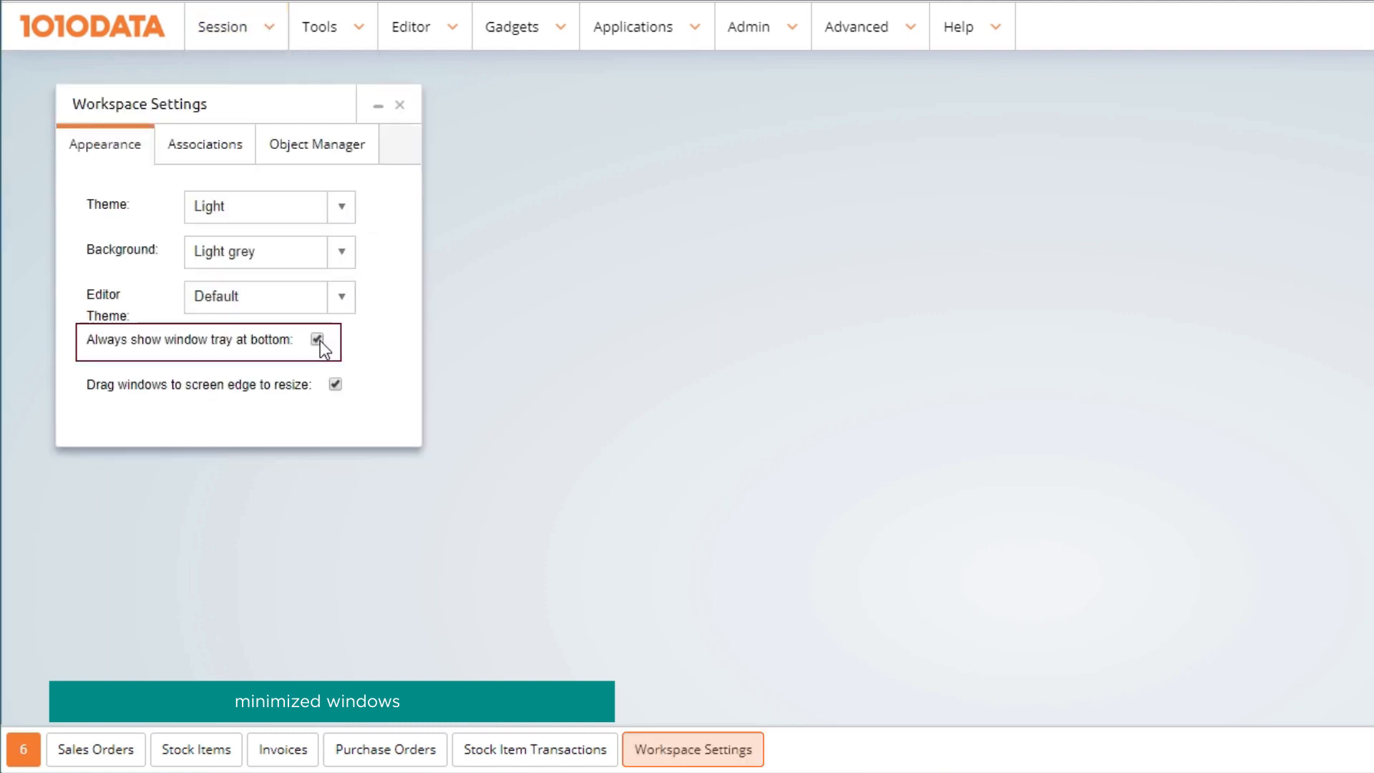
left_click(317, 340)
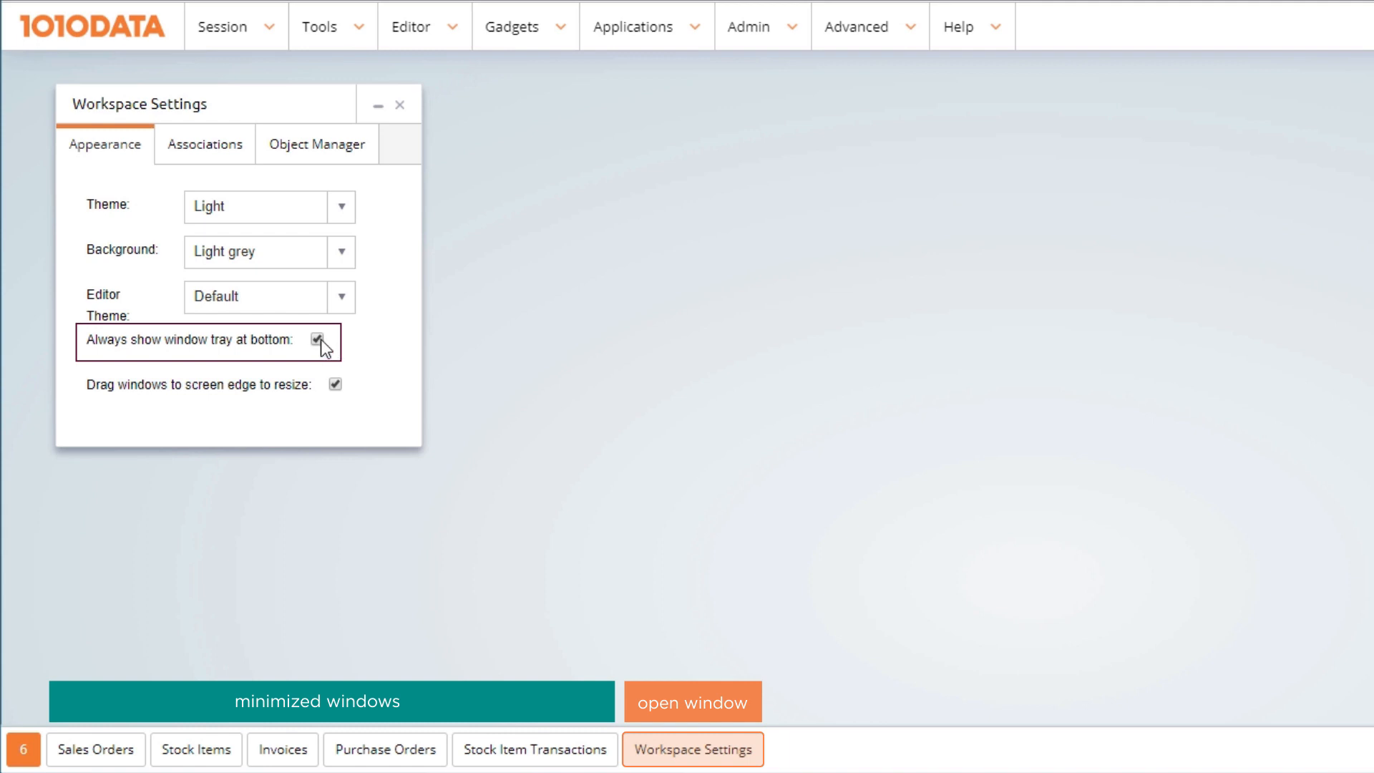
left_click(317, 340)
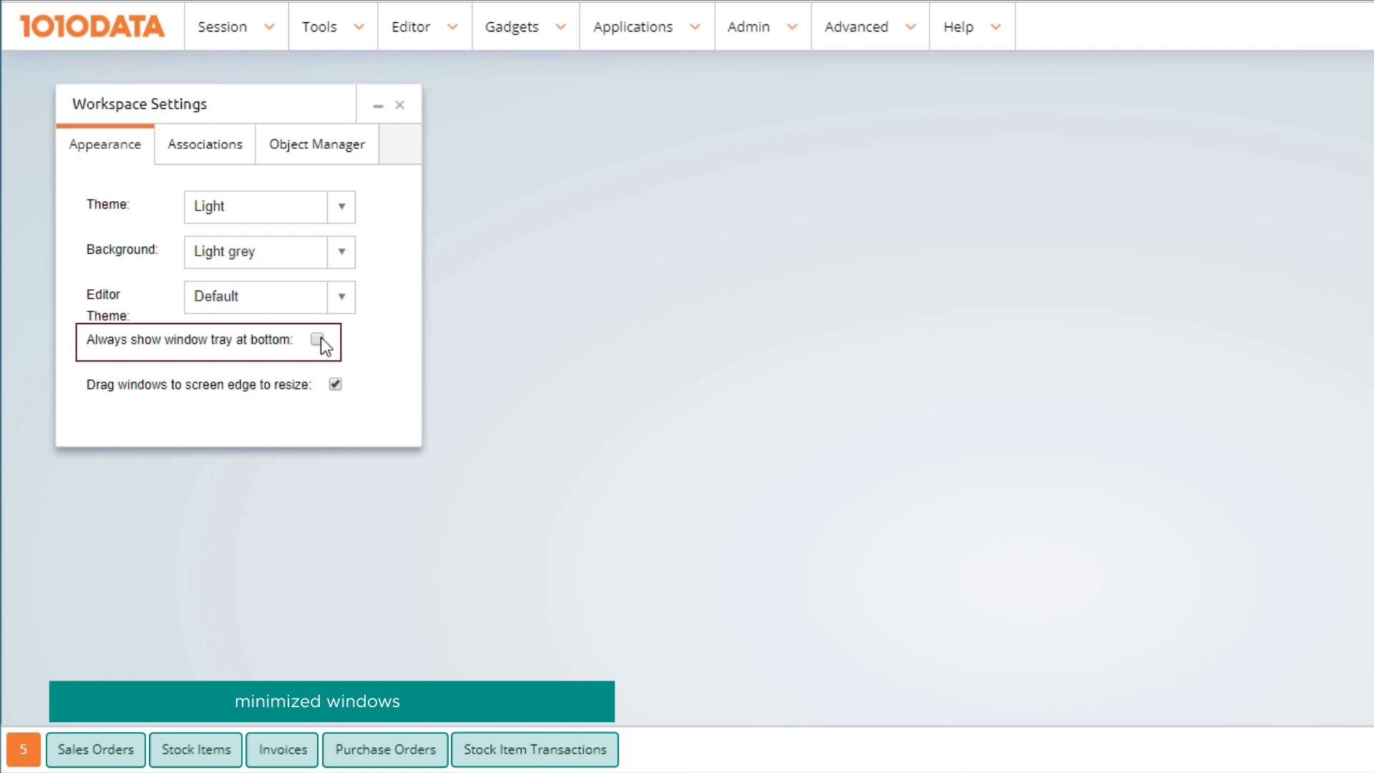
left_click(316, 340)
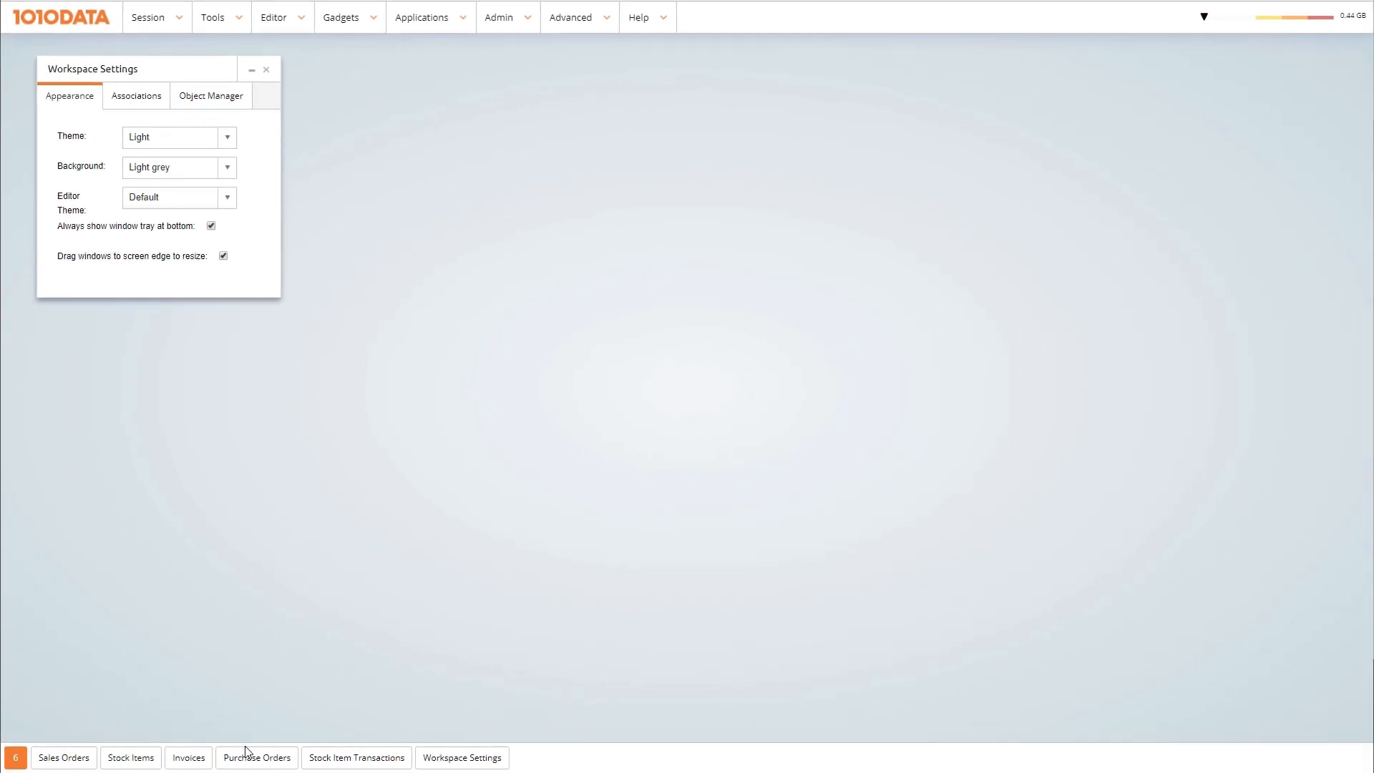
- Close the Workspace Settings and Purchase Orders windows, leaving four data windows open
left_click(255, 757)
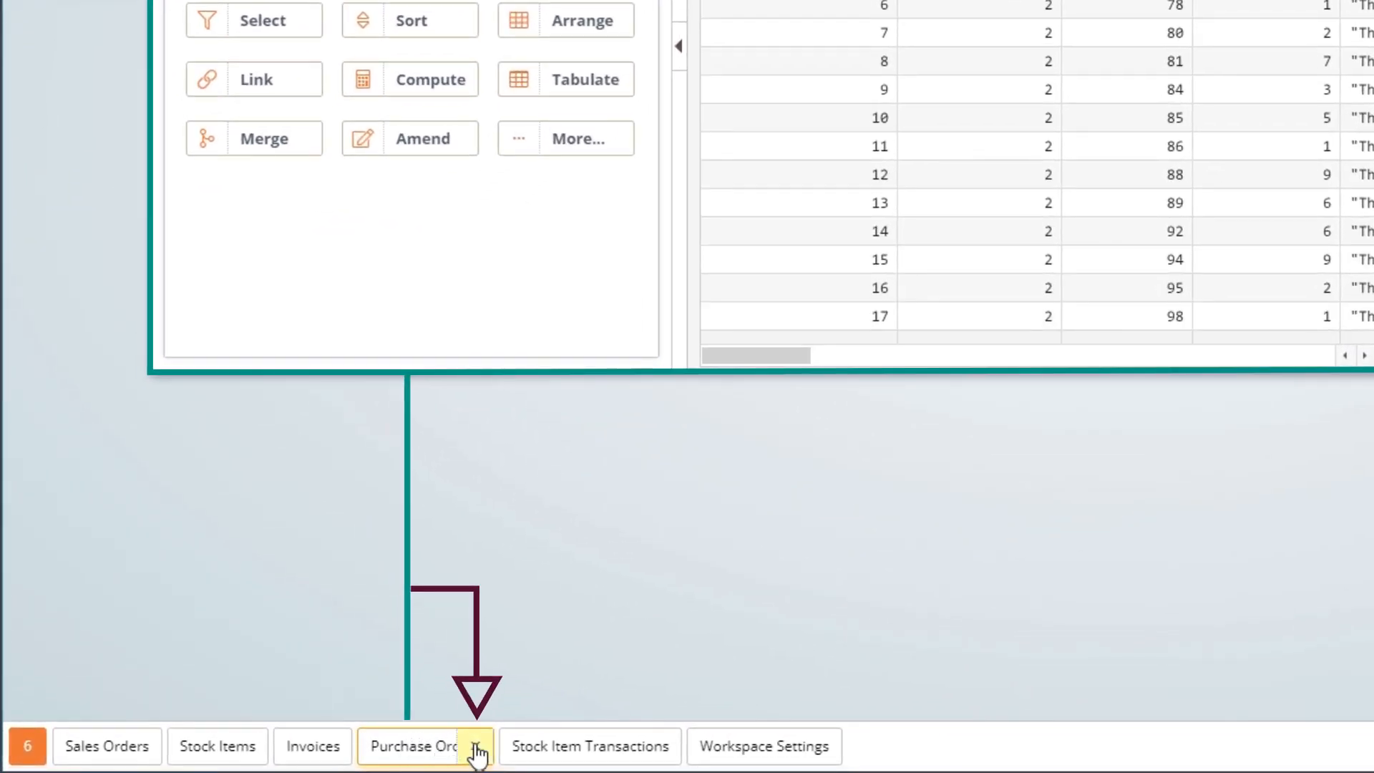
key("ctrl+`")
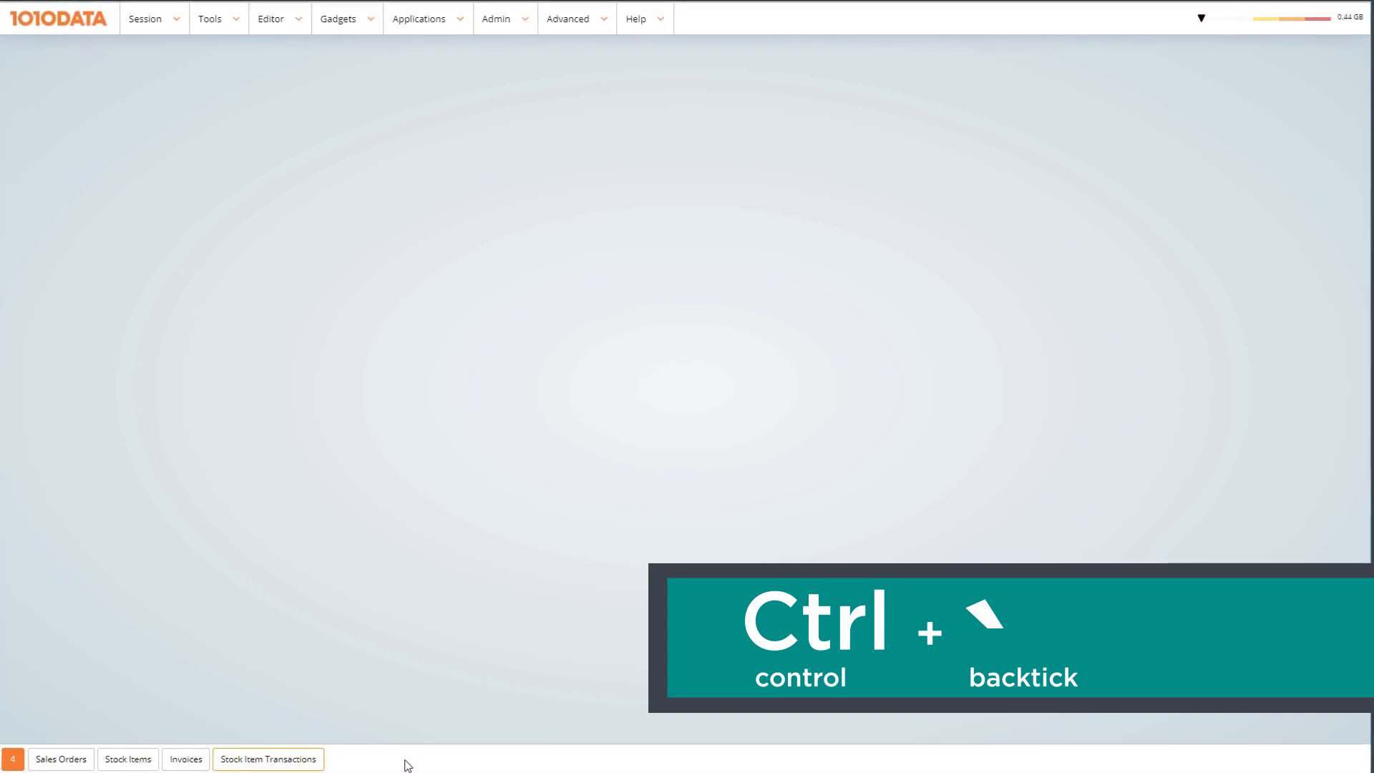
mouse_move(356, 645)
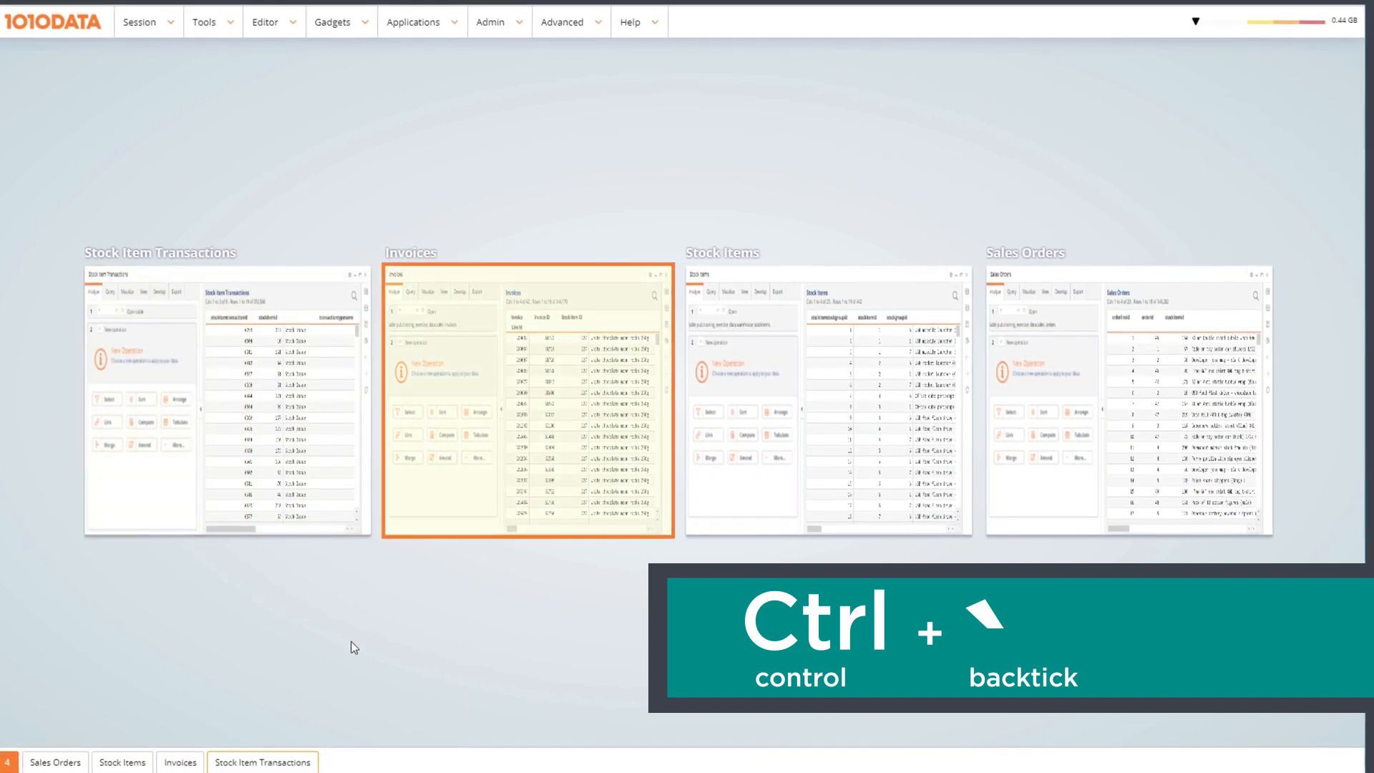
- Cycle through the four windows with Ctrl+` and display them all together
key("ctrl+`")
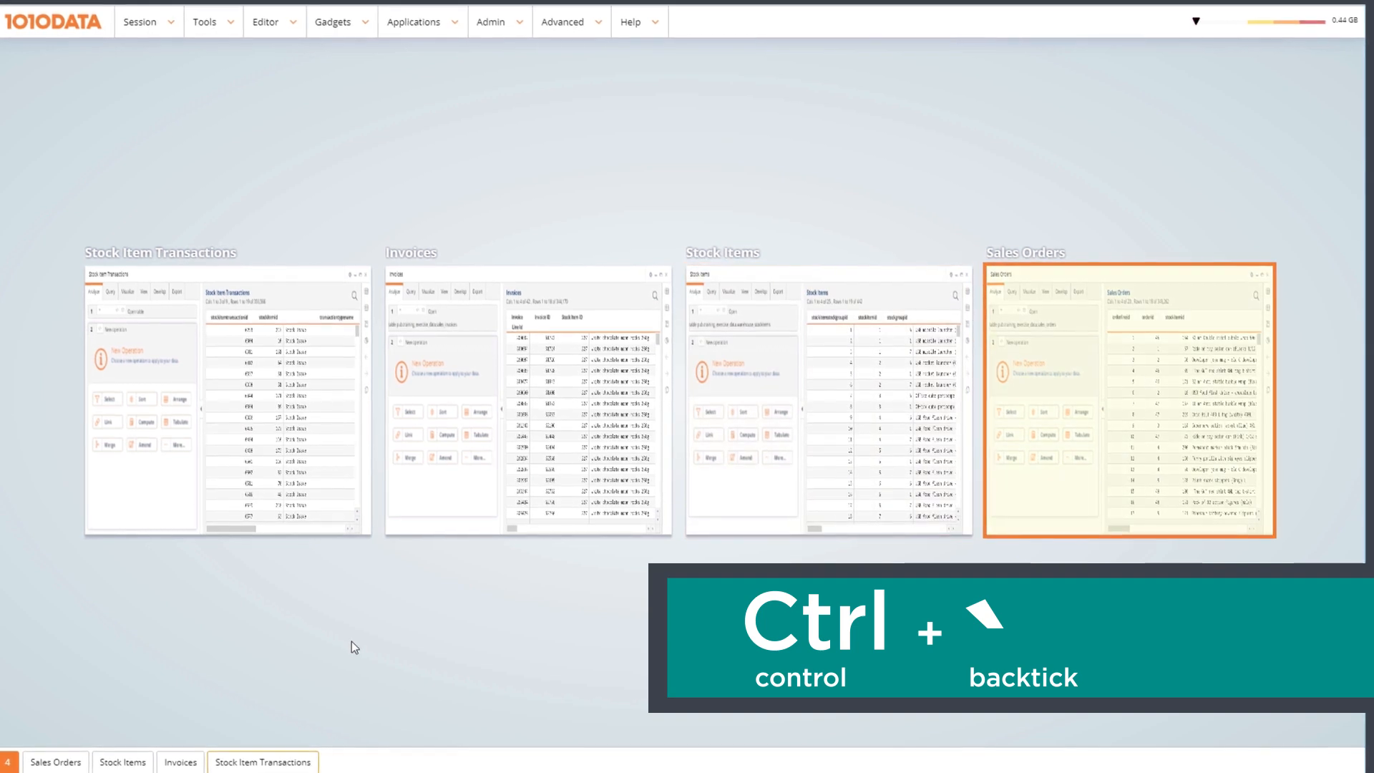
key("ctrl+`")
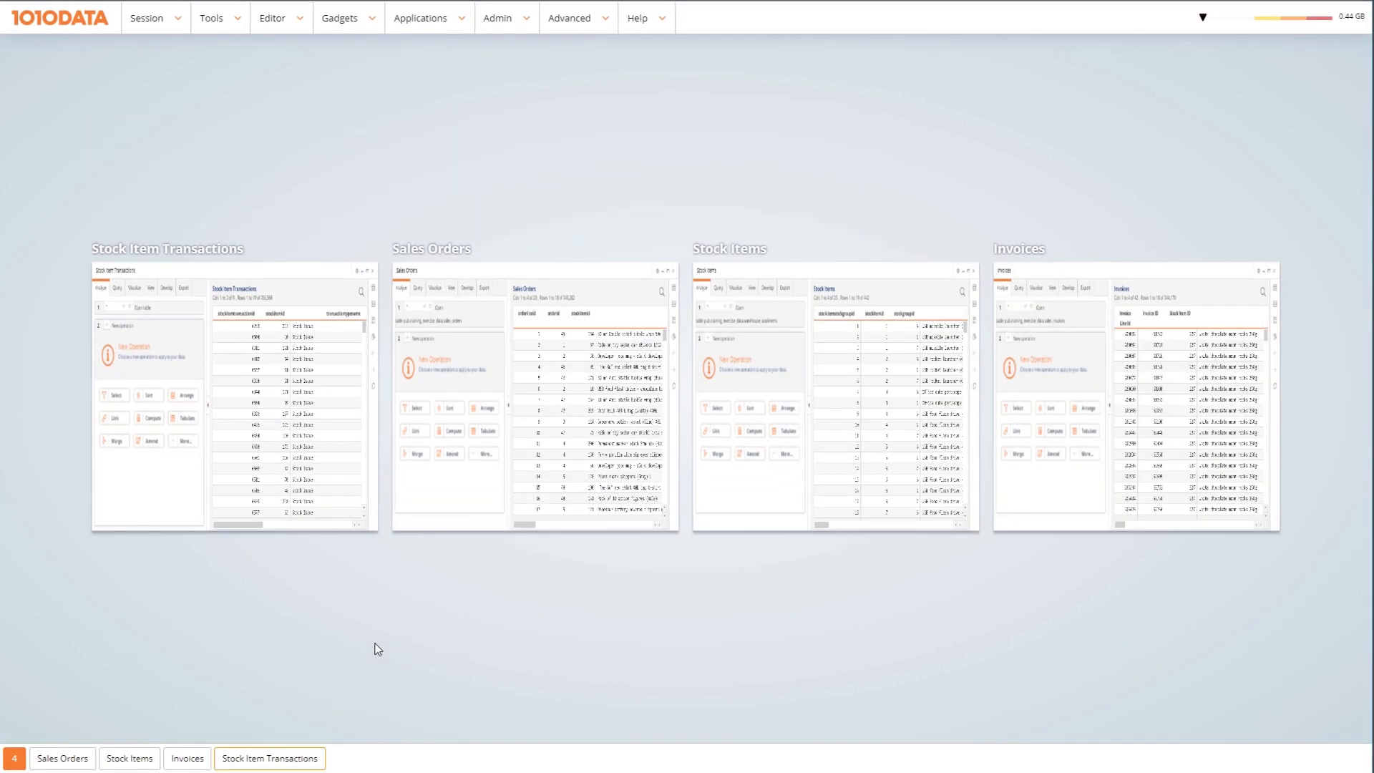
left_click(269, 758)
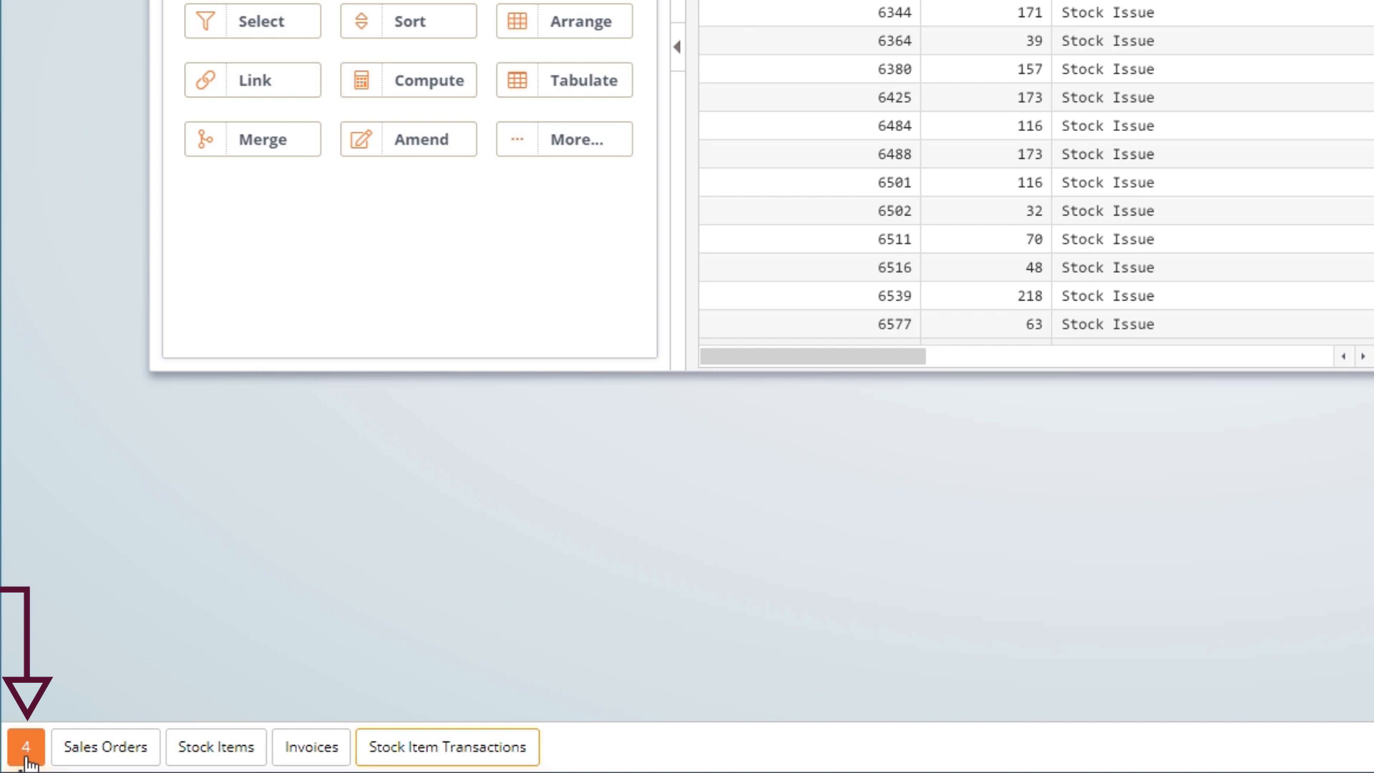
left_click(26, 746)
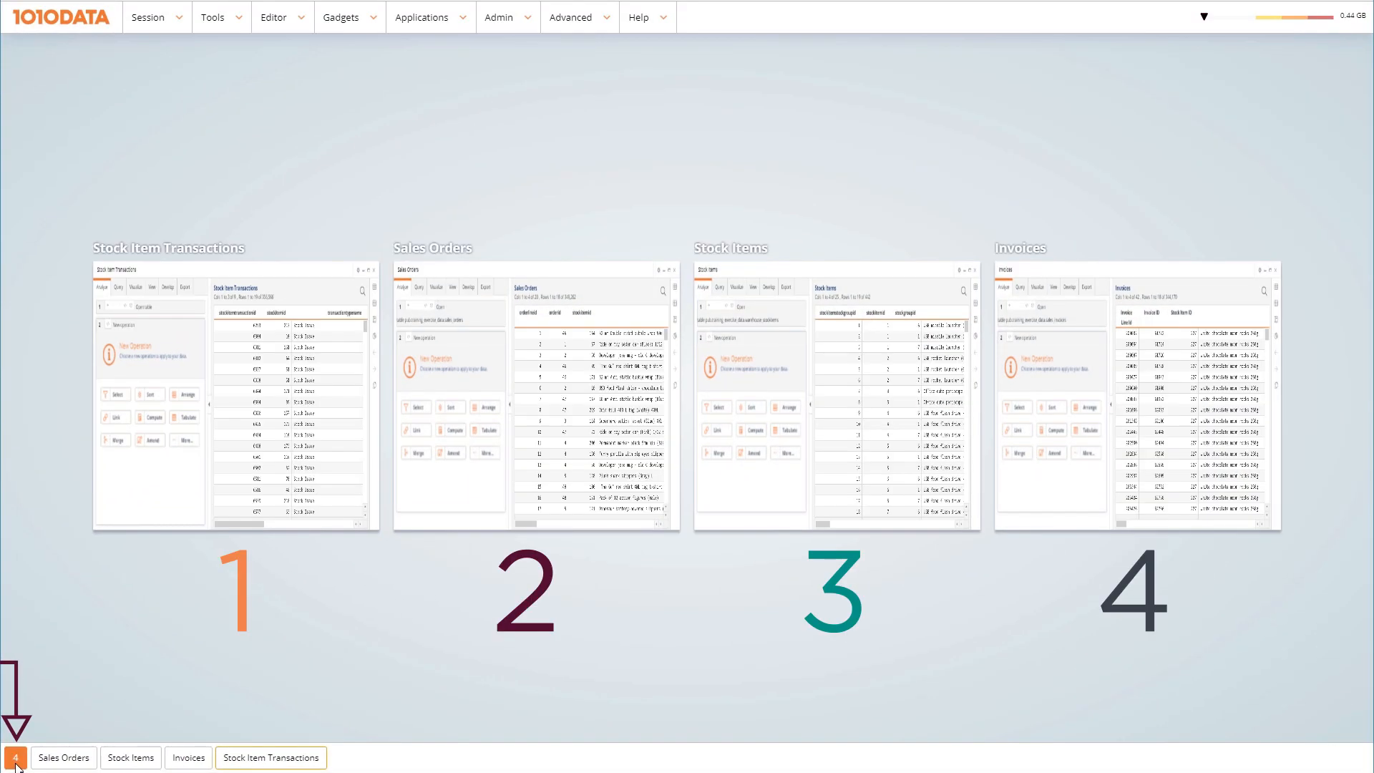
left_click(15, 757)
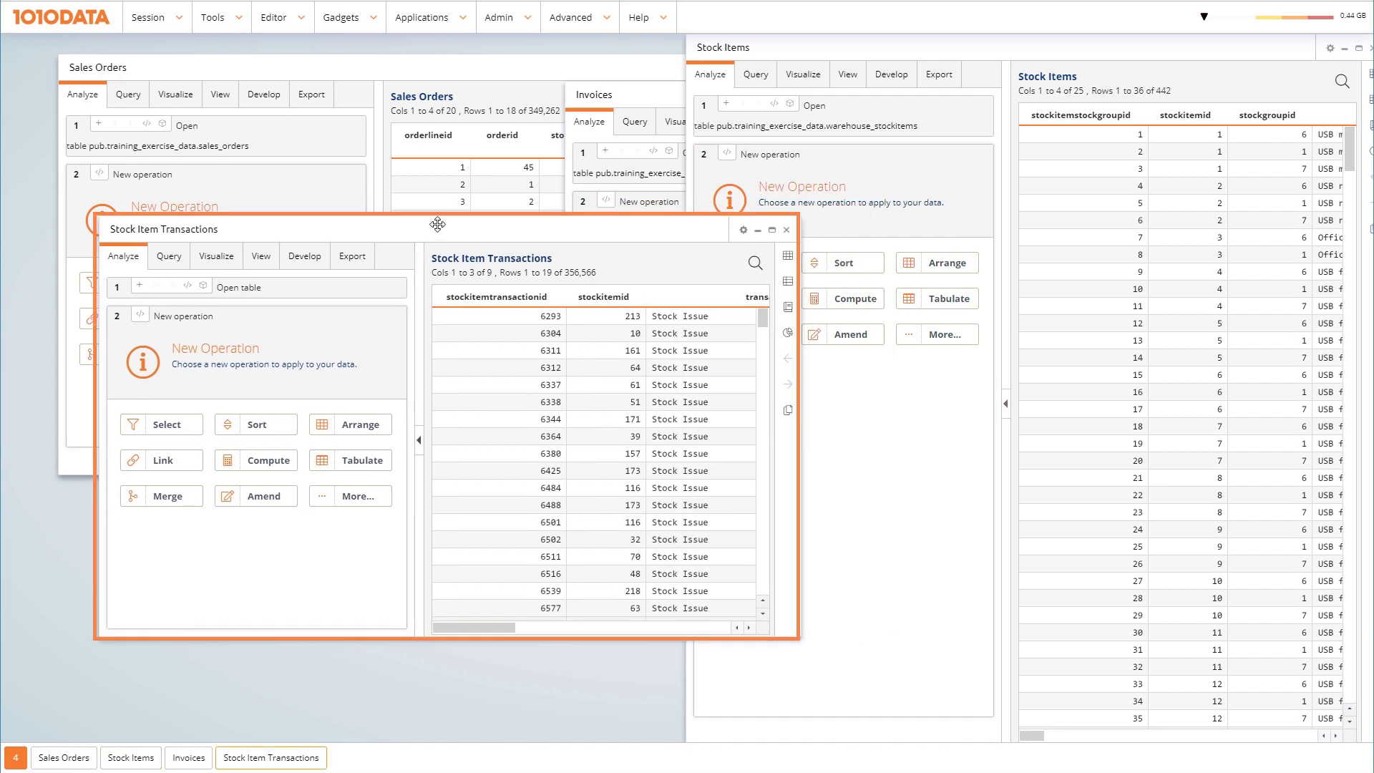
- Bring Stock Item Transactions forward, snap a table into a quarter, and minimize Sales Orders
left_click(759, 230)
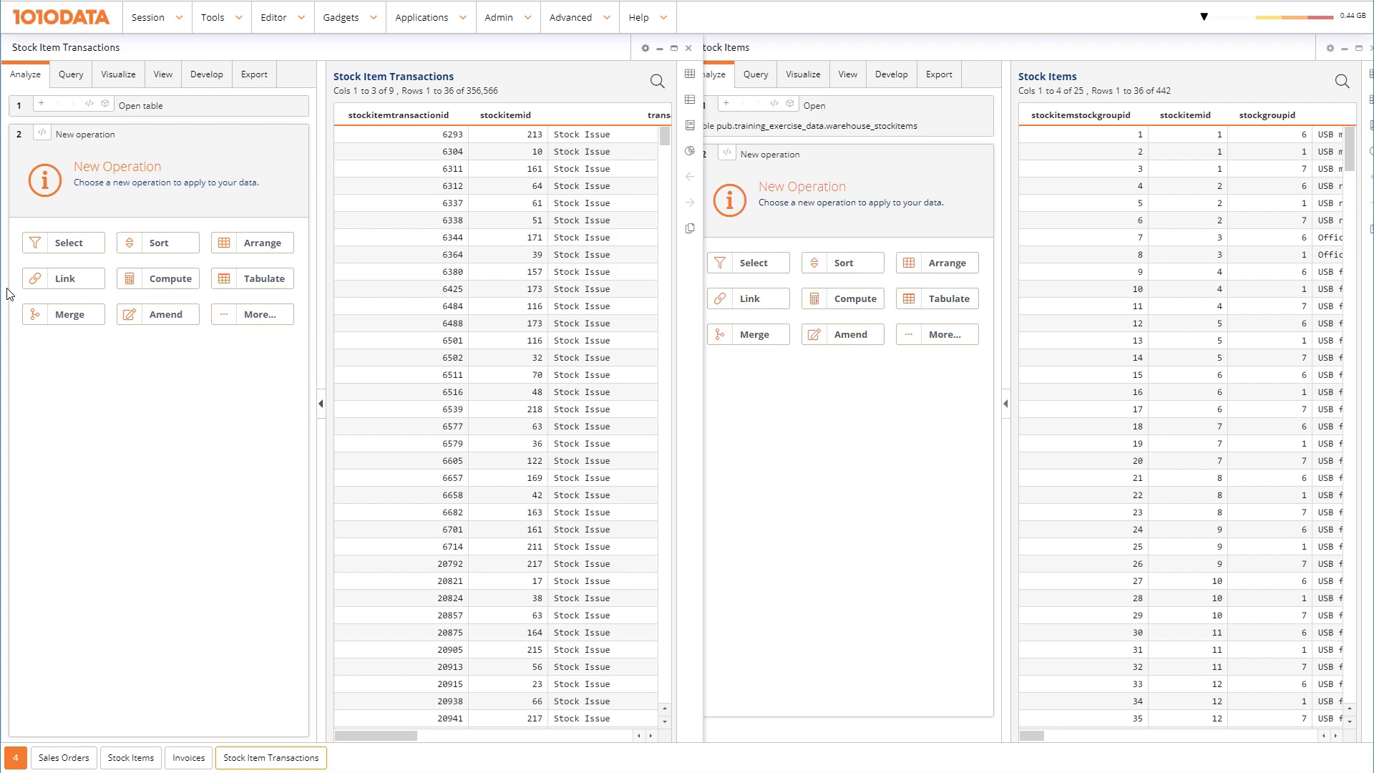
mouse_move(393, 54)
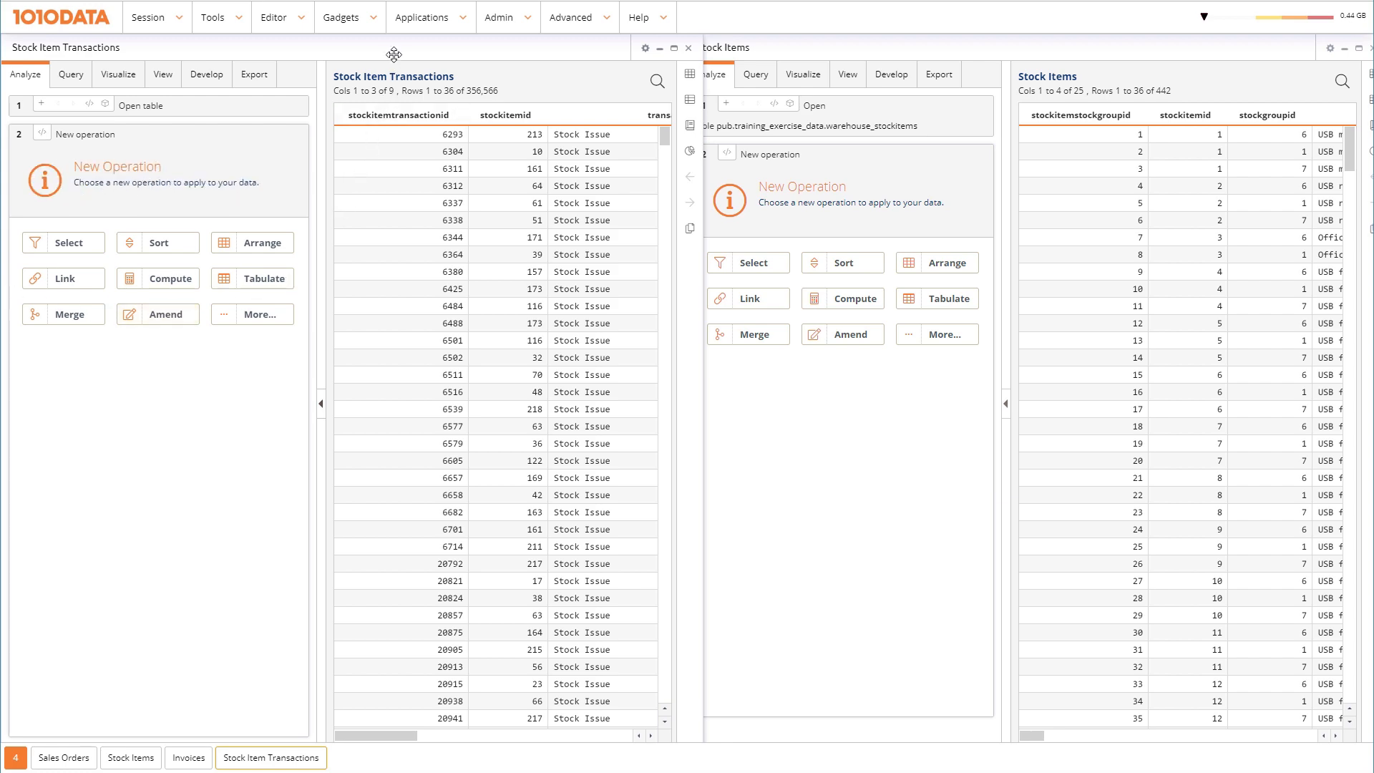
left_click_drag(396, 47, 396, 402)
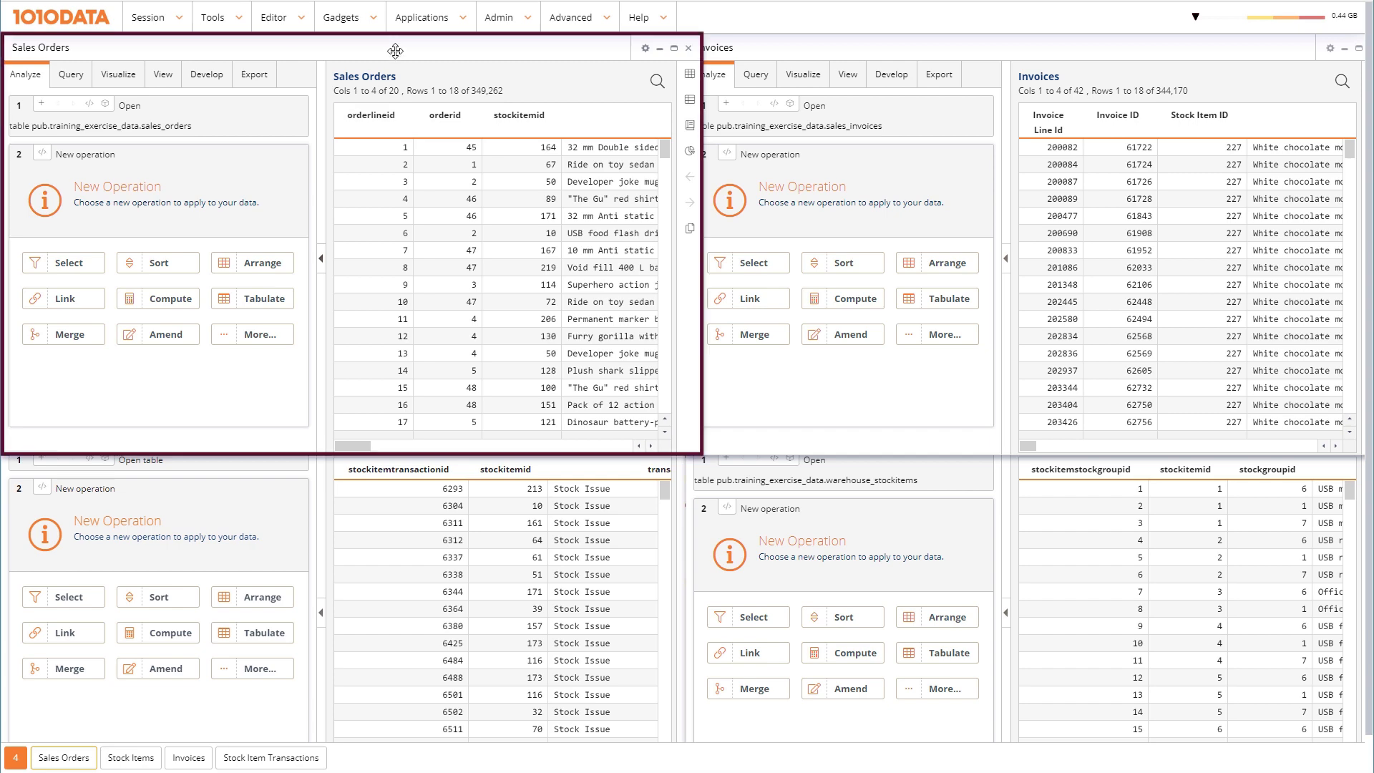
left_click(676, 47)
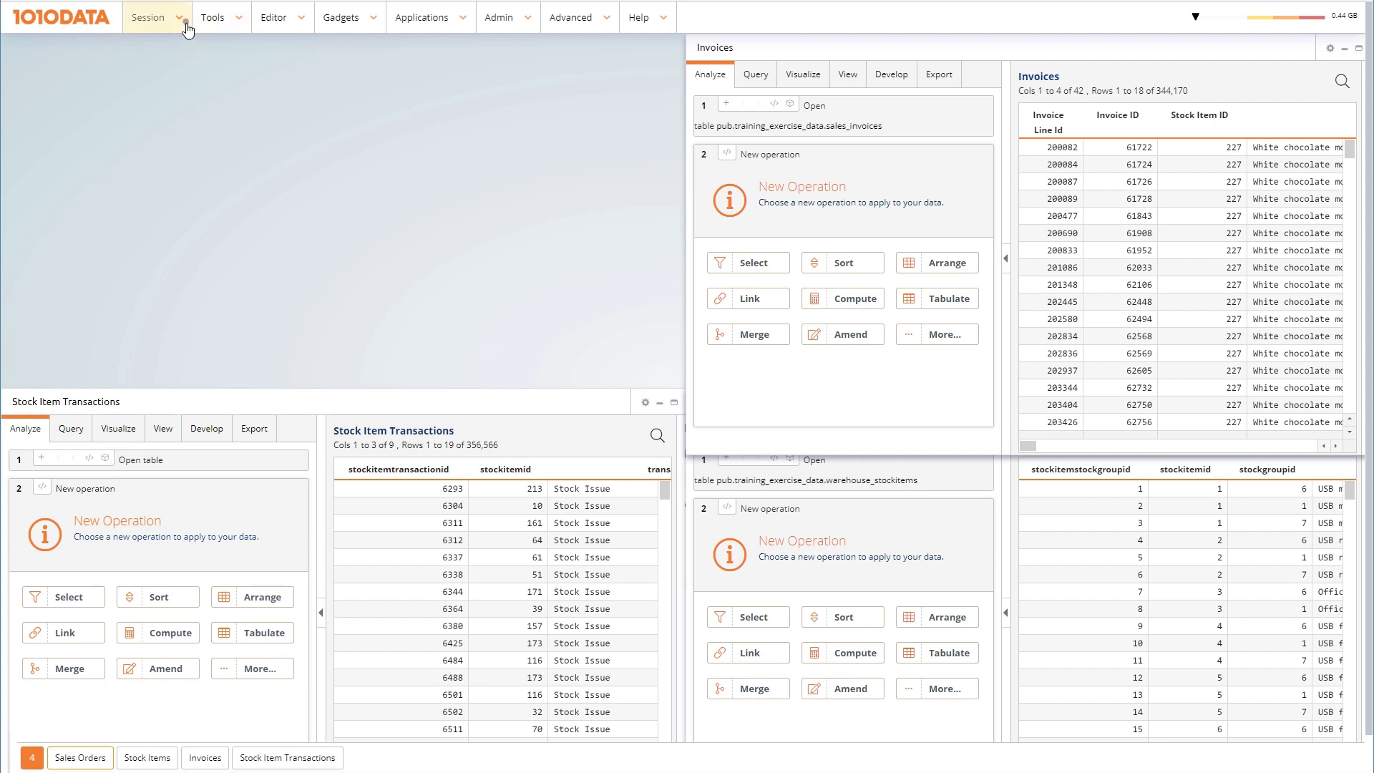
- Reopen Workspace Settings from the Session menu
left_click(149, 16)
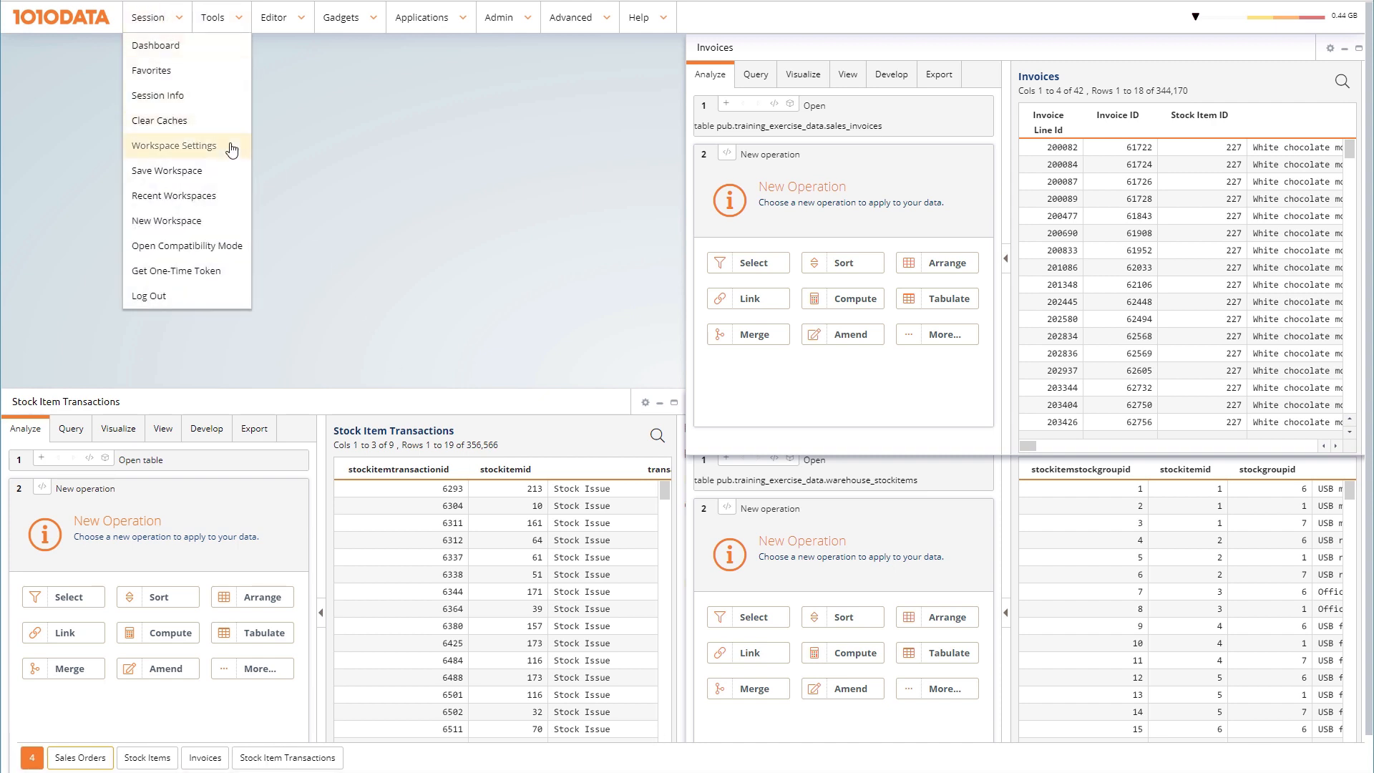
left_click(171, 145)
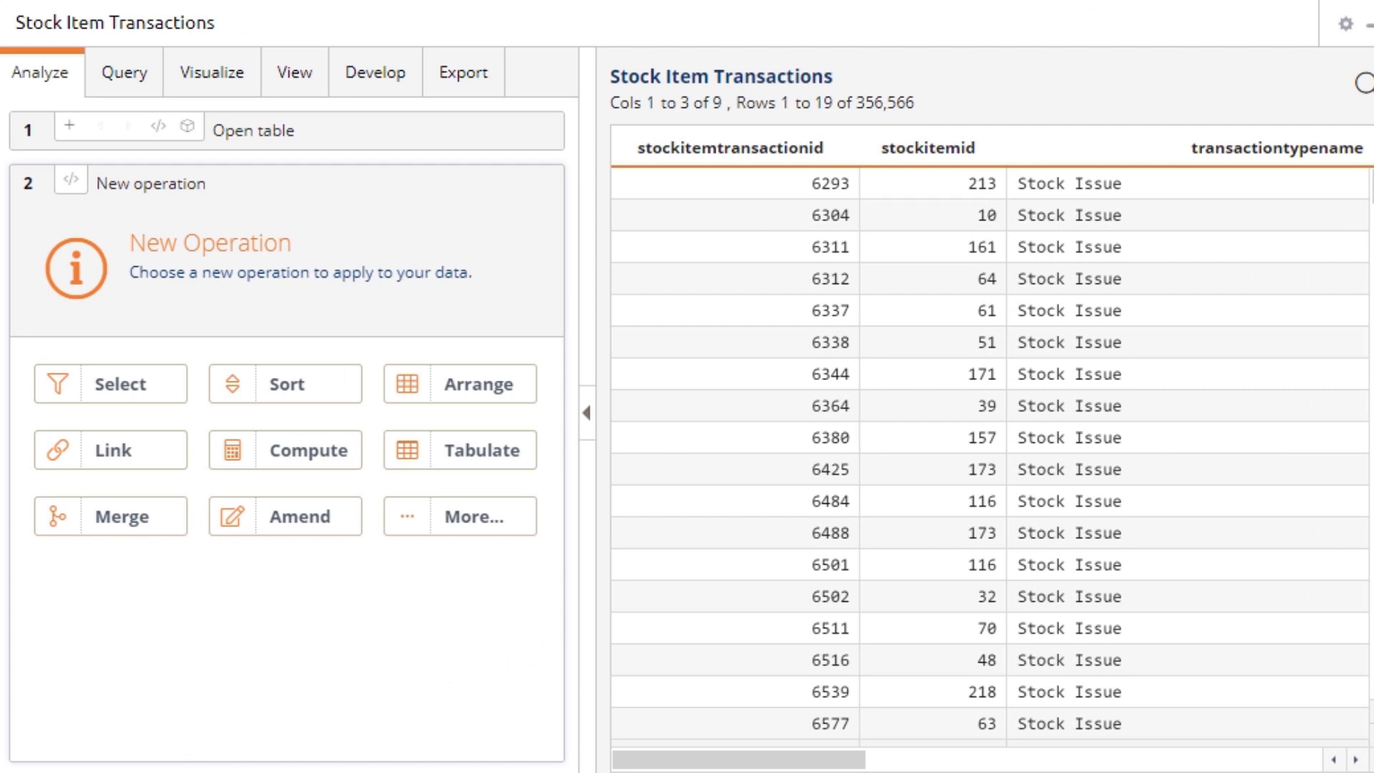
- Focus Stock Item Transactions and toggle interface help hints with Ctrl+Shift+H
left_click(210, 72)
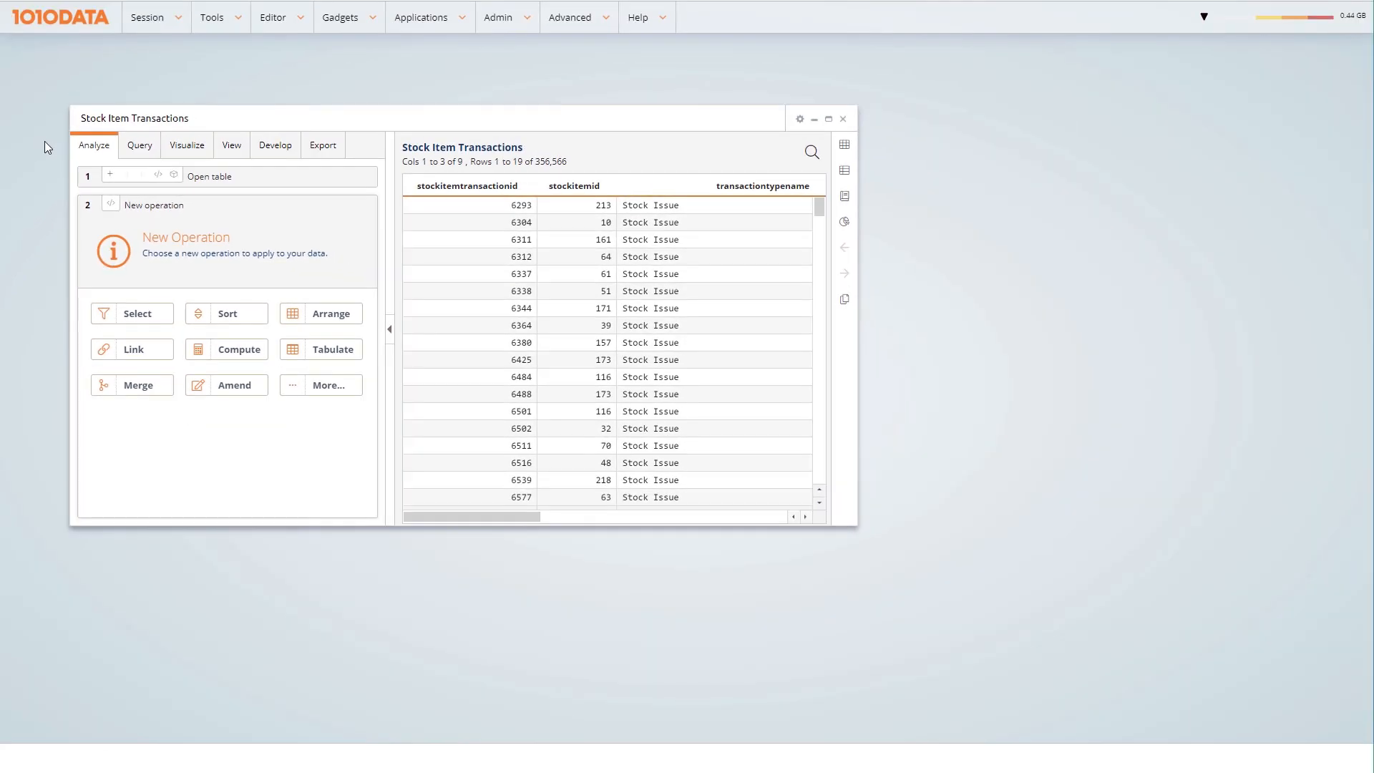
key("ctrl+shift+h")
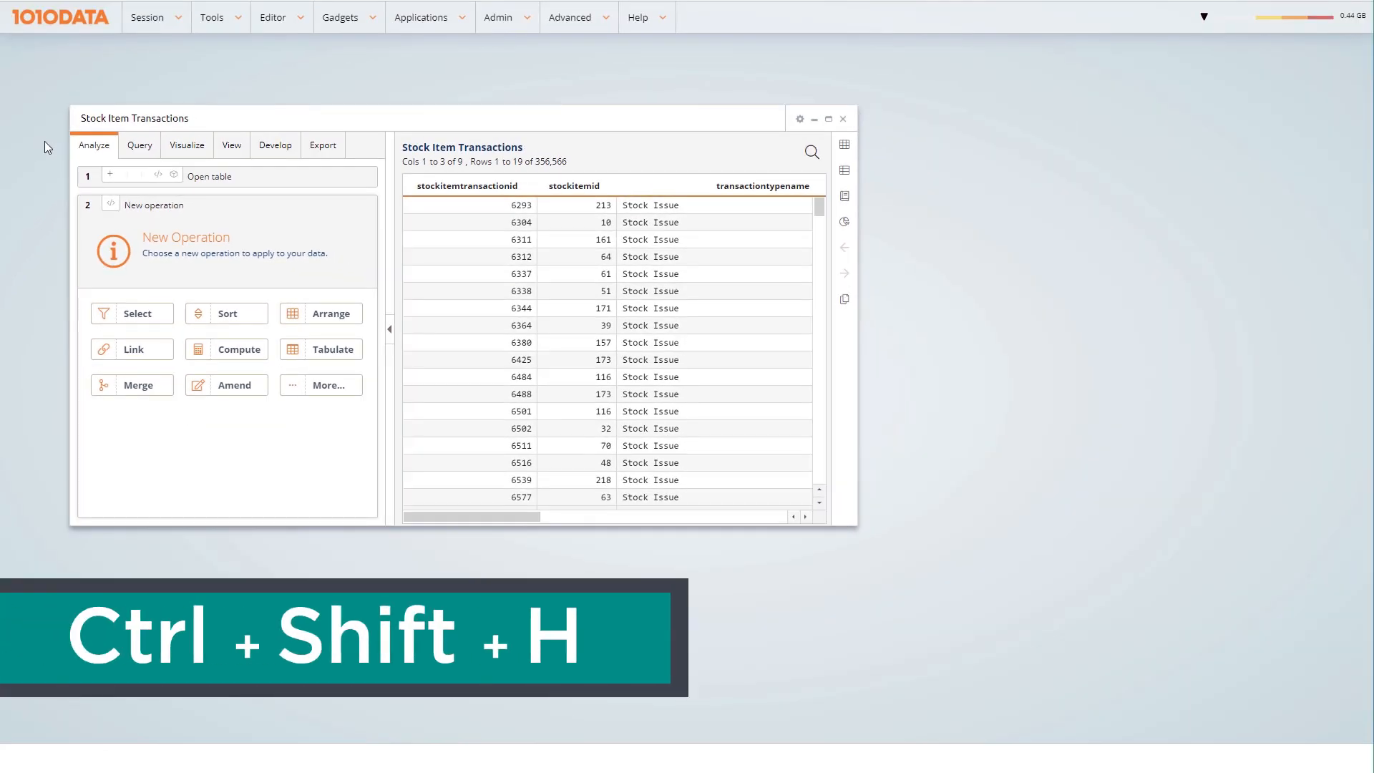
key("ctrl+shift+h")
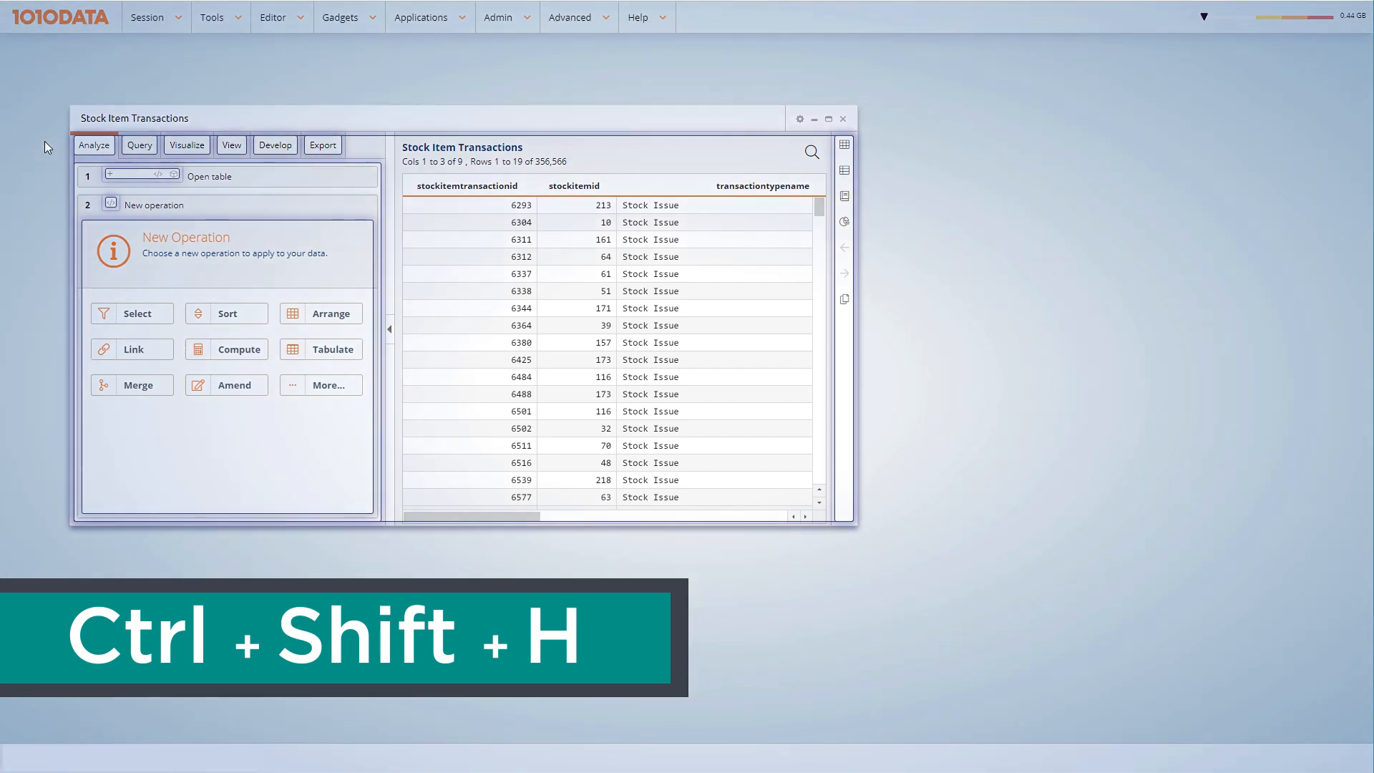
key("ctrl+shift+h")
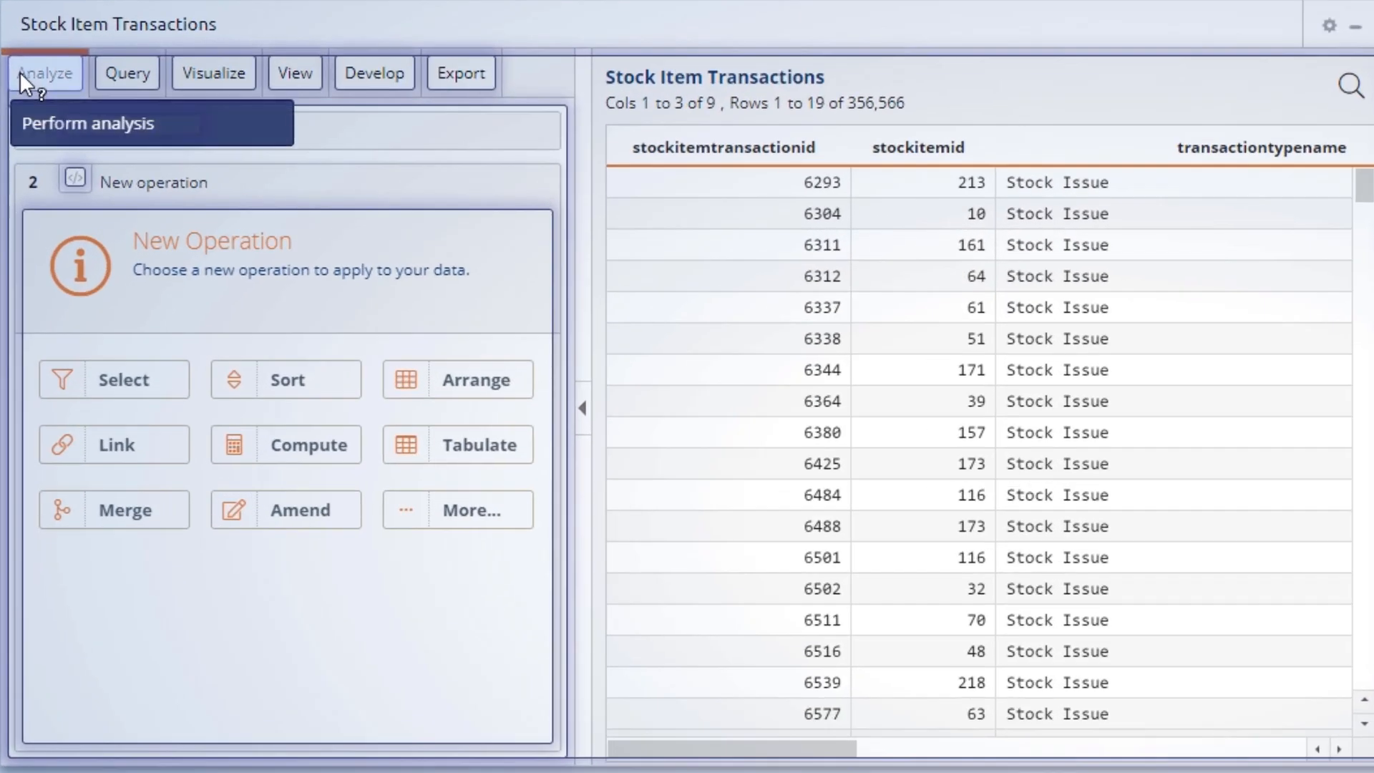
mouse_move(213, 73)
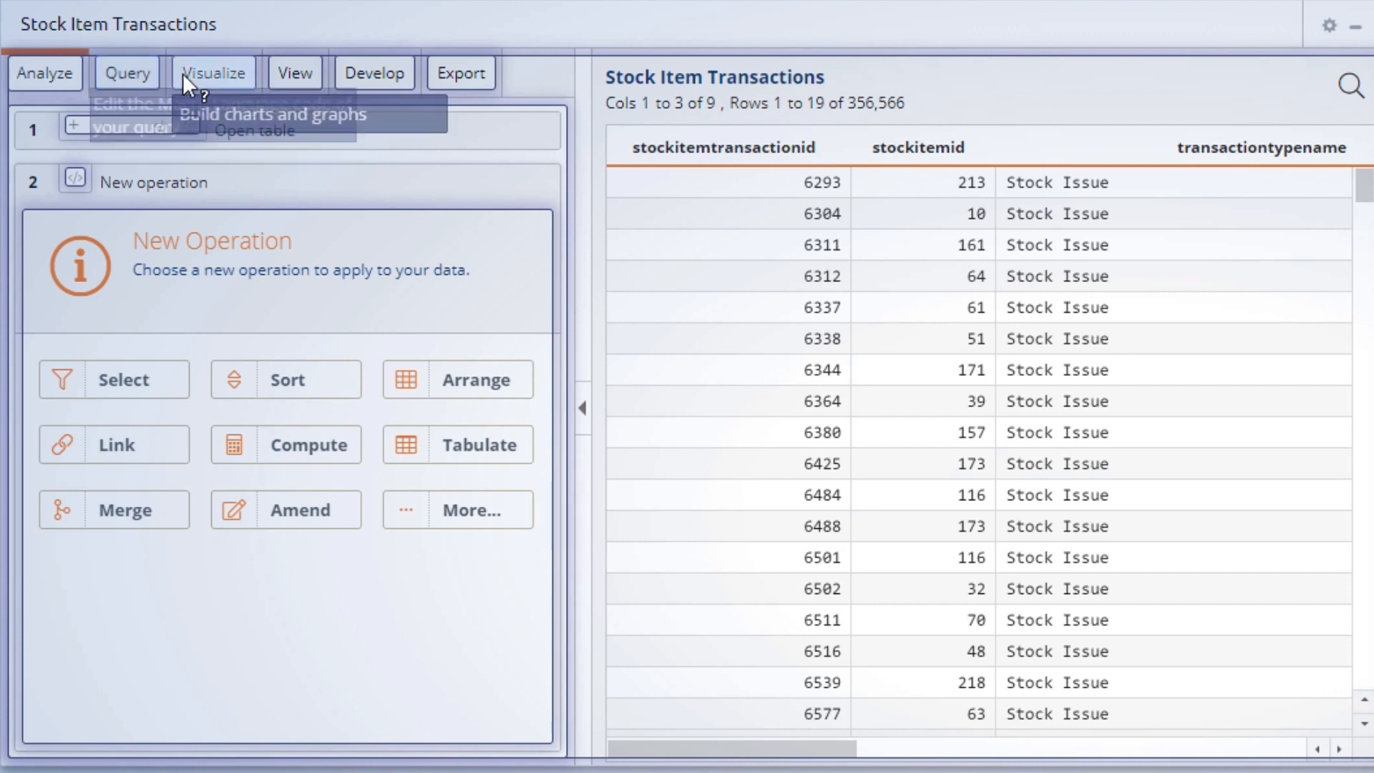
mouse_move(212, 73)
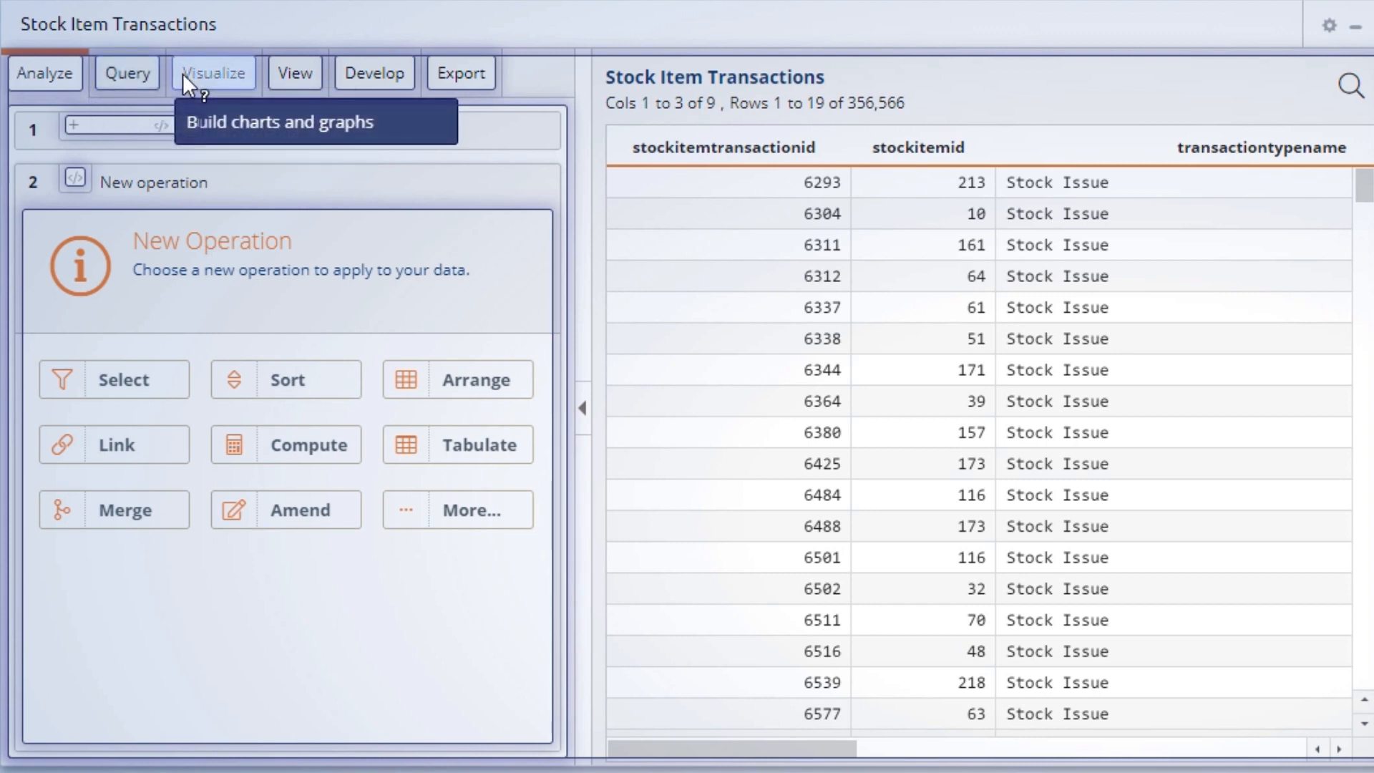
mouse_move(296, 73)
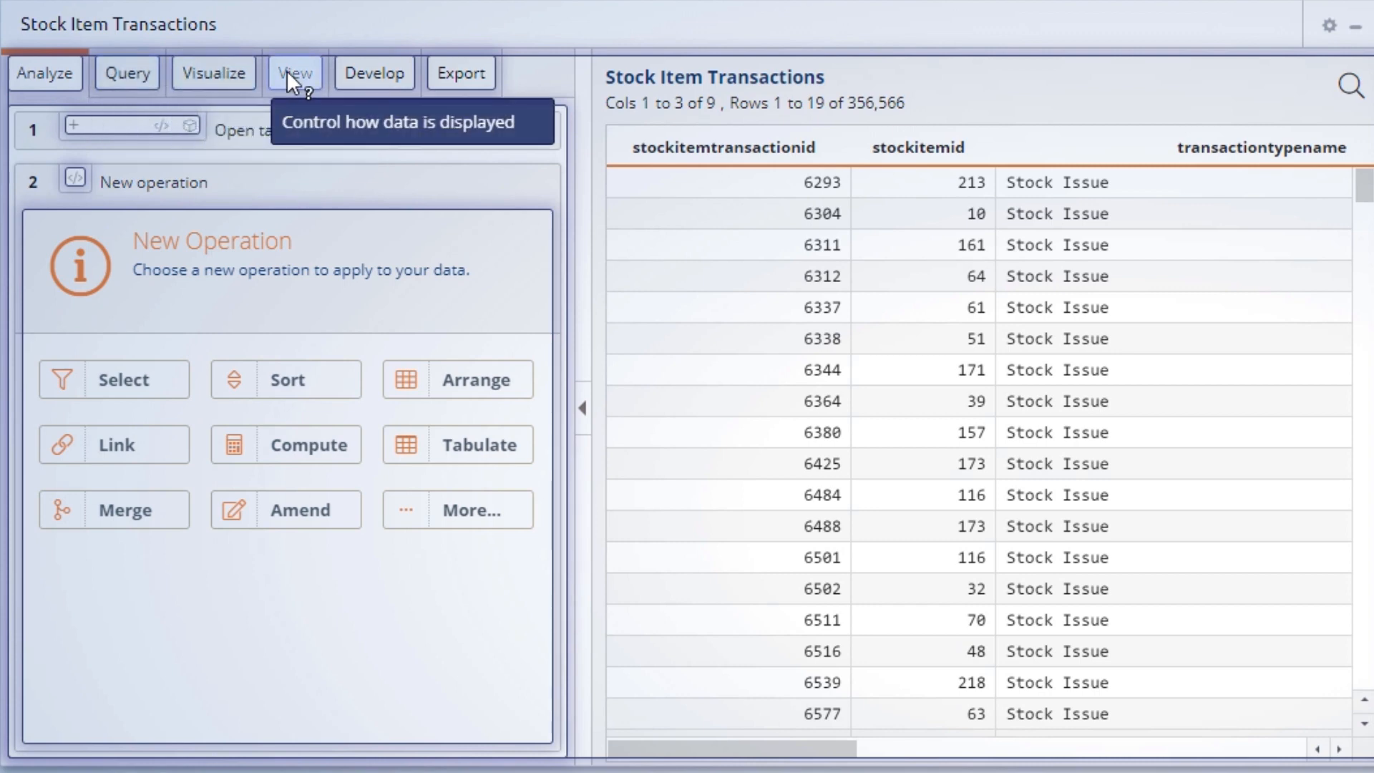
mouse_move(460, 73)
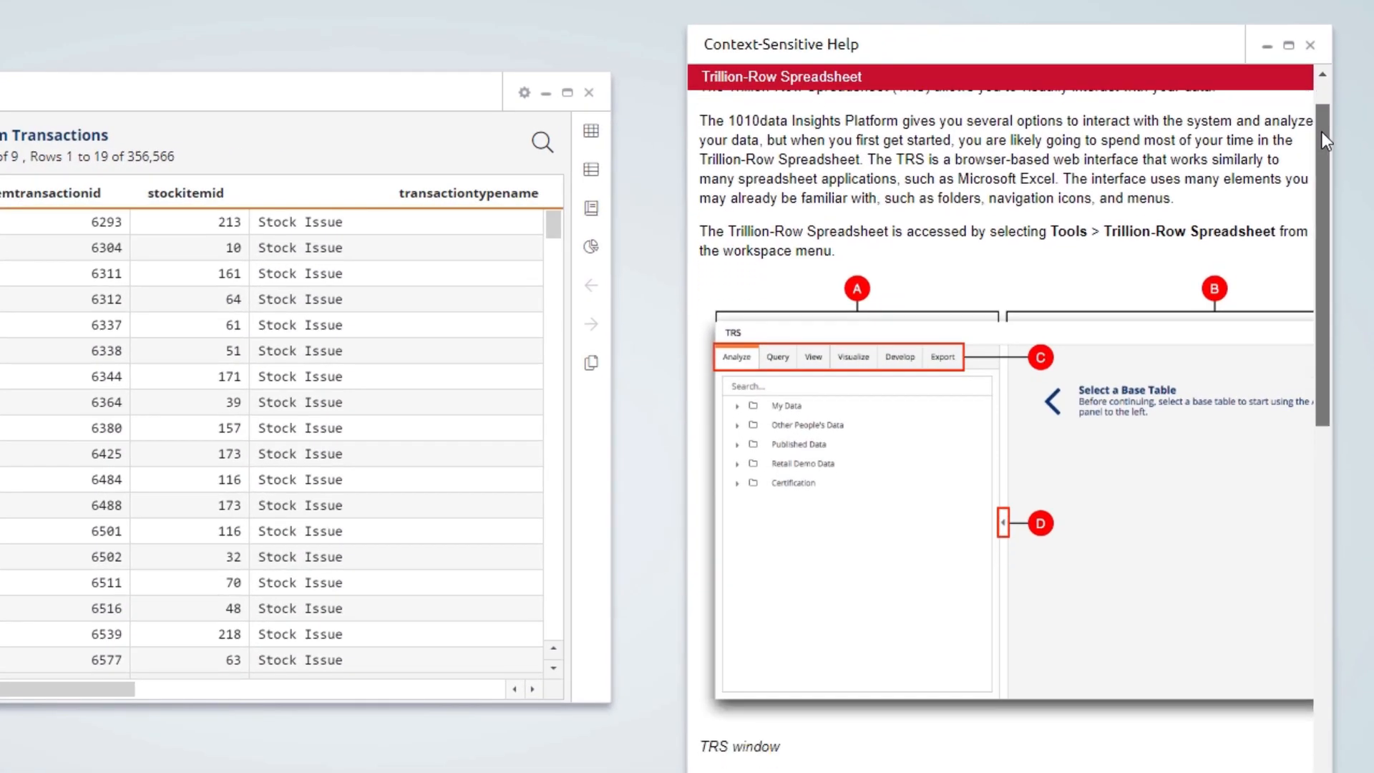
scroll("down", 3)
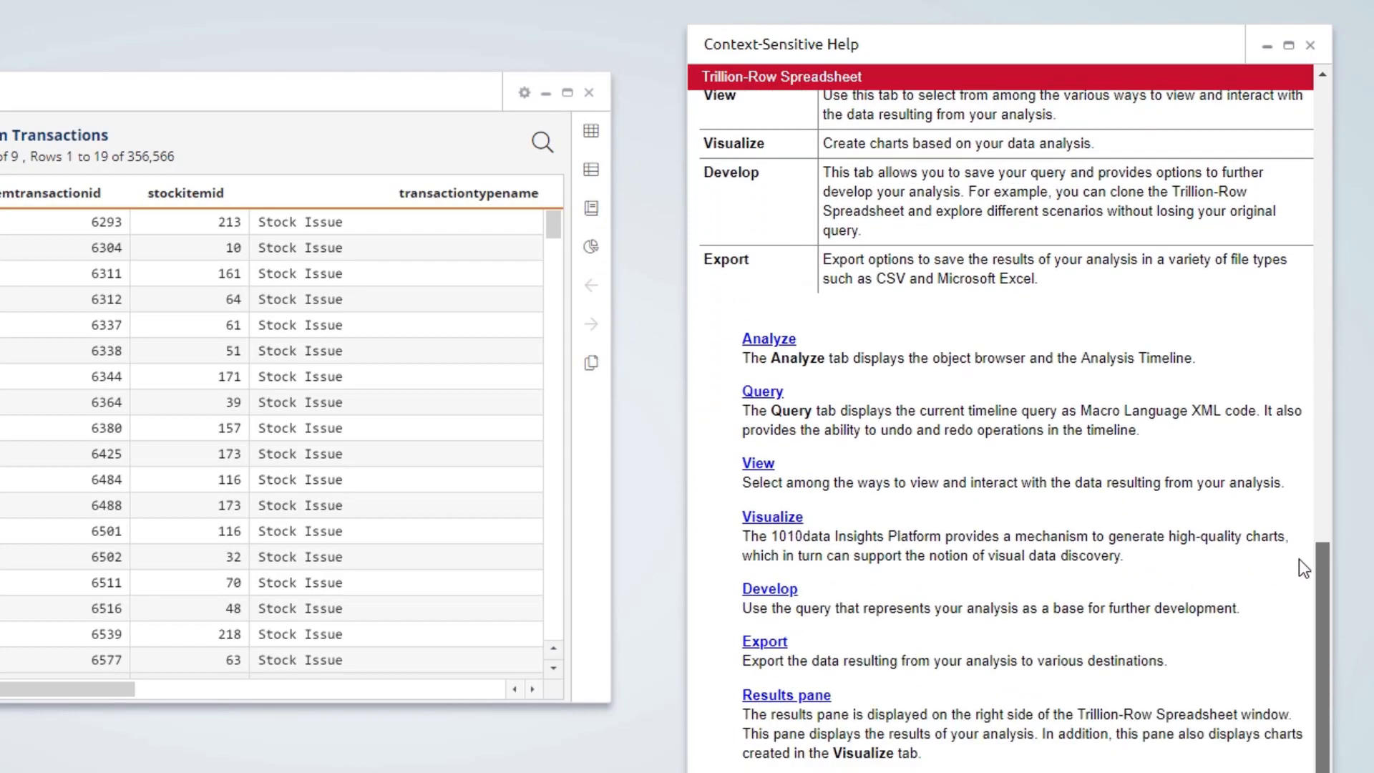
scroll("up", 3)
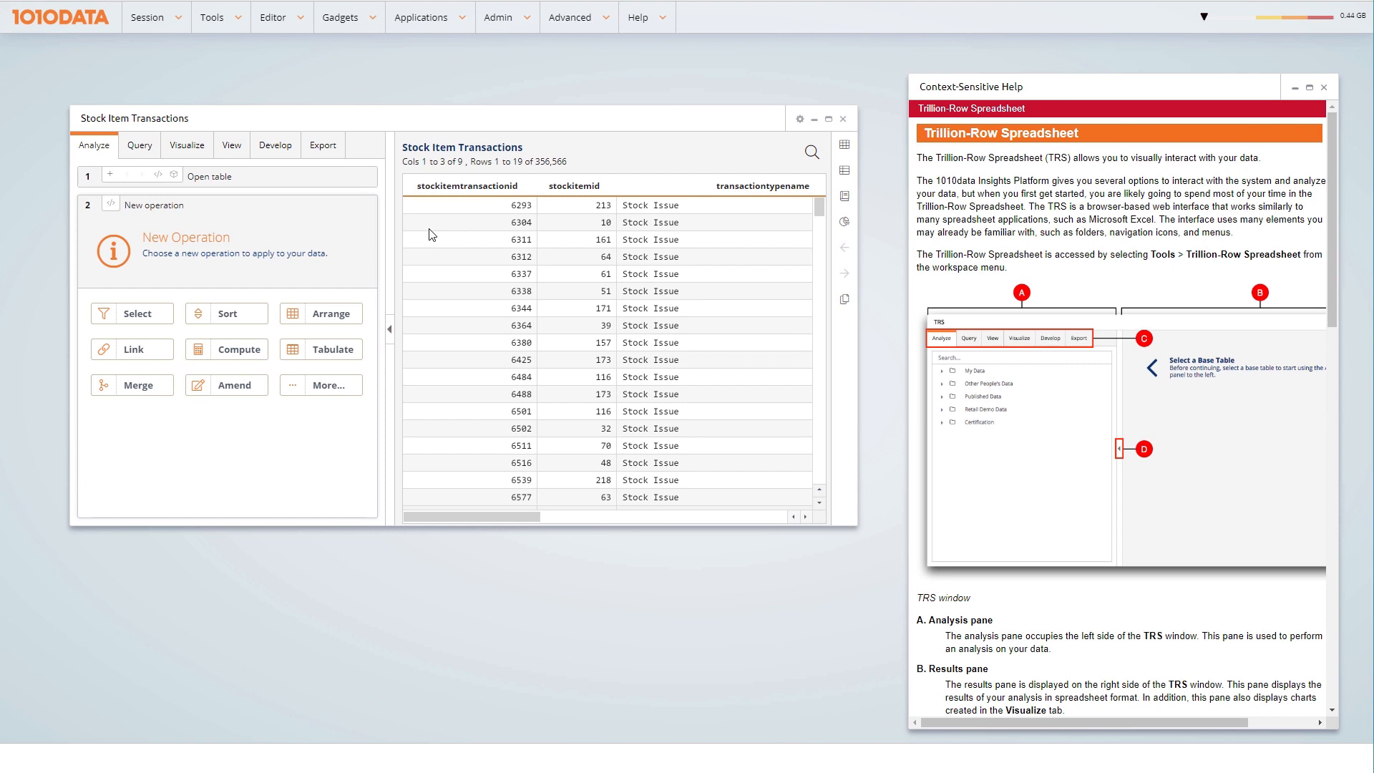
key("ctrl+shift+h")
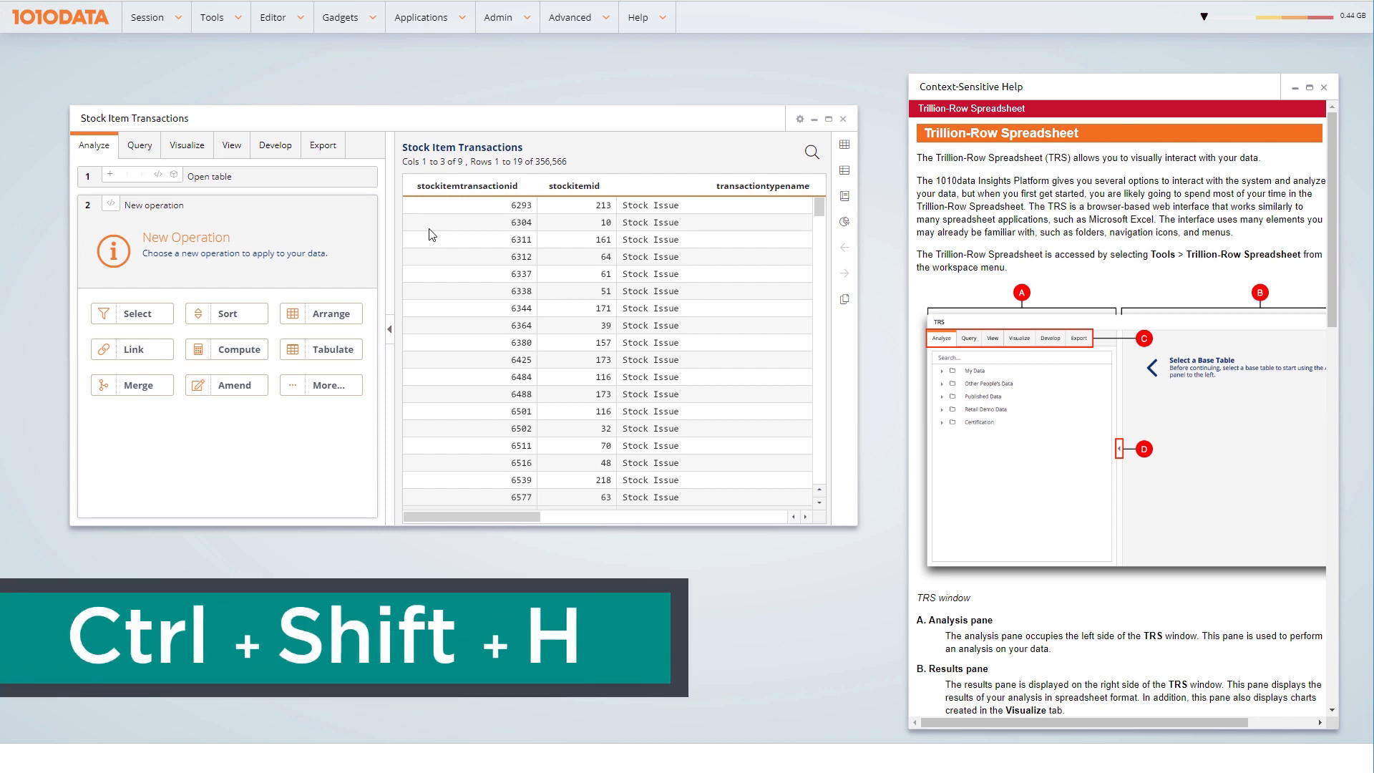
key("ctrl+shift+h")
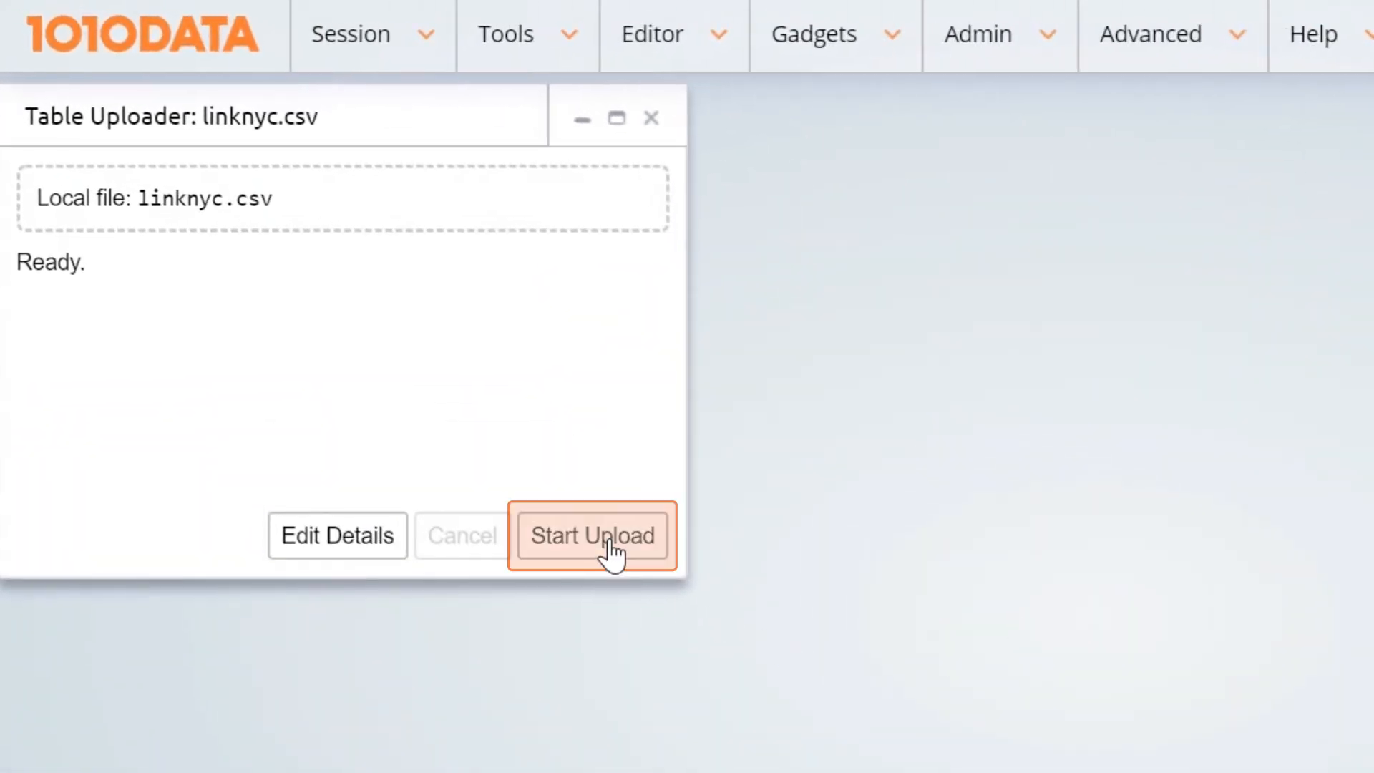
- Start the linknyc.csv upload and wait for the uploads.t511417804 success message
left_click(592, 535)
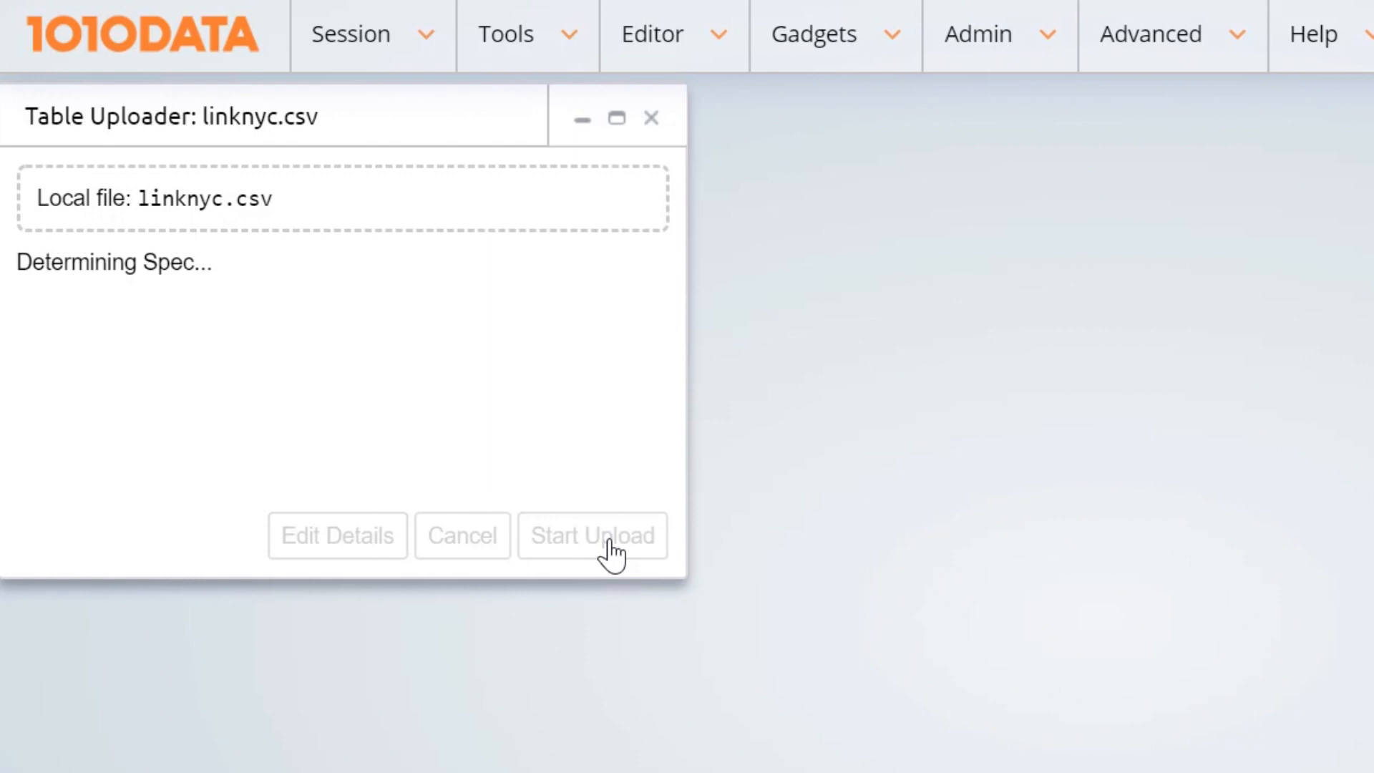
left_click(592, 535)
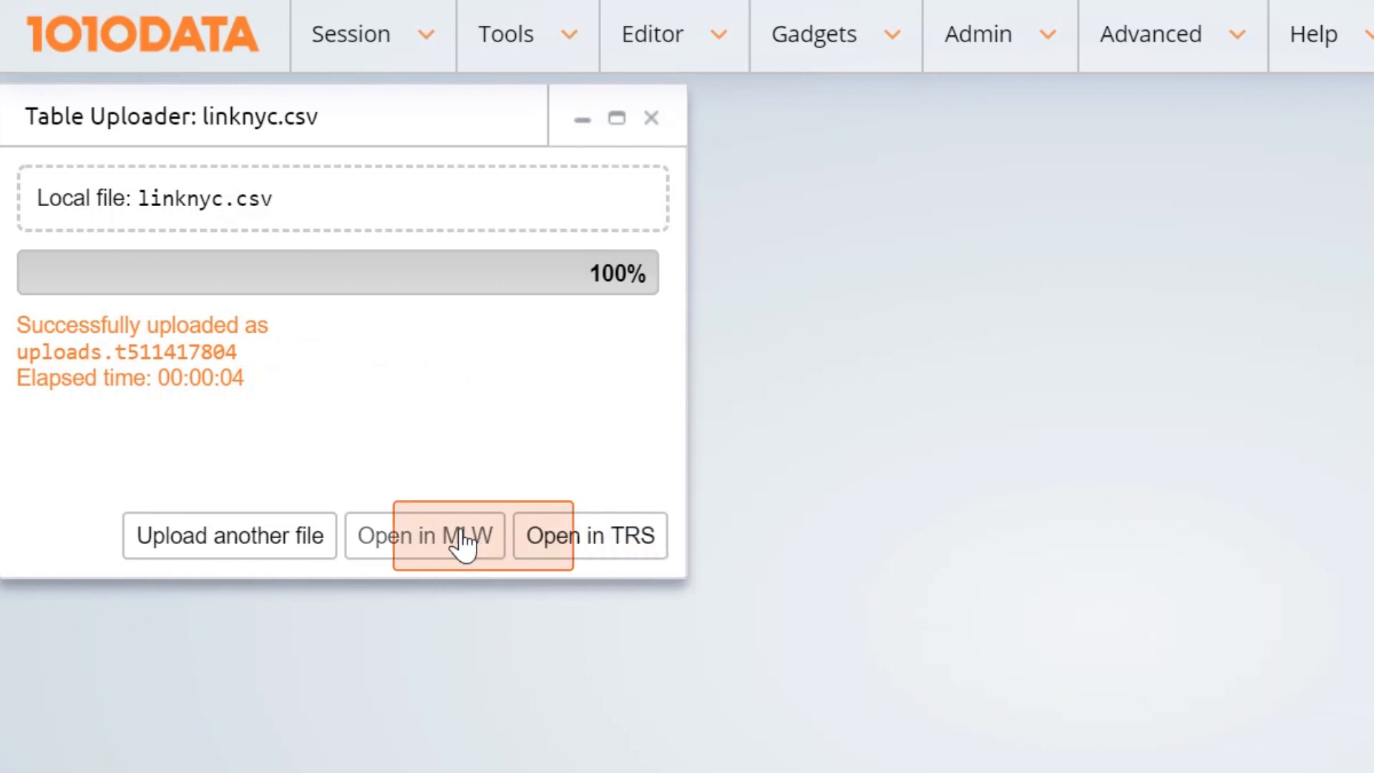
mouse_move(604, 551)
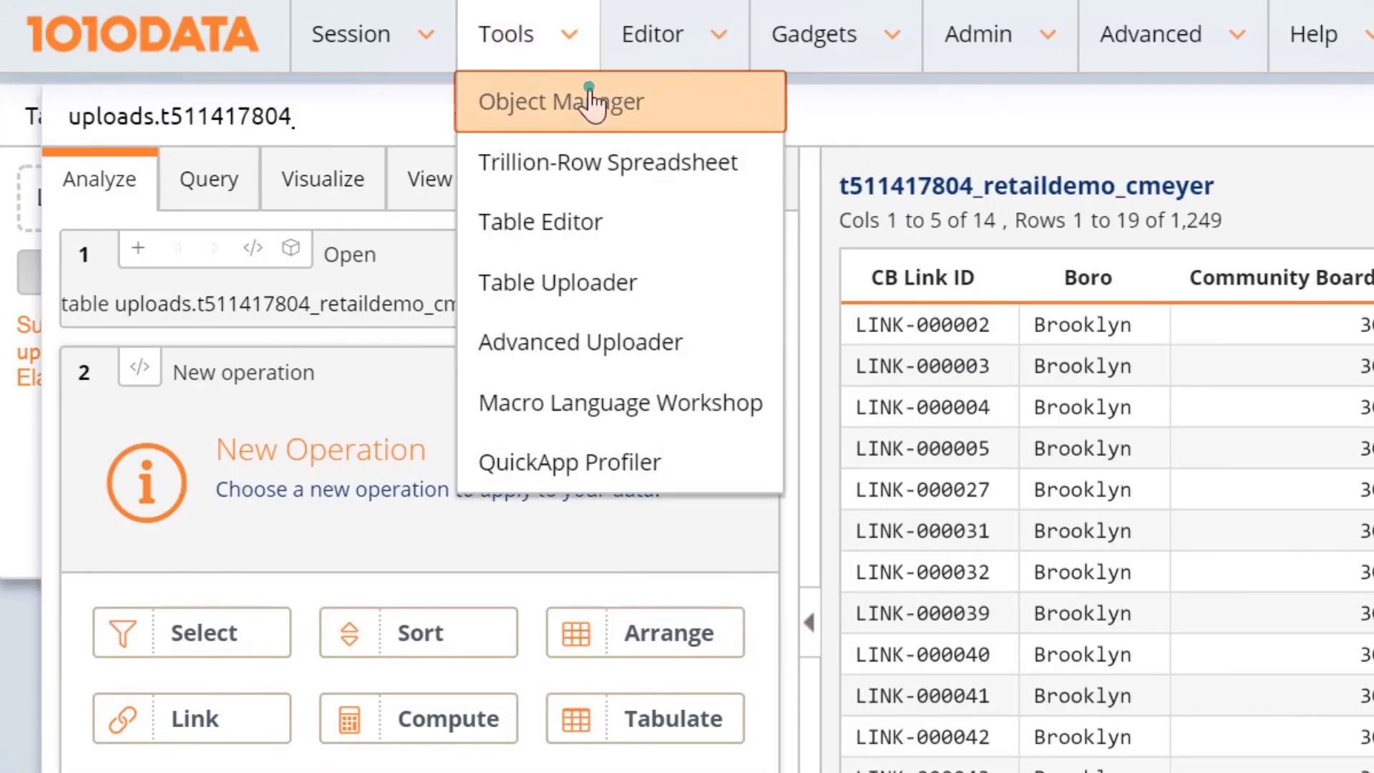
- Retitle uploaded table t511425022 to 'linknyc' in Object Manager and clear the workspace
left_click(561, 101)
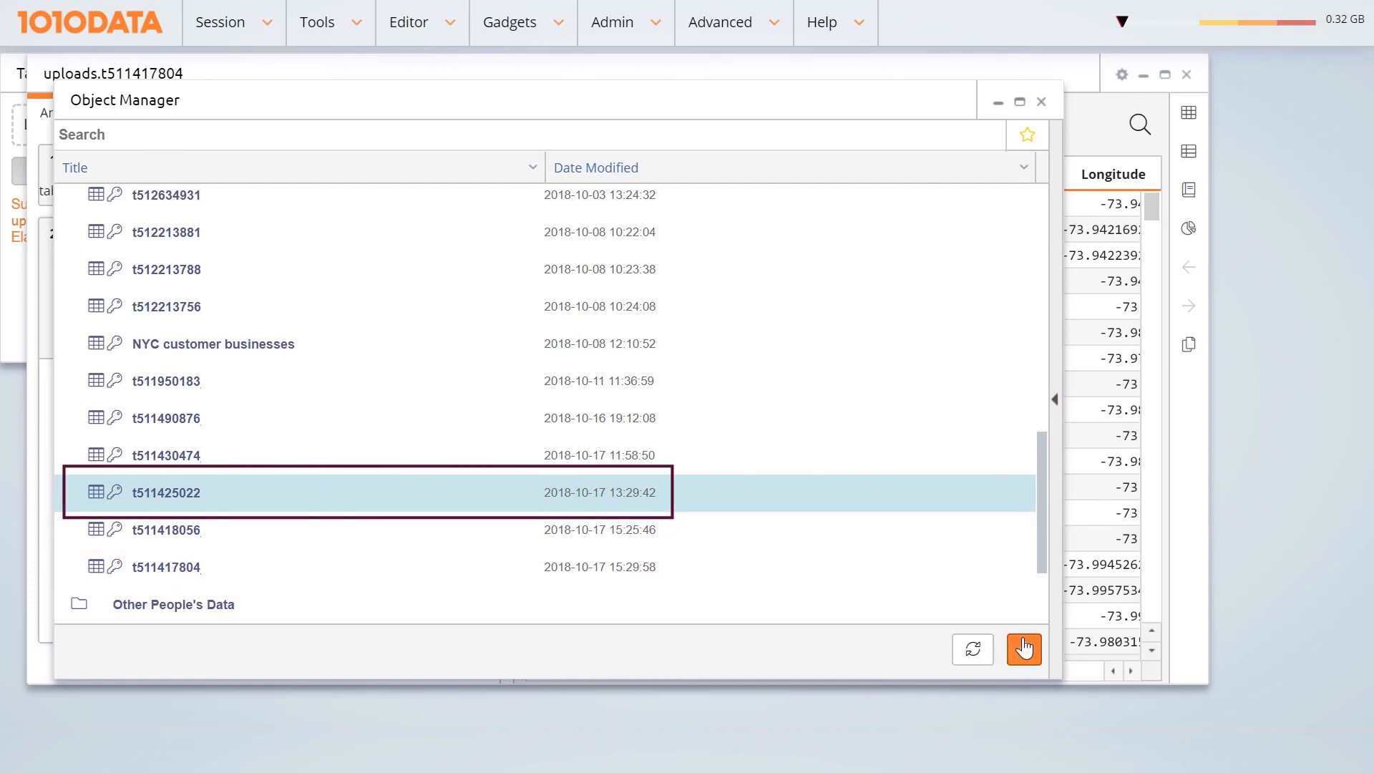
left_click(1023, 648)
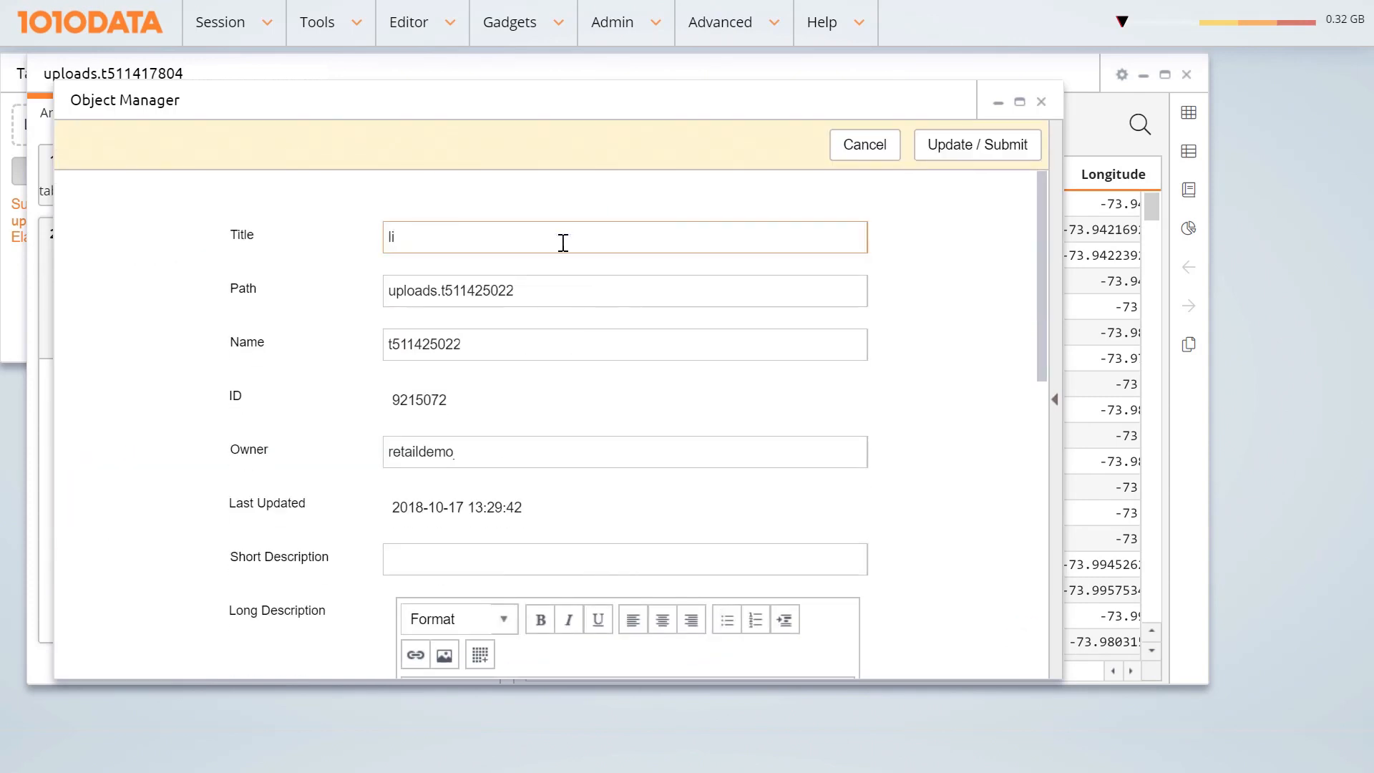
left_click(976, 144)
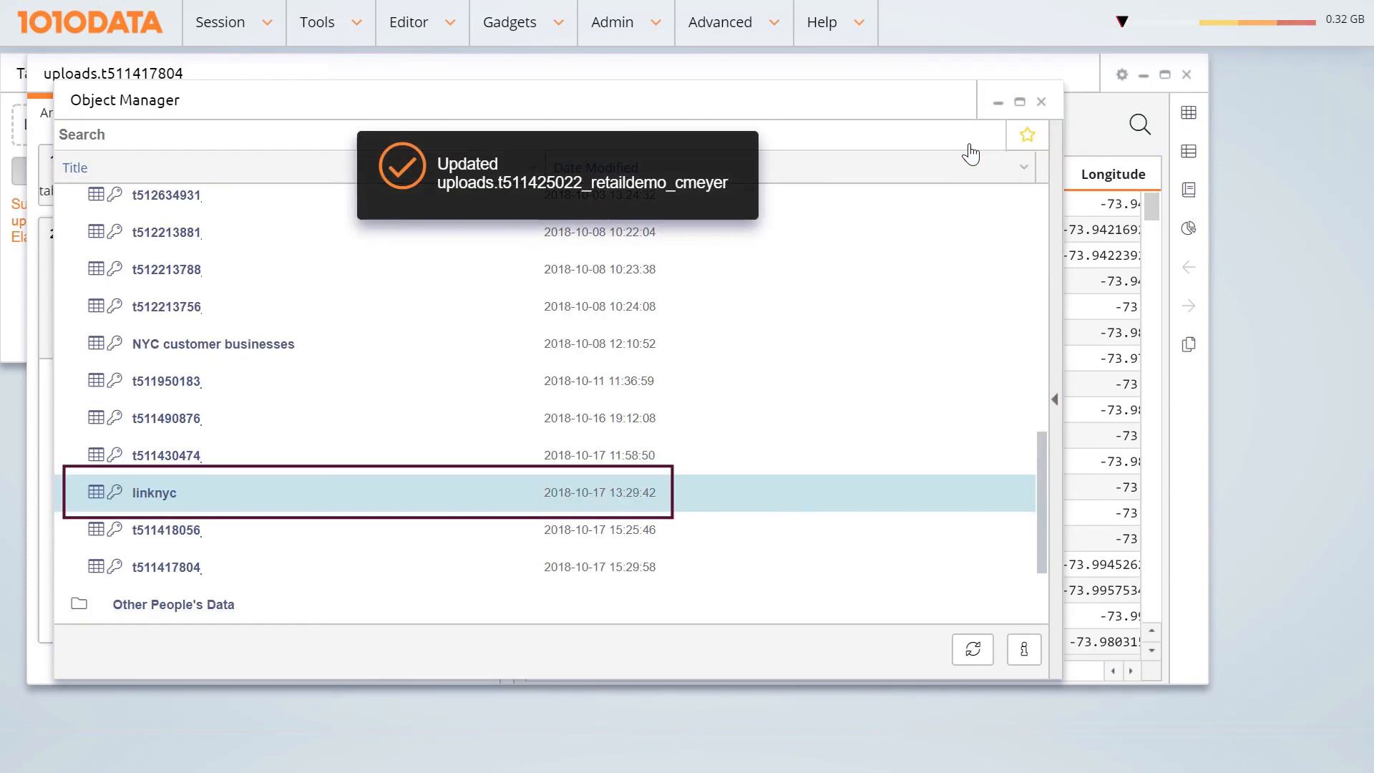
left_click(407, 22)
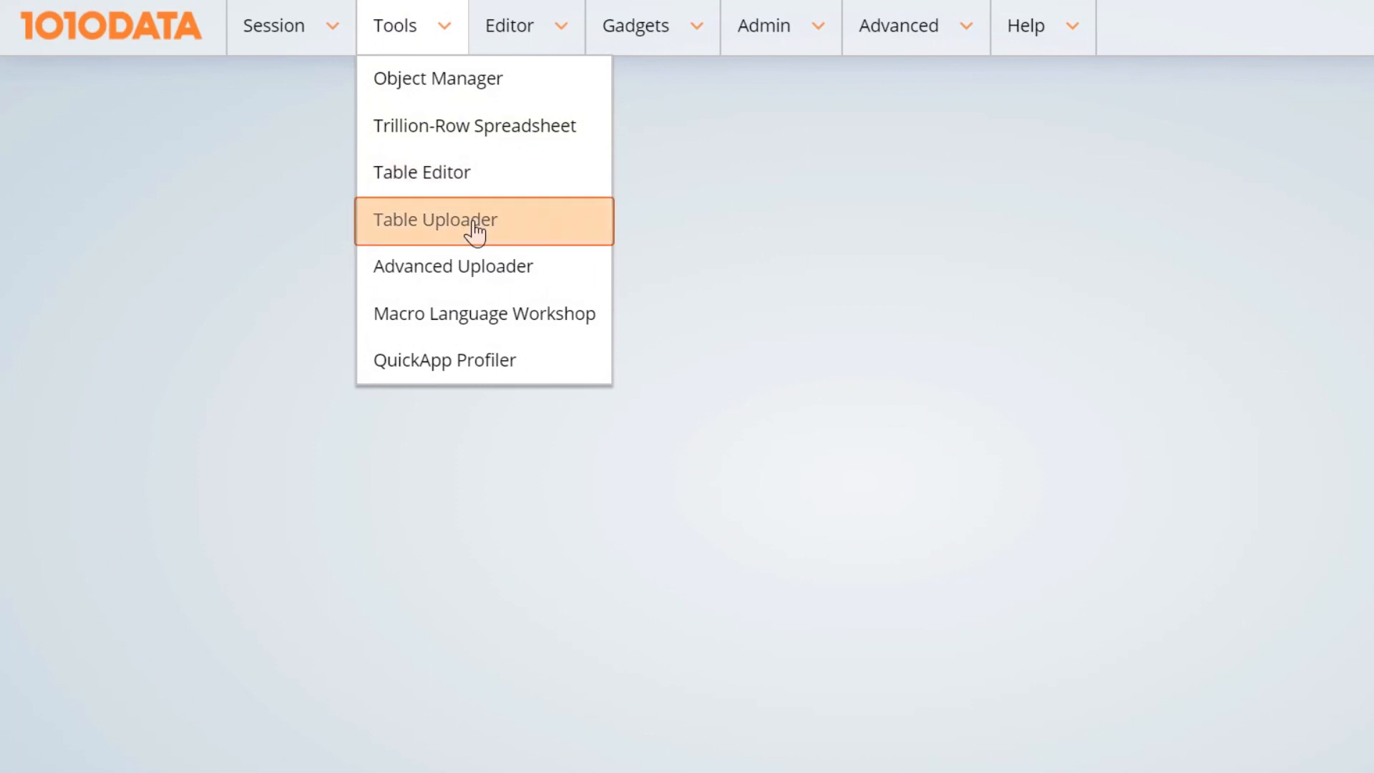
- Re-upload linknyc.csv, open it in the spreadsheet, and load businesses.csv into Table Uploader
left_click(435, 219)
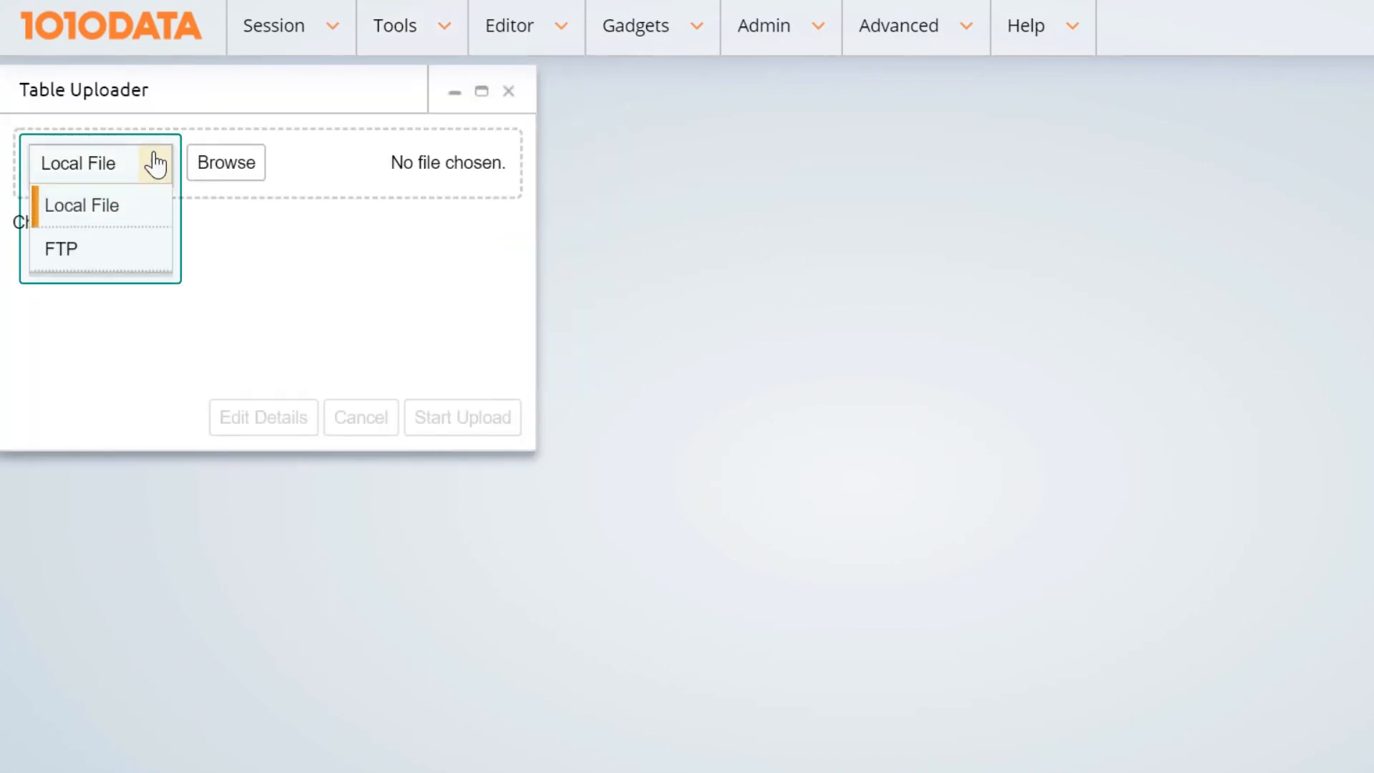
left_click(226, 162)
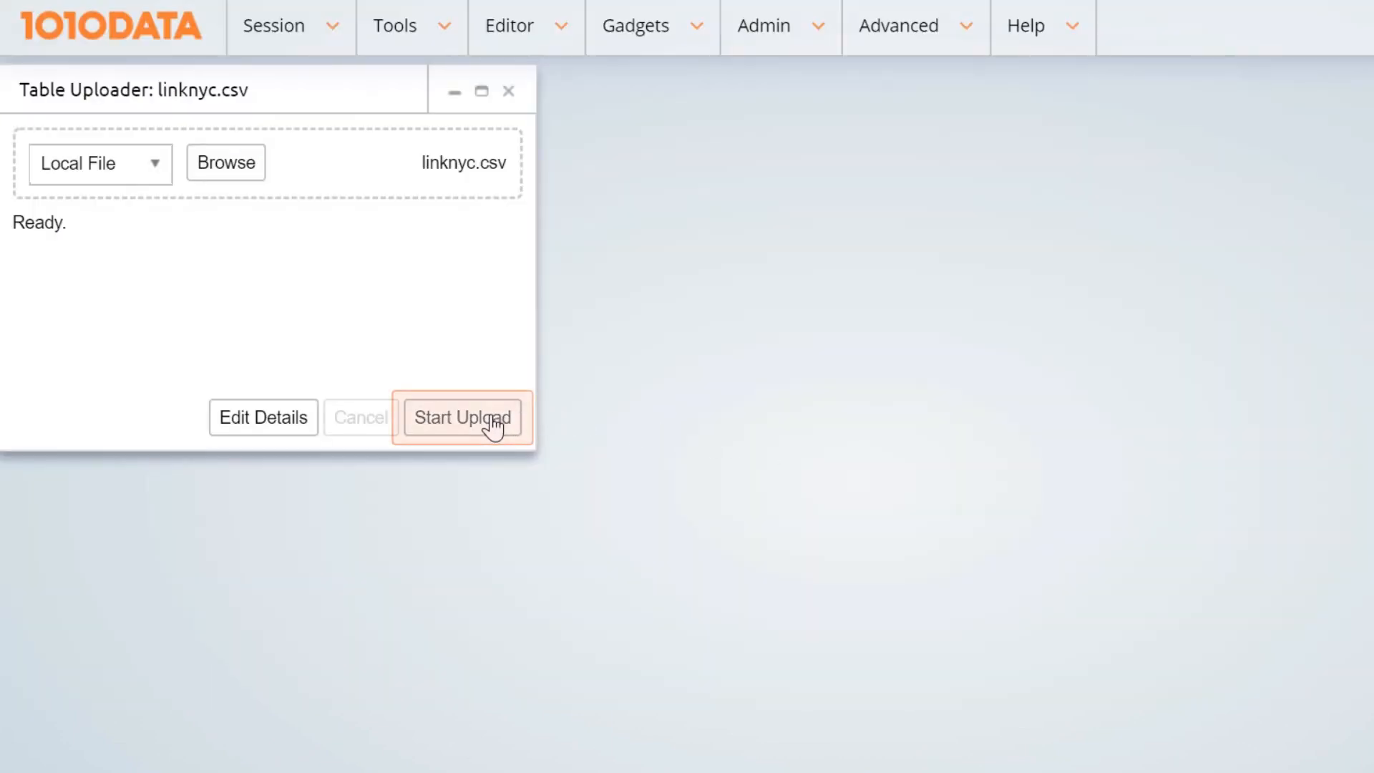
left_click(461, 418)
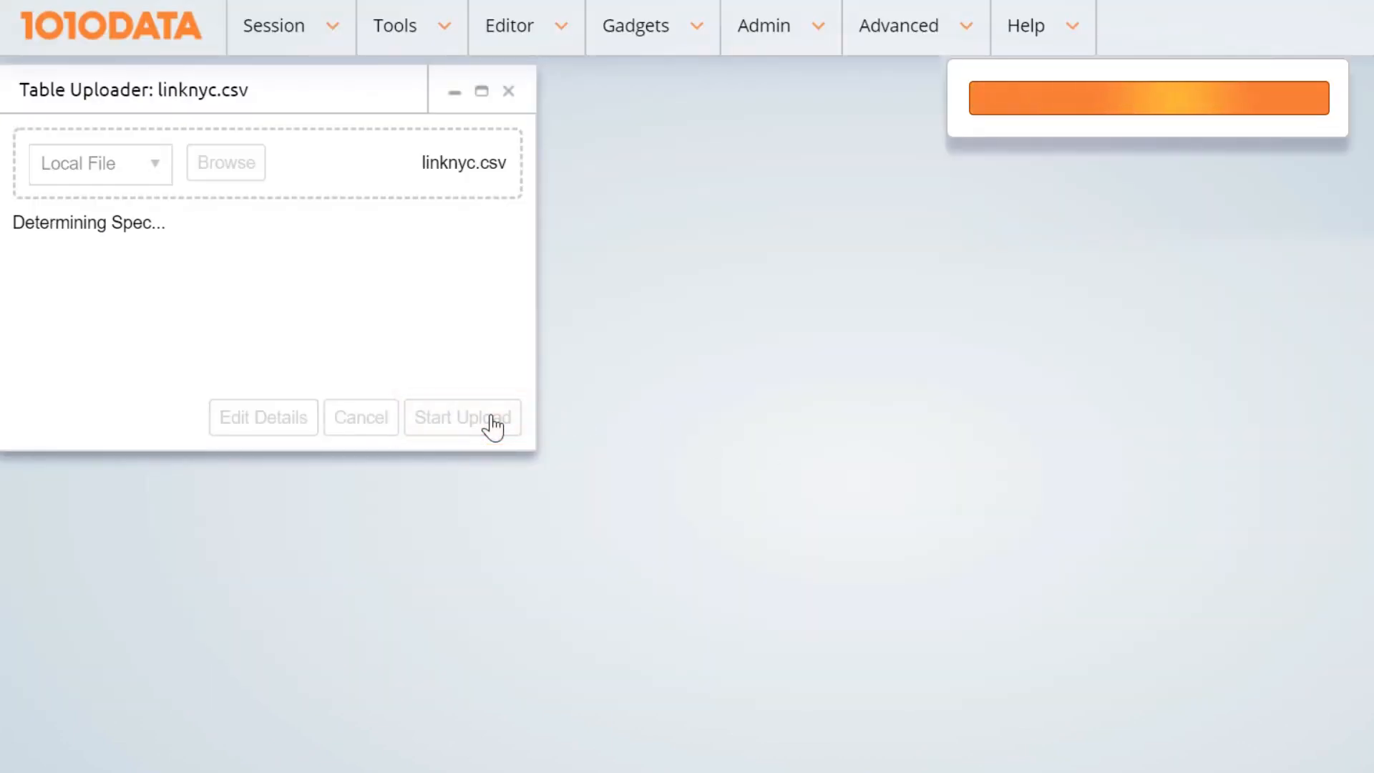
left_click(462, 417)
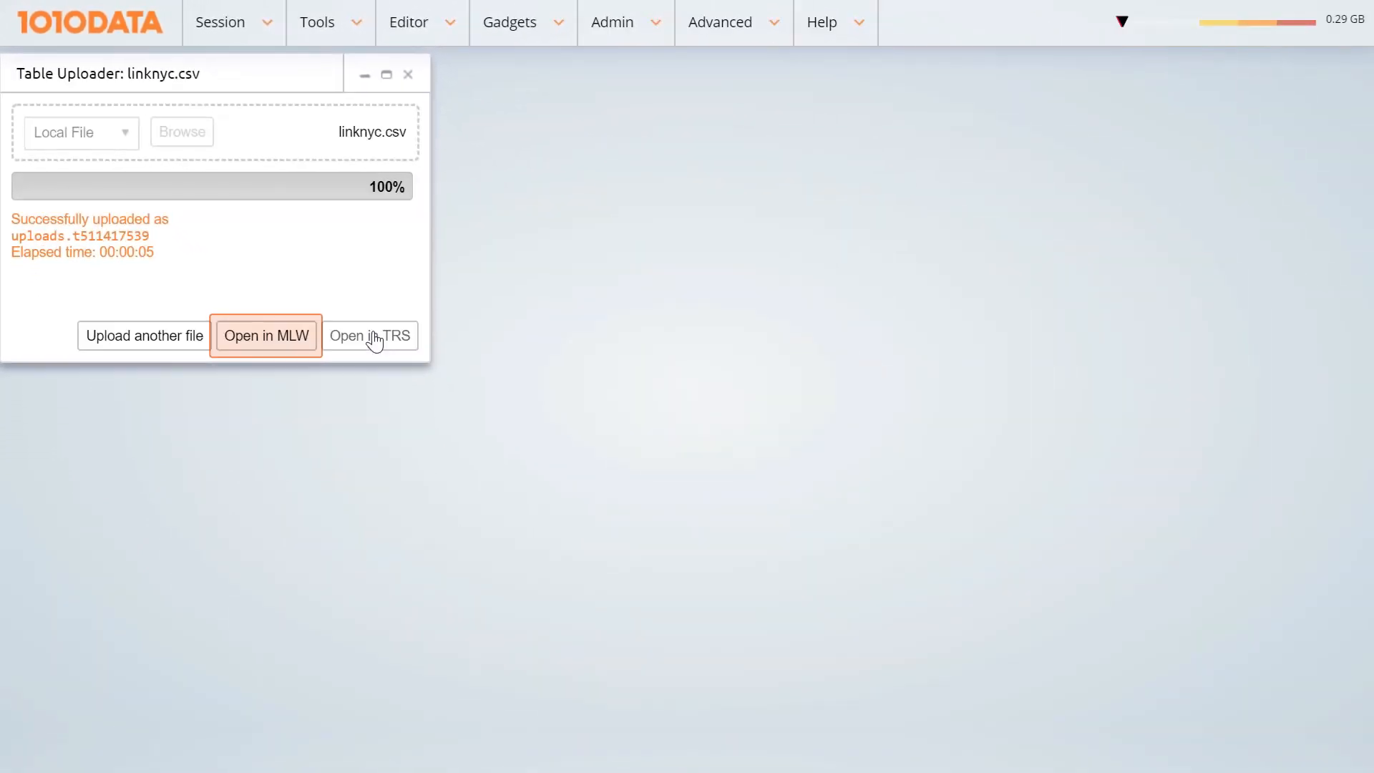
left_click(265, 336)
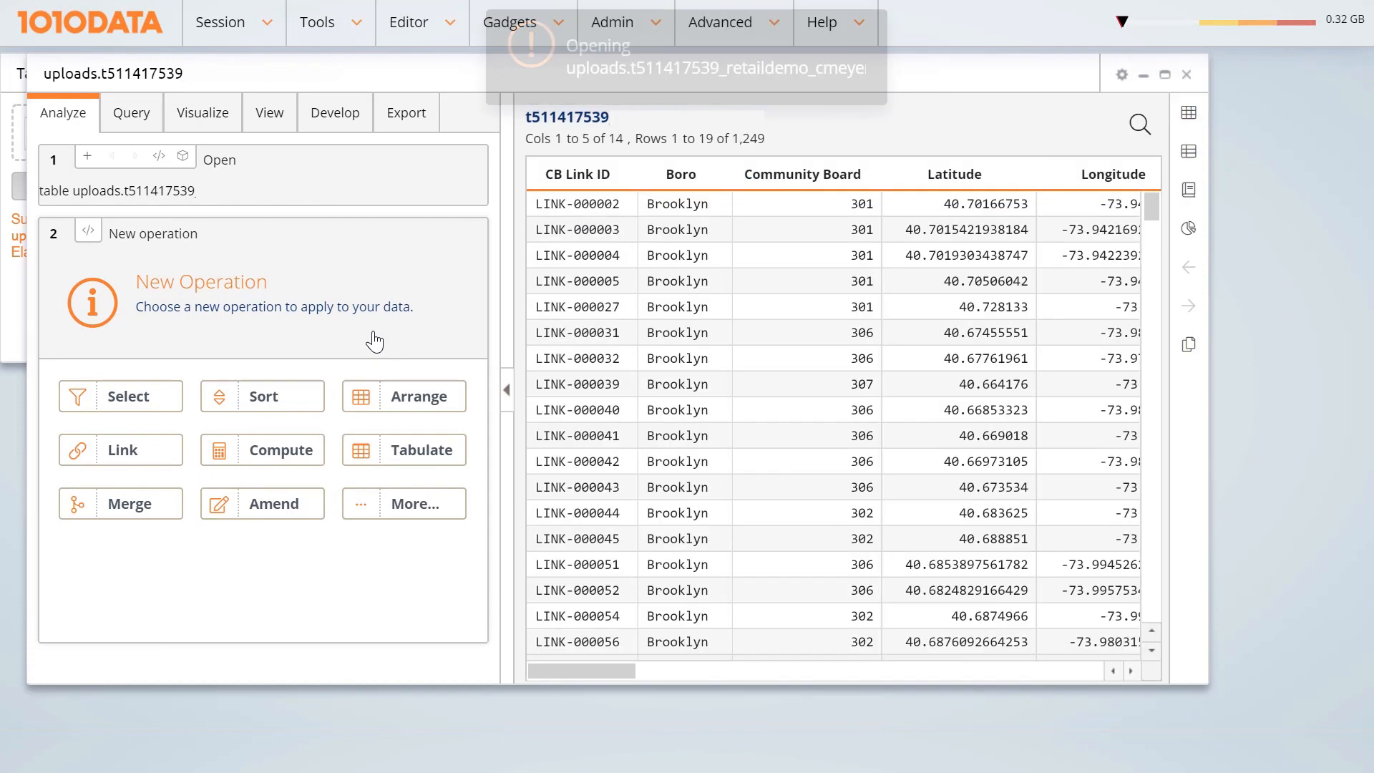
left_click(329, 22)
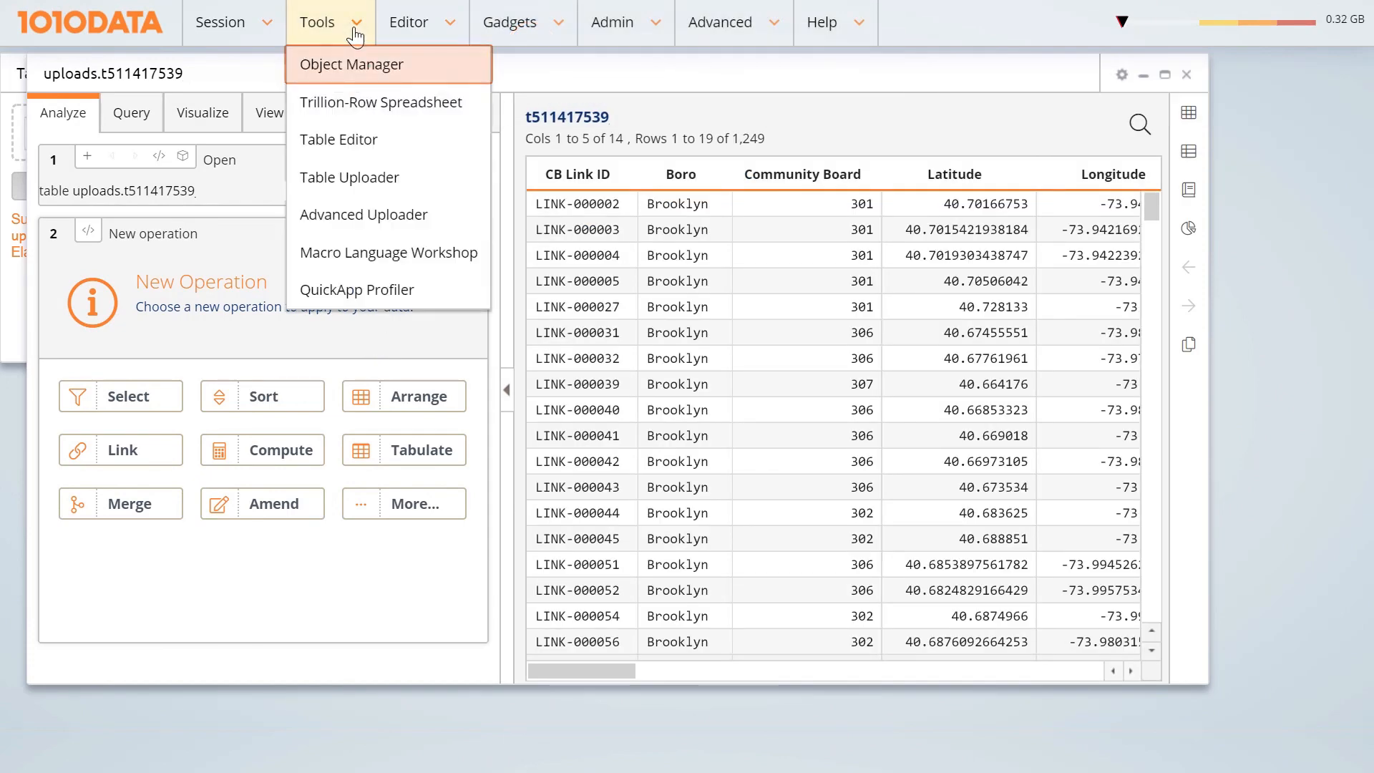
left_click(351, 63)
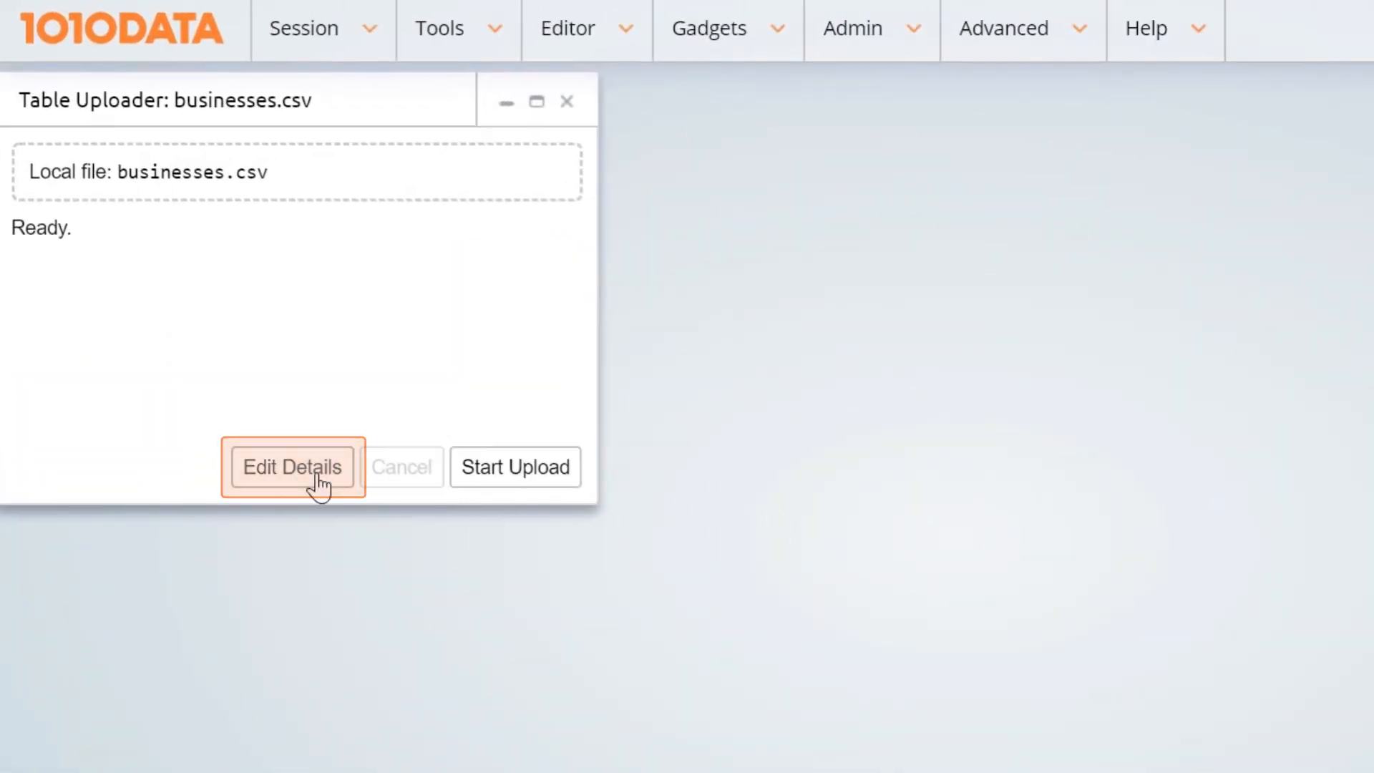
- Open the businesses.csv detailed settings and review the Structure options
left_click(291, 466)
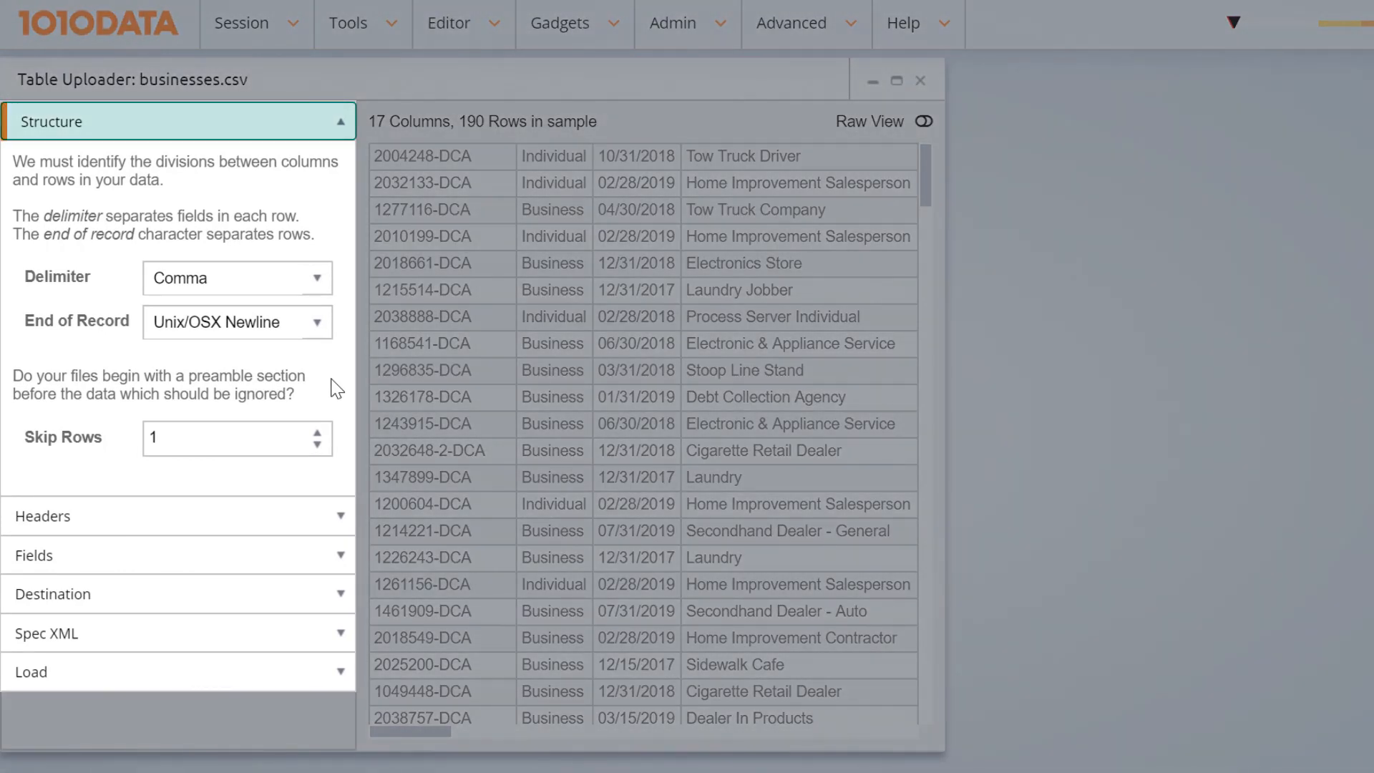
left_click(175, 555)
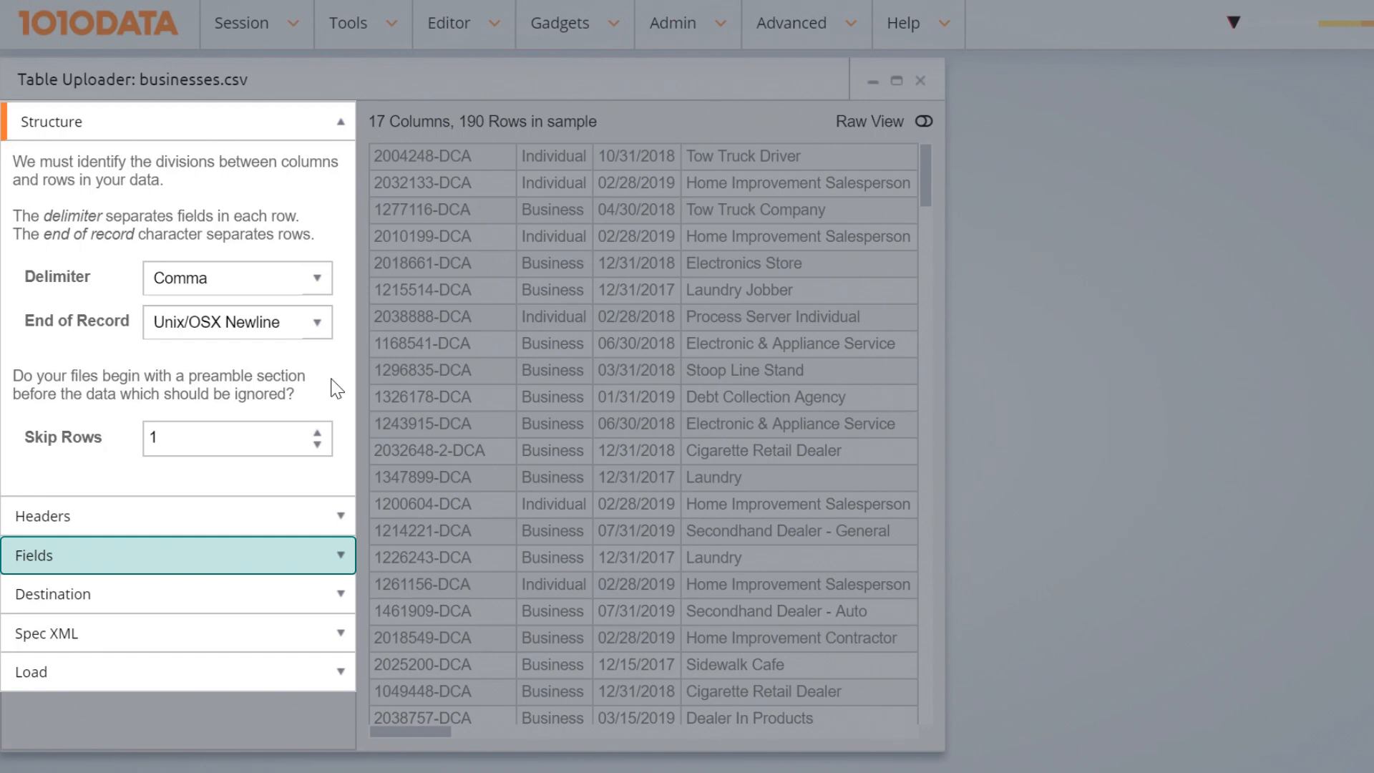
left_click(178, 632)
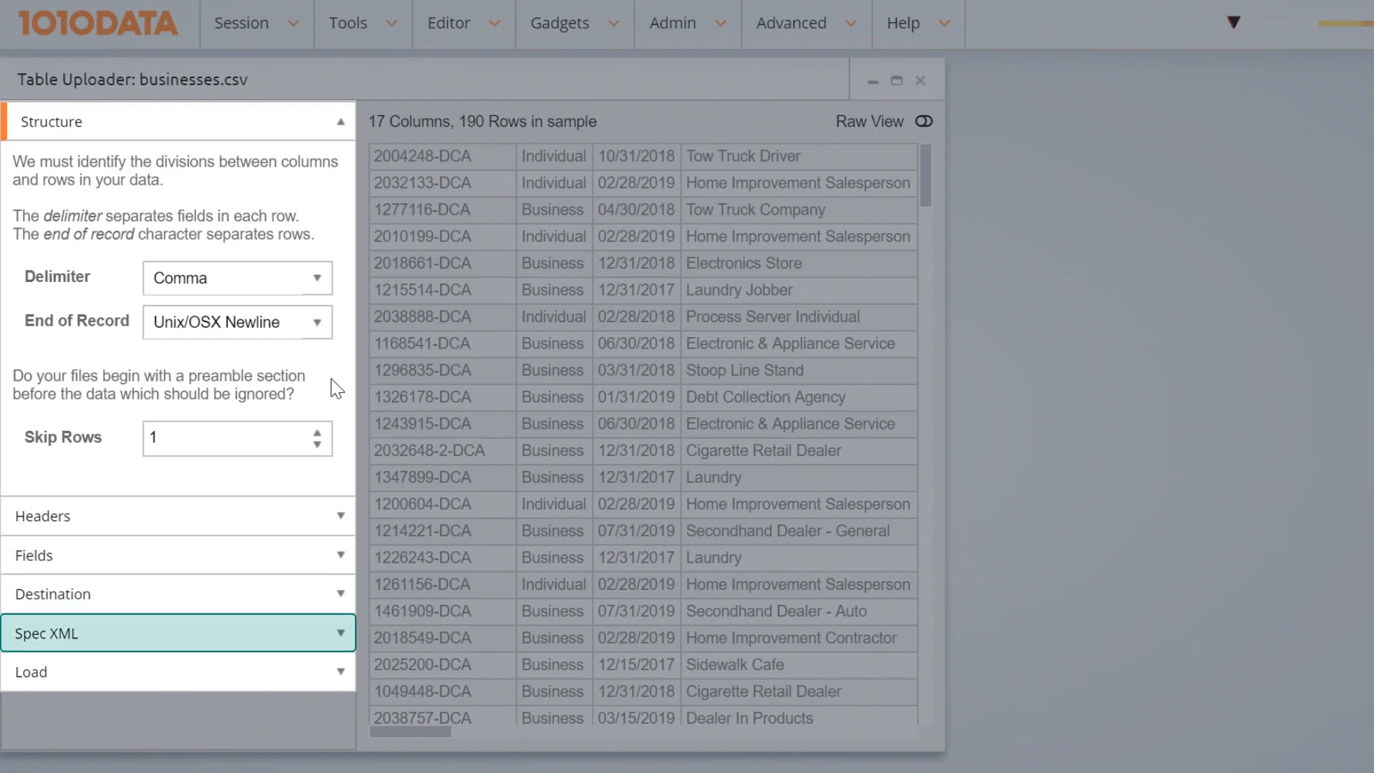
left_click(178, 671)
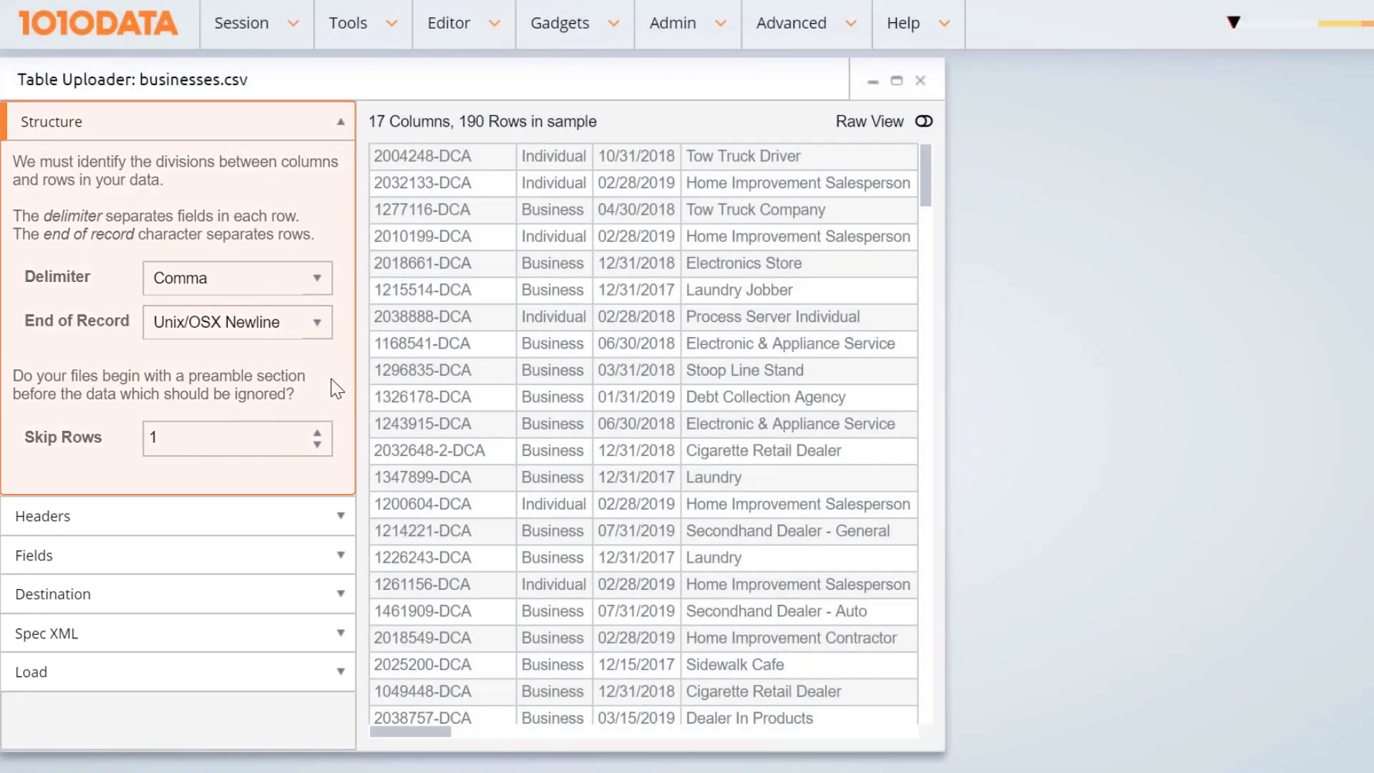
- Check the comma delimiter choices and toggle Raw View showing the one skipped row
left_click(320, 278)
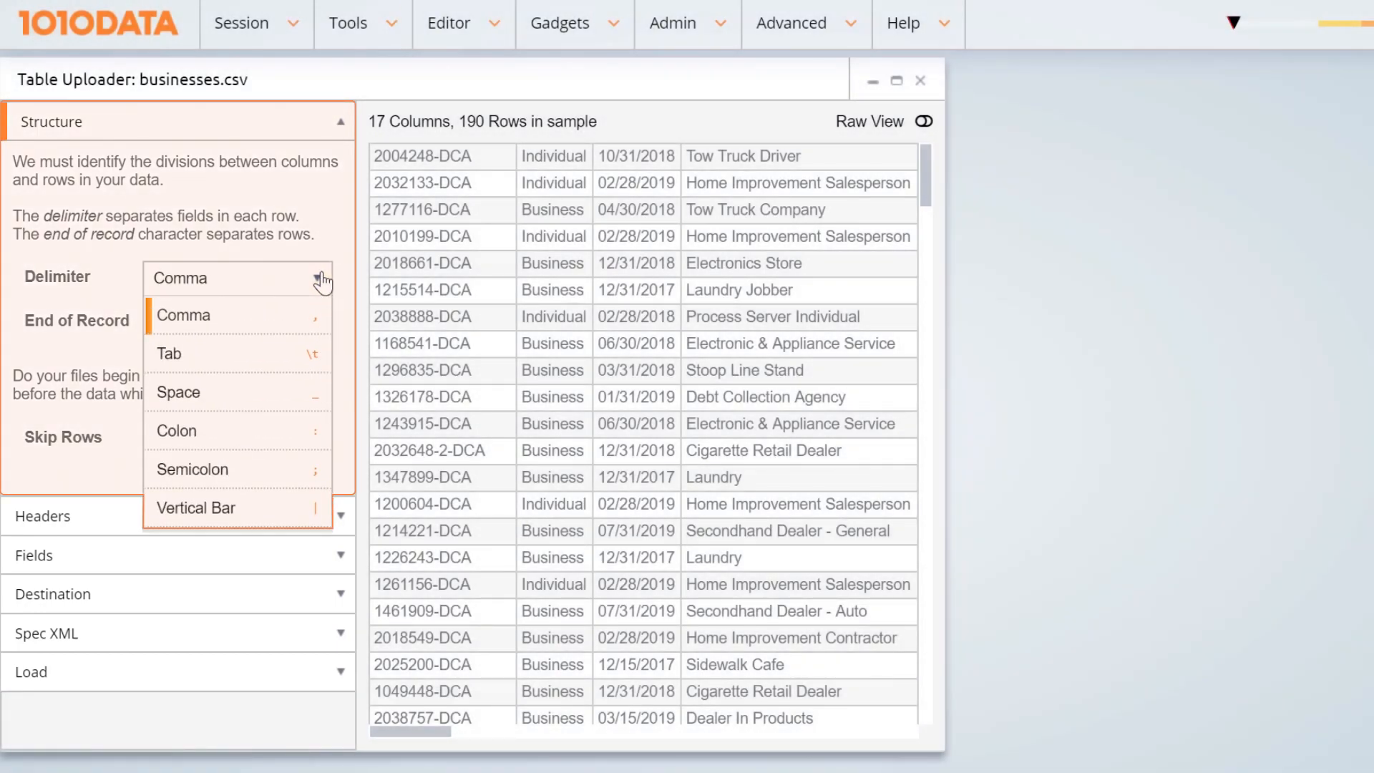
left_click(318, 321)
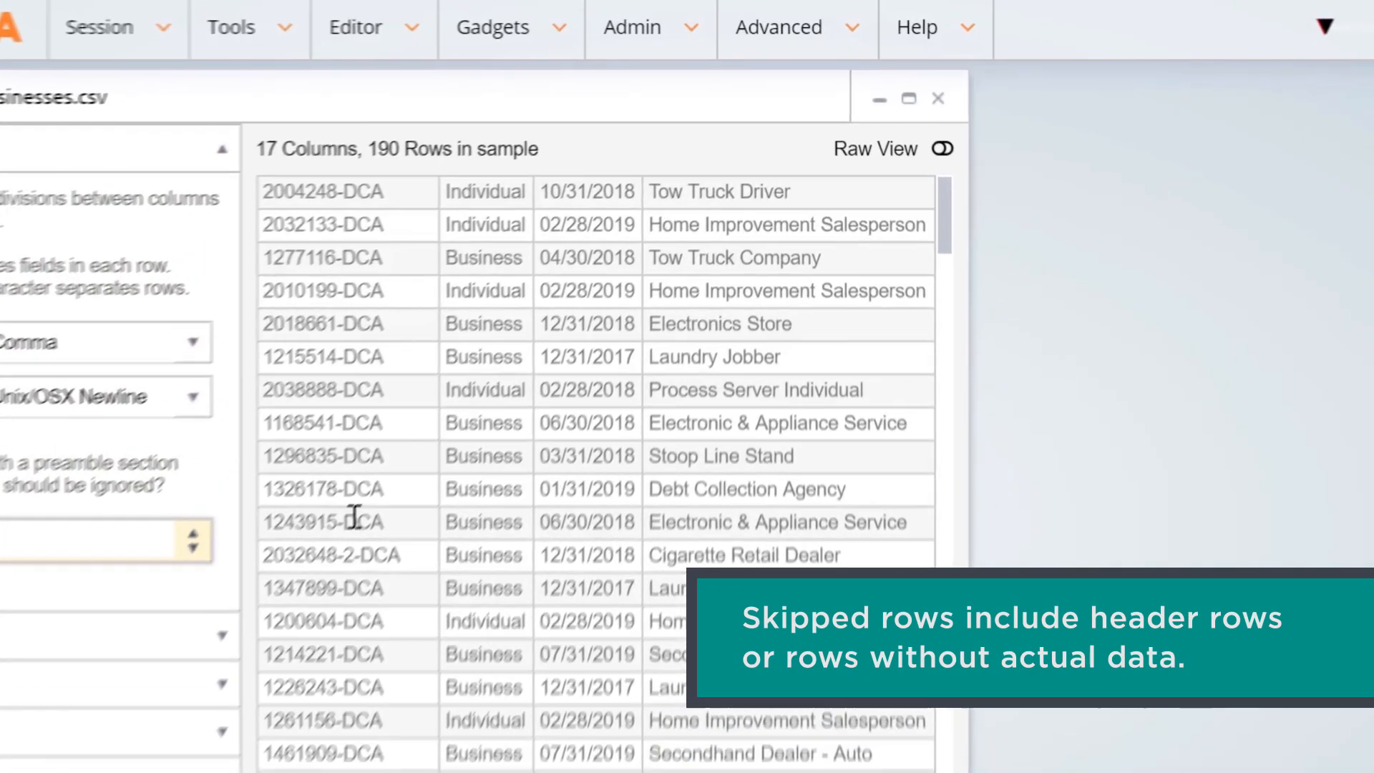
left_click(942, 149)
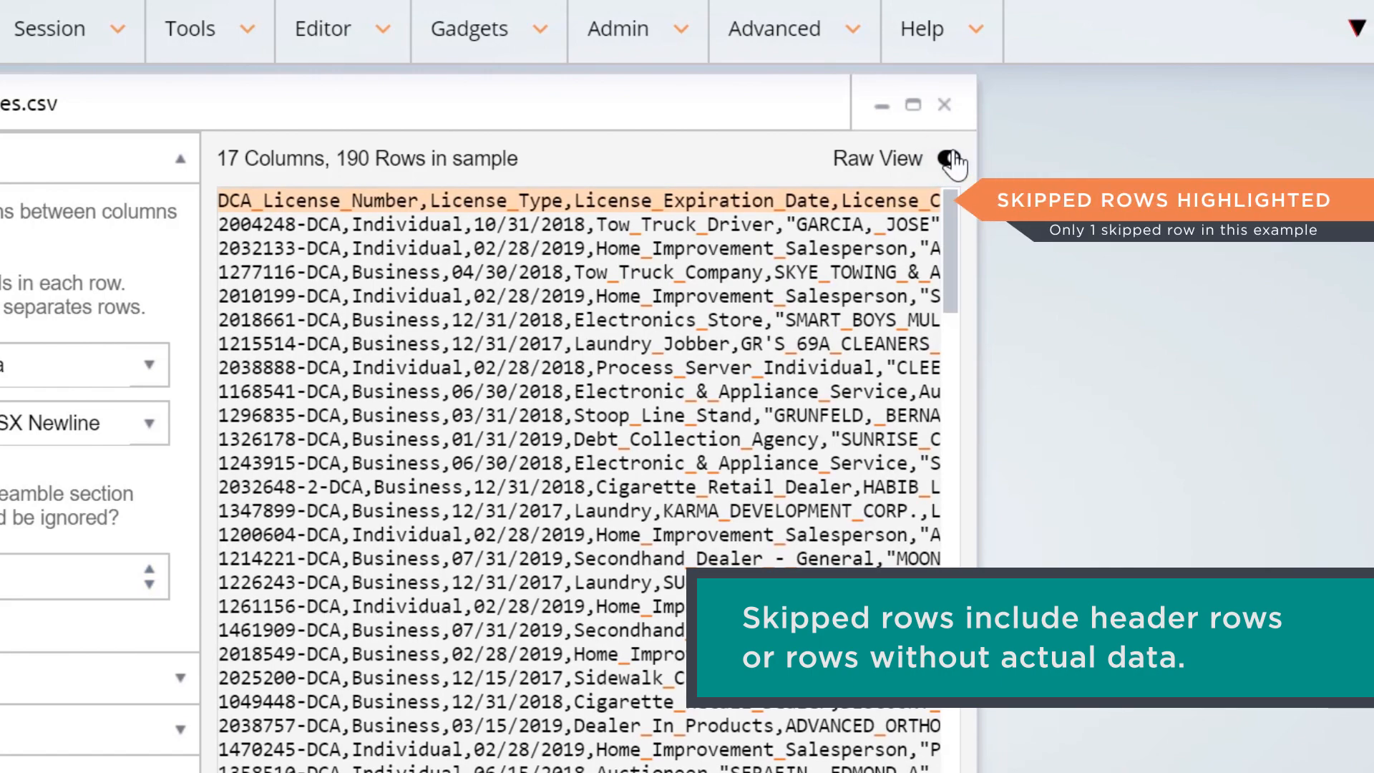
left_click(948, 159)
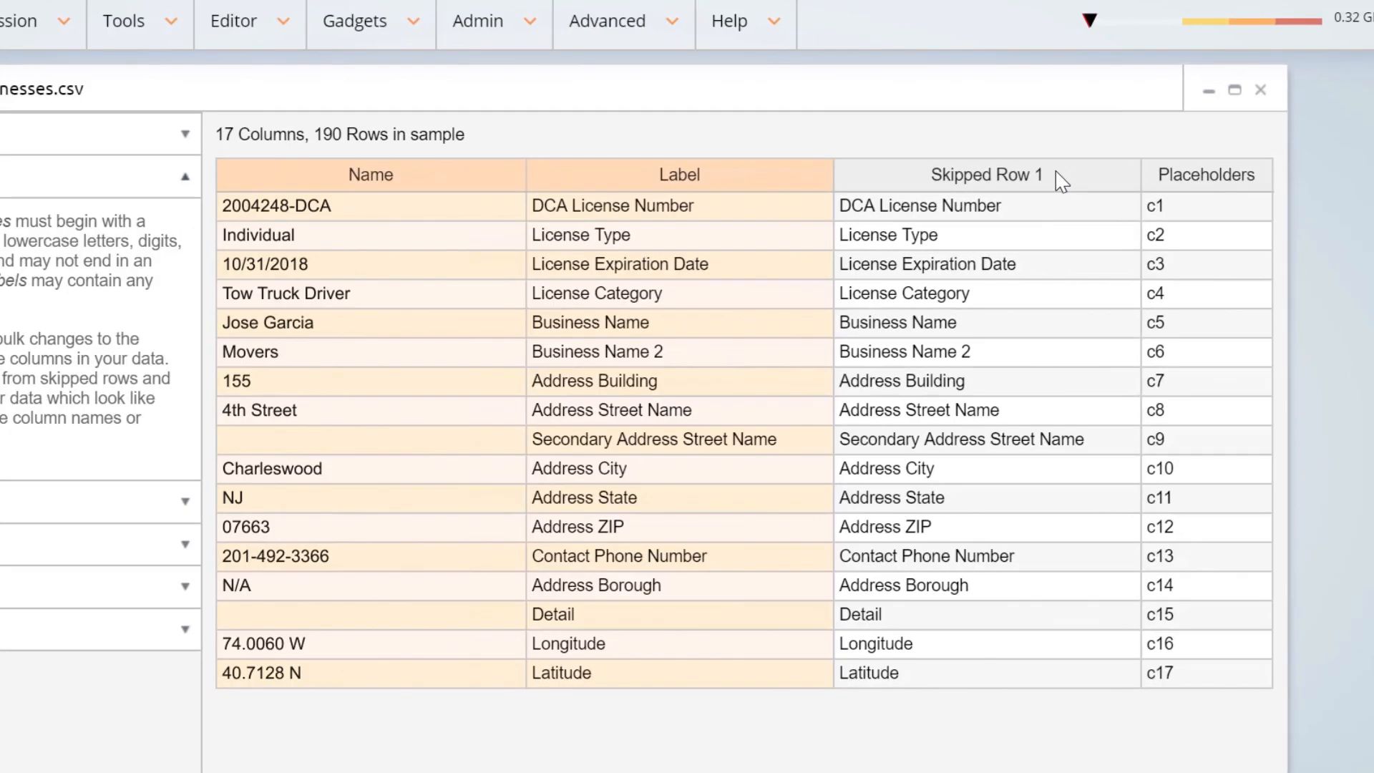
- Use the Skipped Row 1 values as column names, then expand the Destination settings
right_click(986, 174)
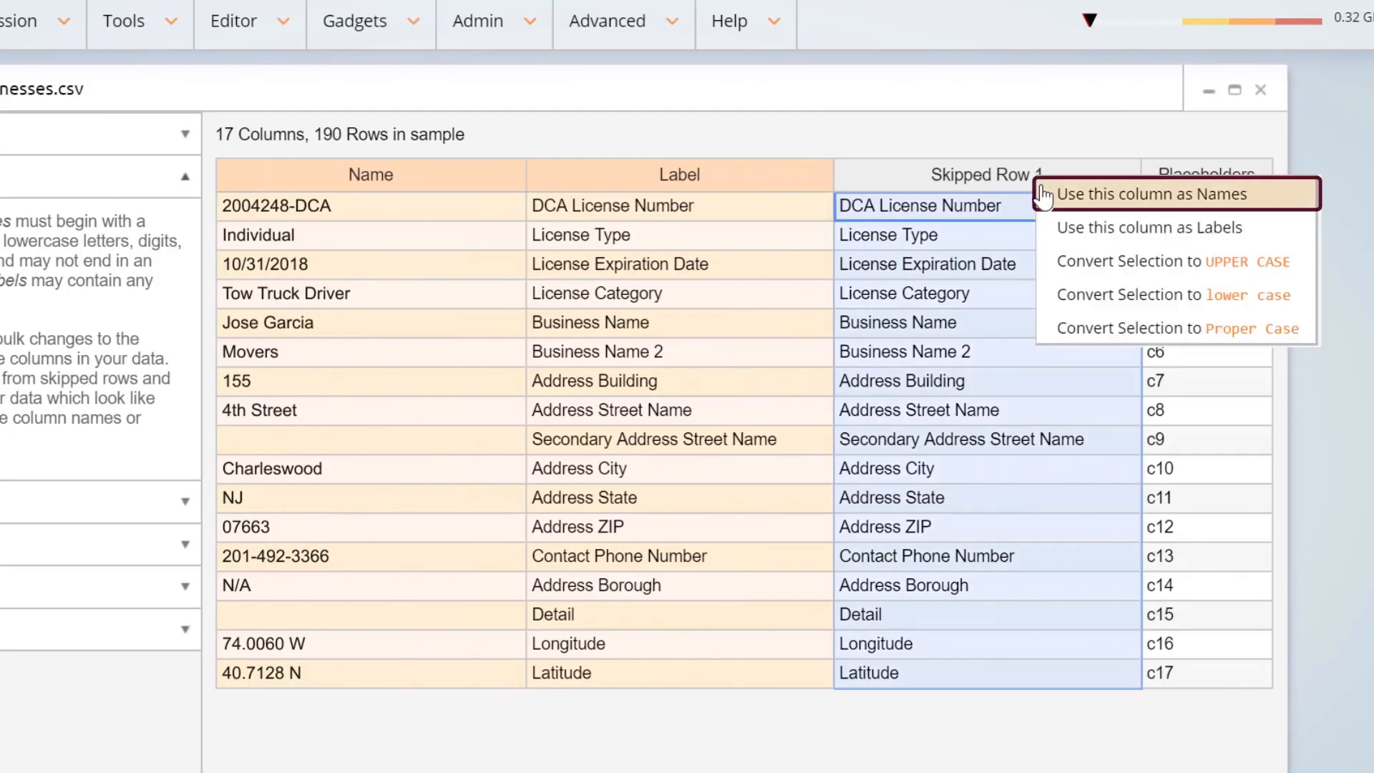
left_click(1153, 195)
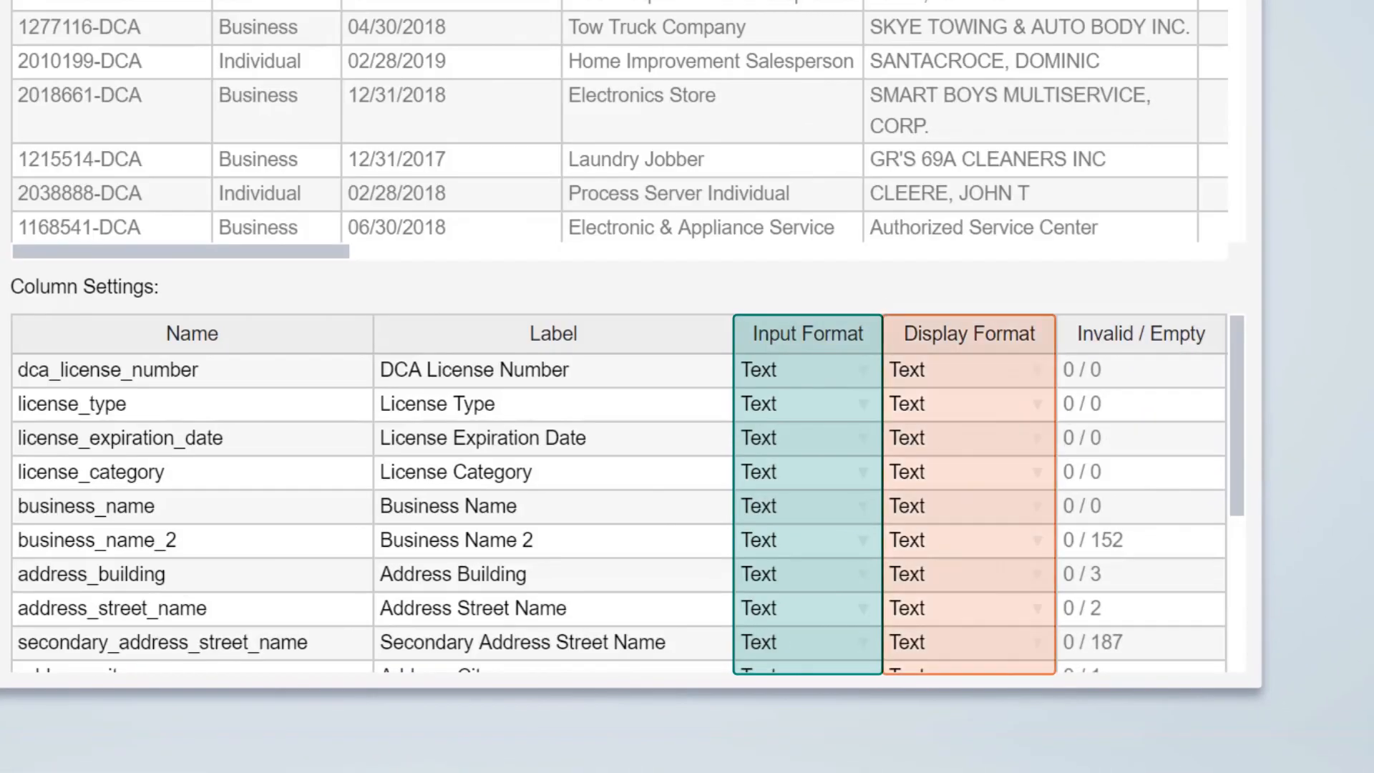
left_click(1140, 335)
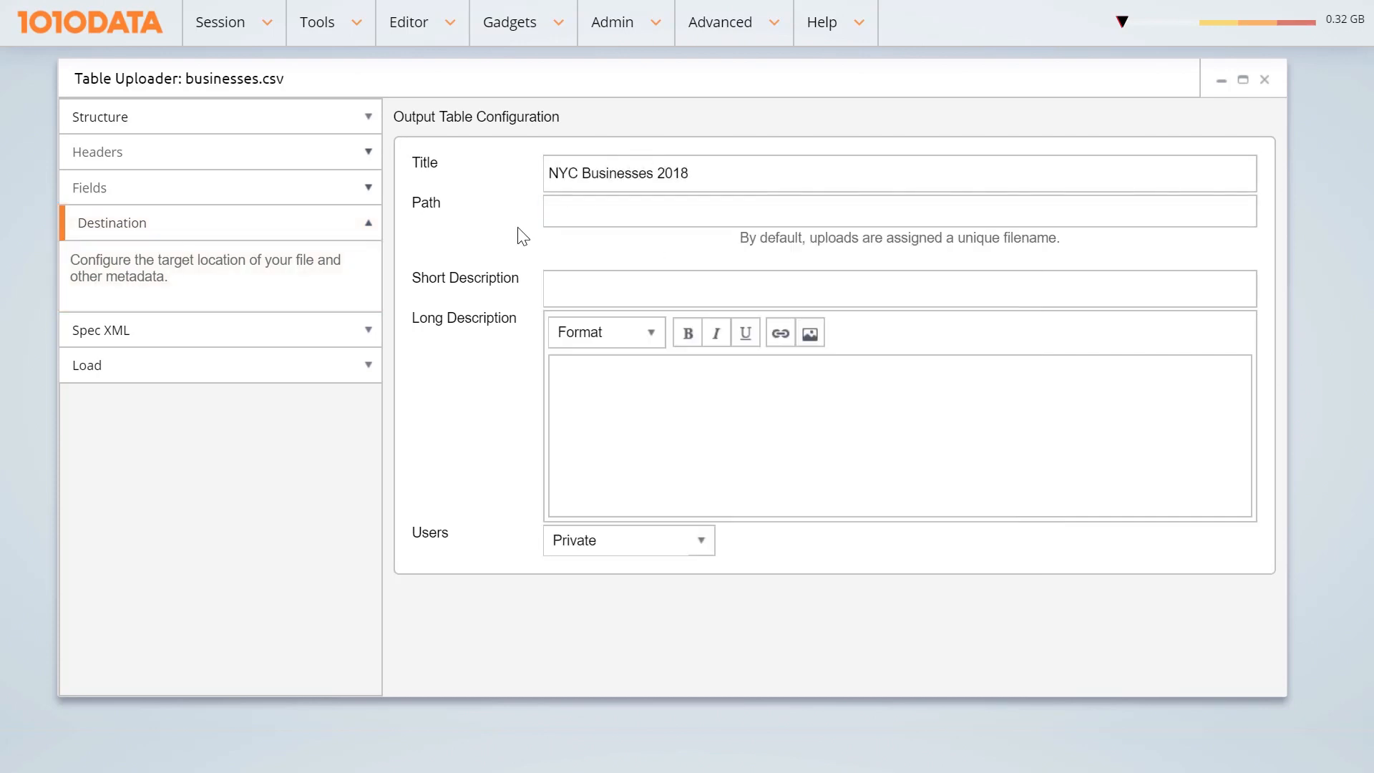
- Enter 'Customer Businesses in the New York Region - 2018' as the description and show the spec XML
type("Customer Businesses in the New York Region - 2018")
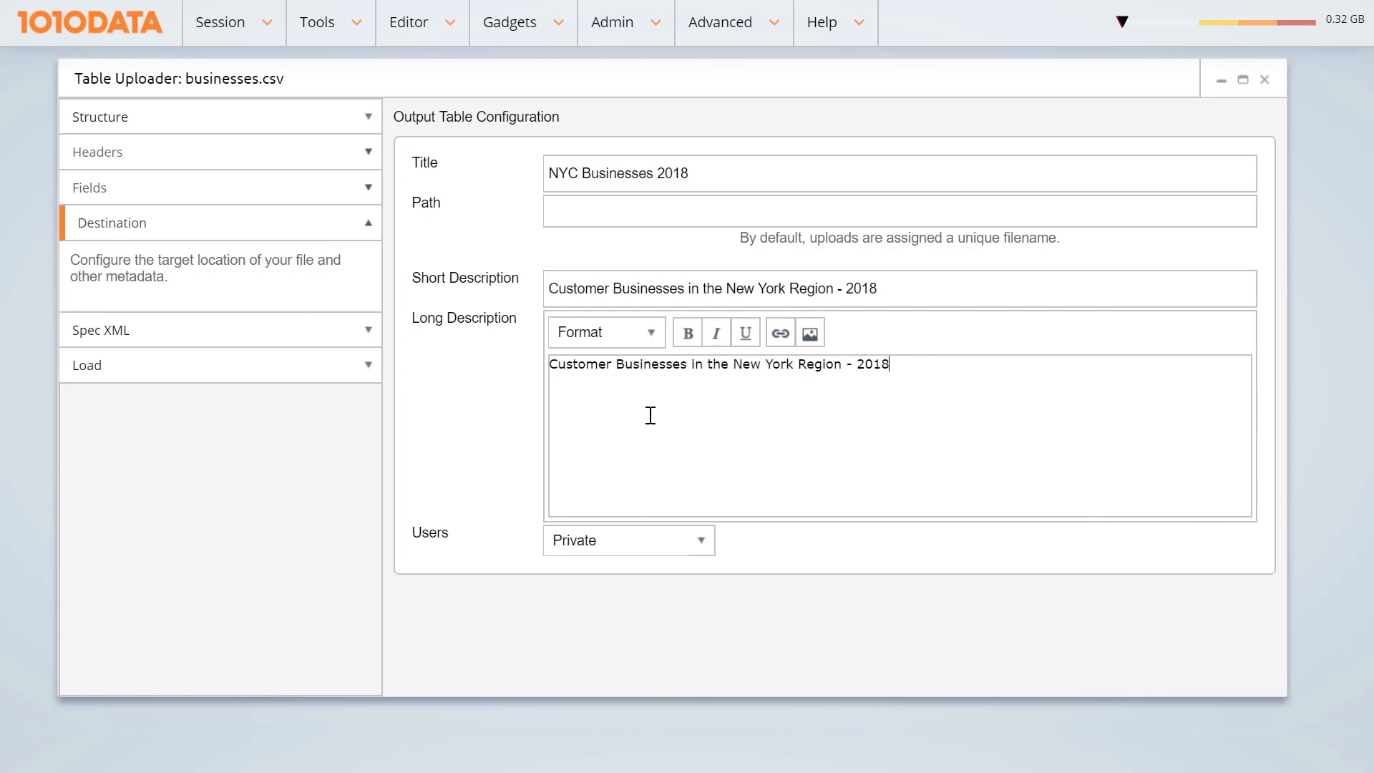
left_click(701, 539)
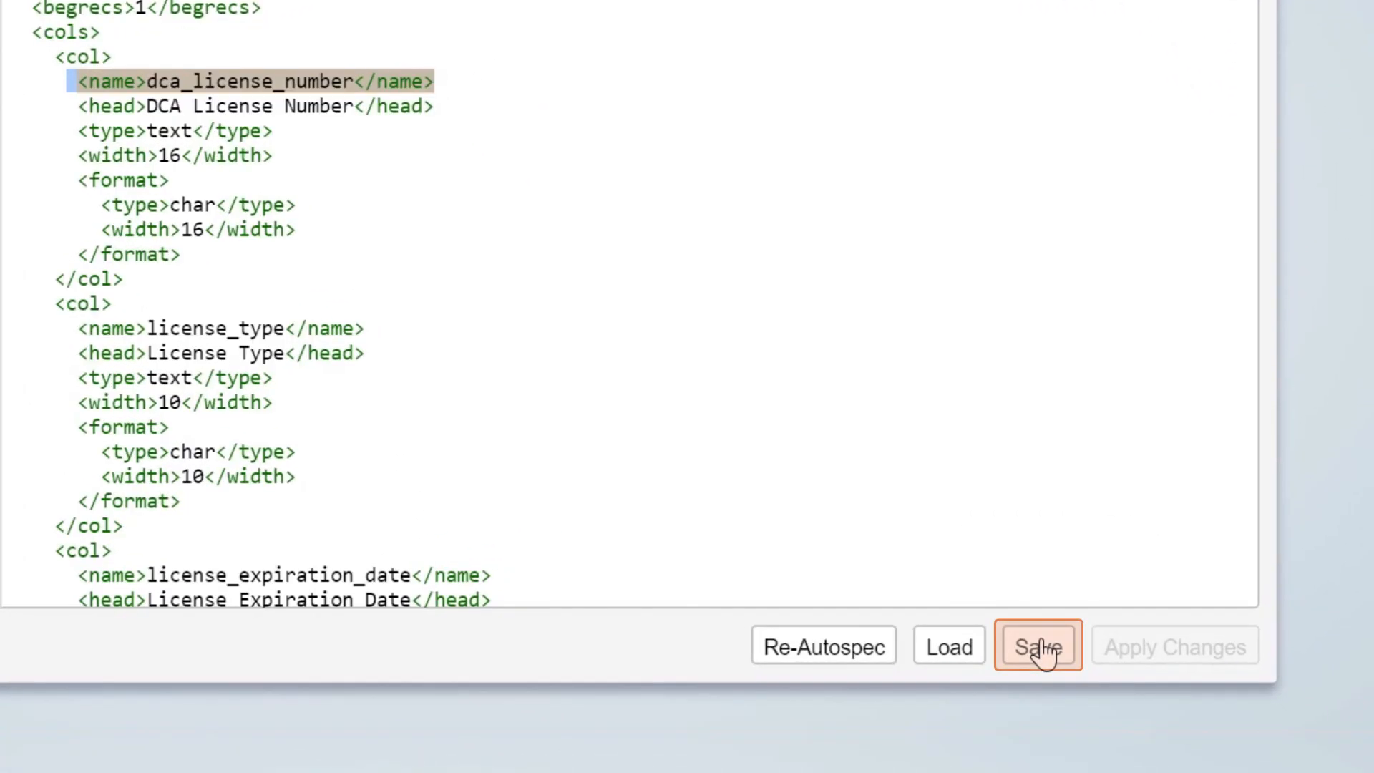
mouse_move(949, 647)
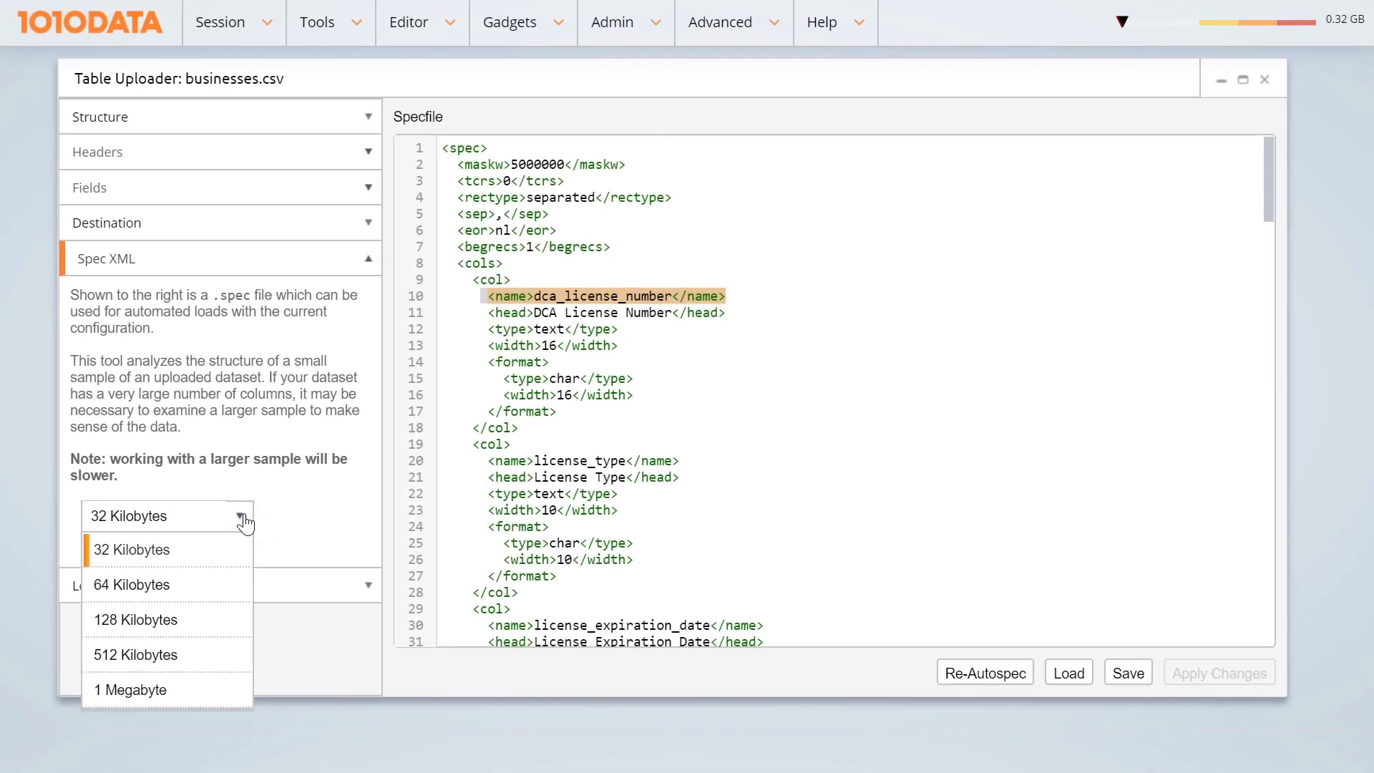
- Keep the 32 KB sample size, start the upload, and open the uploaded table
left_click(132, 549)
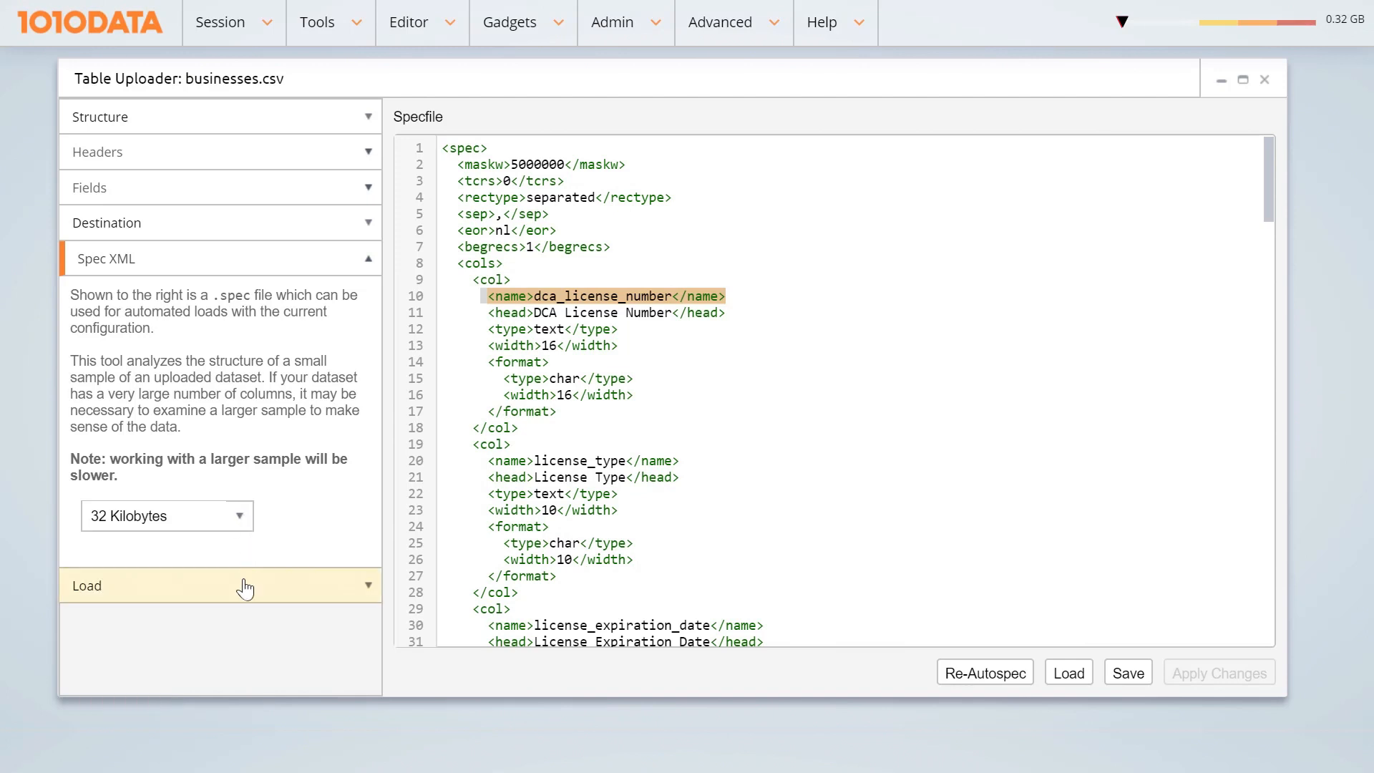
left_click(219, 585)
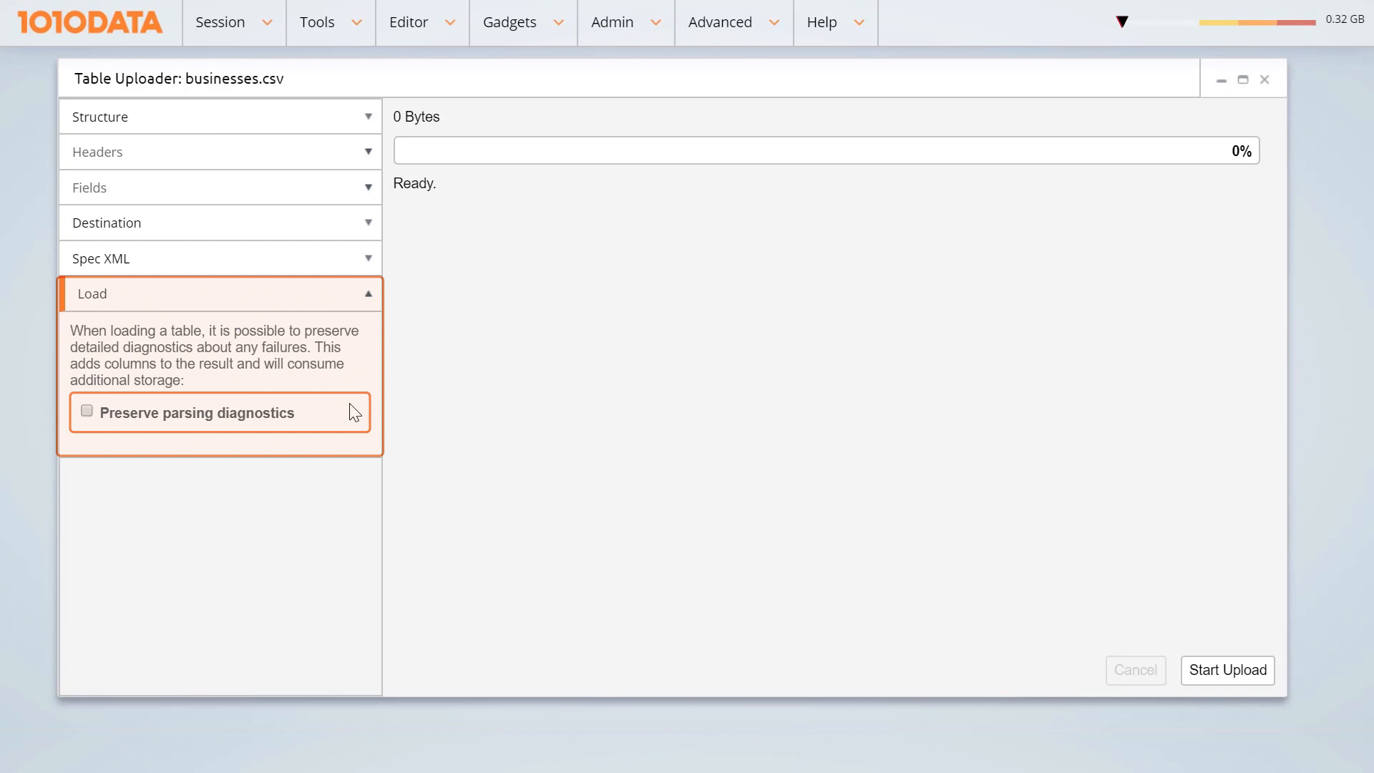
mouse_move(1096, 614)
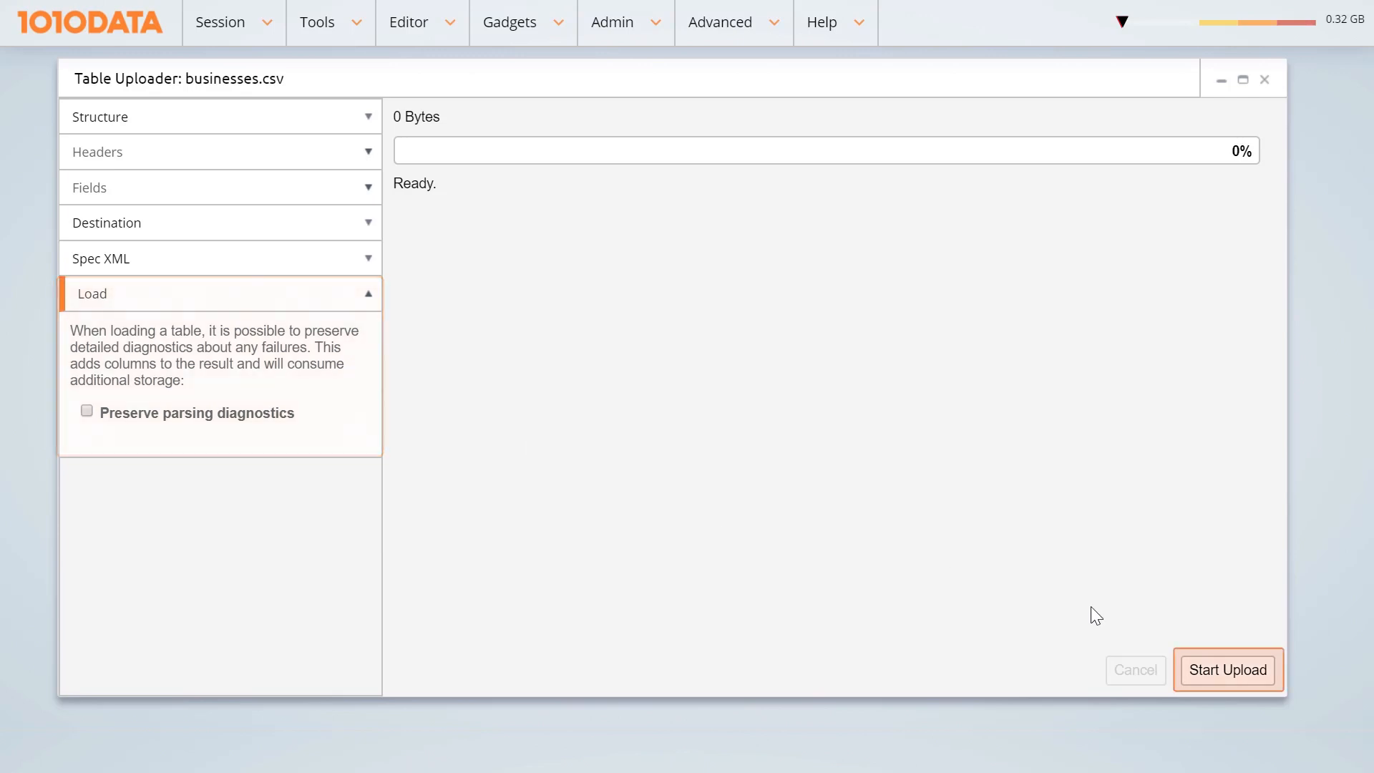
left_click(1226, 670)
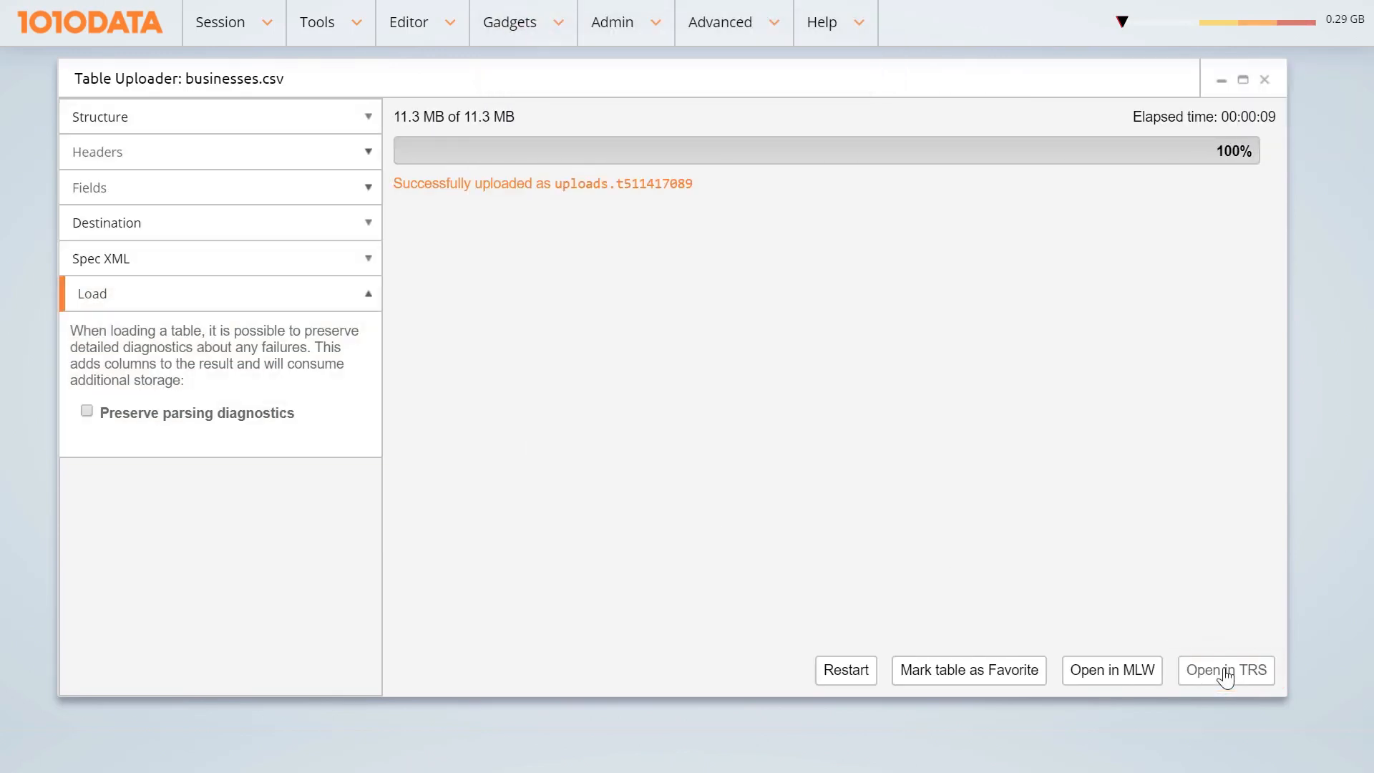
left_click(1225, 671)
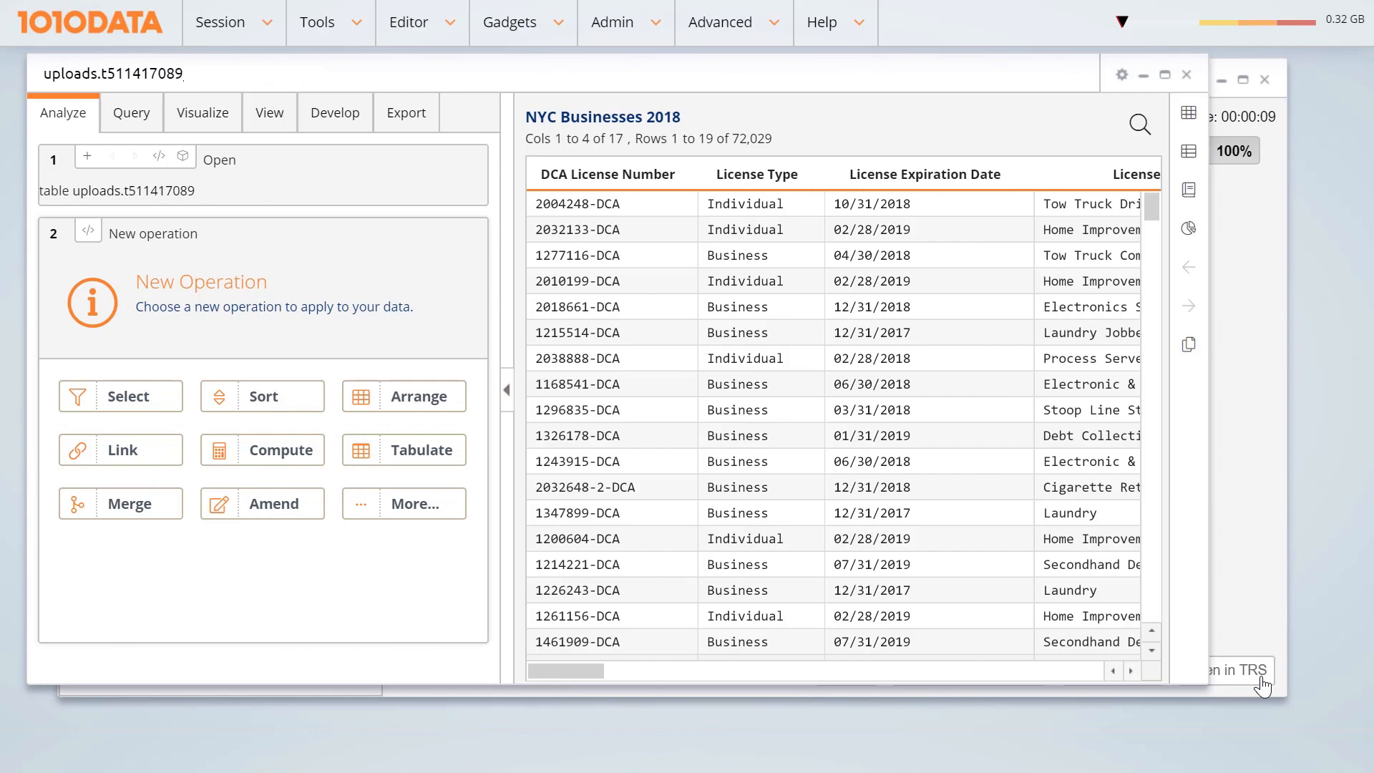
left_click(121, 449)
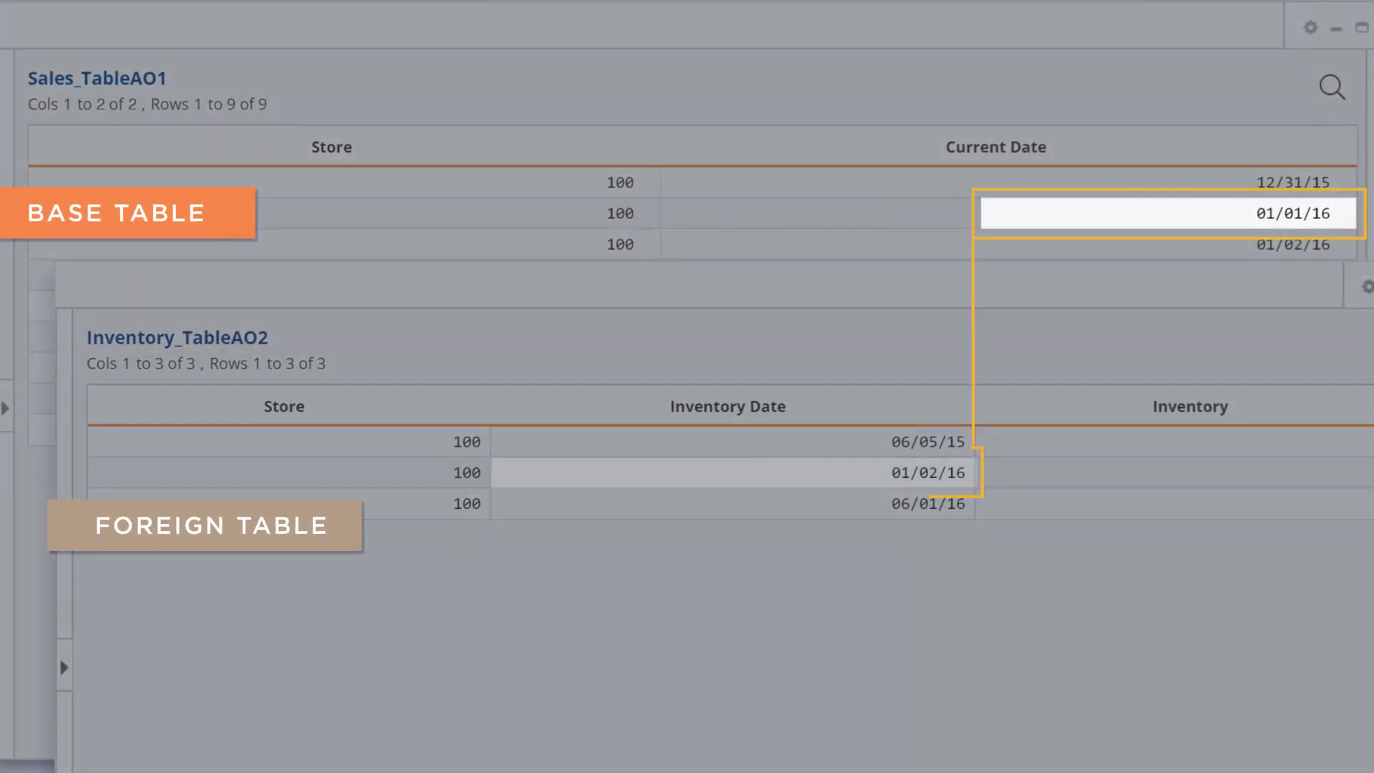
- Link Inventory_TableAO2 into the sales table using closest match before on date
left_click(727, 441)
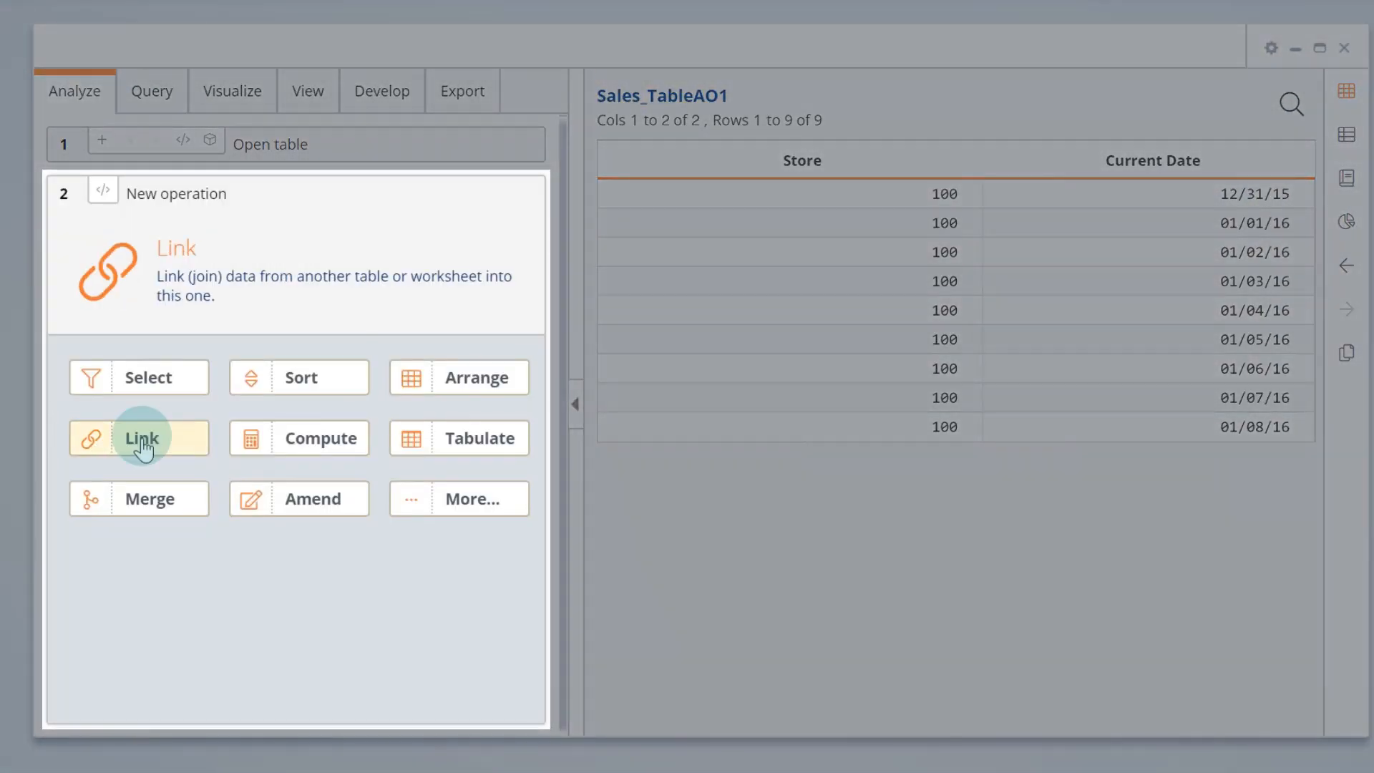
left_click(141, 437)
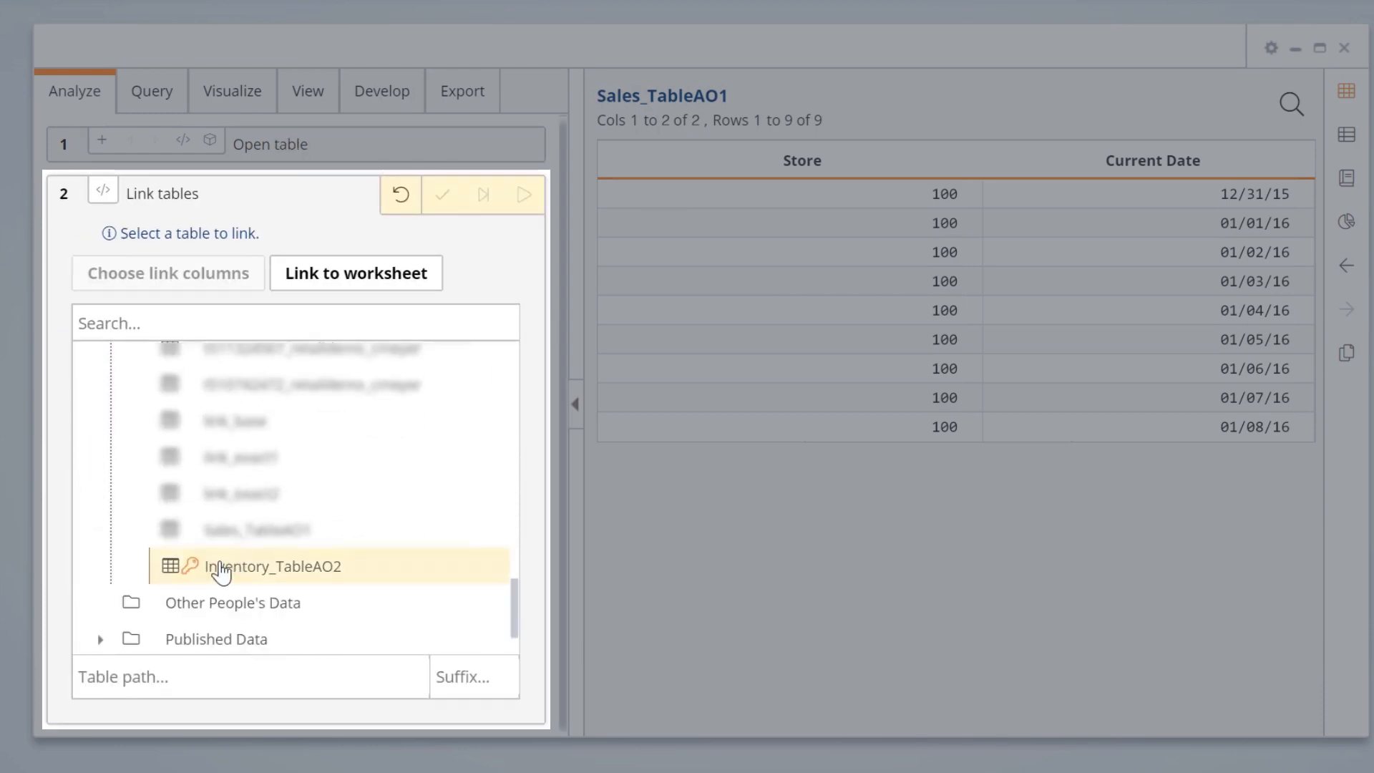
left_click(273, 566)
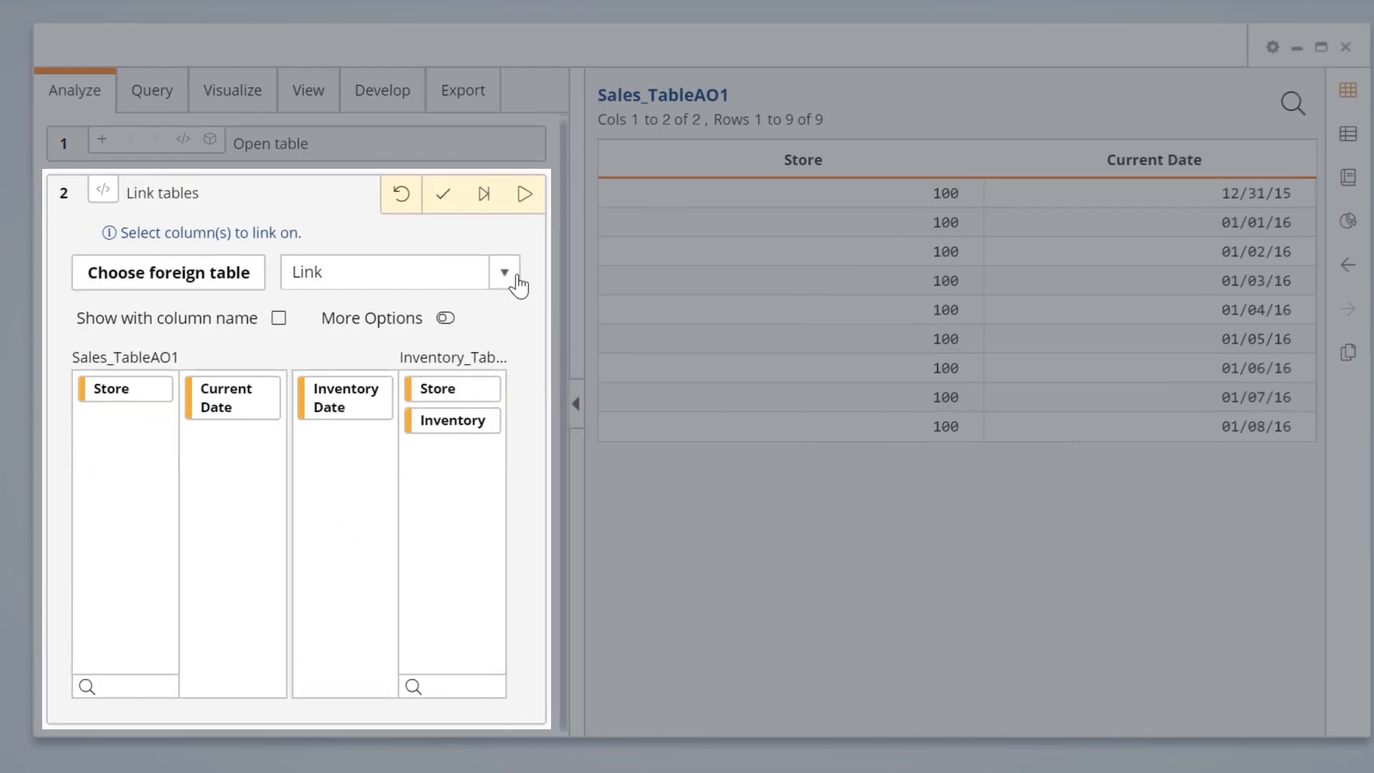
left_click(504, 271)
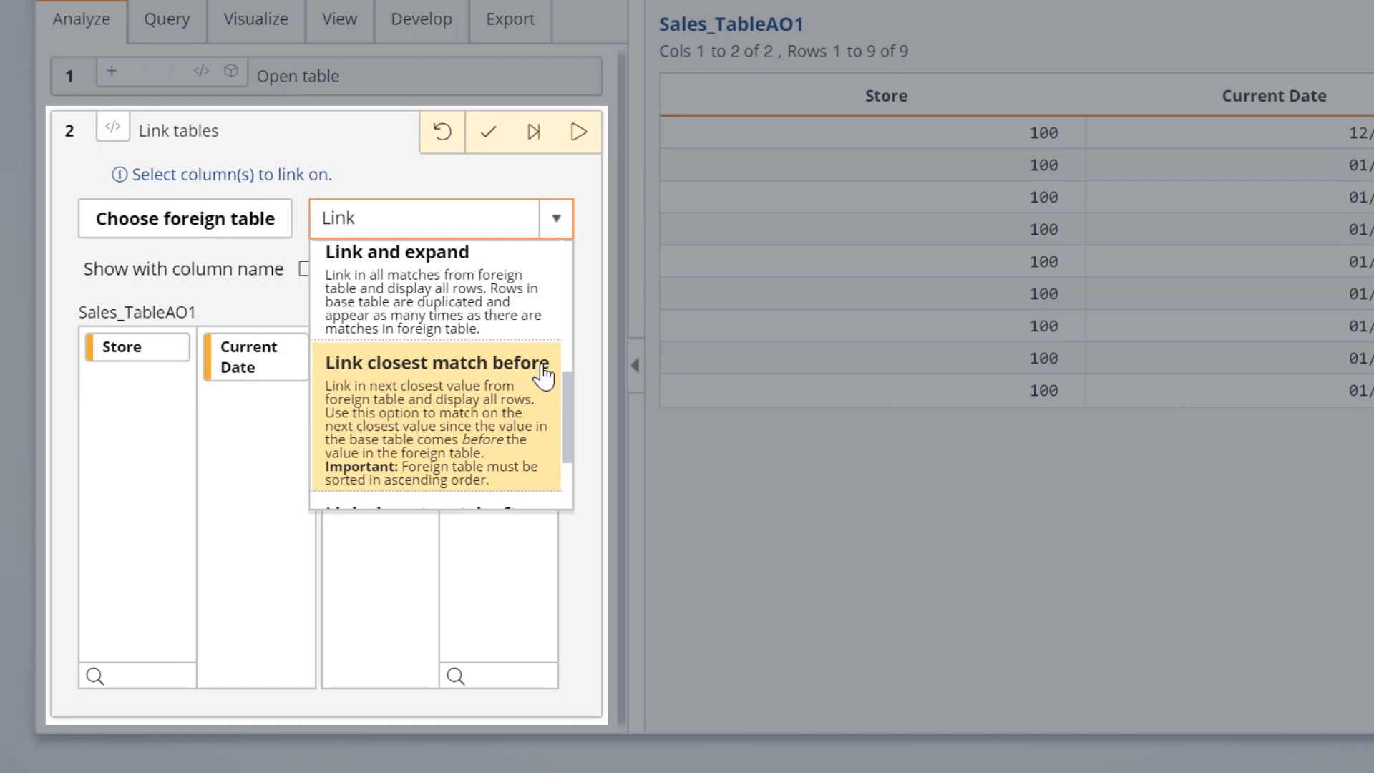
left_click(435, 362)
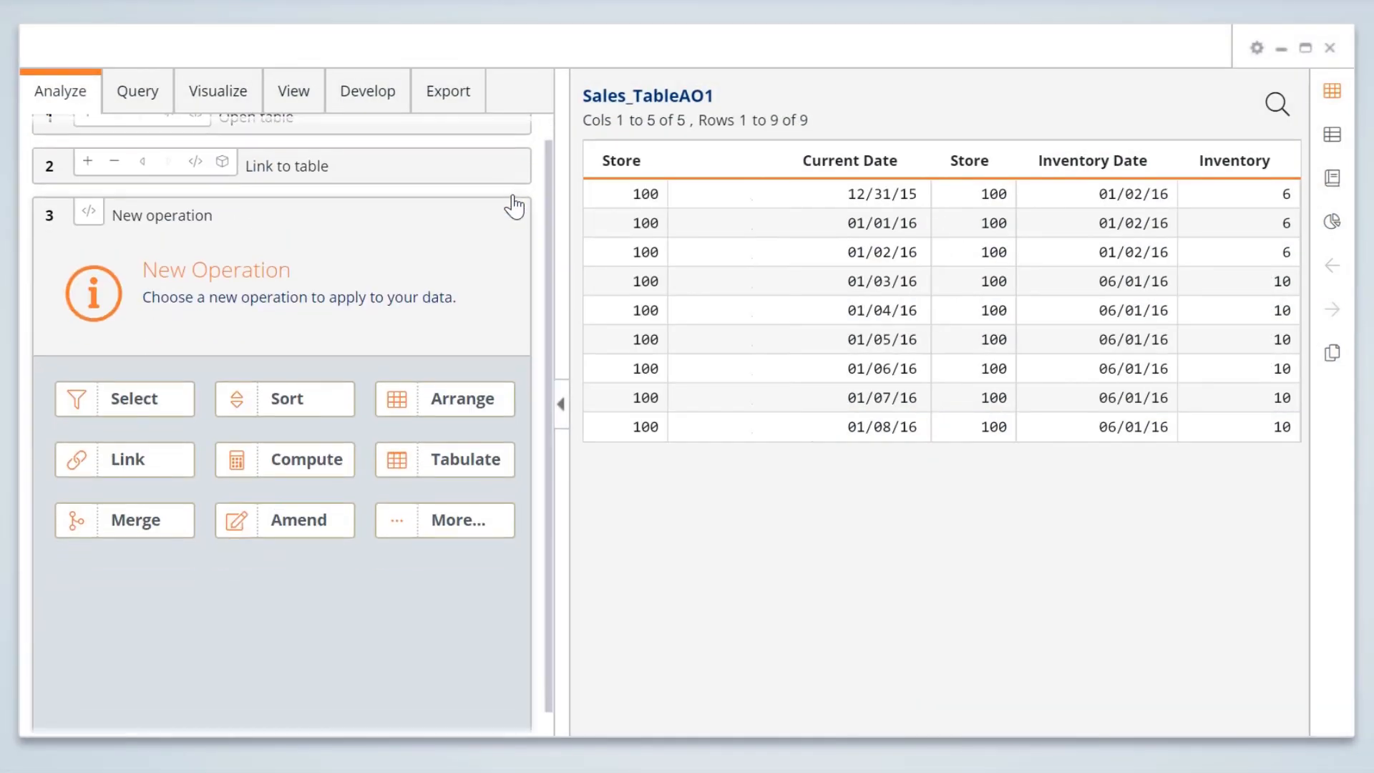
- Hide the operations panel to review the linked columns, then reopen the link step
left_click(561, 403)
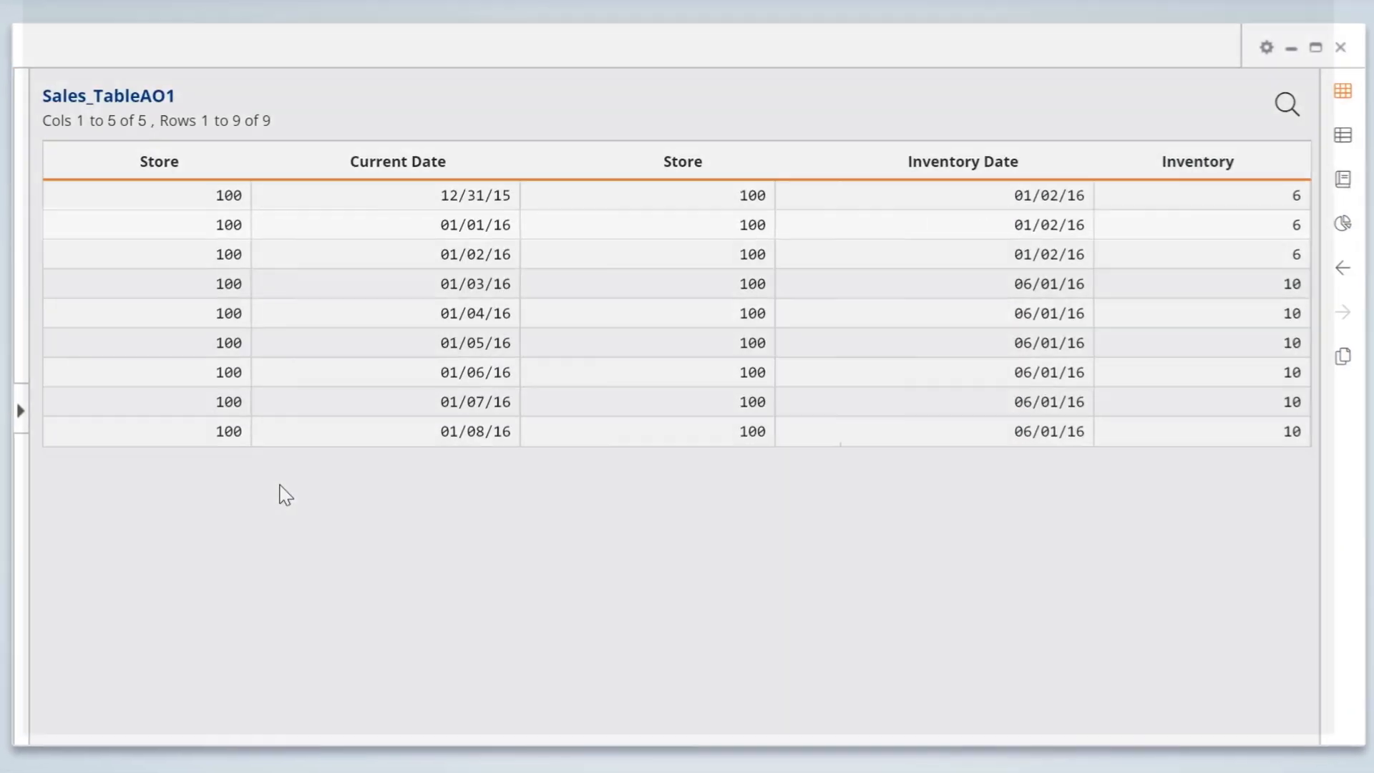
left_click(476, 224)
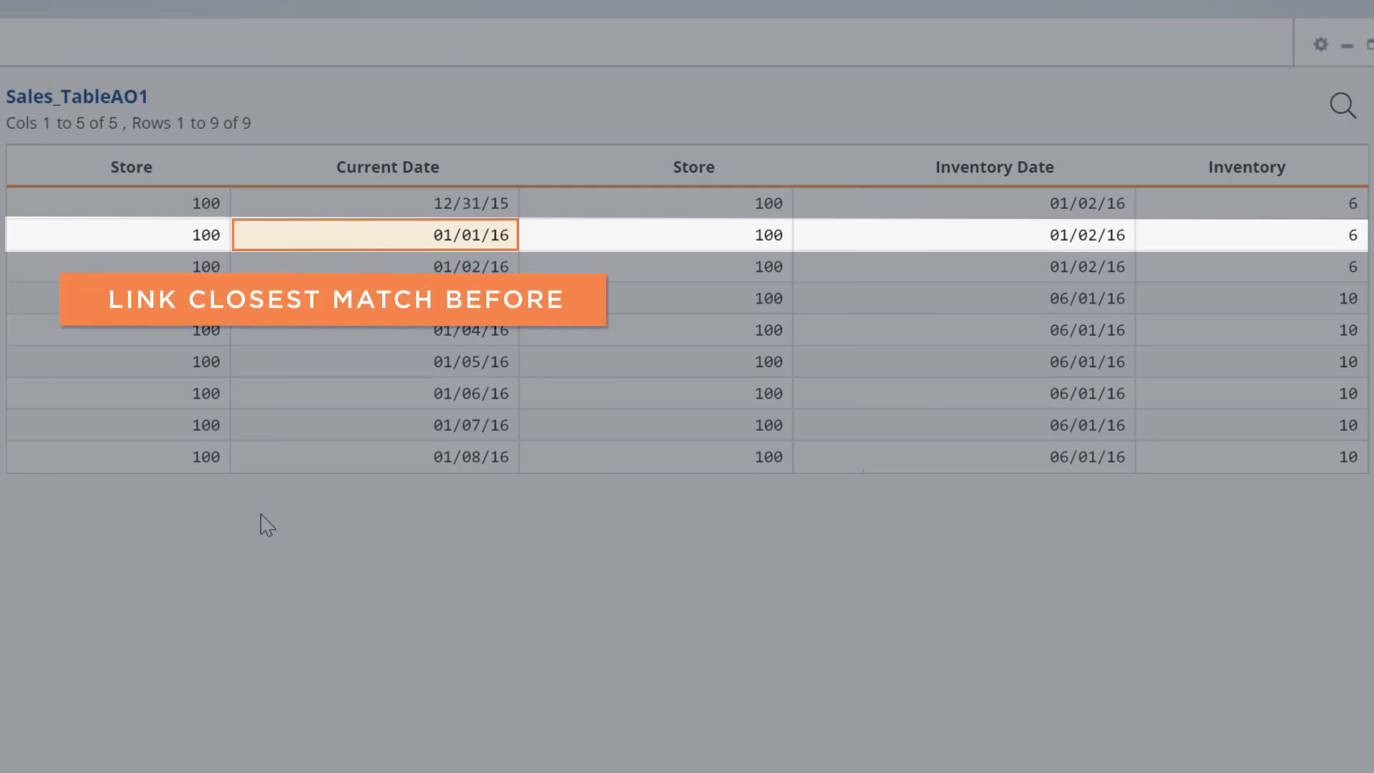
left_click(1253, 234)
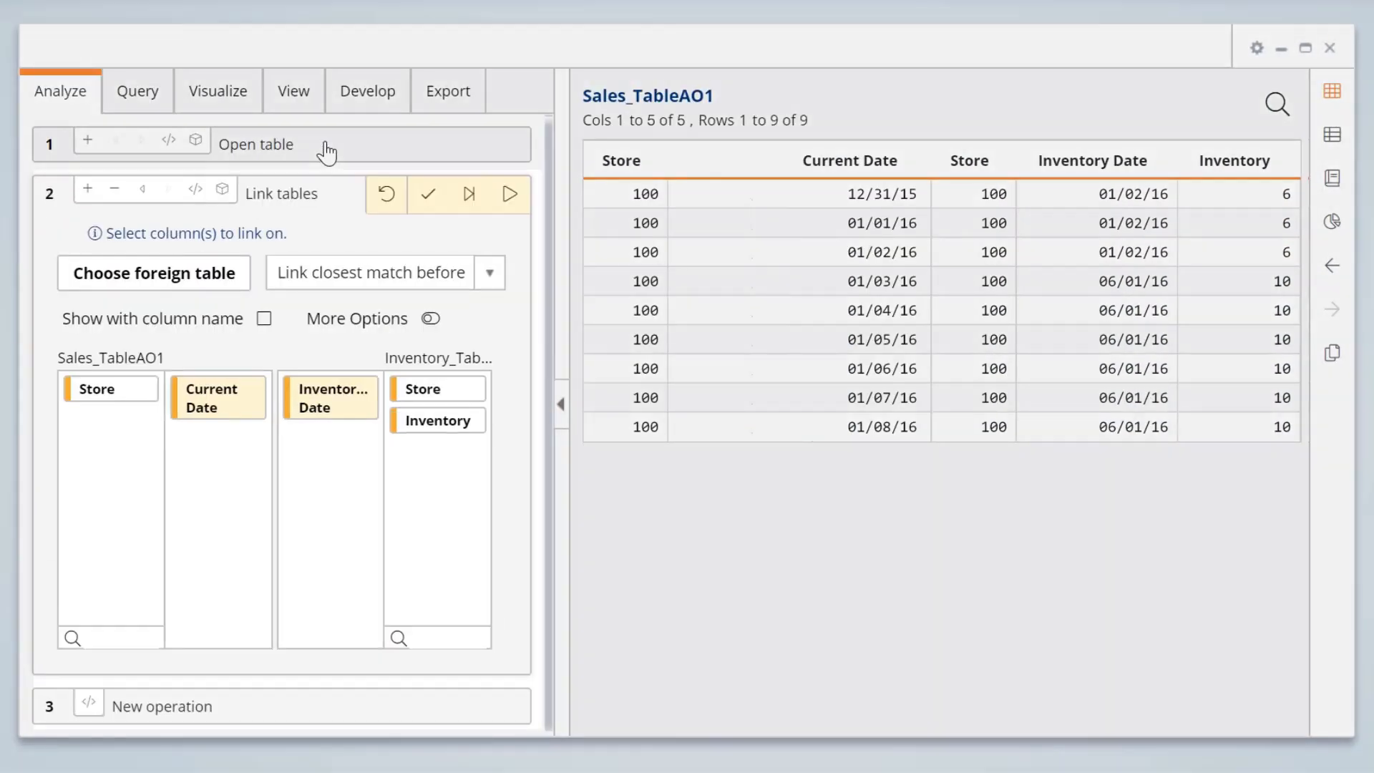
- Change the inventory link type to closest match after and review the updated table
left_click(488, 273)
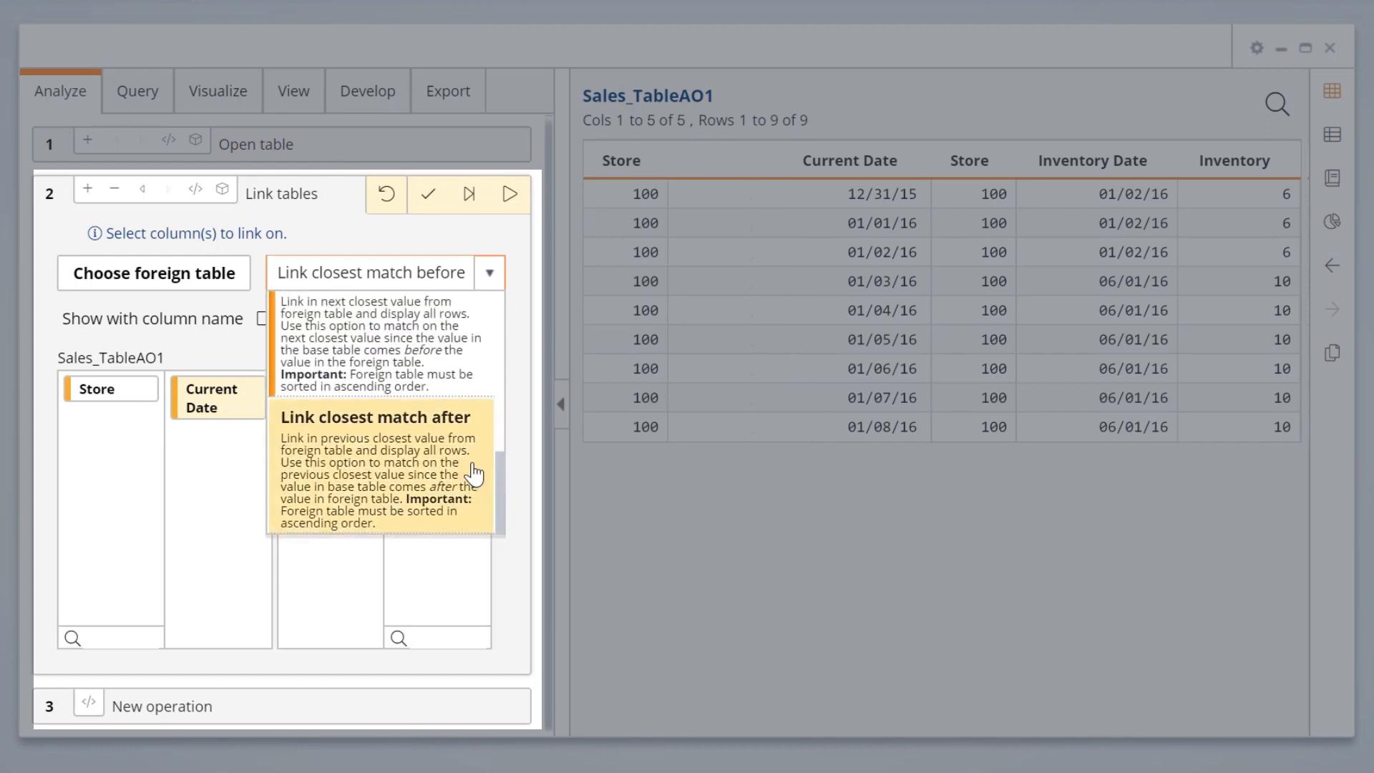
left_click(374, 418)
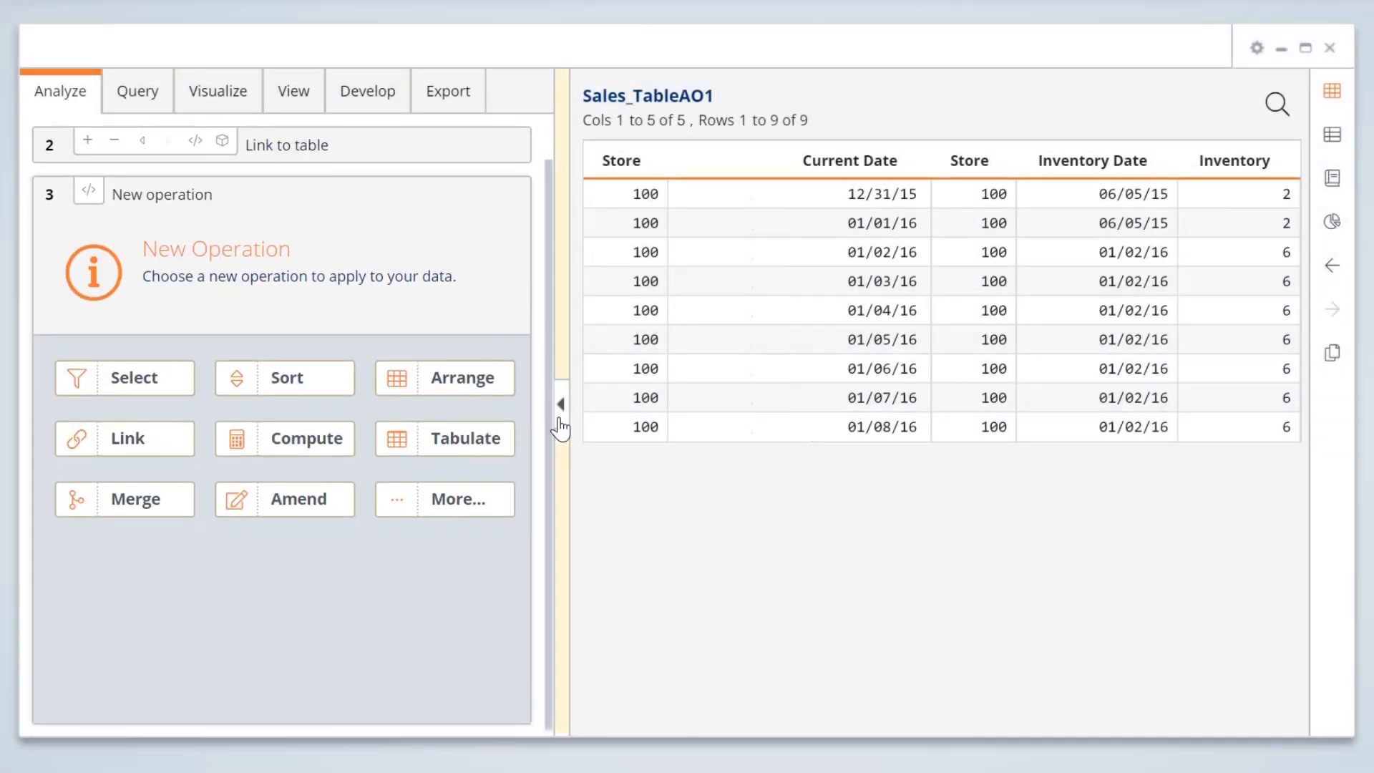
left_click(561, 403)
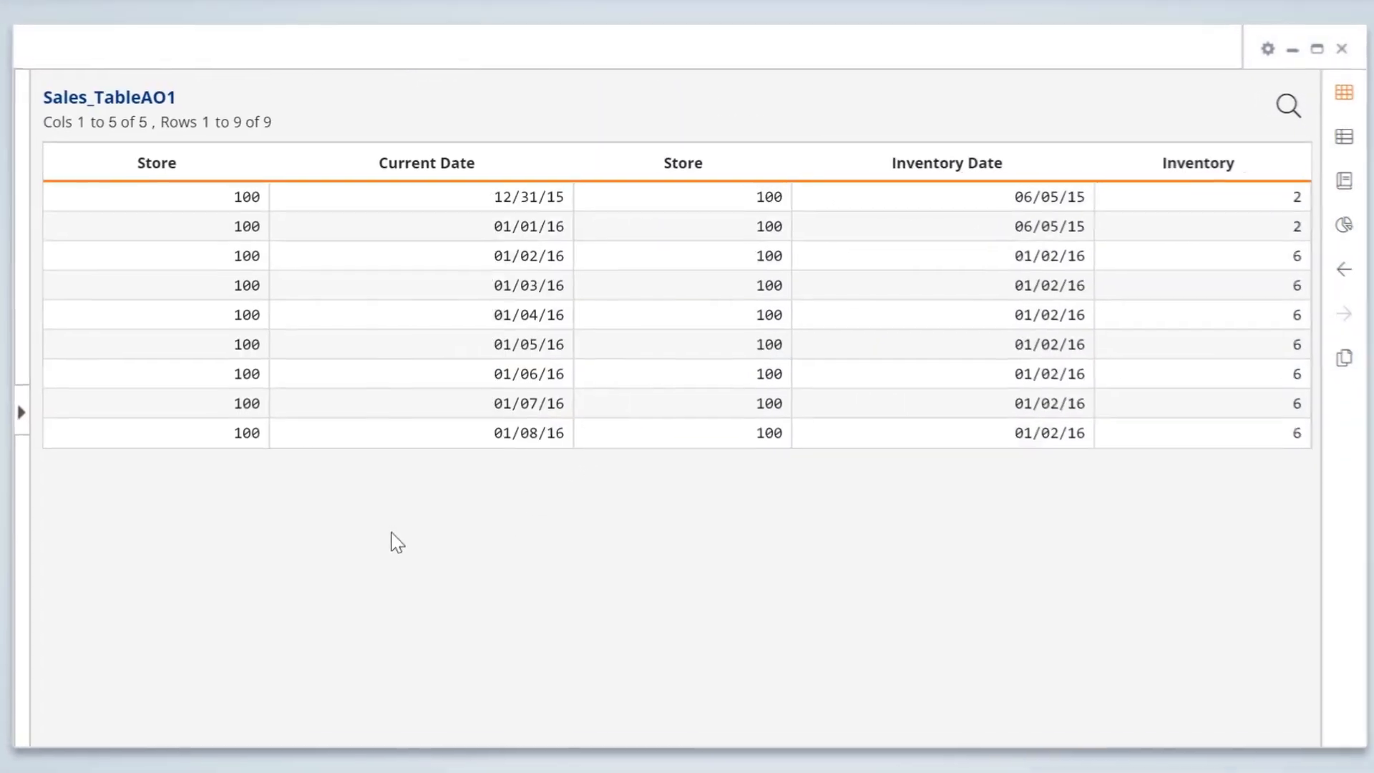
left_click(528, 226)
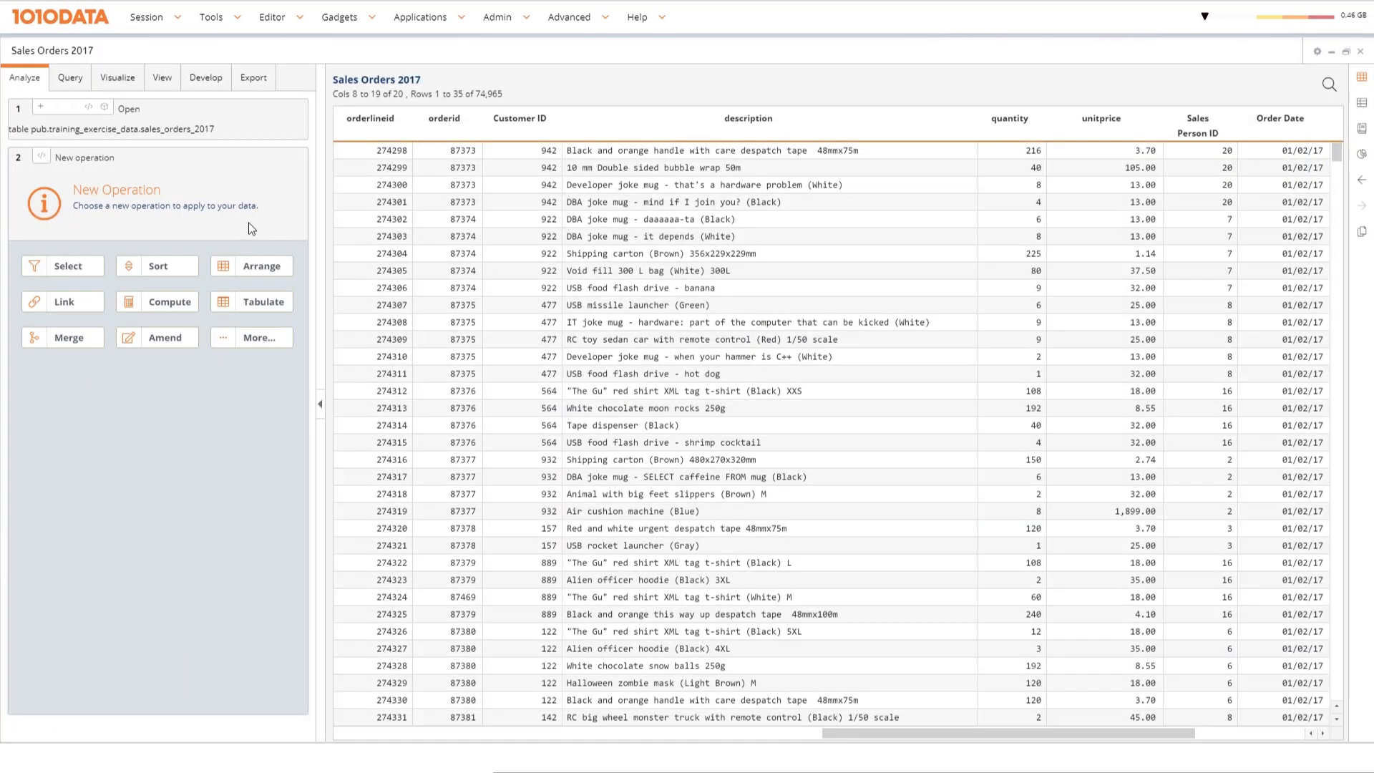
- Open pub.training_exercise_data.sales_orders_2017 in a new Analyze window
left_click(445, 118)
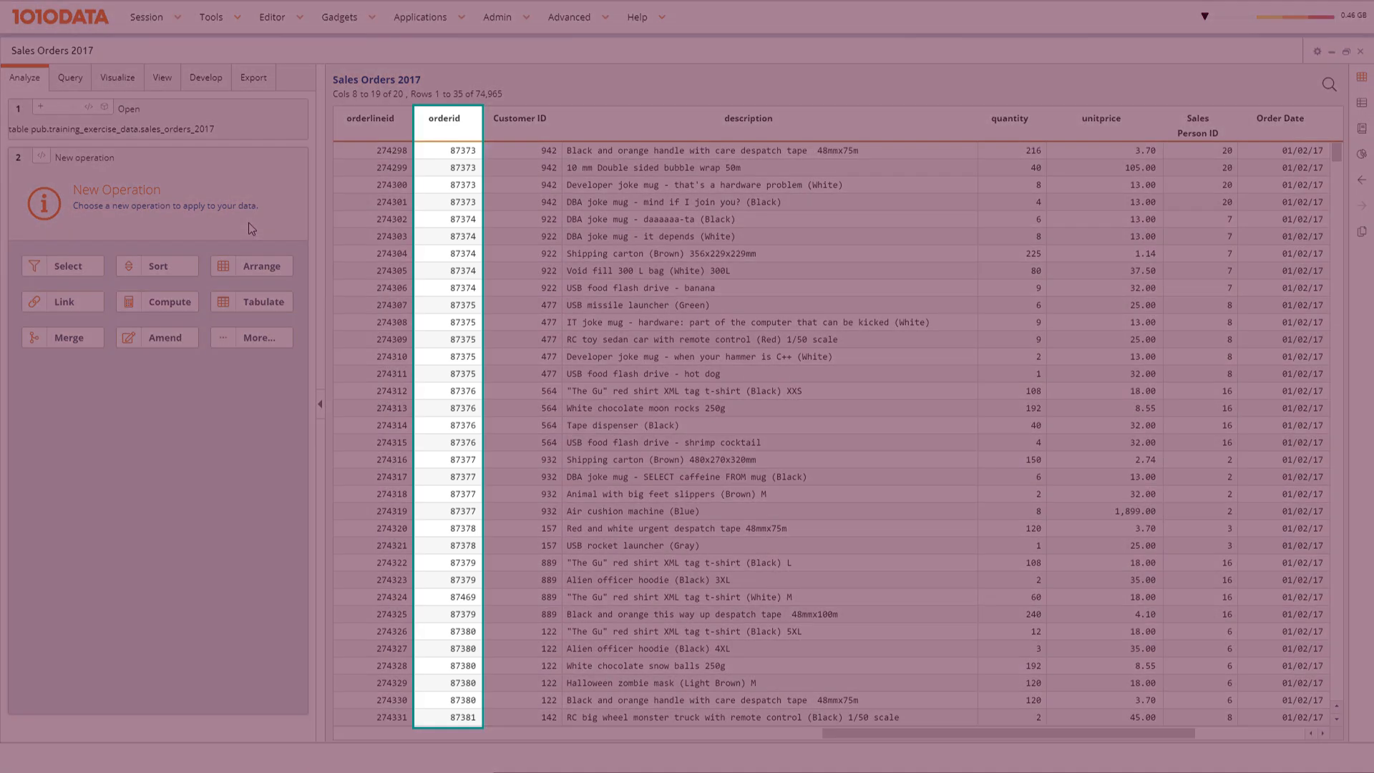
left_click(747, 118)
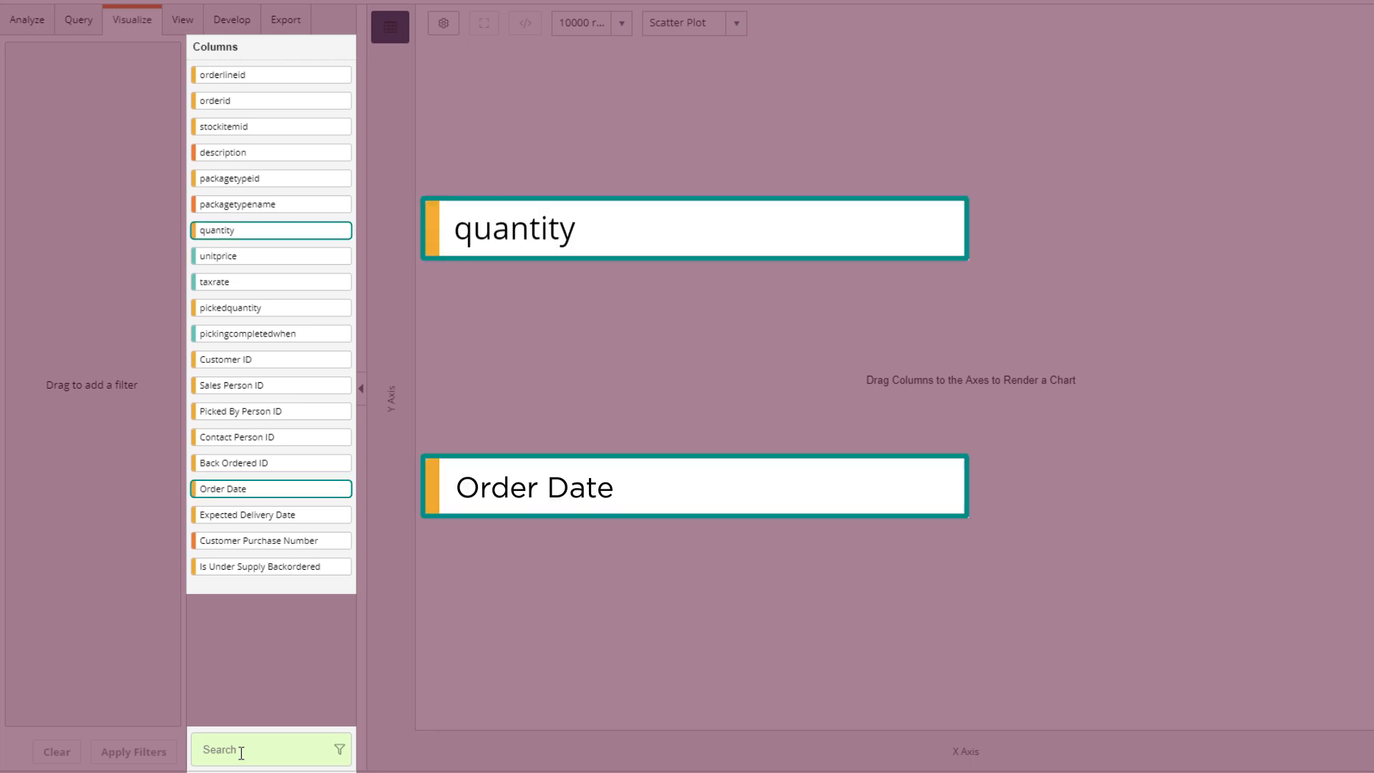
- Find the Order Date column via search and plot it against quantity
type("order date")
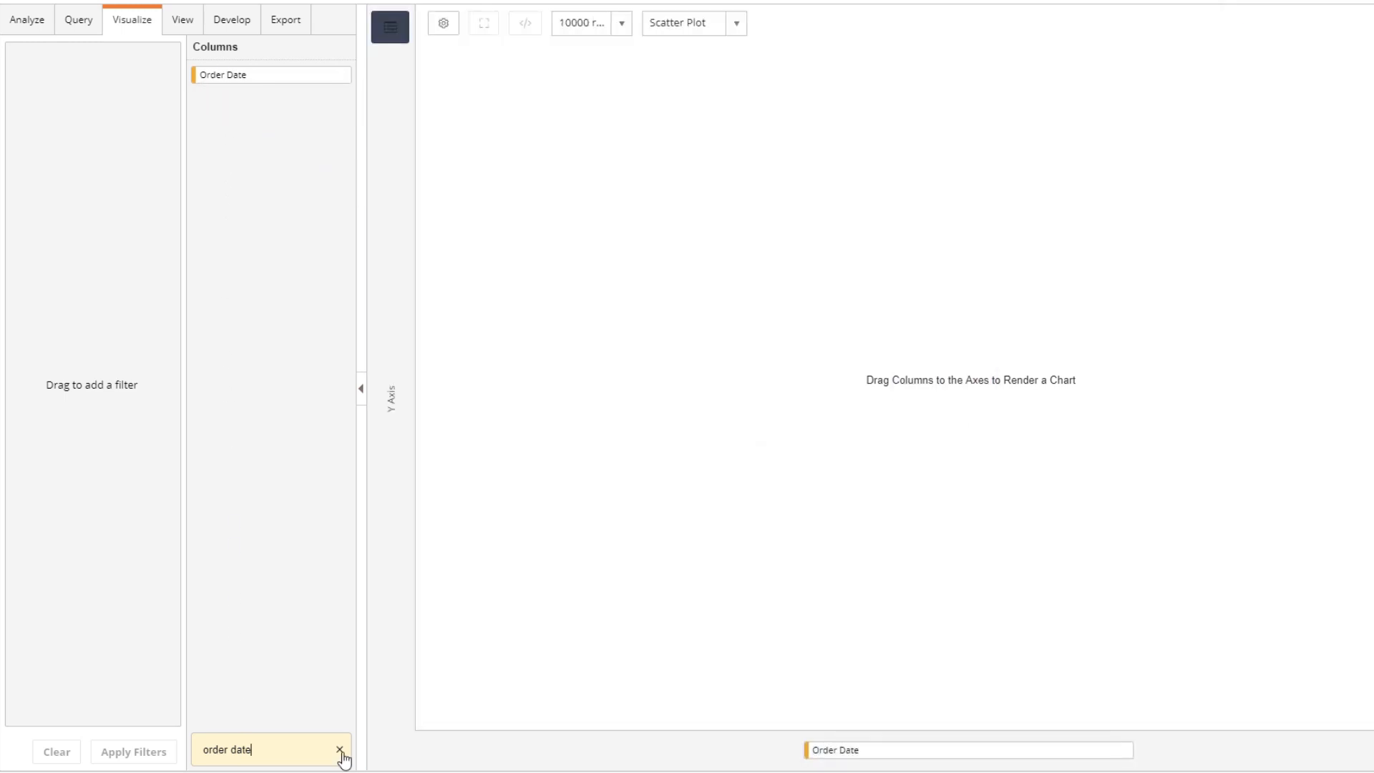
left_click(340, 751)
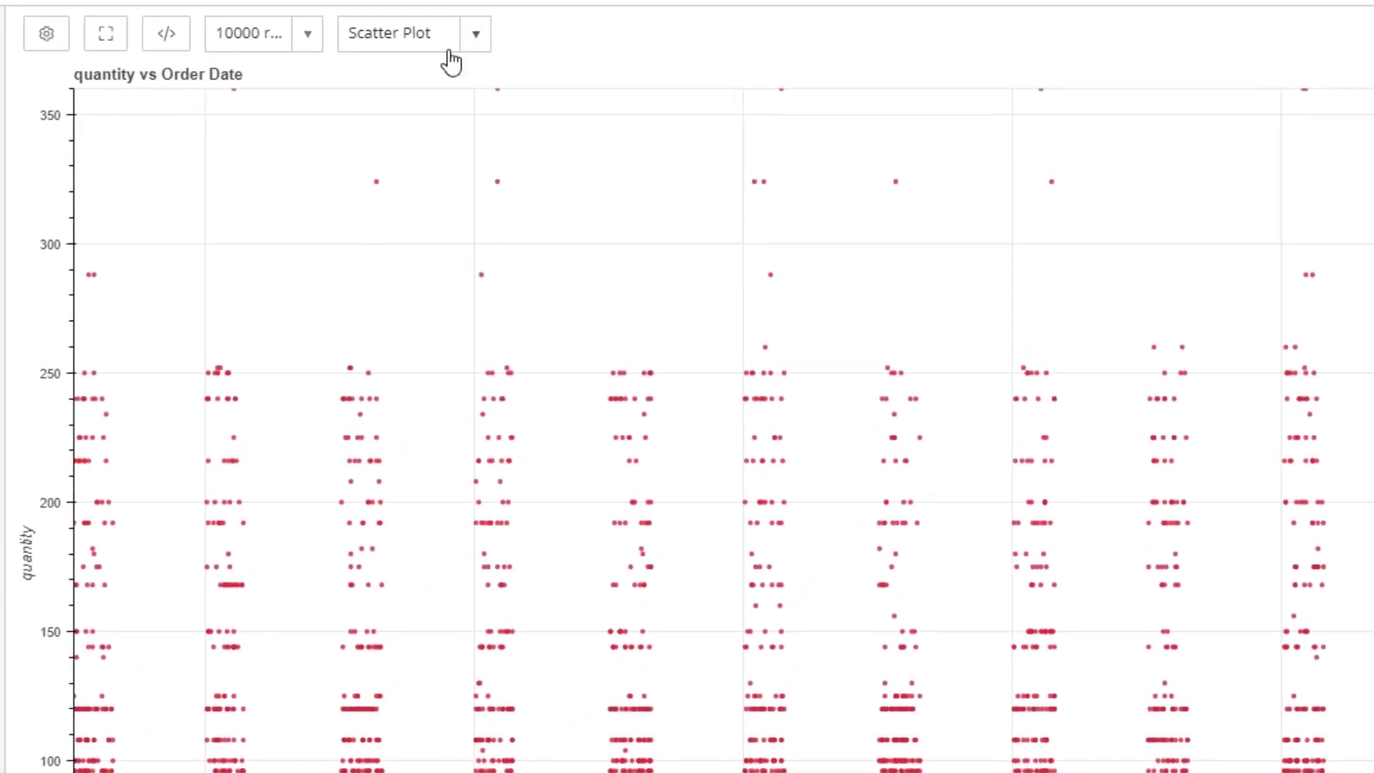
- Switch the chart to a bar chart and replace the 10000-row sample with No Sampling
left_click(476, 34)
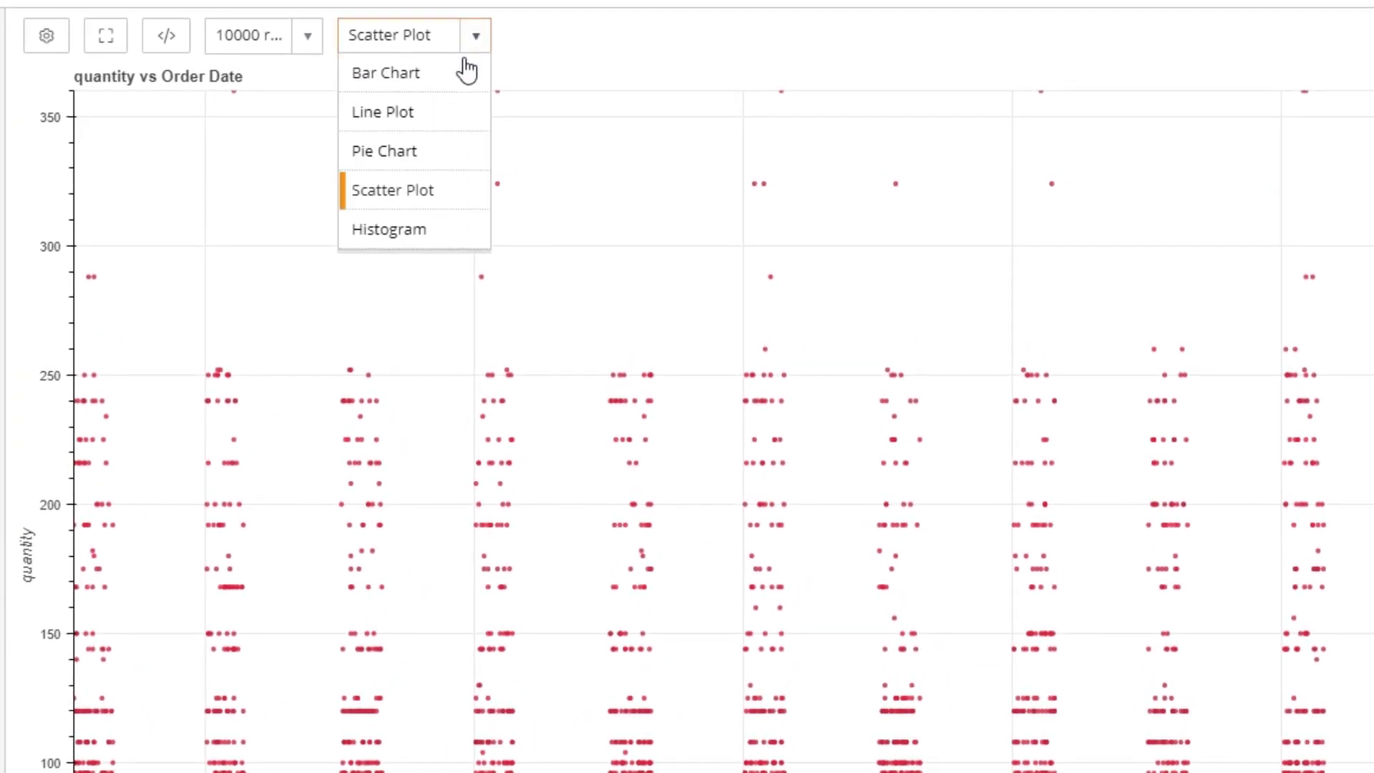
left_click(383, 73)
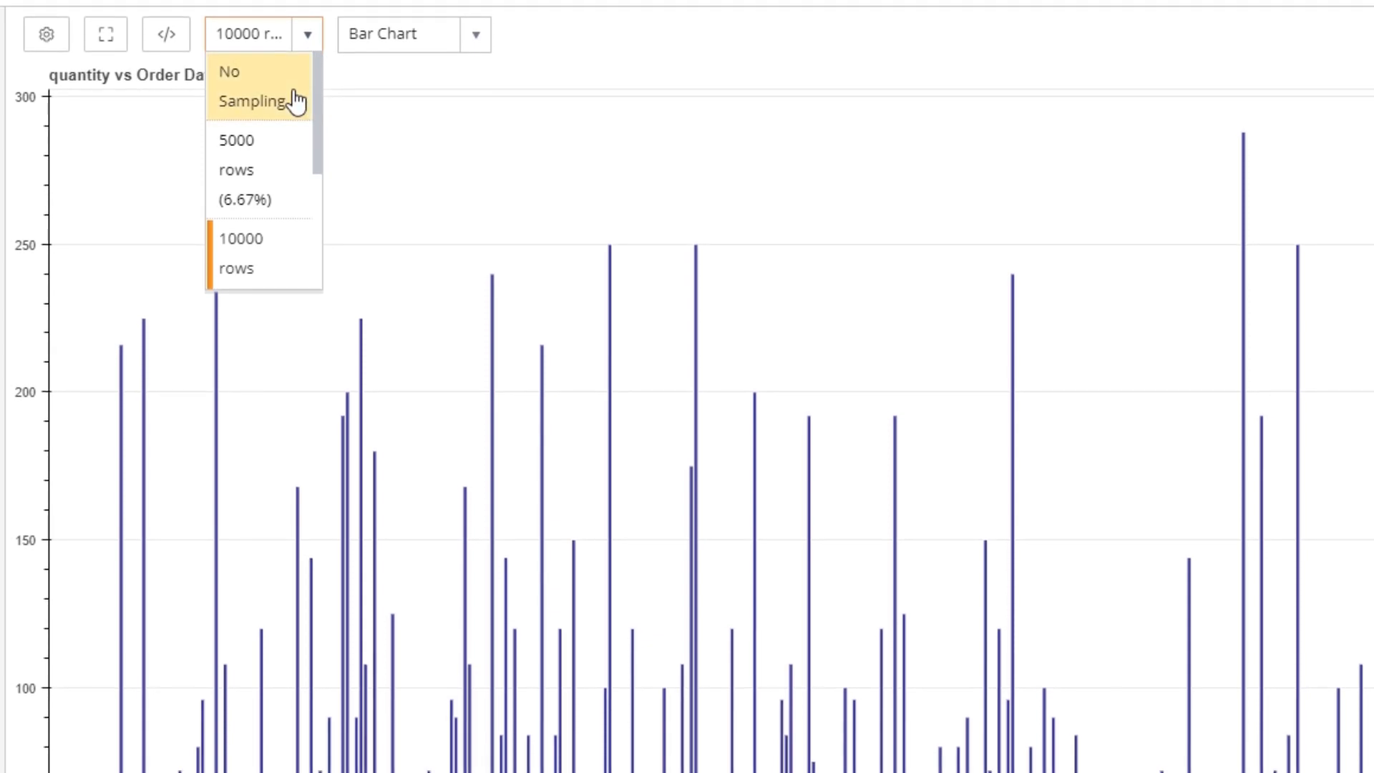
left_click(254, 84)
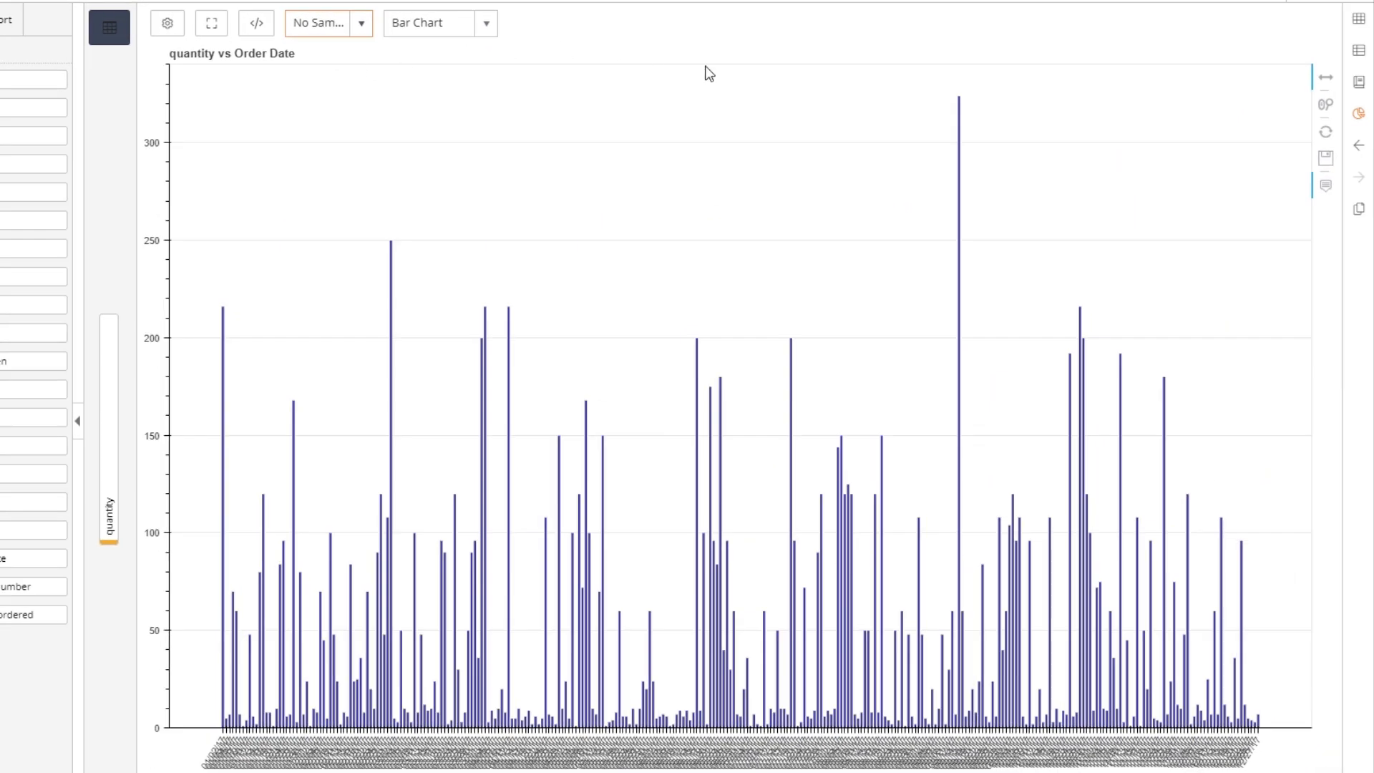
mouse_move(959, 105)
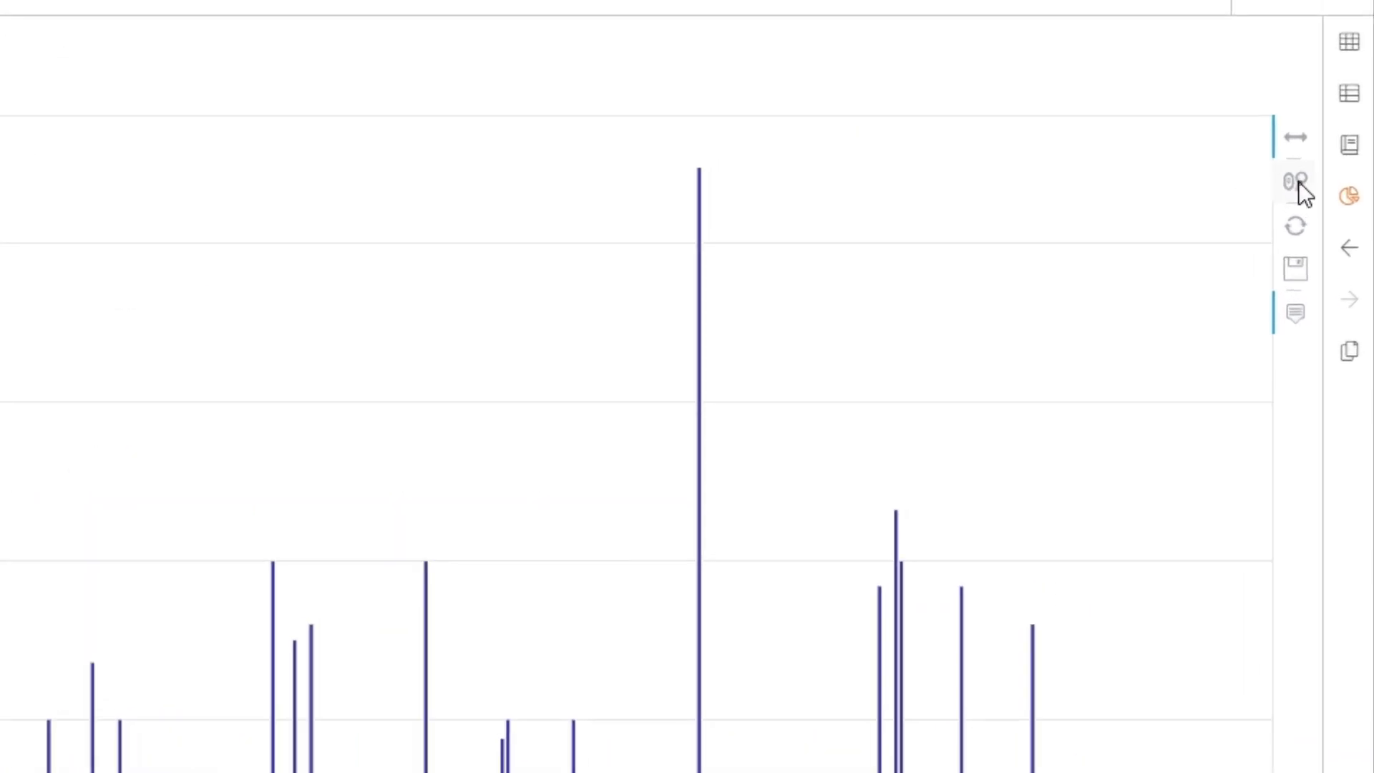
mouse_move(1086, 208)
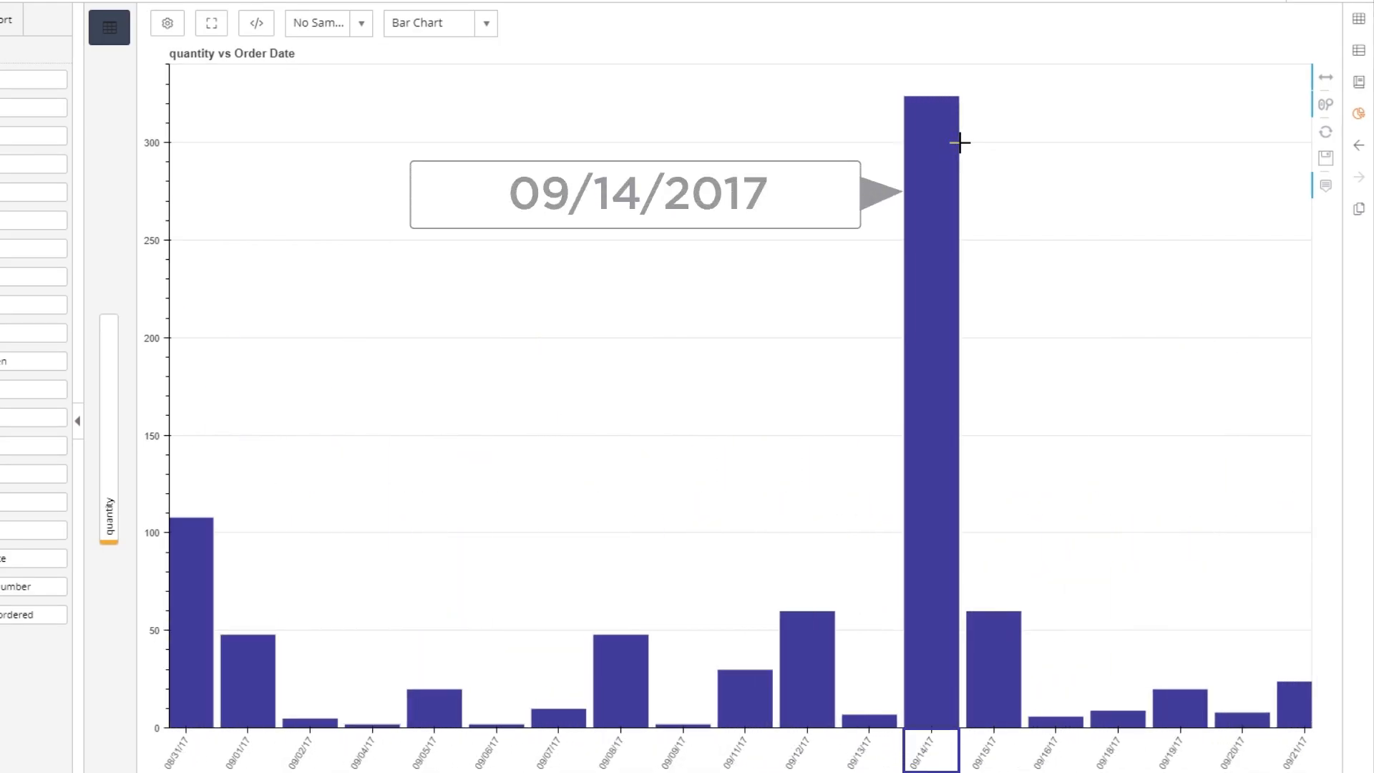
mouse_move(8, 533)
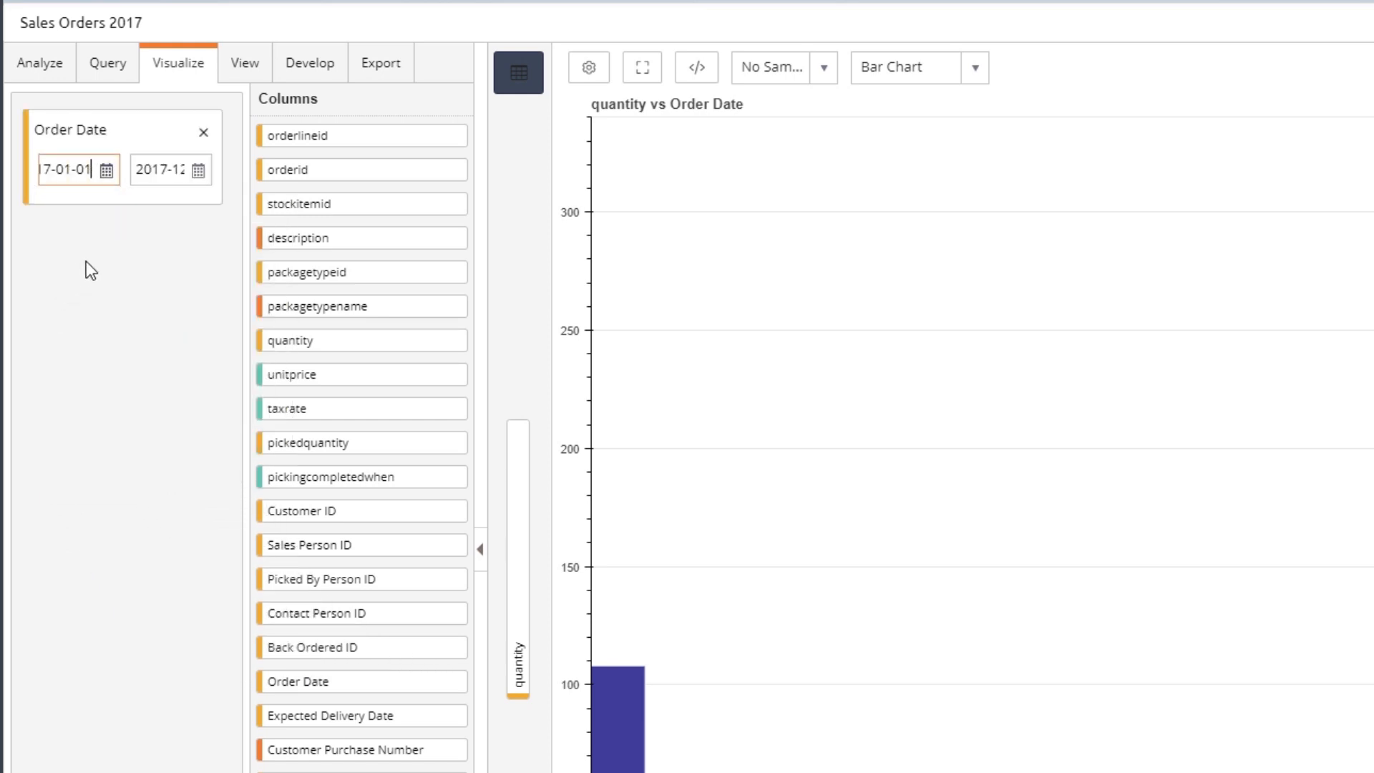
- End the Order Date filter at 2018-06-30 and chart unique count of quantity per date
left_click(199, 171)
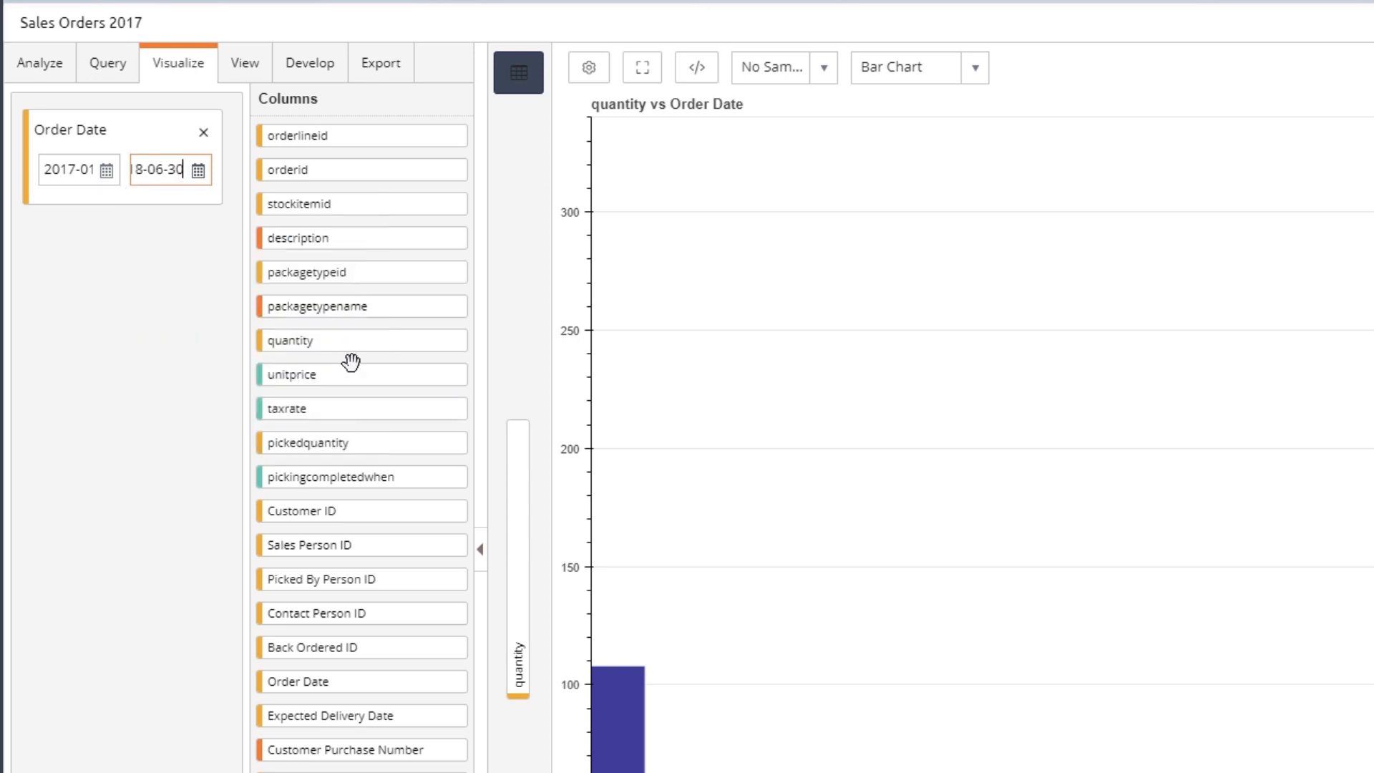
mouse_move(519, 73)
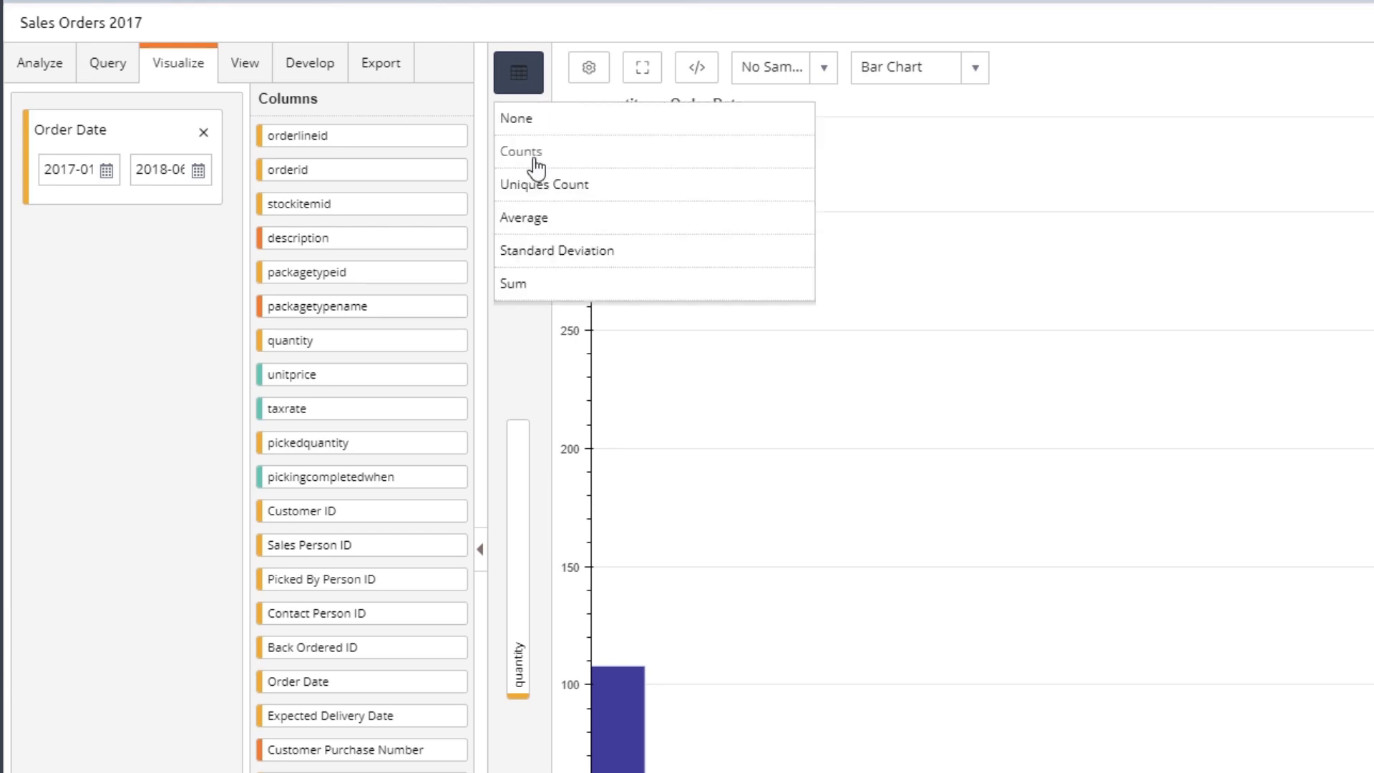
left_click(522, 151)
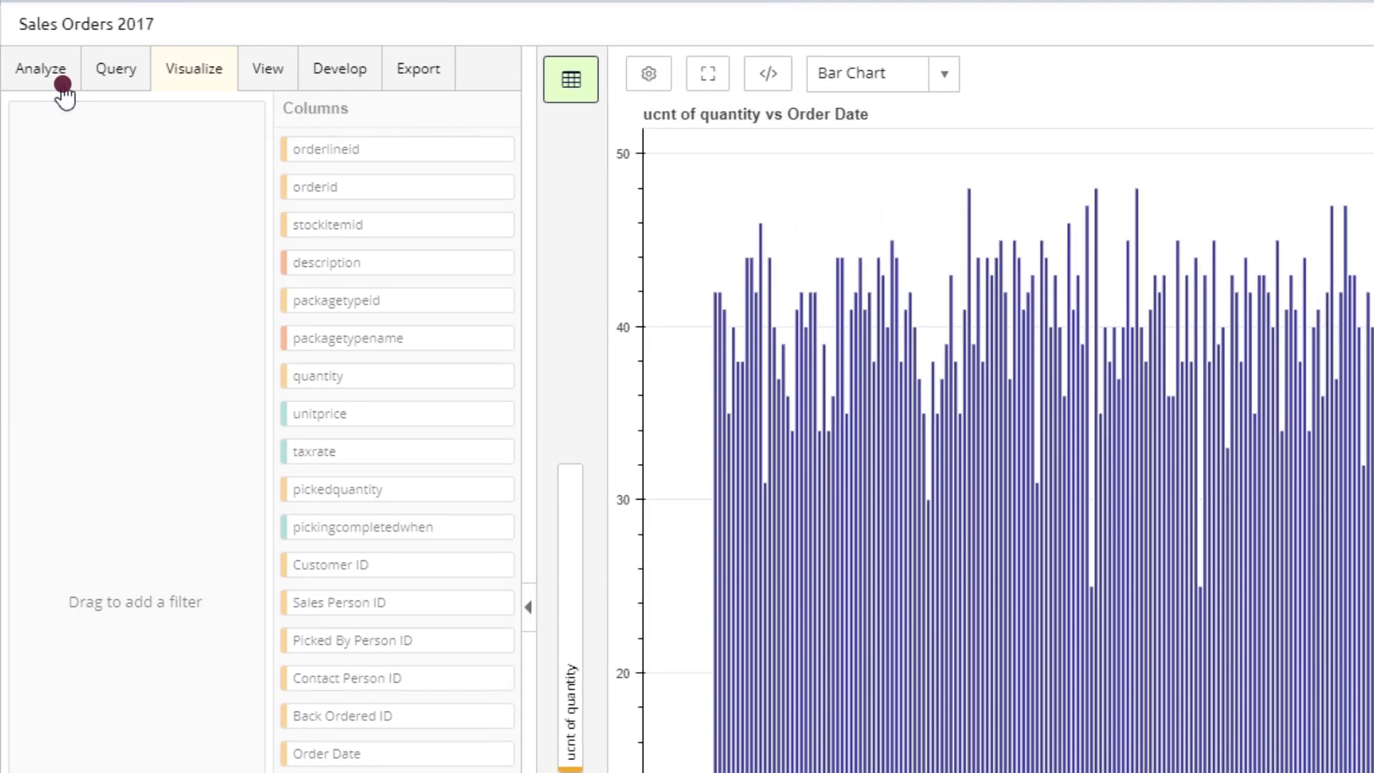
left_click(40, 69)
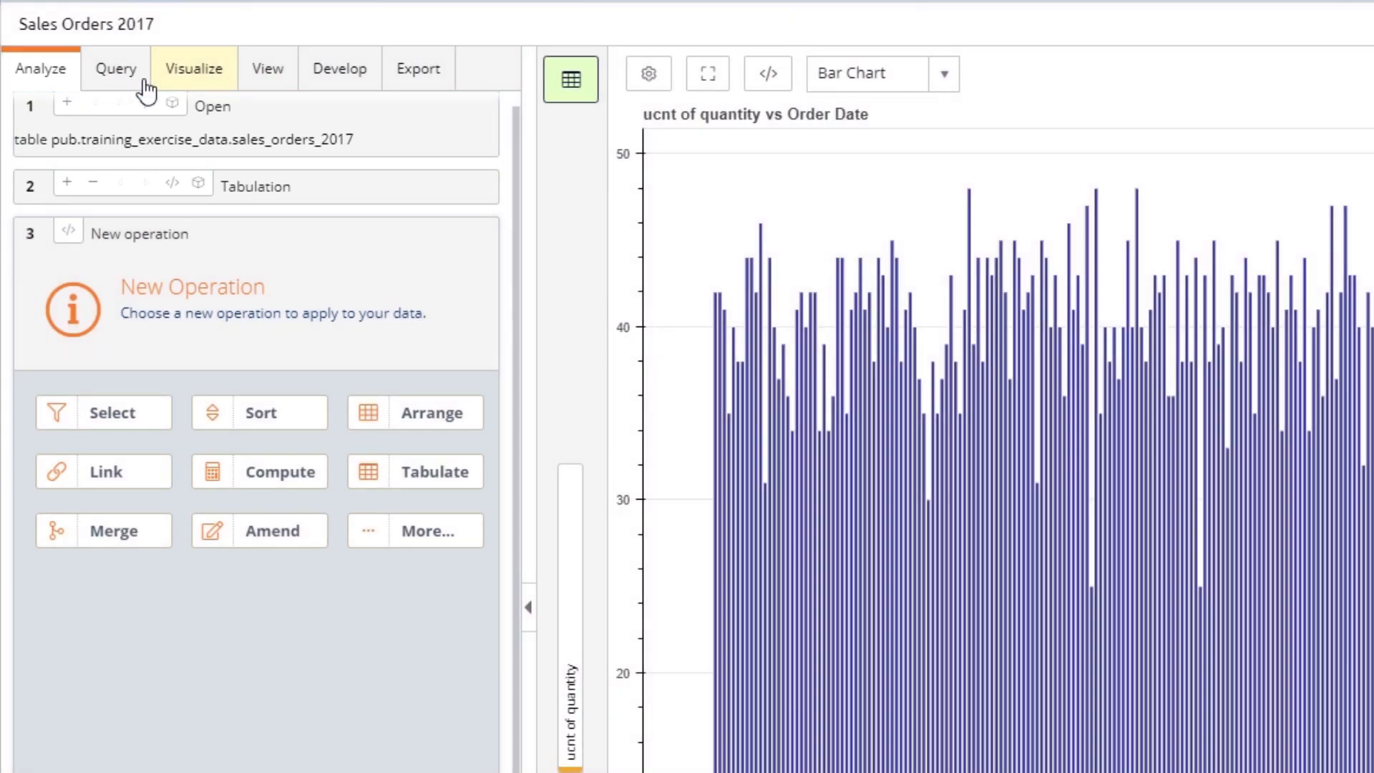
left_click(194, 68)
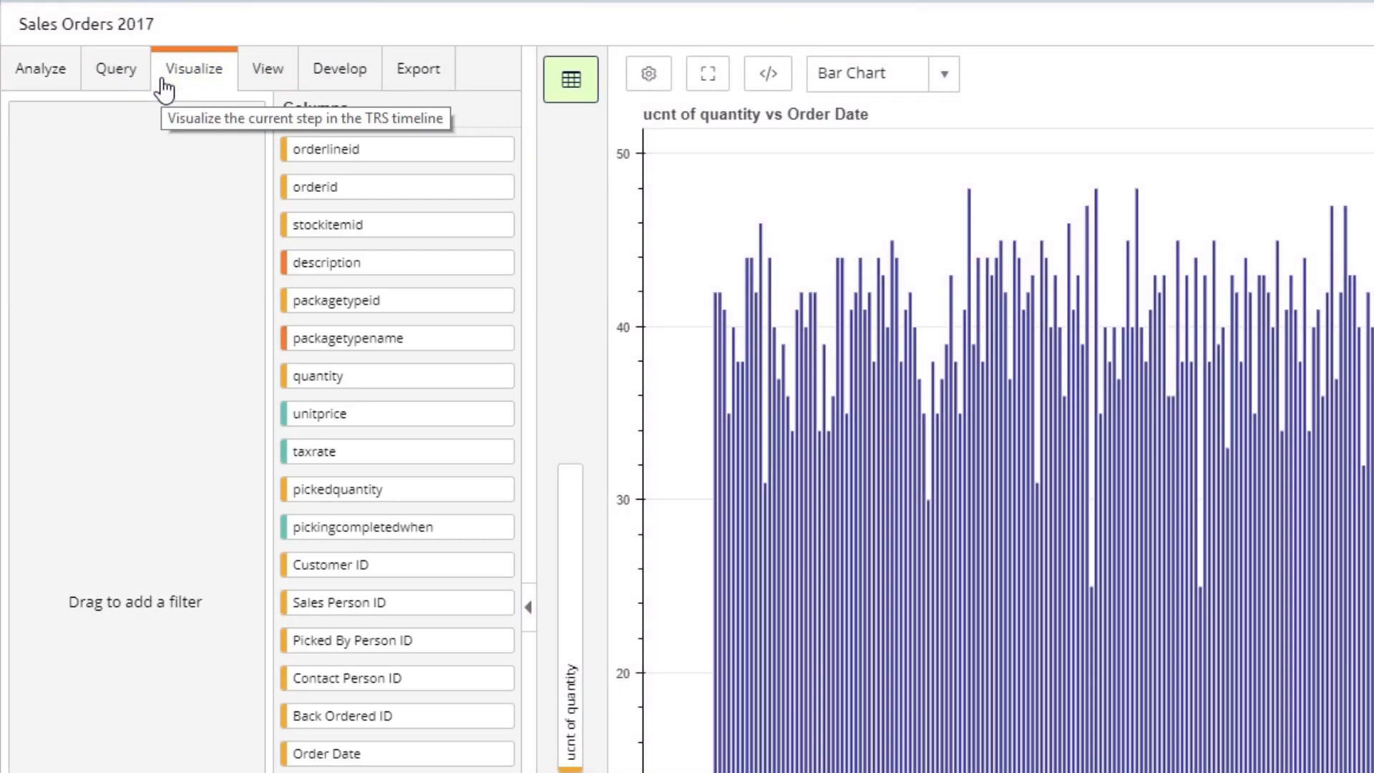
mouse_move(339, 68)
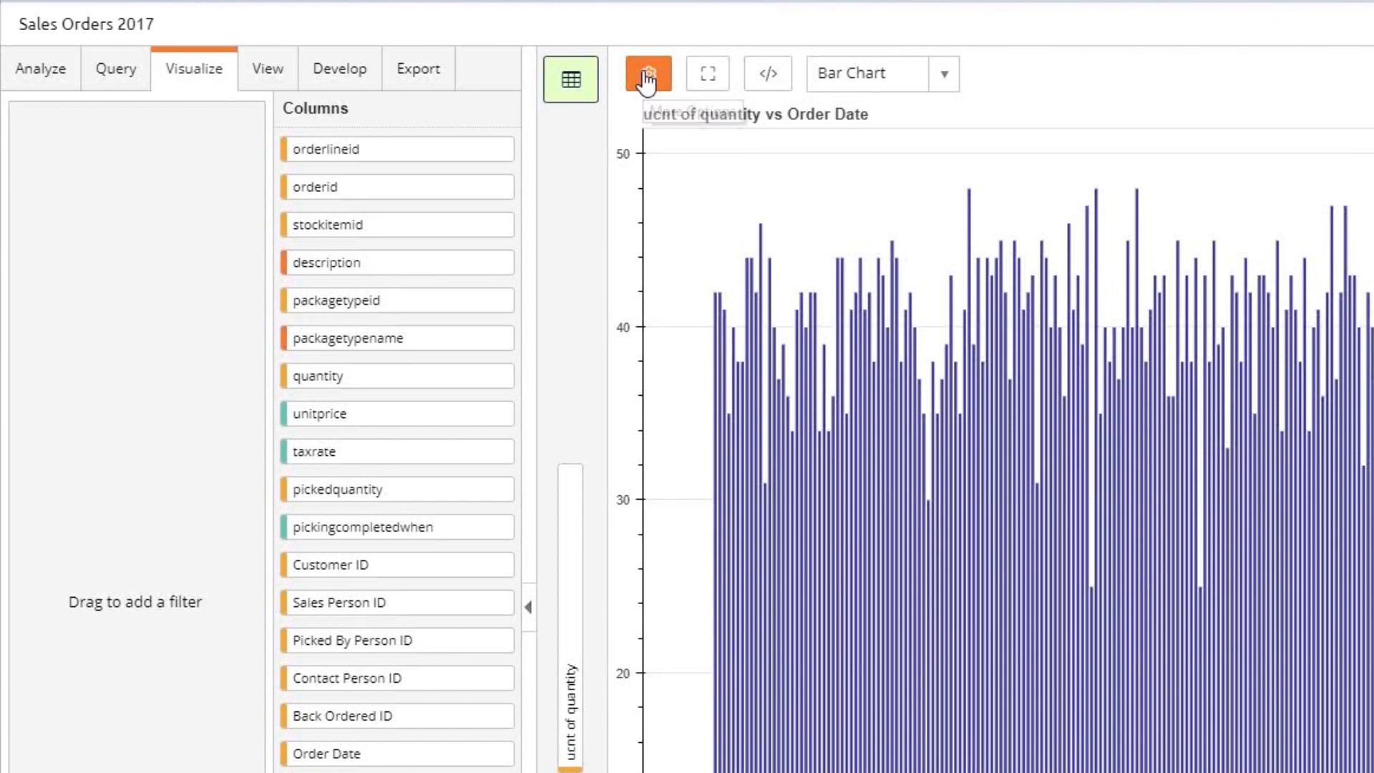
- Set the chart title to 'Unique orders per date - S1 2017' with 2x2 layout dimensions
left_click(647, 73)
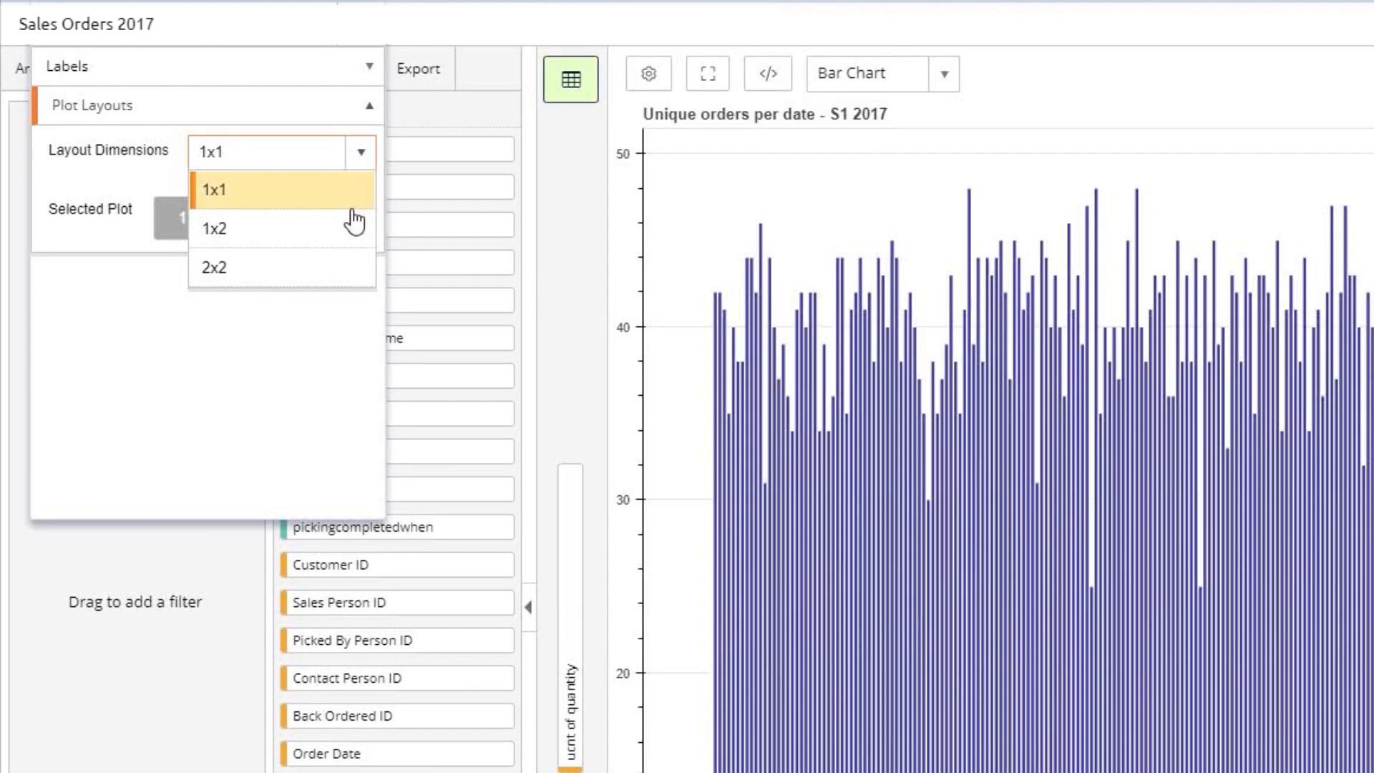
left_click(213, 267)
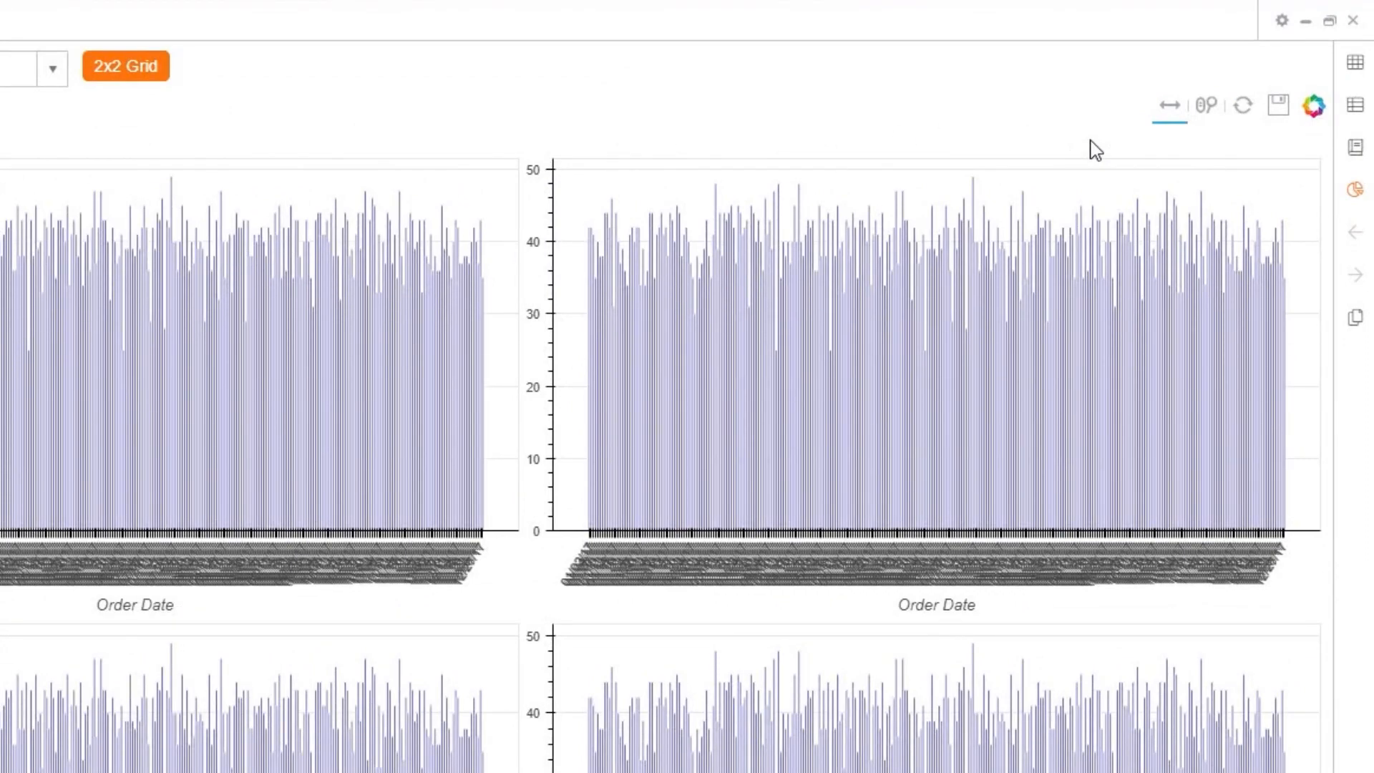
mouse_move(1279, 105)
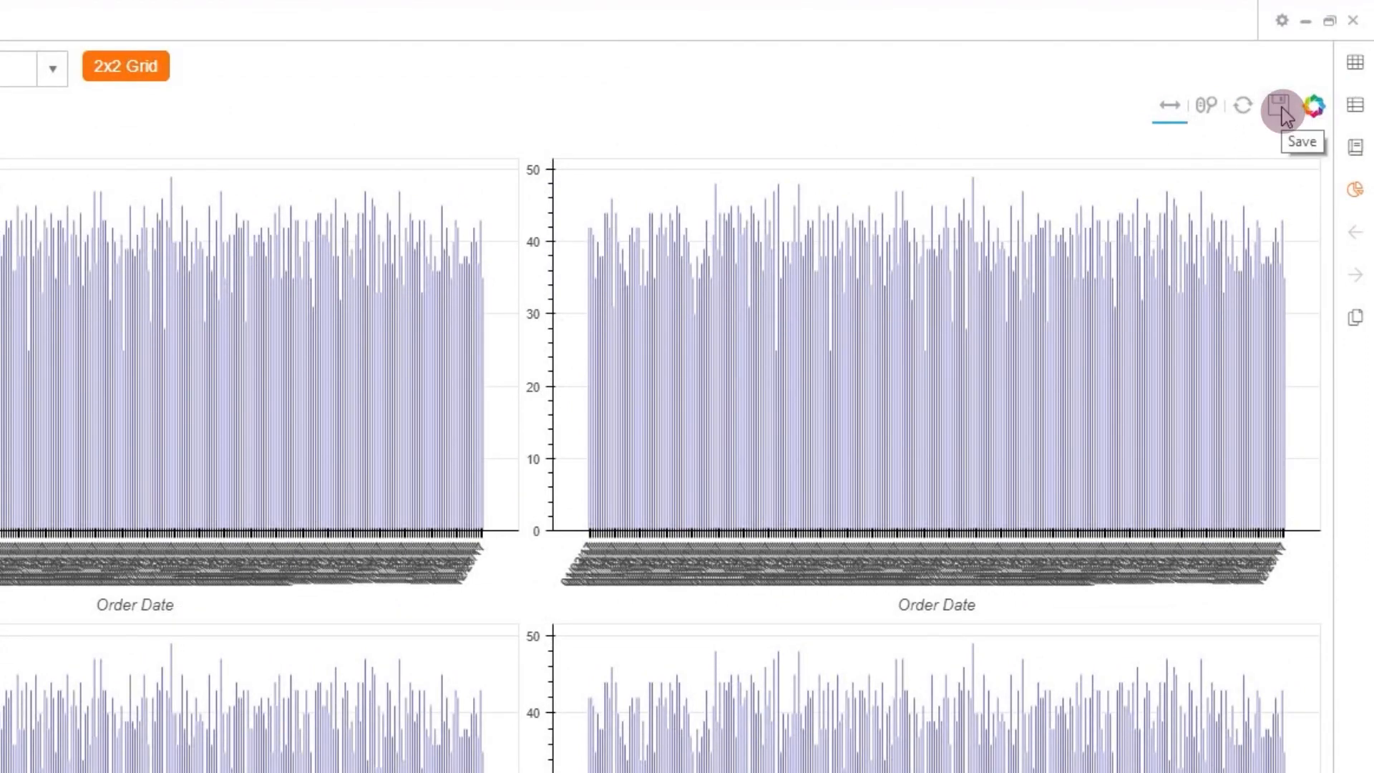
- Save the 2x2 chart grid as the PNG 'title and save chart' in Downloads
left_click(1276, 105)
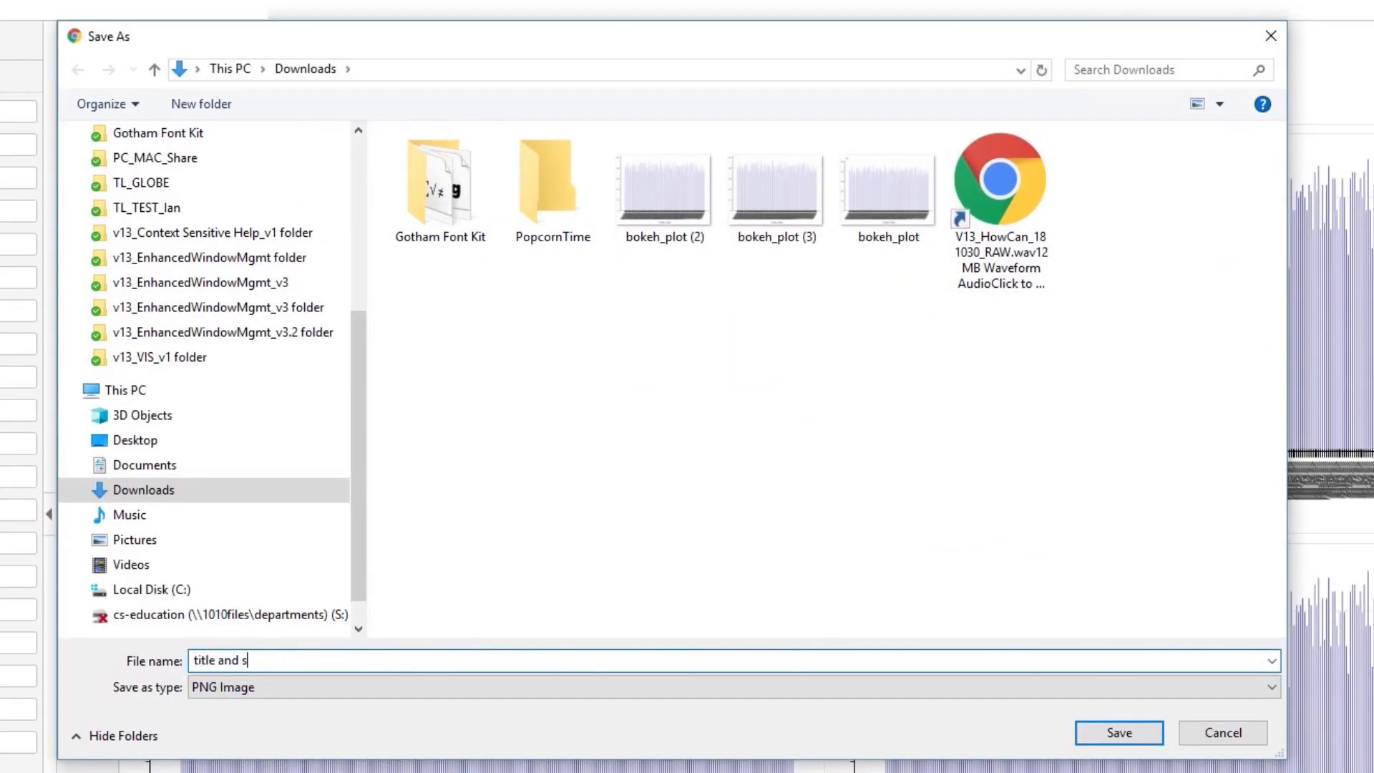
type("ave chart")
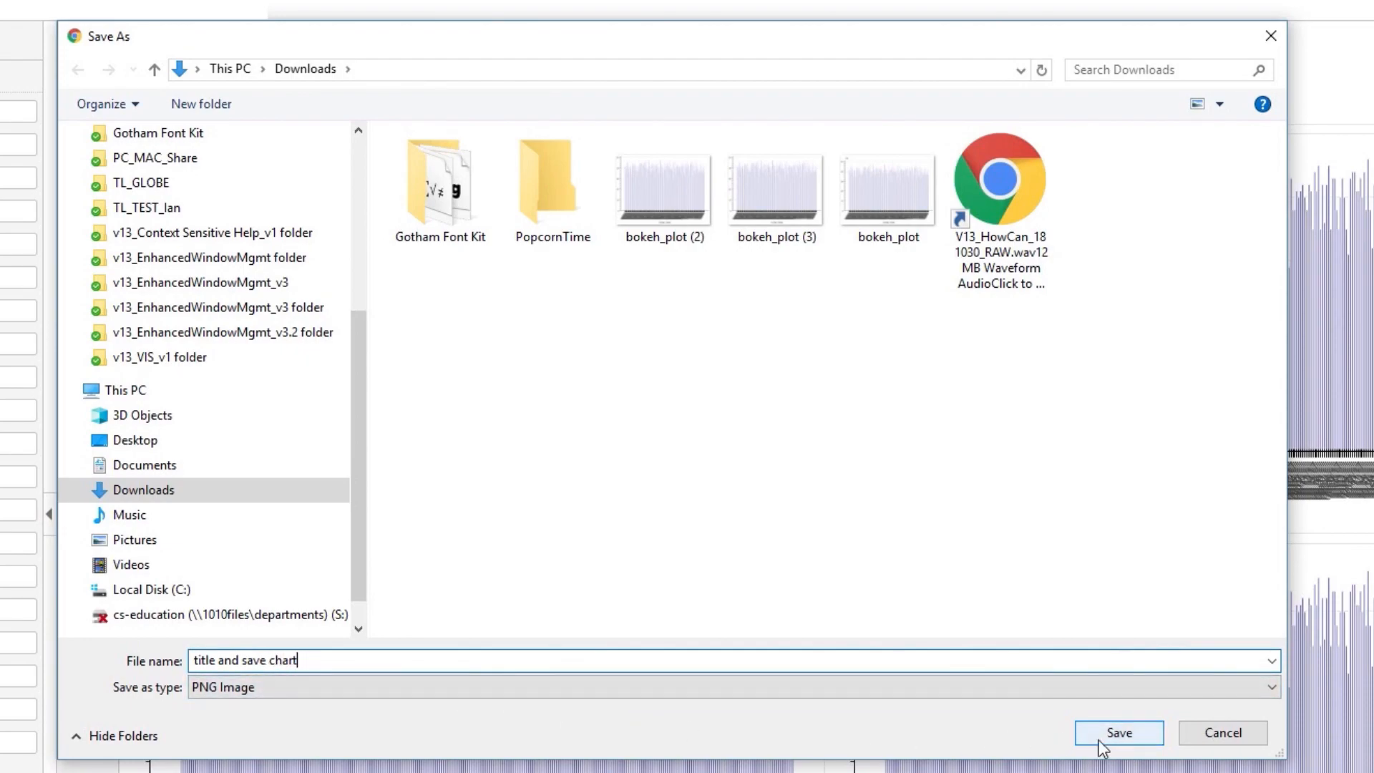
left_click(1117, 733)
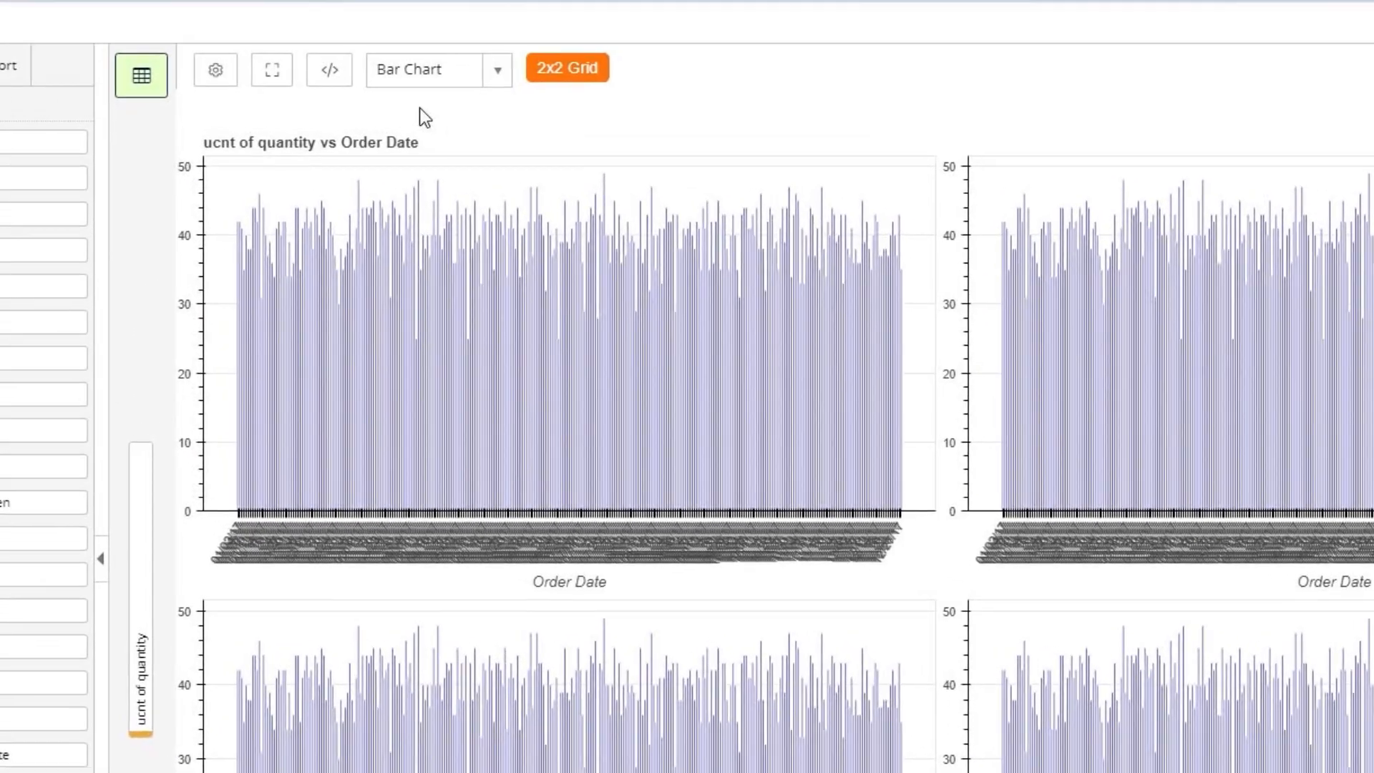
left_click(328, 69)
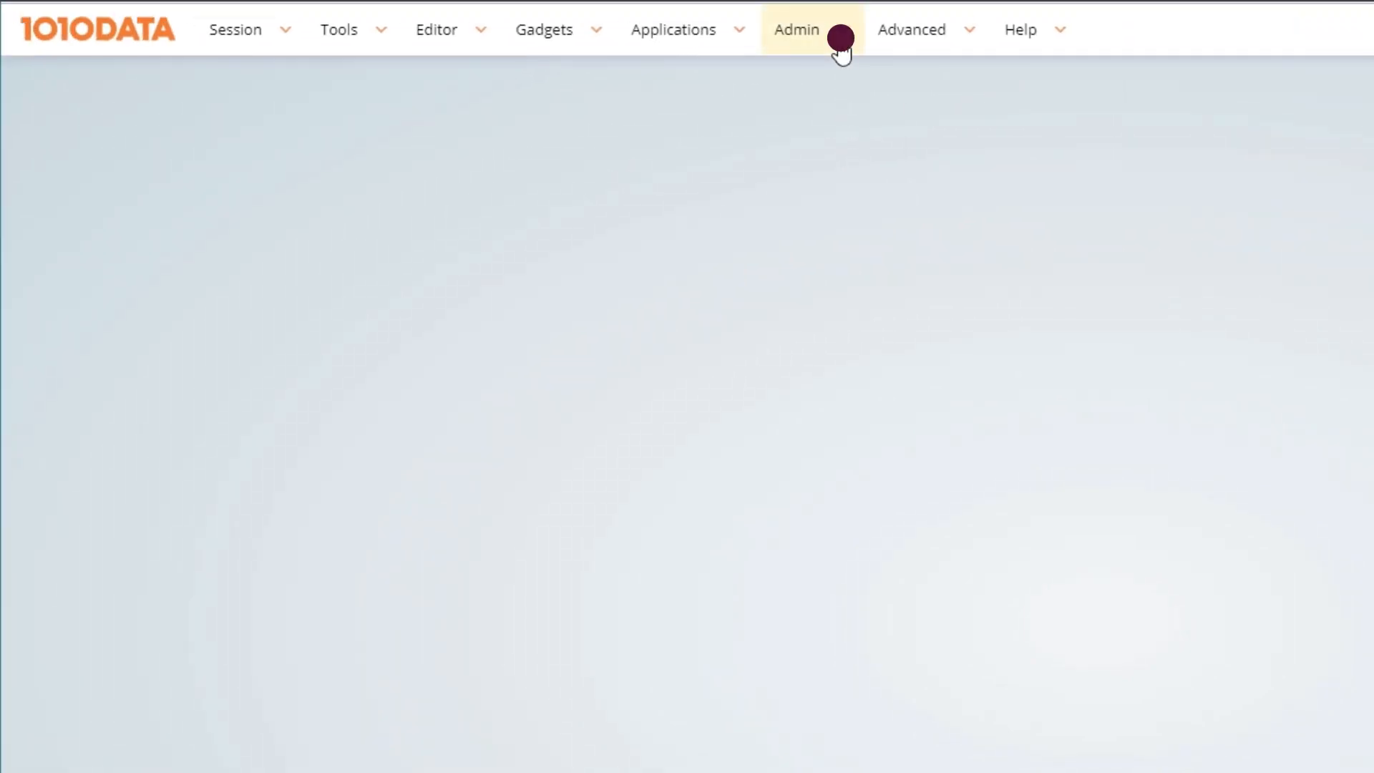
- Open the Scheduler for job 1551 and try monthly, weekly, daily, then hourly frequency
left_click(796, 29)
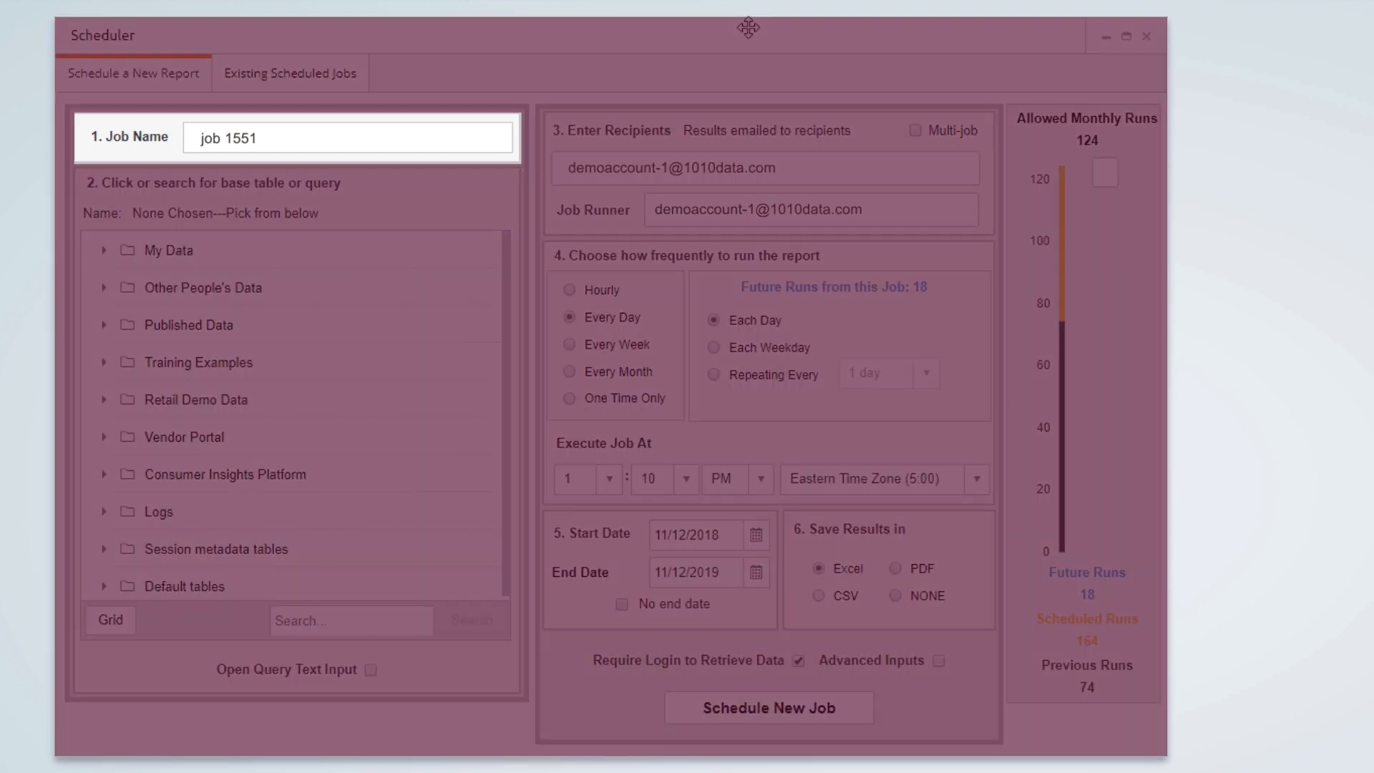
left_click(569, 372)
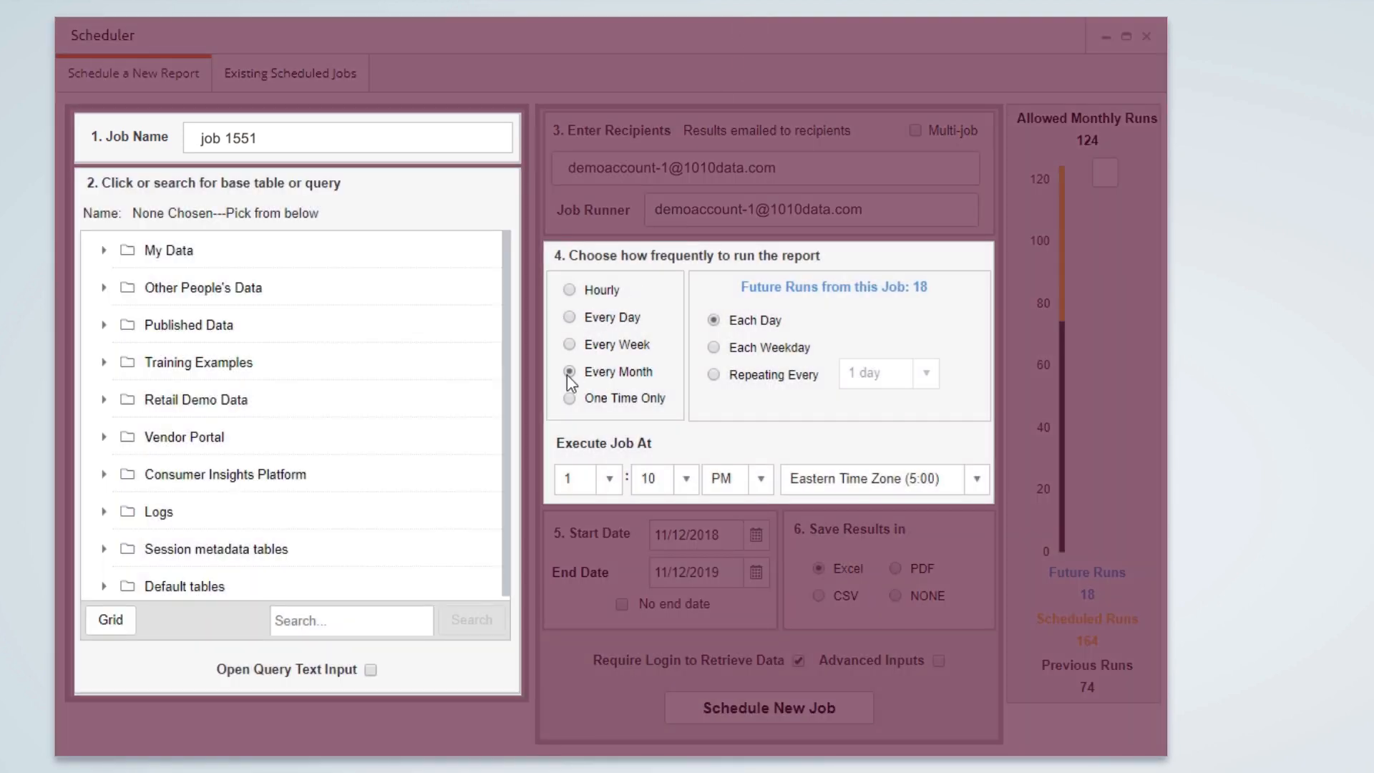
left_click(570, 344)
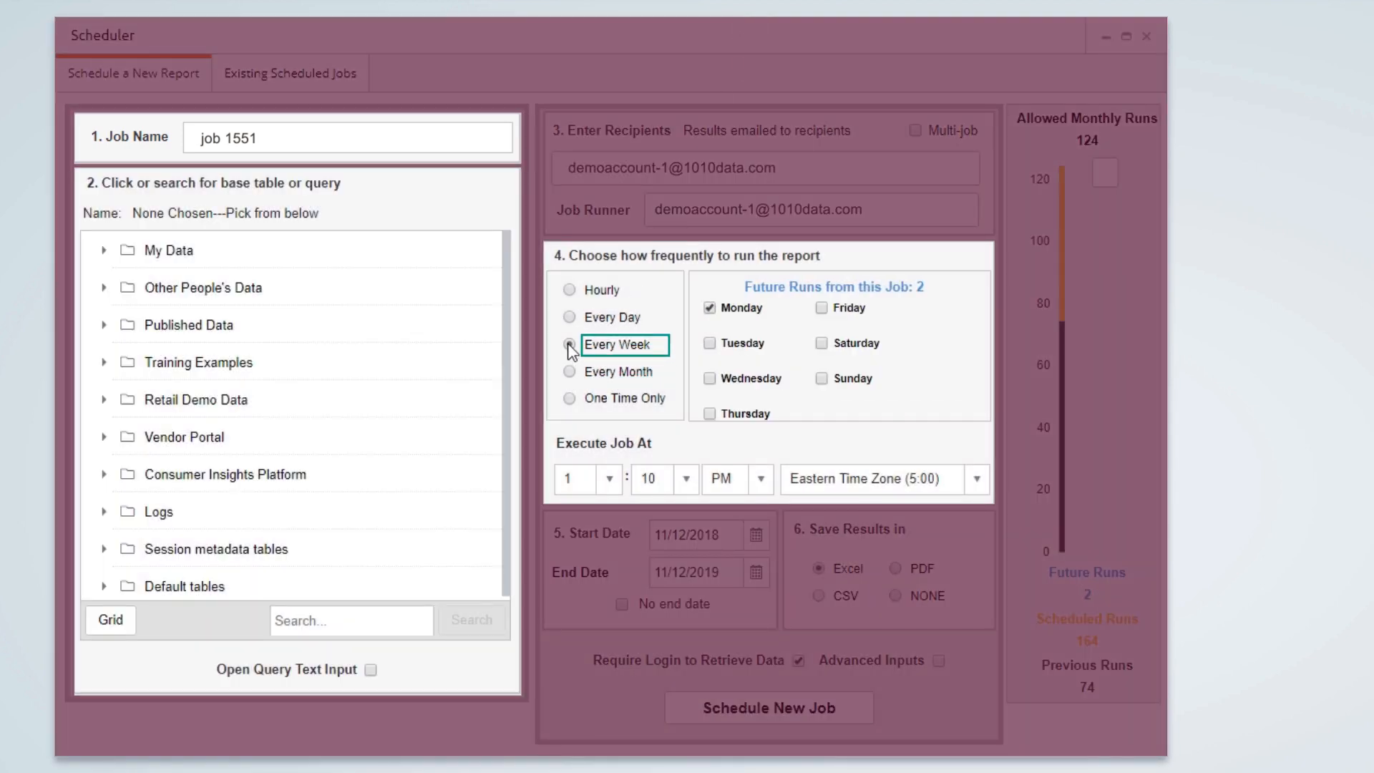
left_click(571, 317)
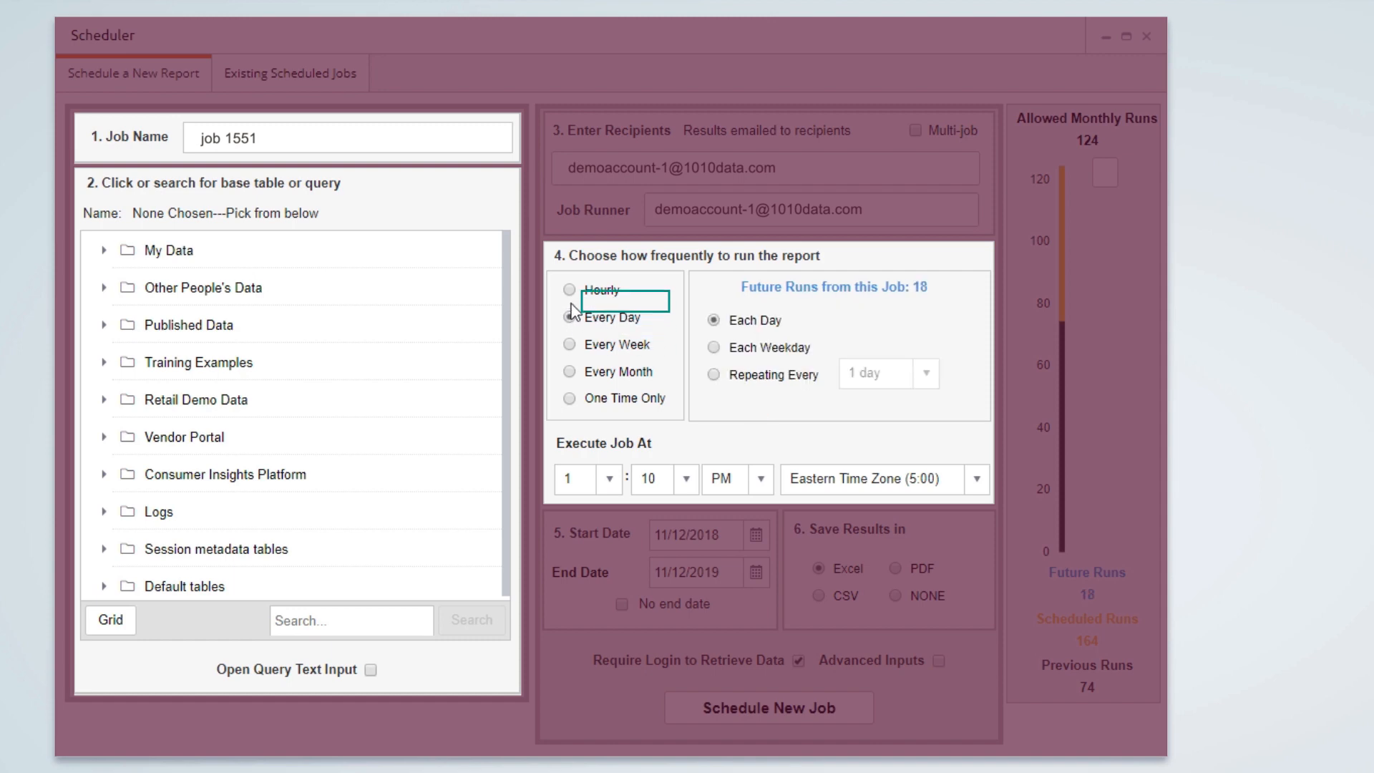
left_click(570, 289)
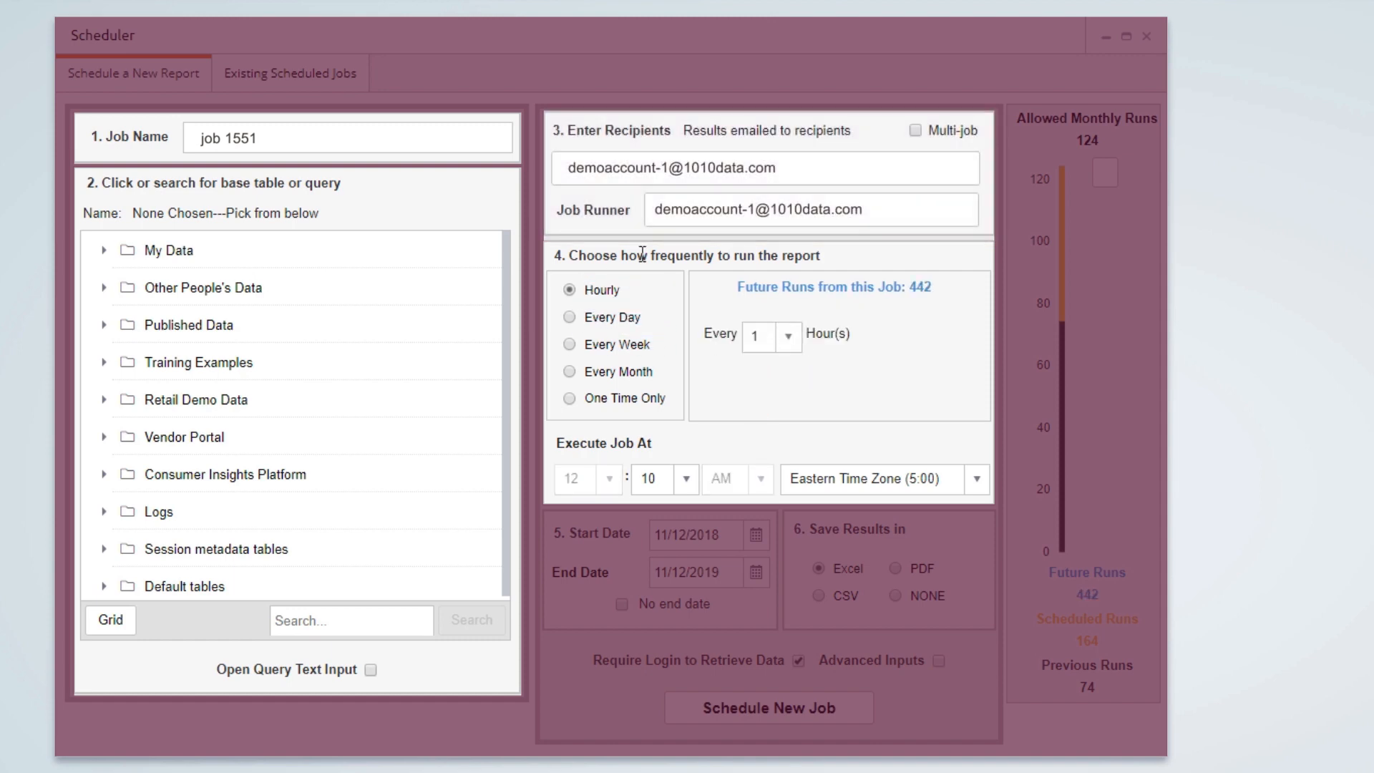
- Browse the recipient list, then show the existing scheduled jobs
left_click(762, 167)
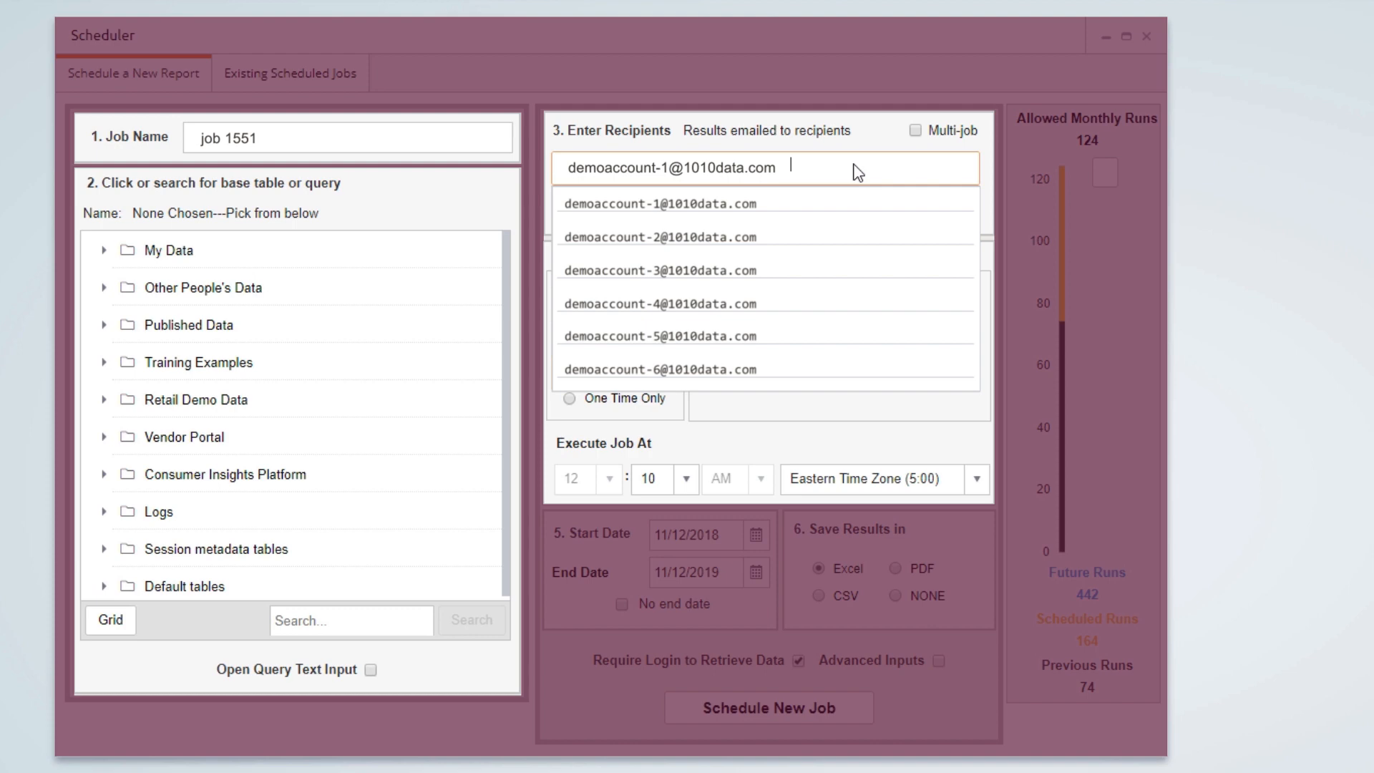
left_click(659, 202)
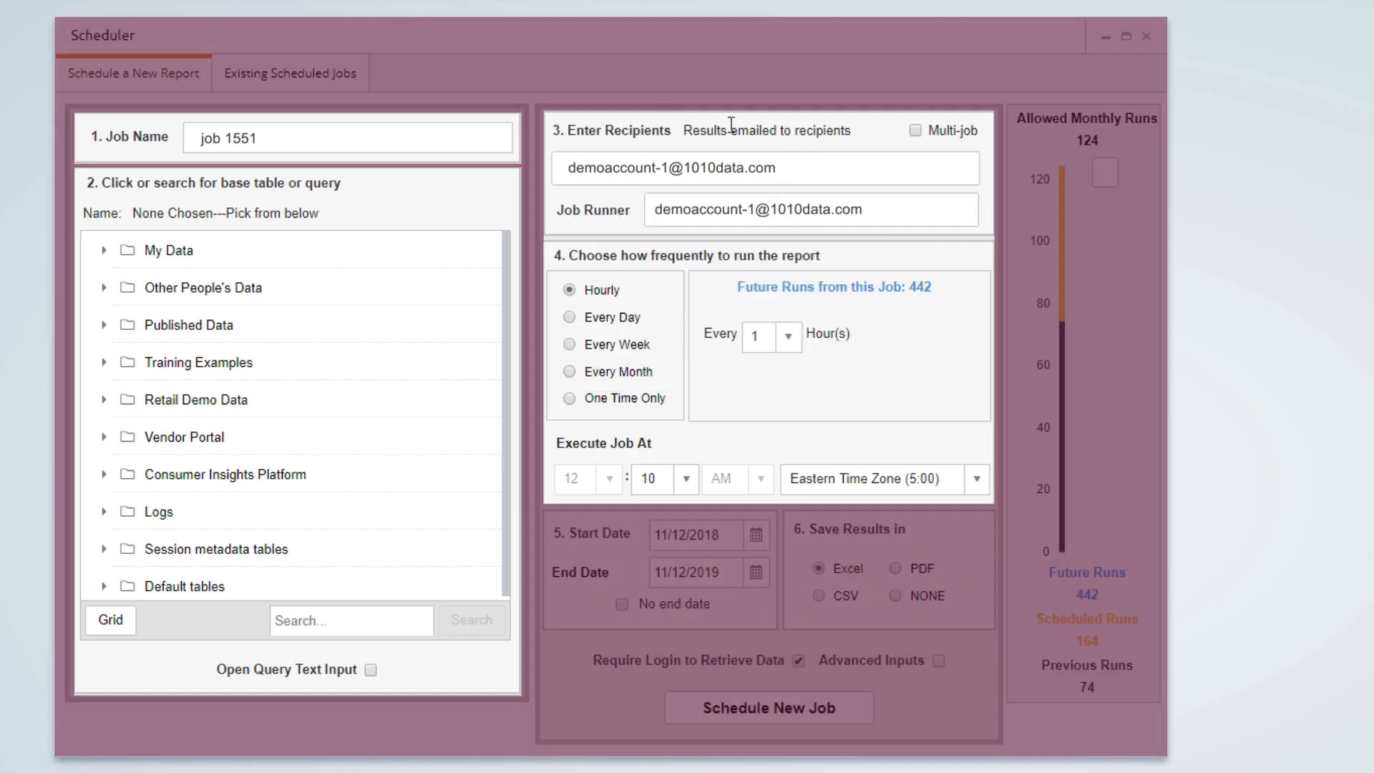
left_click(272, 77)
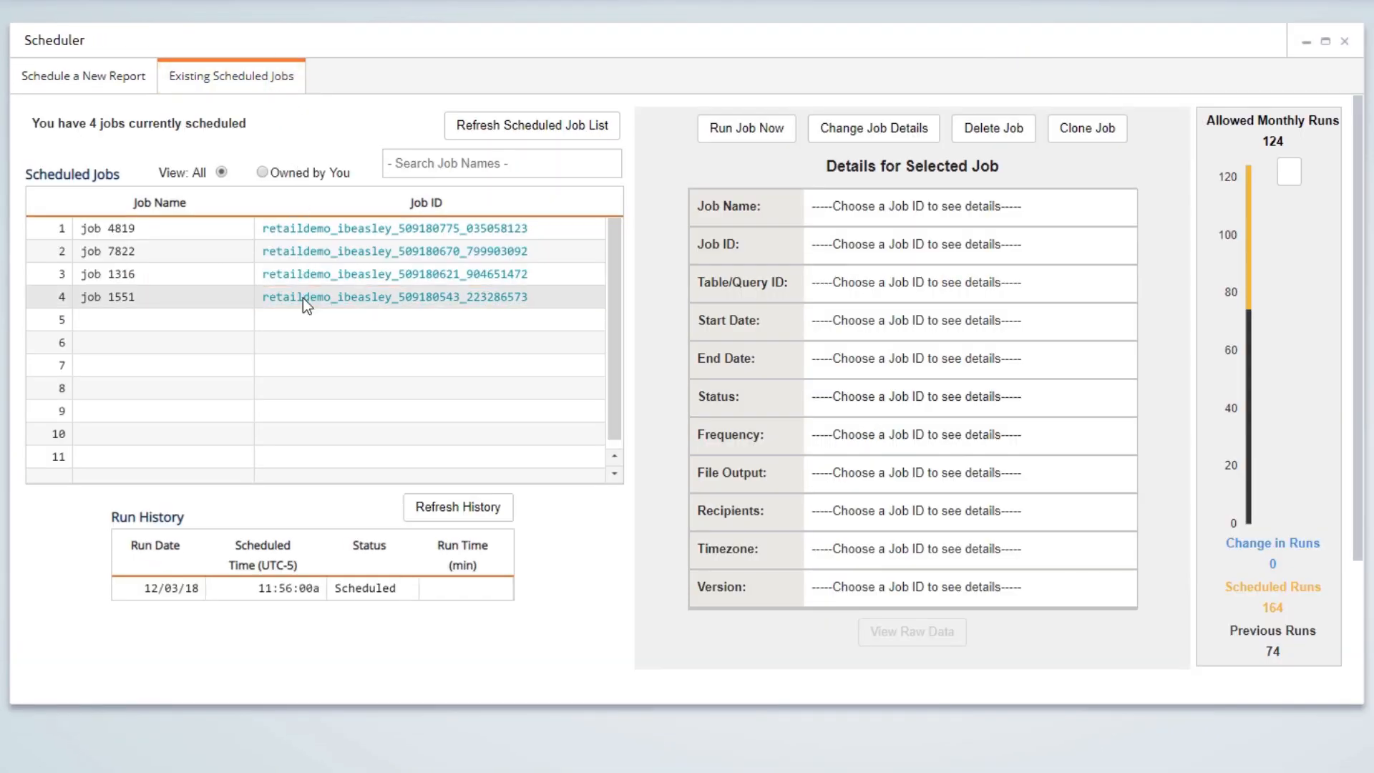
- Select job 1551 to show its details: monthly on day 3 at 11:56 AM, XLSX
left_click(394, 296)
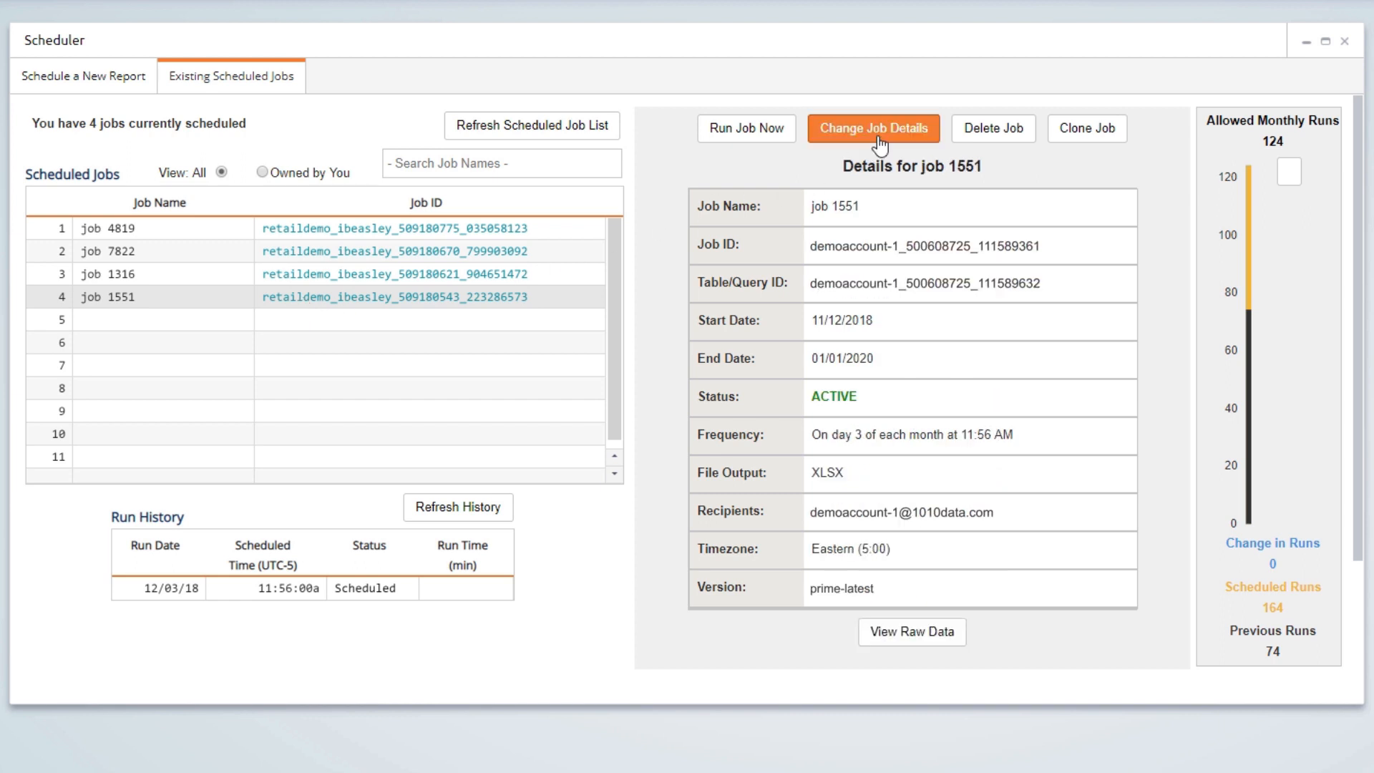
mouse_move(992, 128)
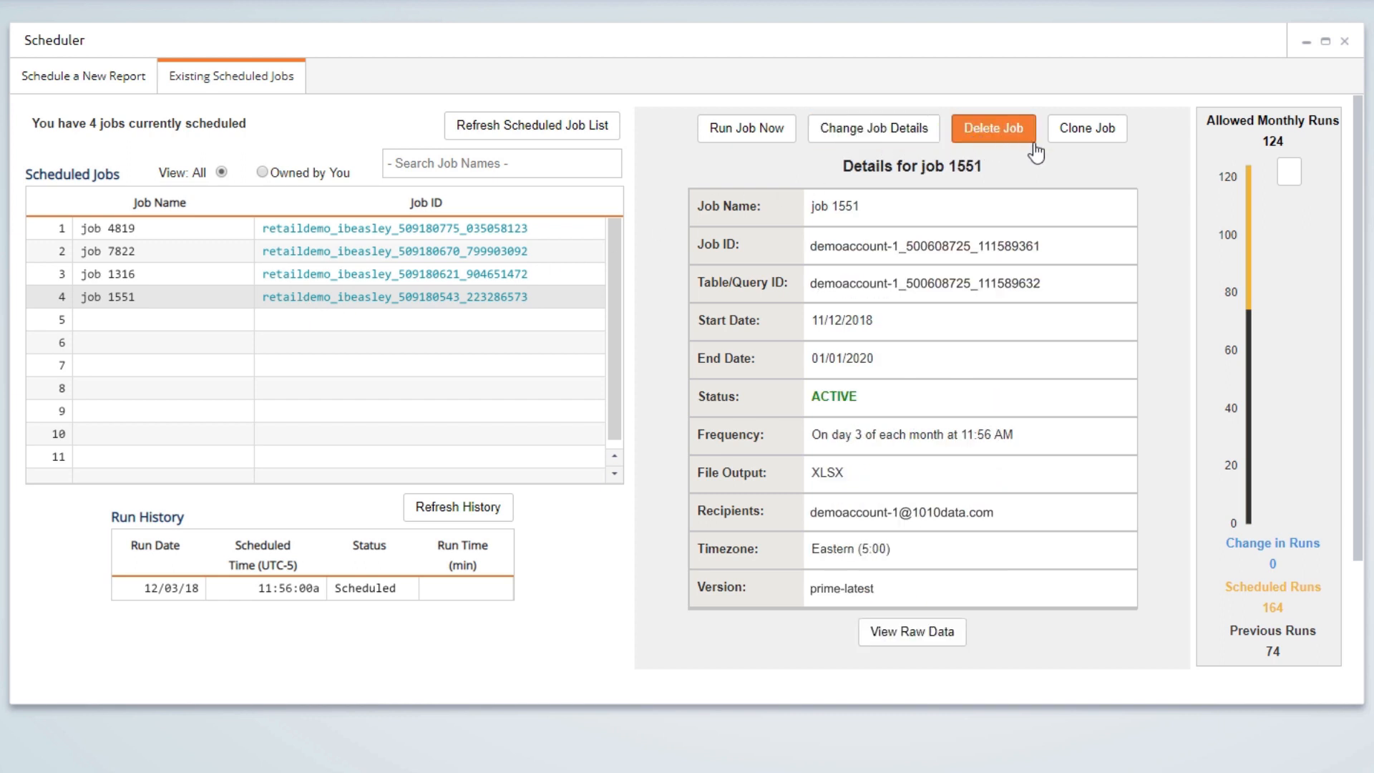
mouse_move(952, 167)
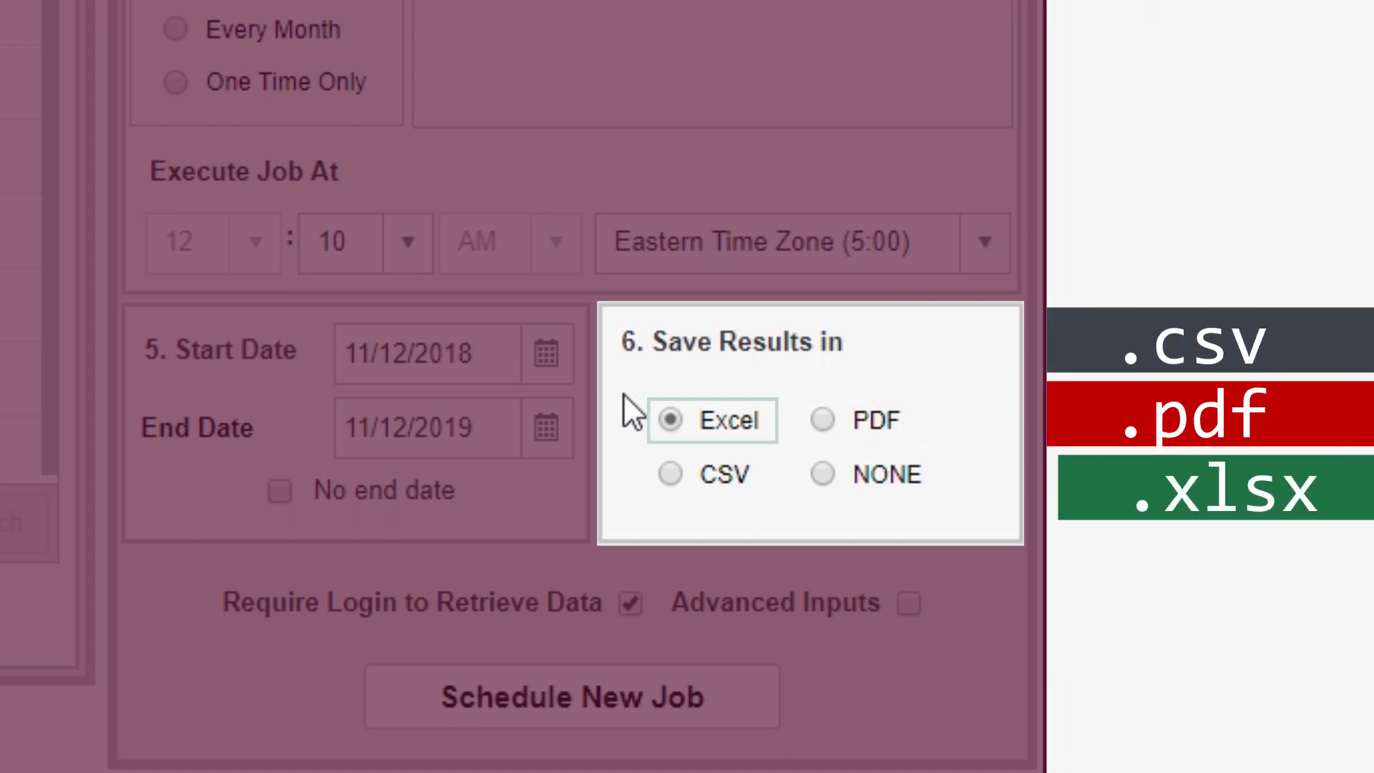
- Change the new job's Save Results in option from Excel to NONE
left_click(712, 421)
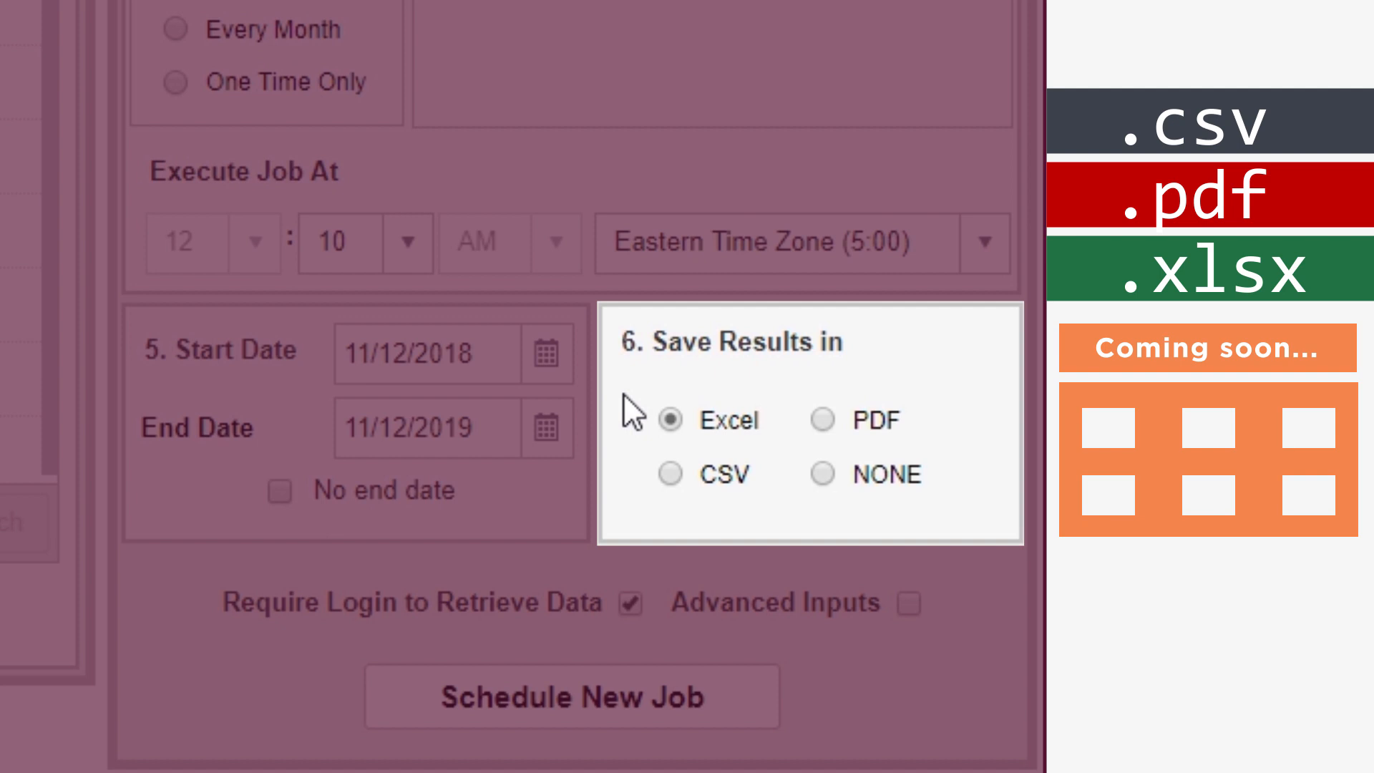
mouse_move(822, 491)
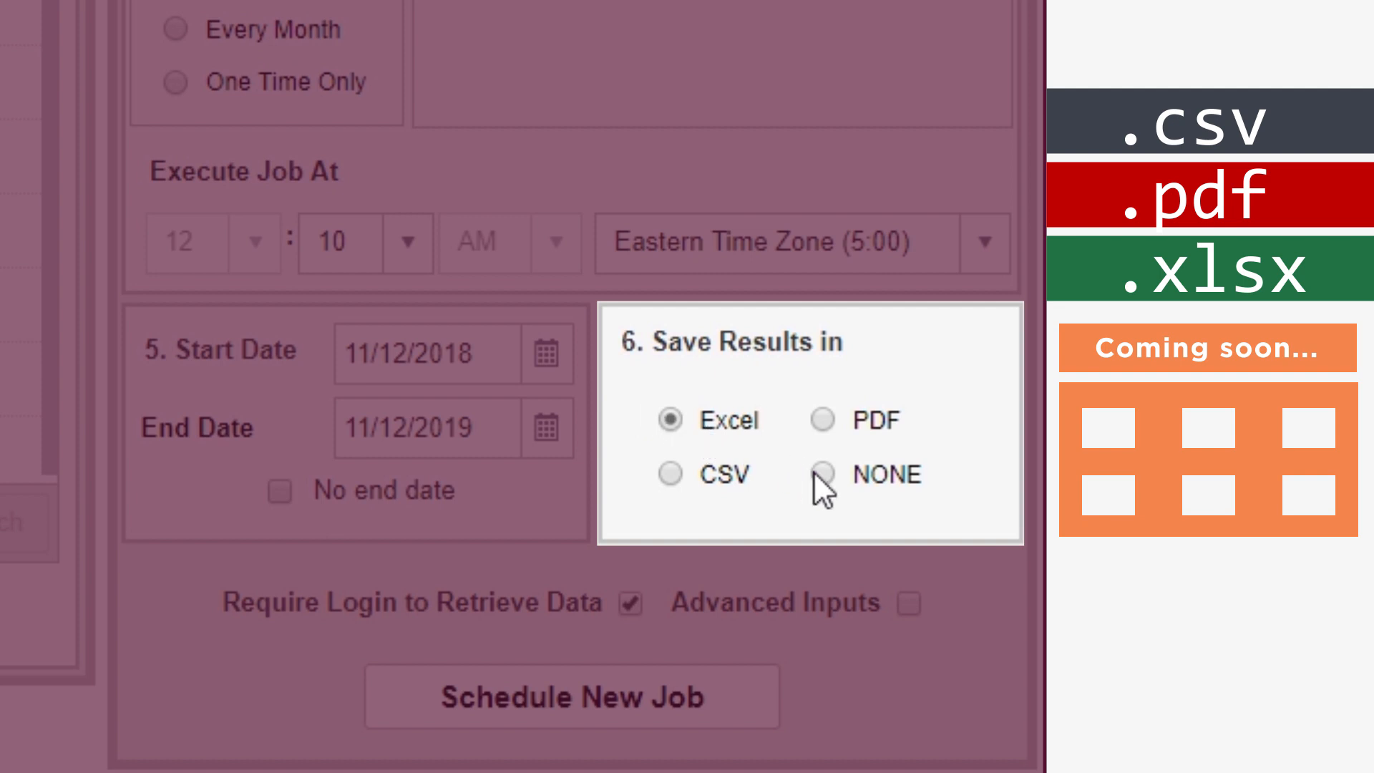
left_click(822, 474)
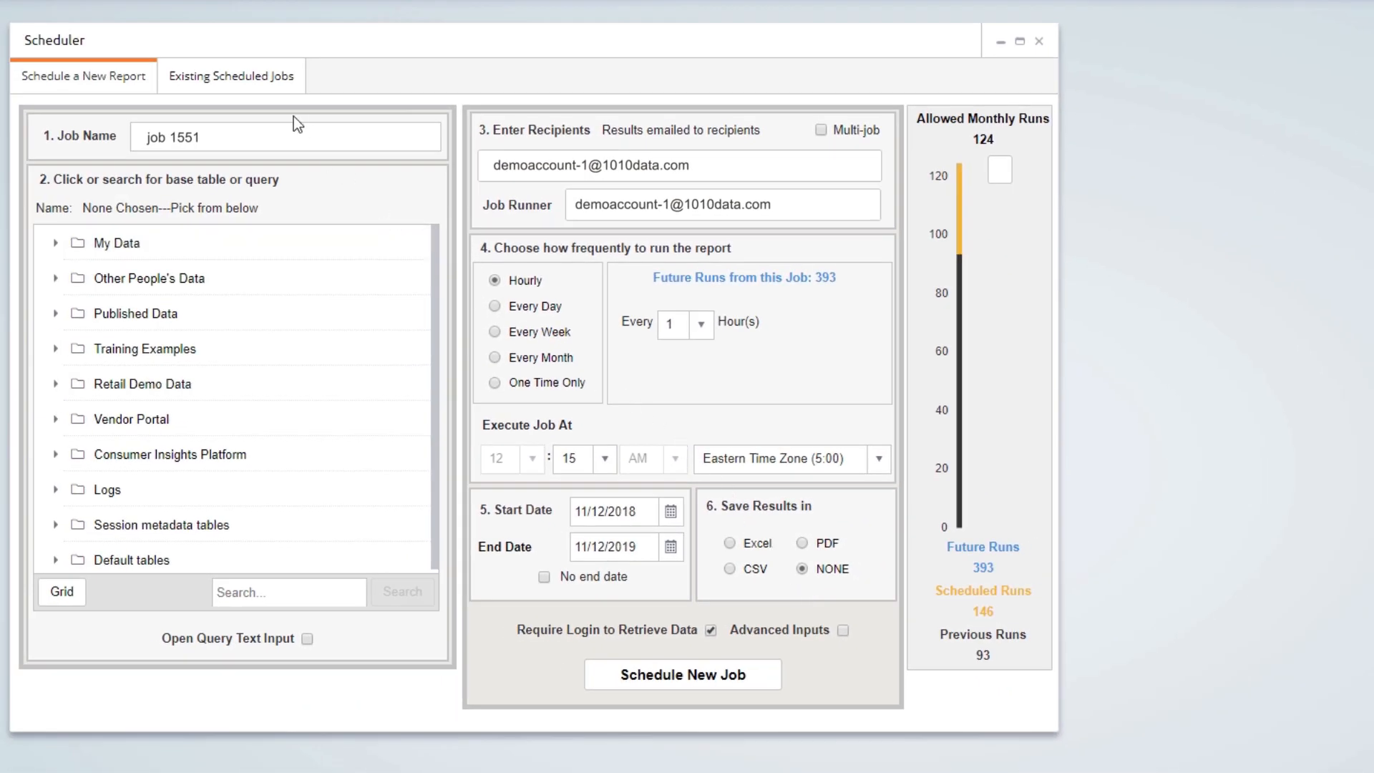
- Show job 1316's details from the existing jobs list, and view and close its raw data
left_click(230, 75)
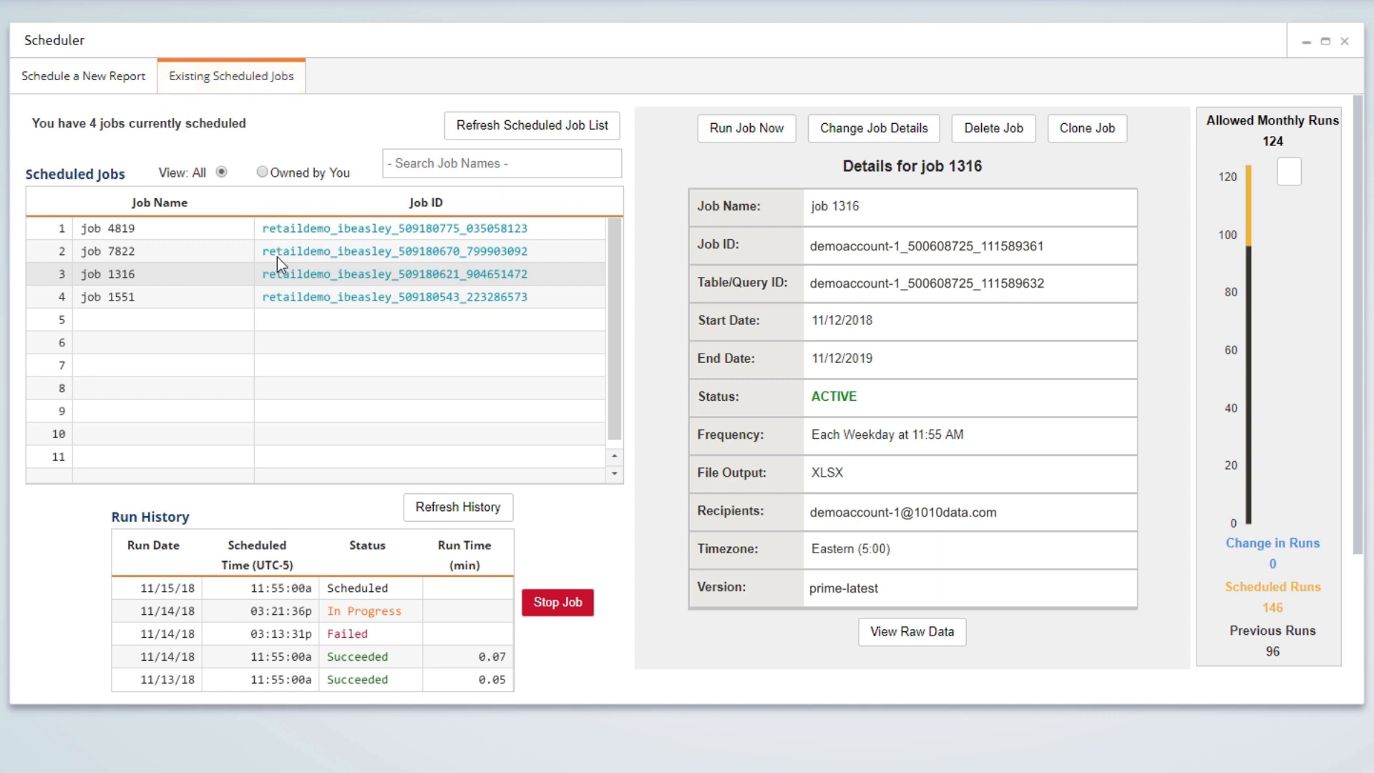
left_click(391, 274)
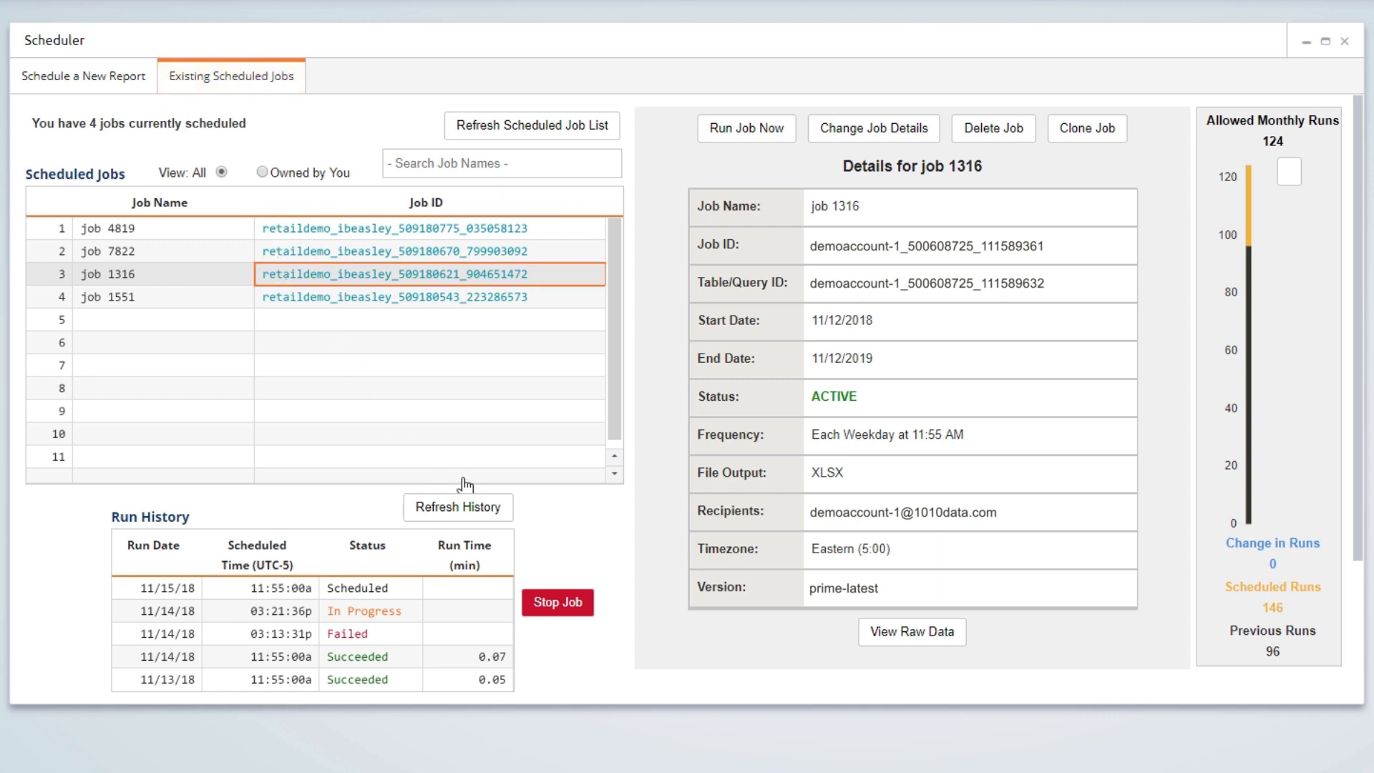
left_click(558, 602)
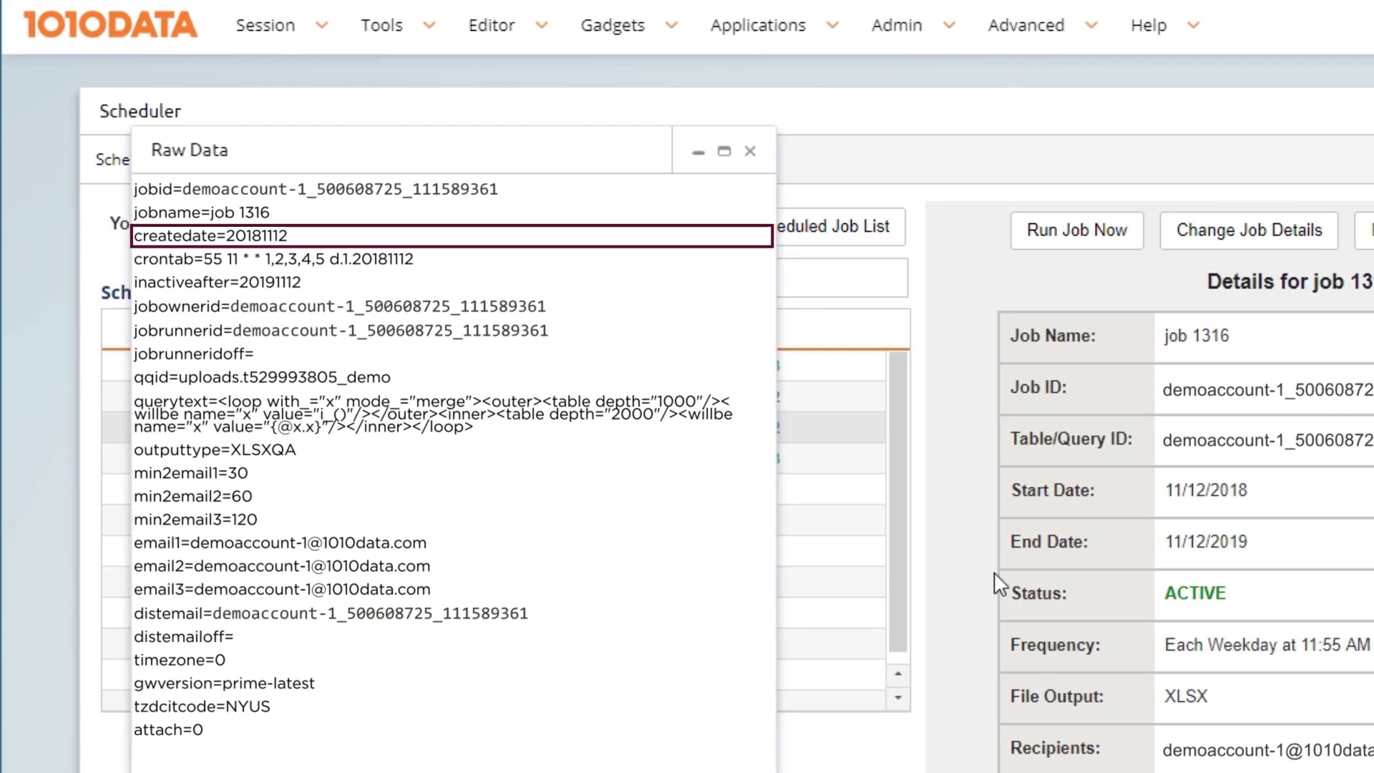
left_click(749, 151)
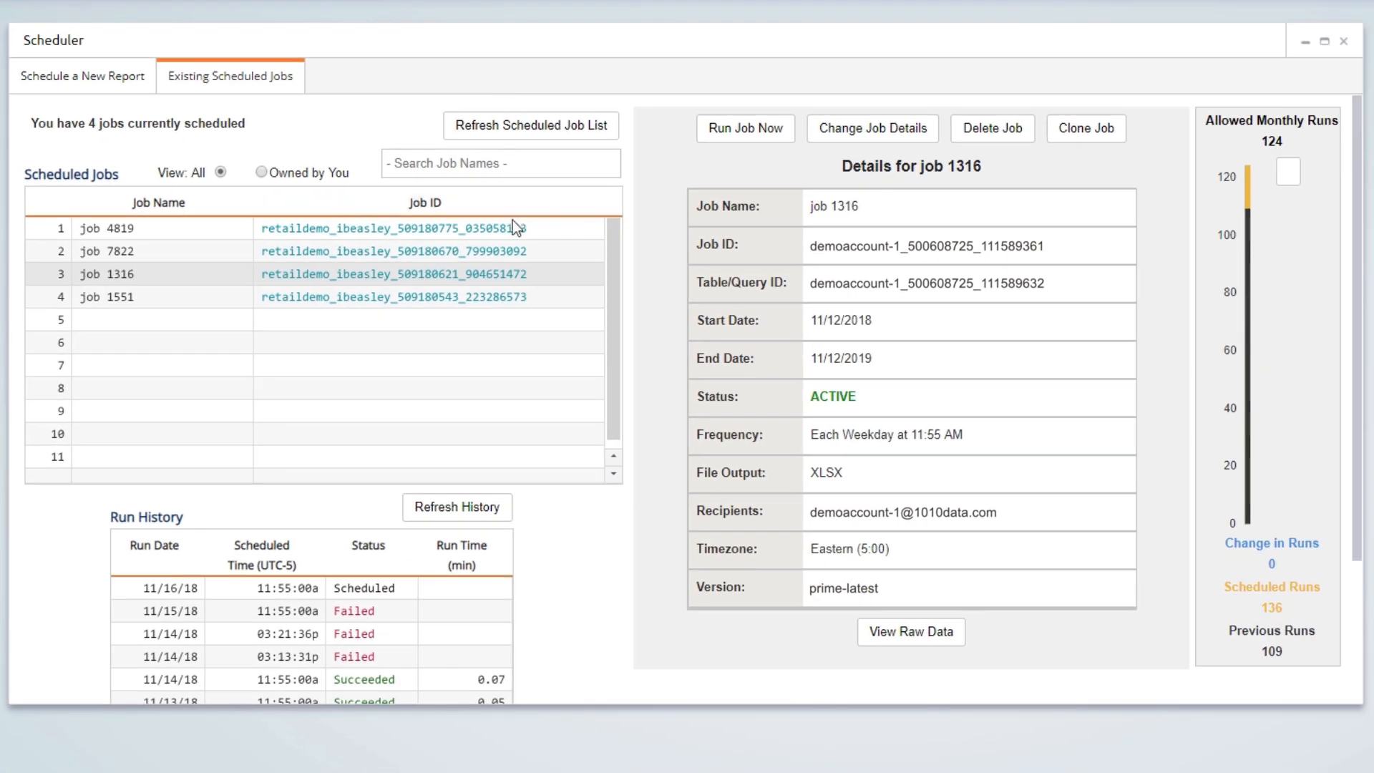
- Select job 4819, toggle its subscription off and back on, and open its edit form
left_click(107, 227)
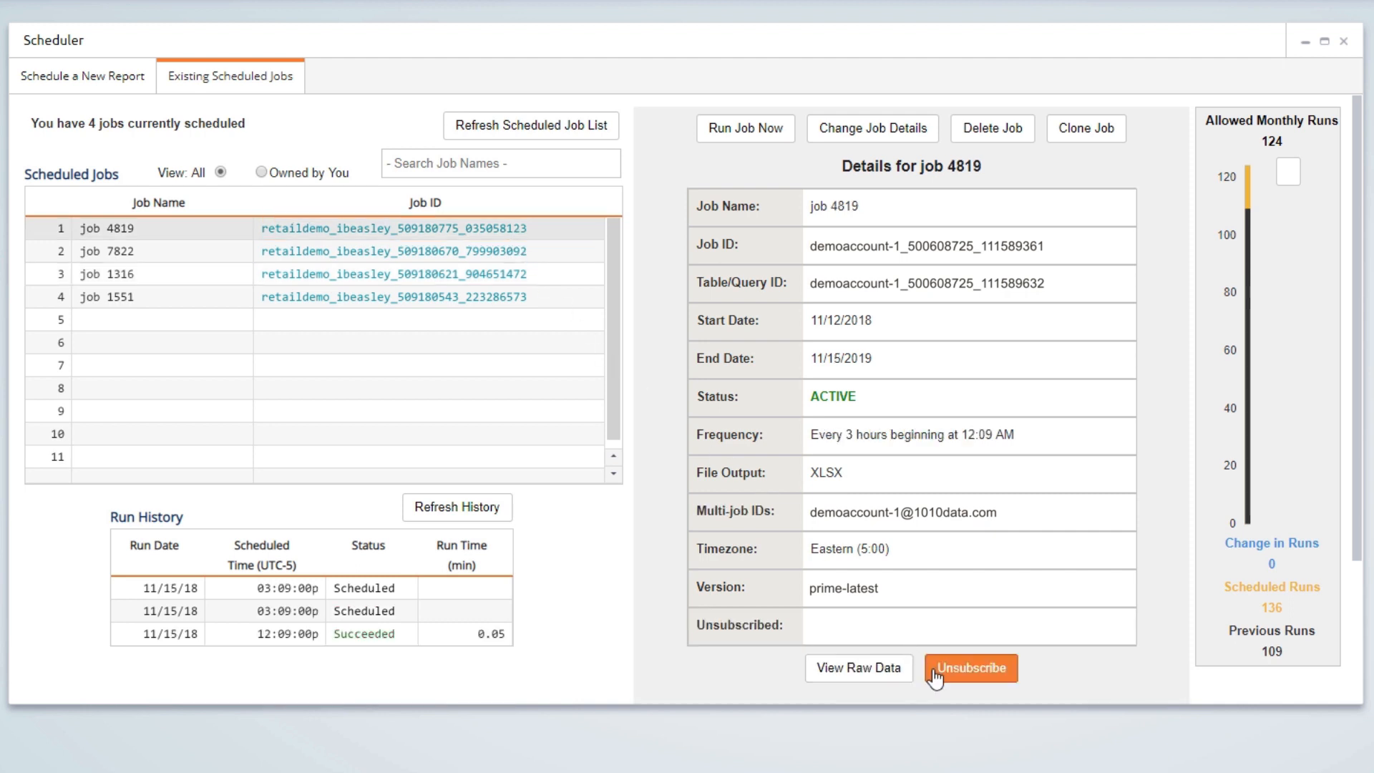
left_click(970, 668)
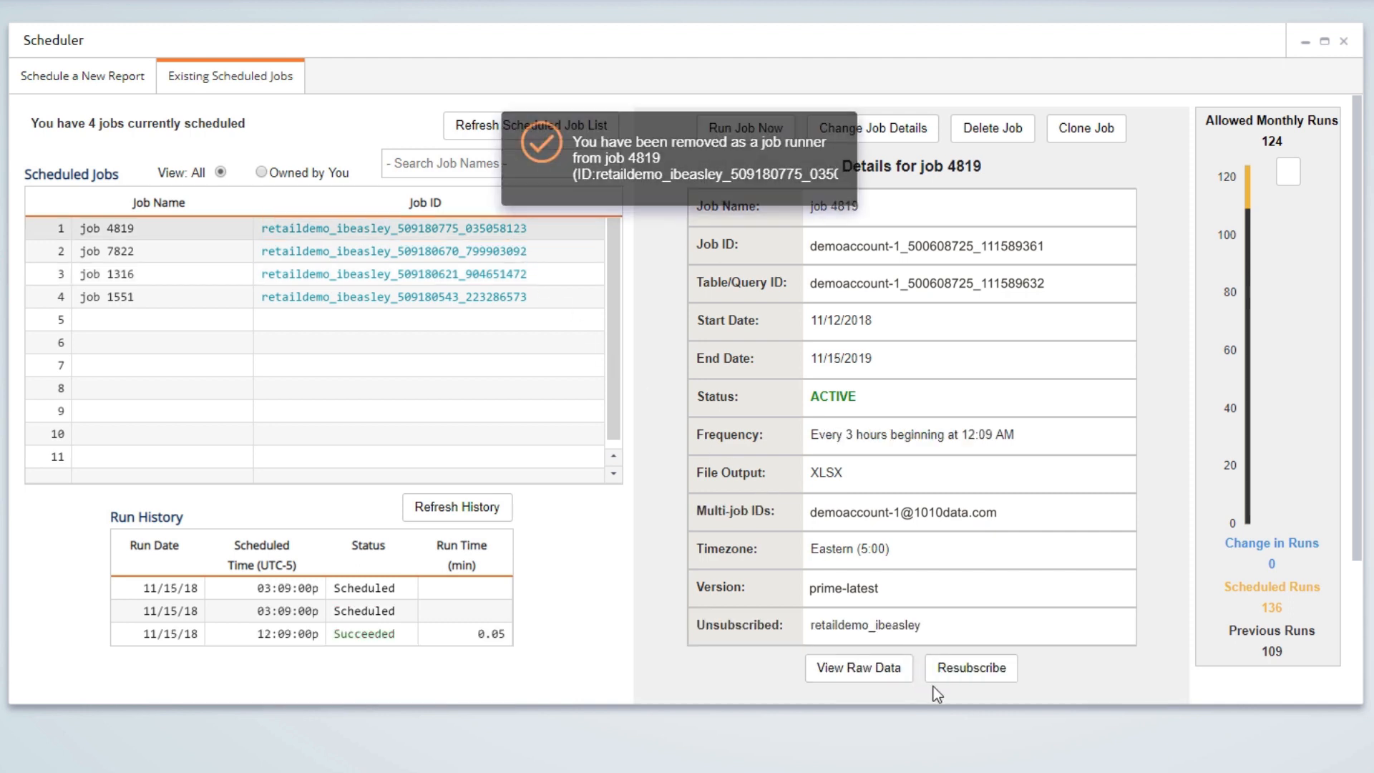
left_click(970, 667)
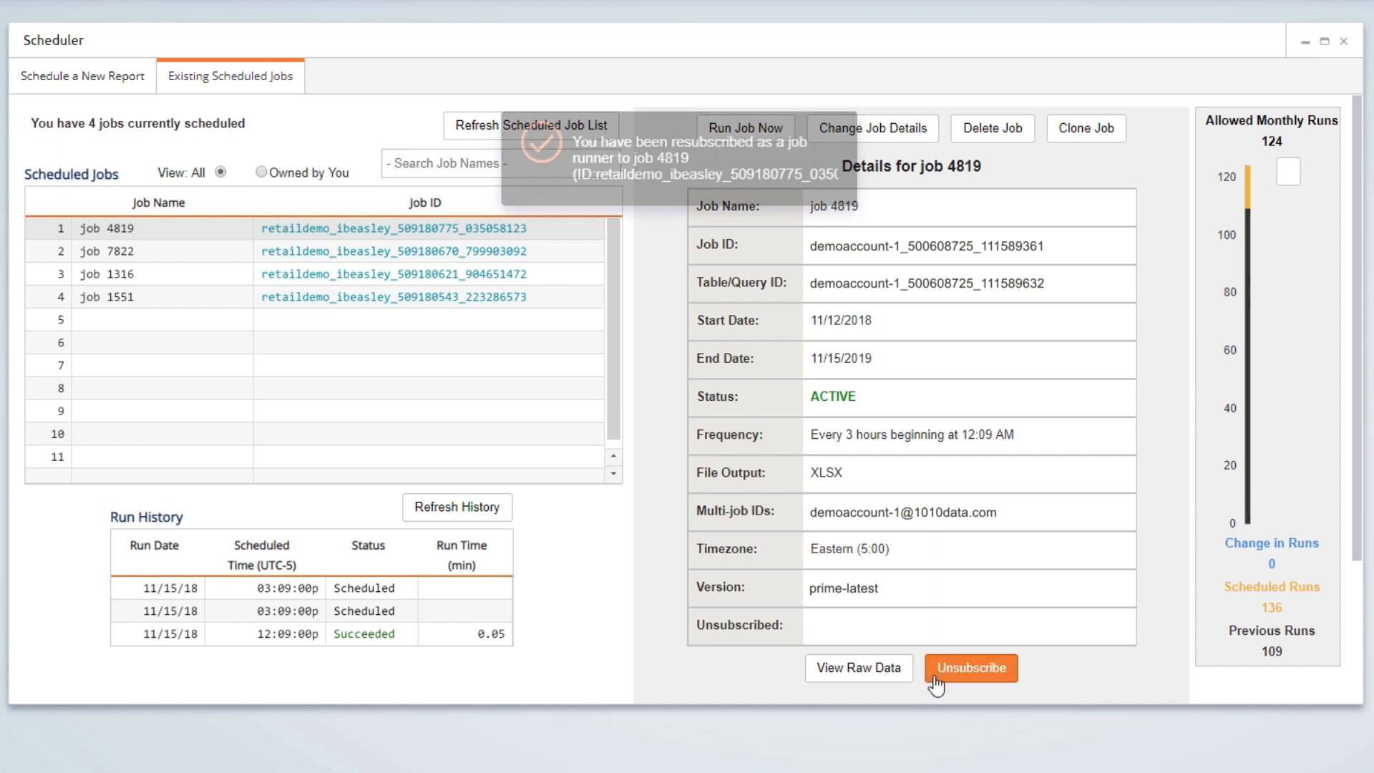
left_click(970, 668)
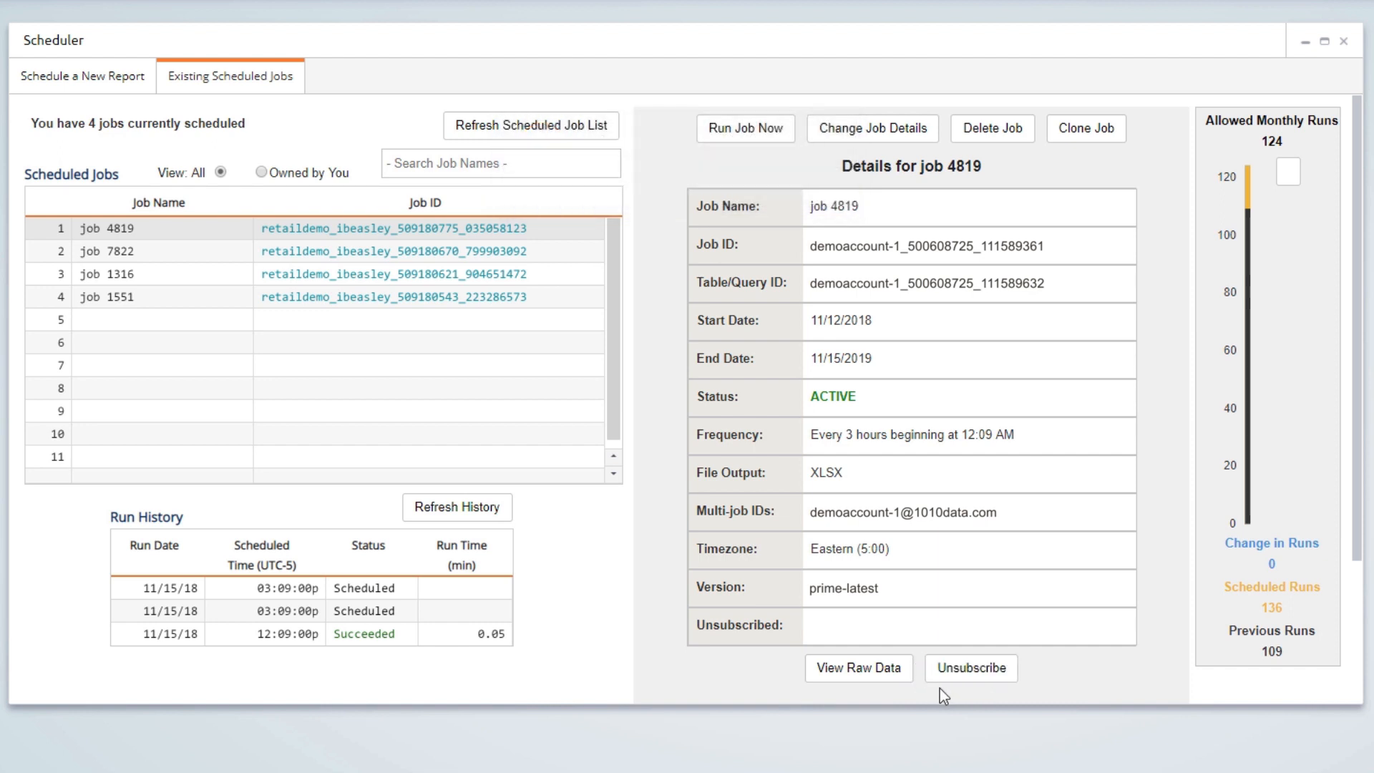
left_click(871, 128)
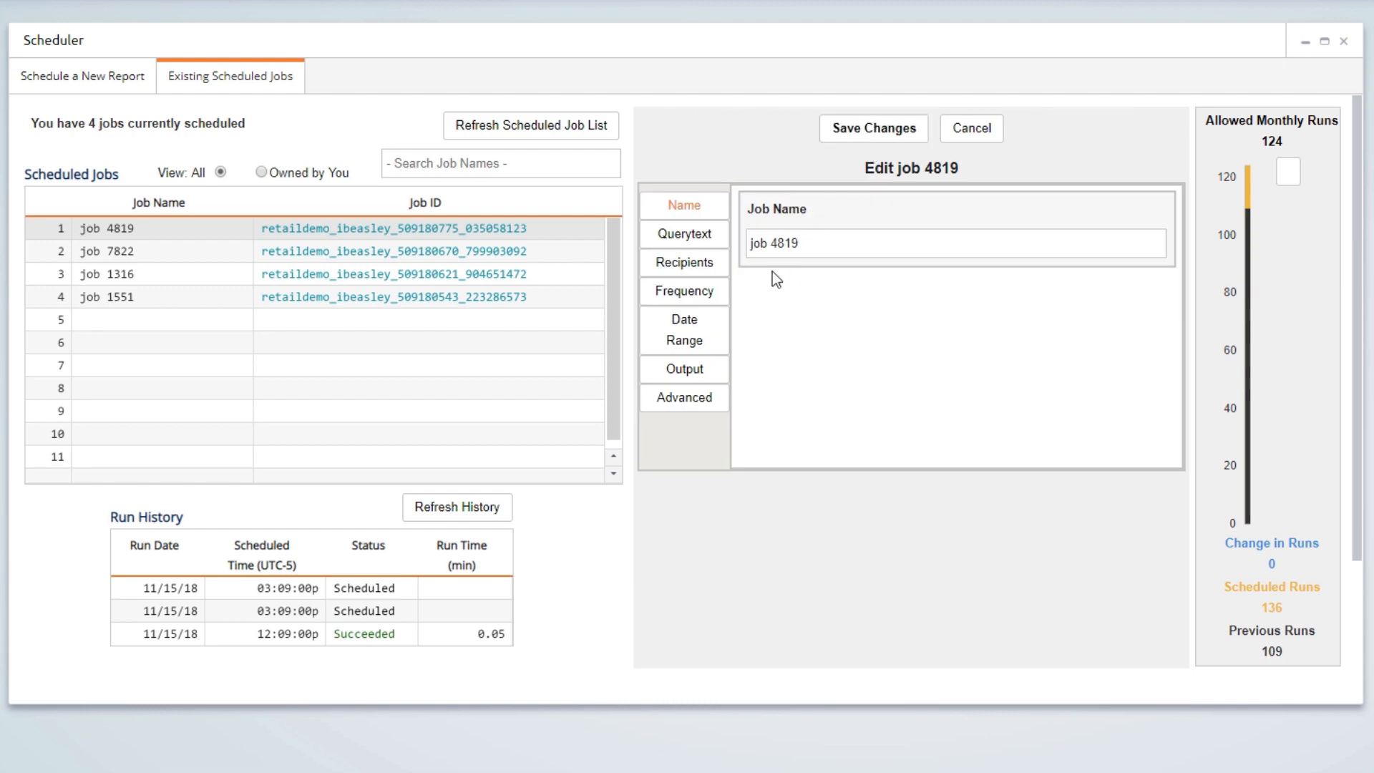
- View job 4819's Advanced tab with email thresholds, gateway version and debug mode, then close it
left_click(683, 397)
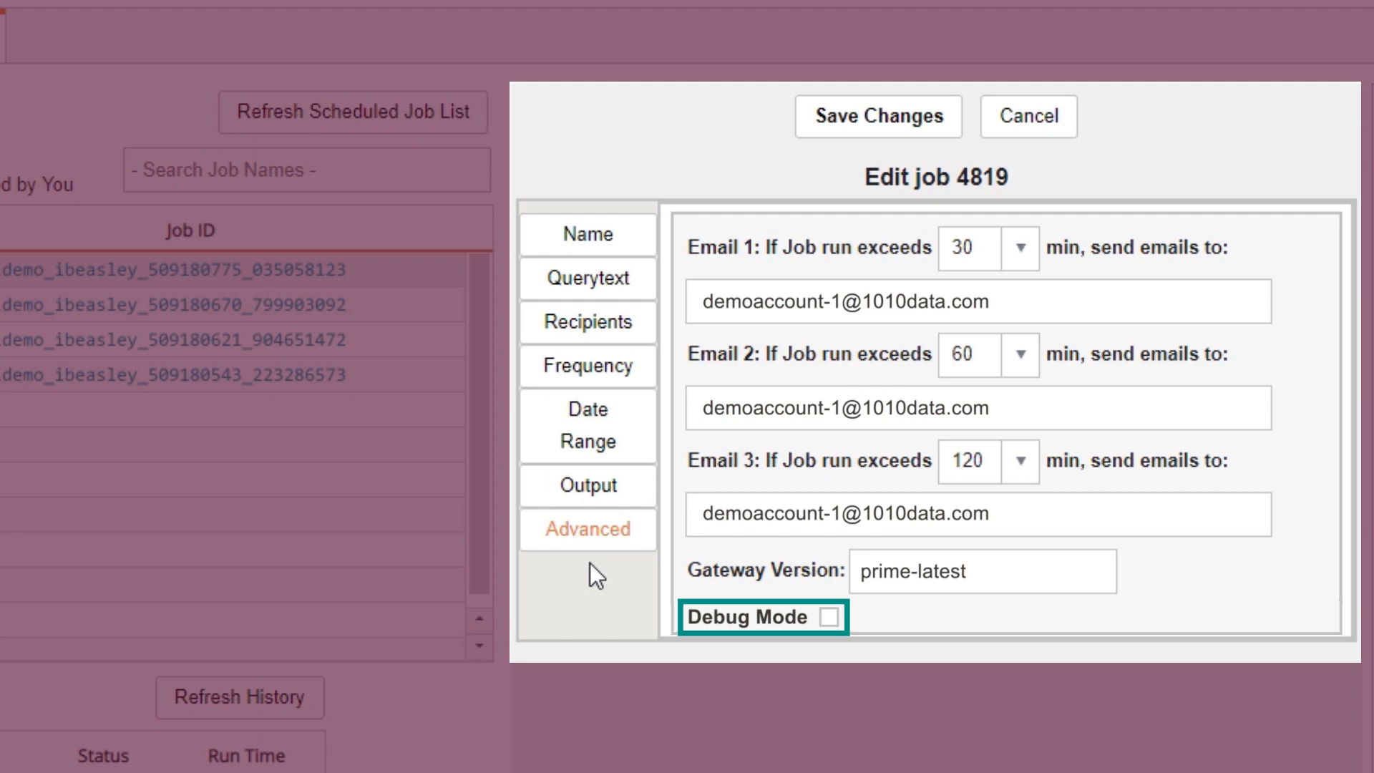
left_click(1027, 116)
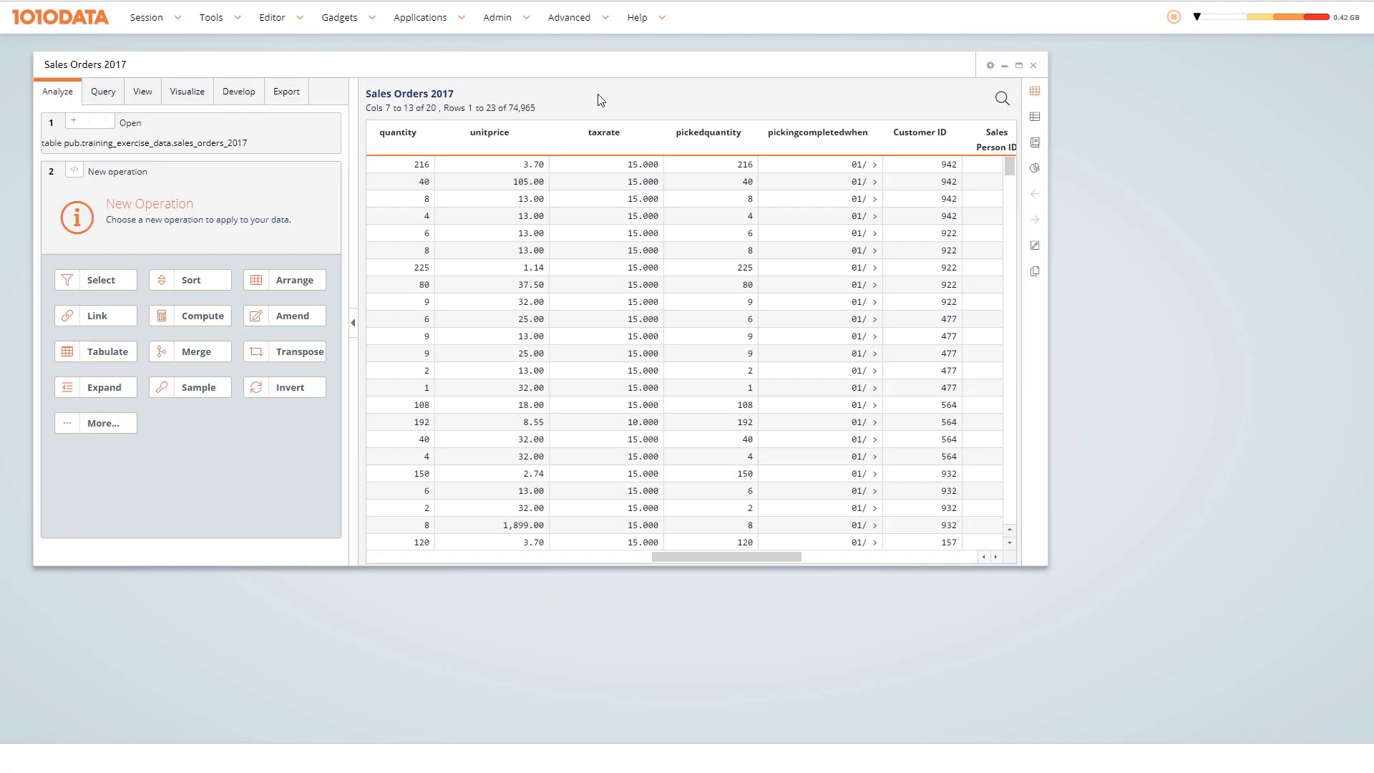
mouse_move(421, 292)
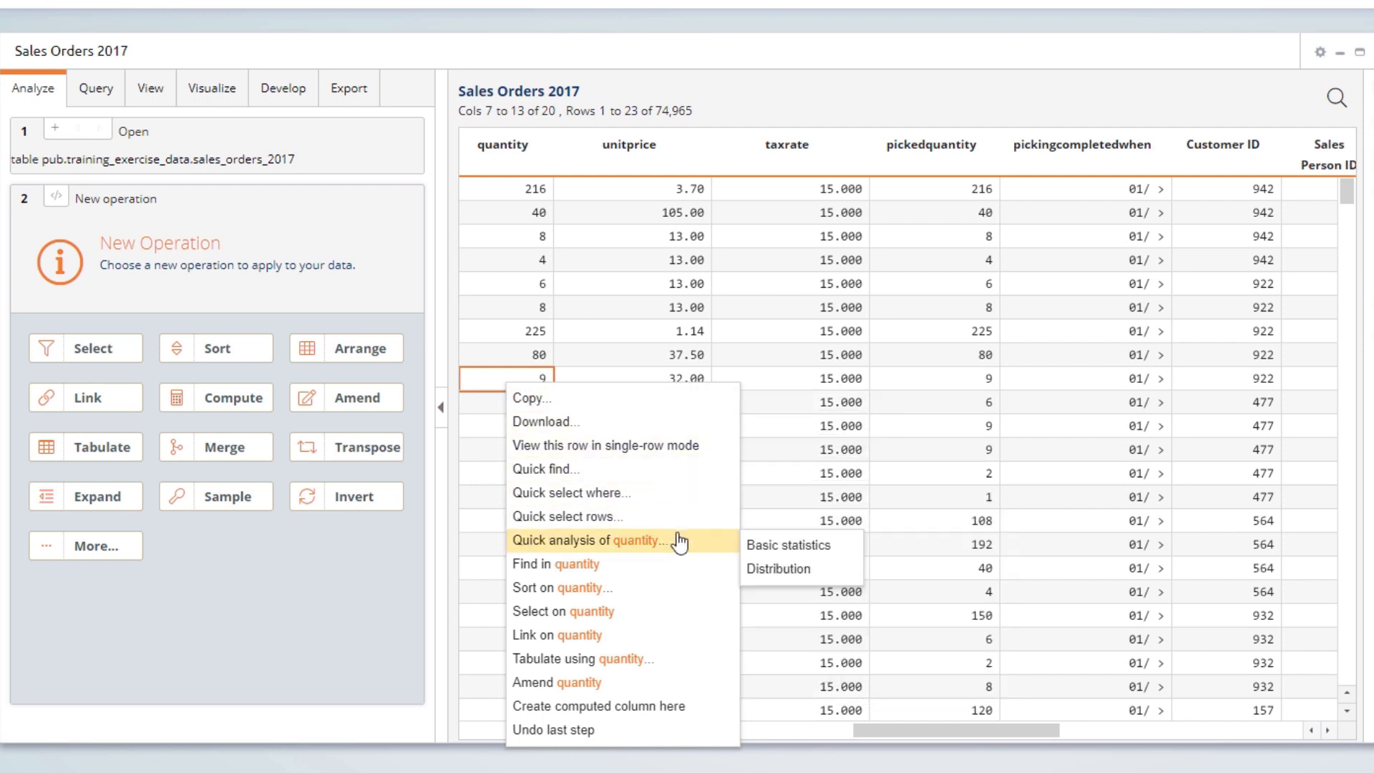
mouse_move(755, 545)
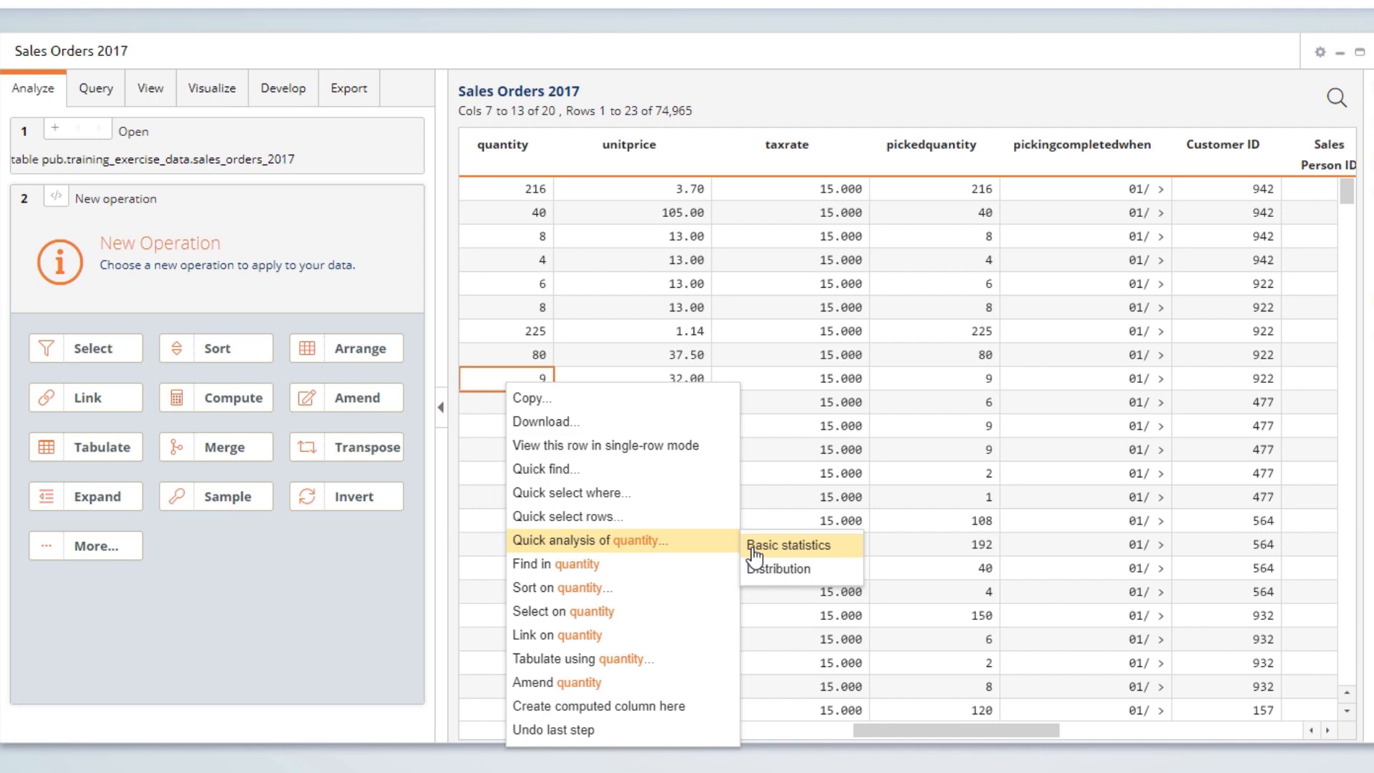
- Select Sales Orders 2017 rows with quantity 25.396825–276.190476 from the basic-statistics box plot
left_click(788, 545)
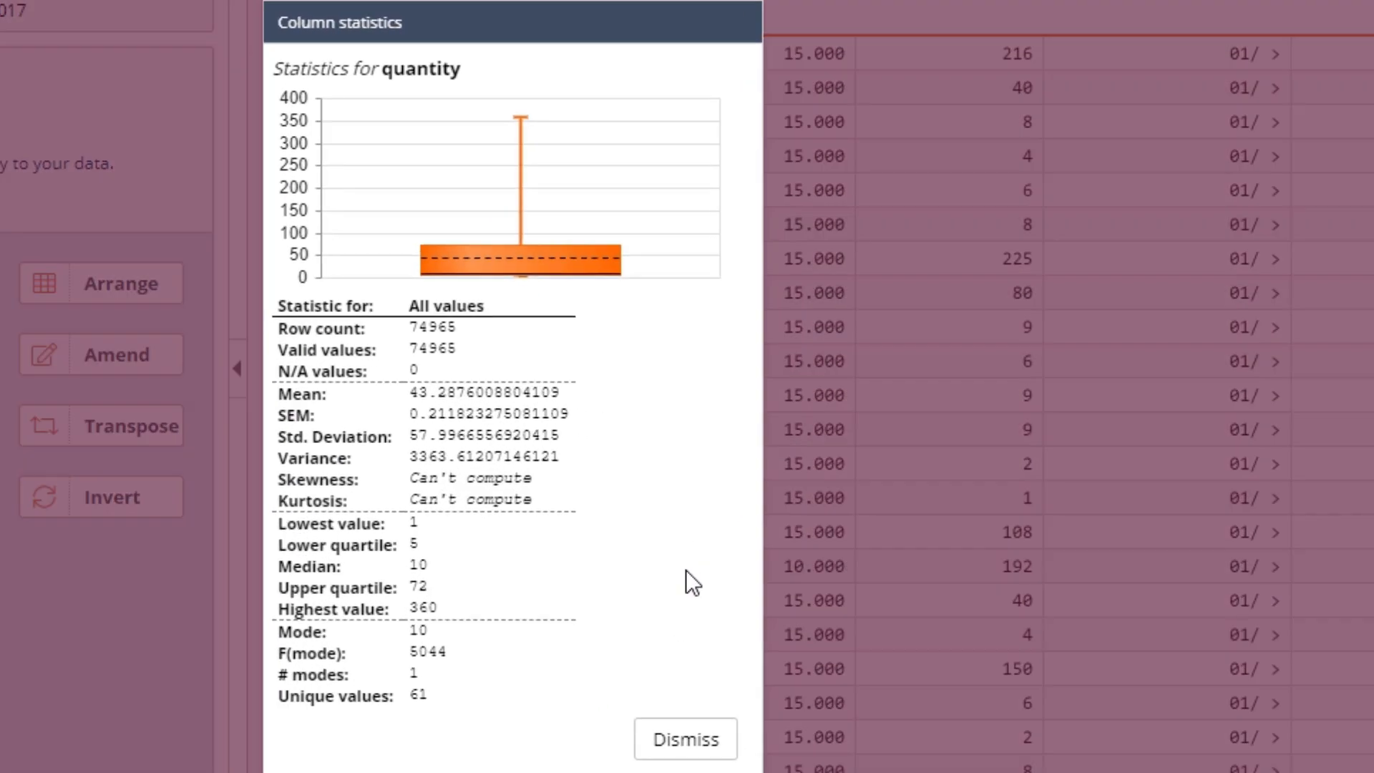
left_click(421, 329)
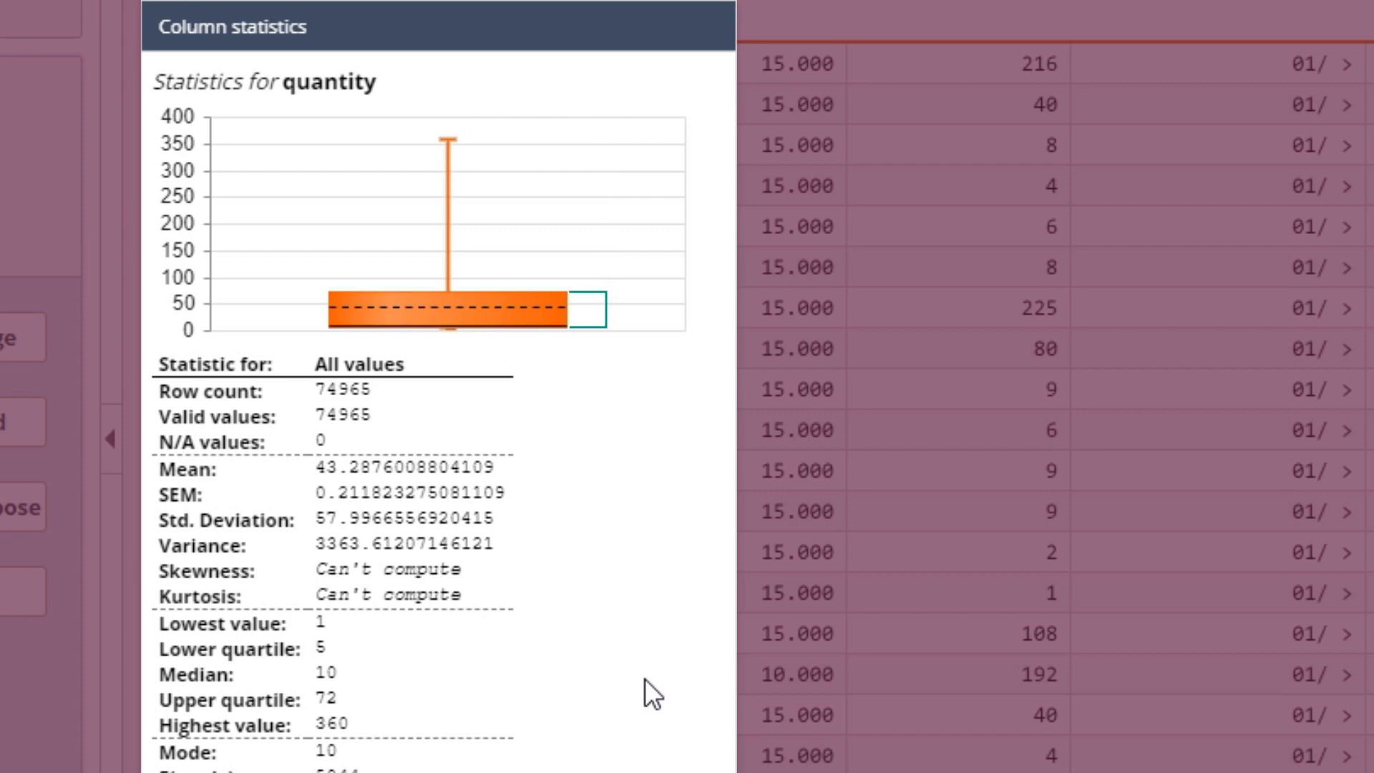
mouse_move(578, 307)
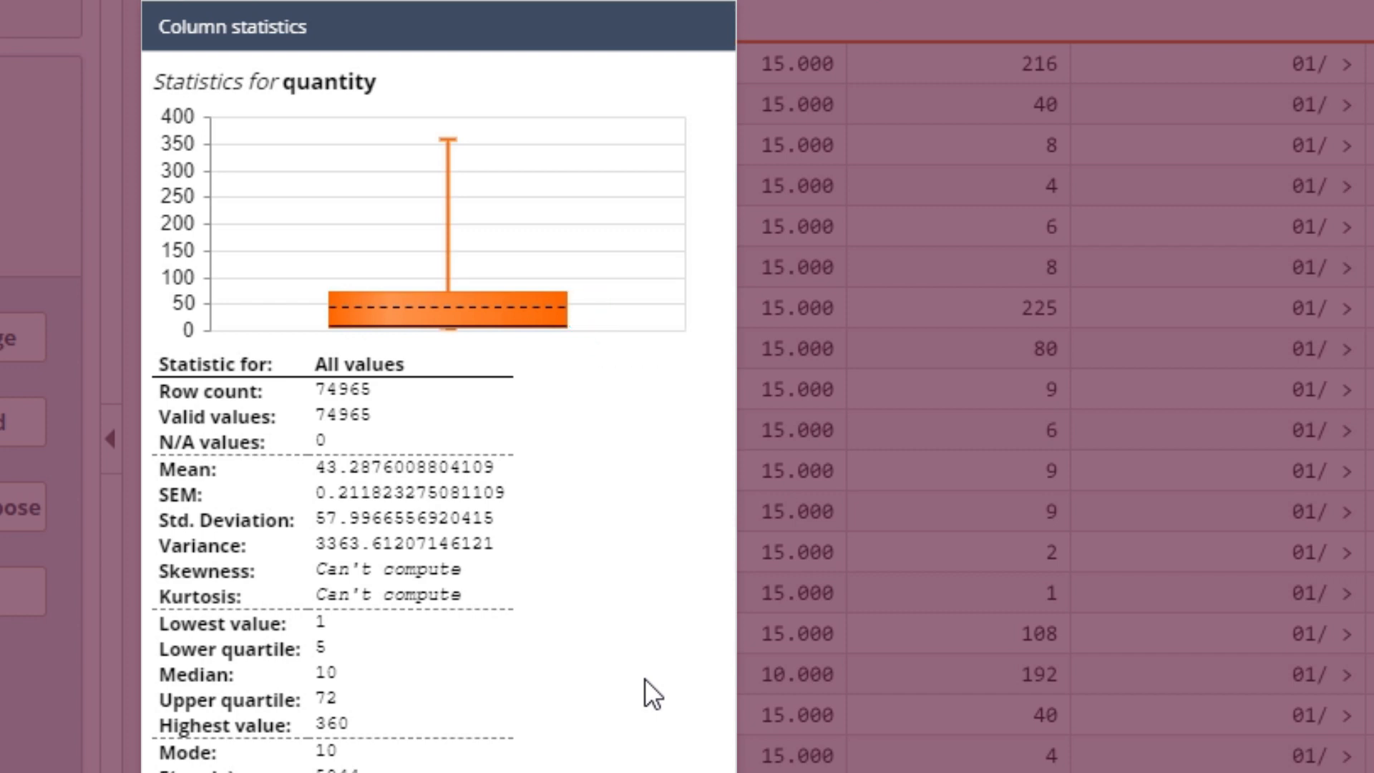
mouse_move(565, 307)
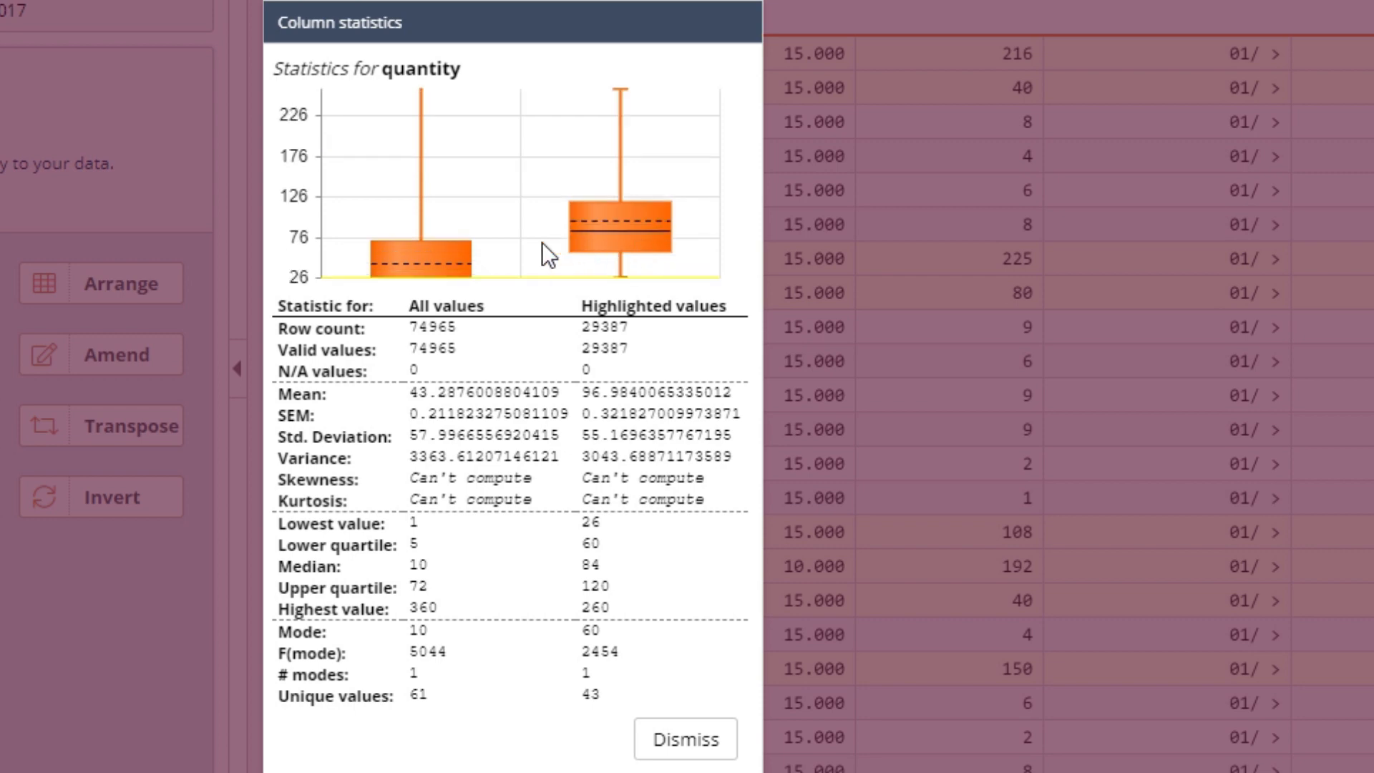
mouse_move(442, 267)
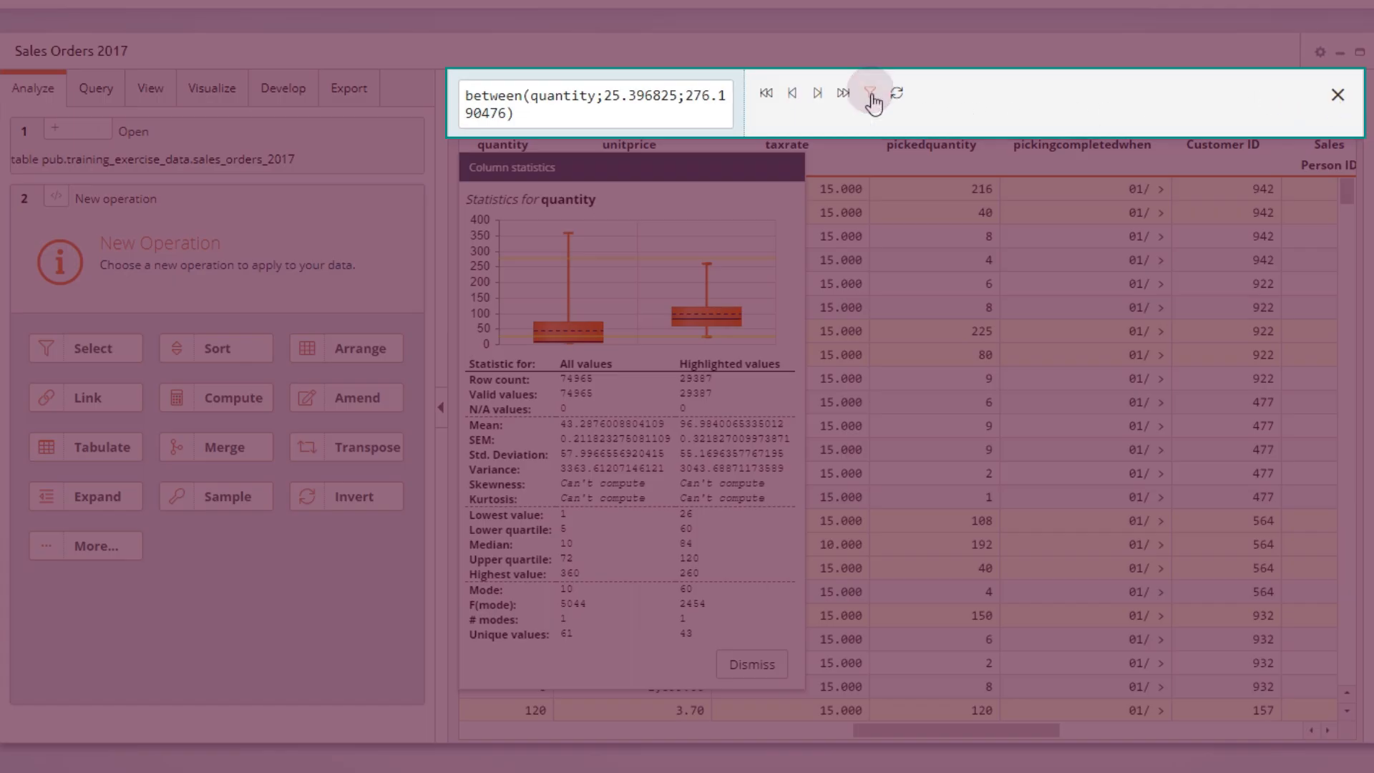
left_click(867, 93)
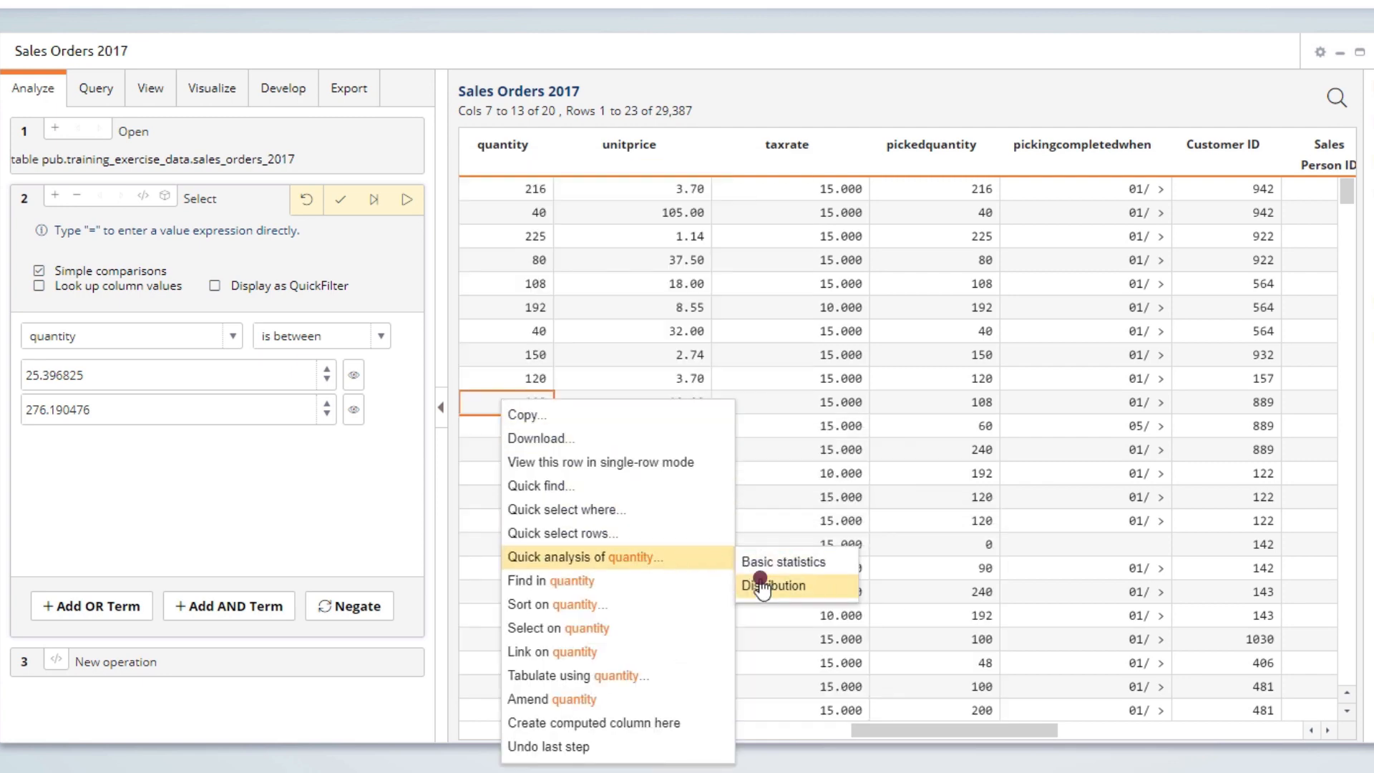
- Plot the quantity distribution histogram with Very fine binning and Normalize enabled
left_click(770, 585)
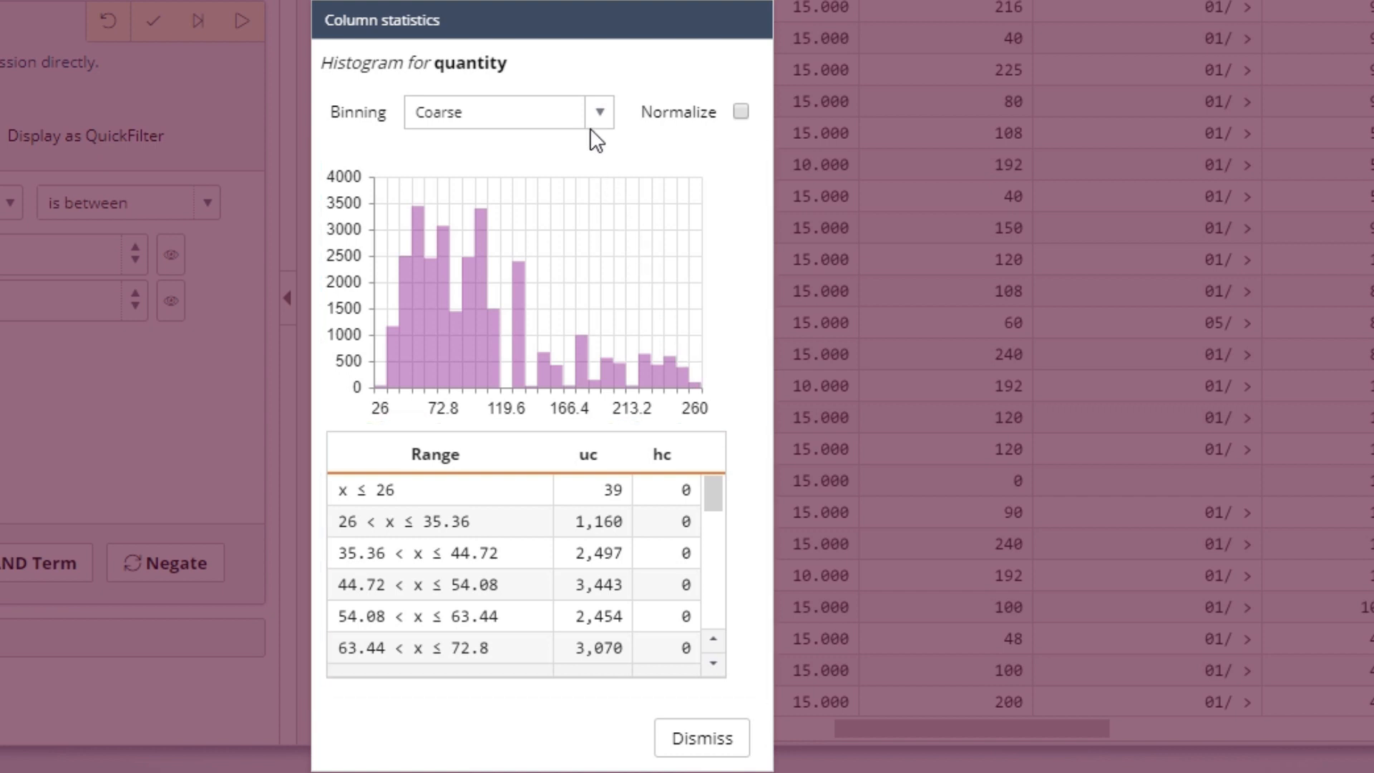
left_click(598, 111)
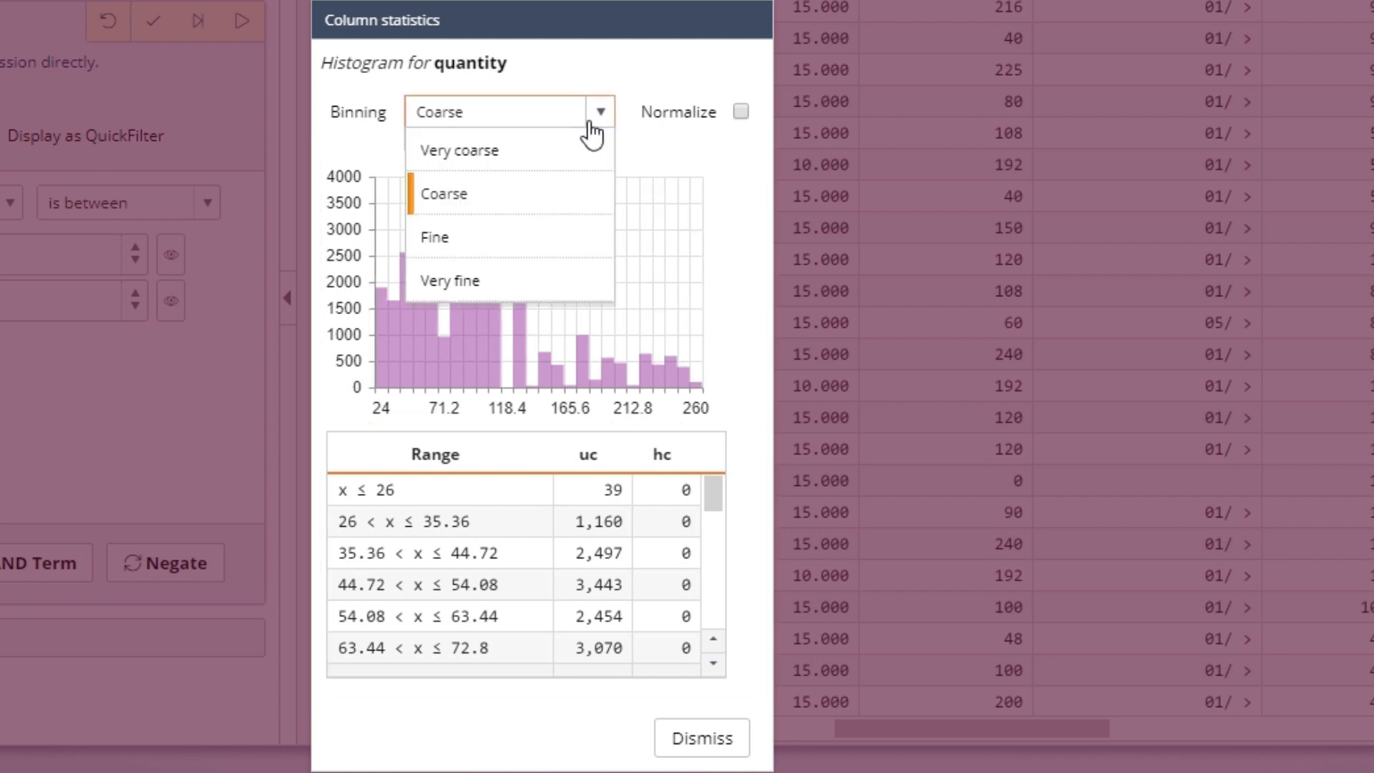
left_click(449, 281)
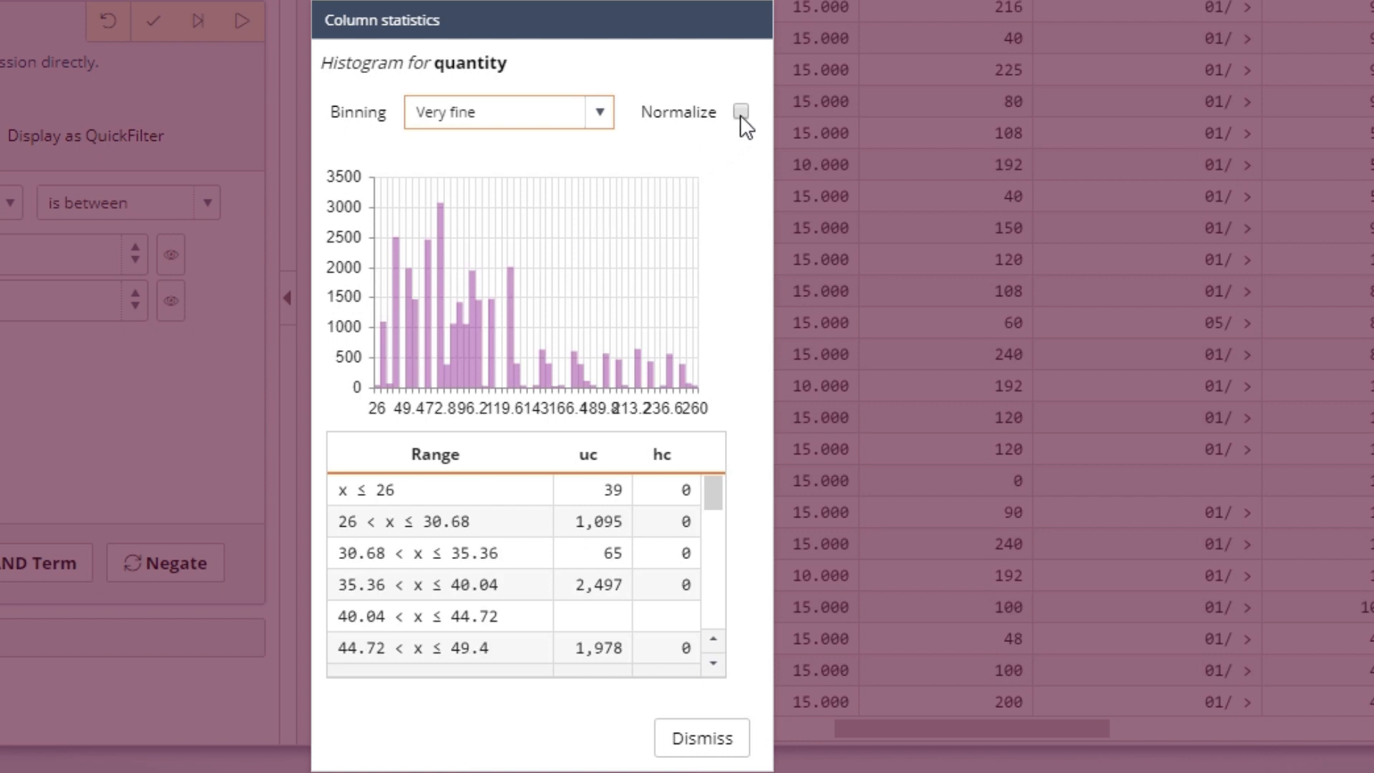
left_click(740, 111)
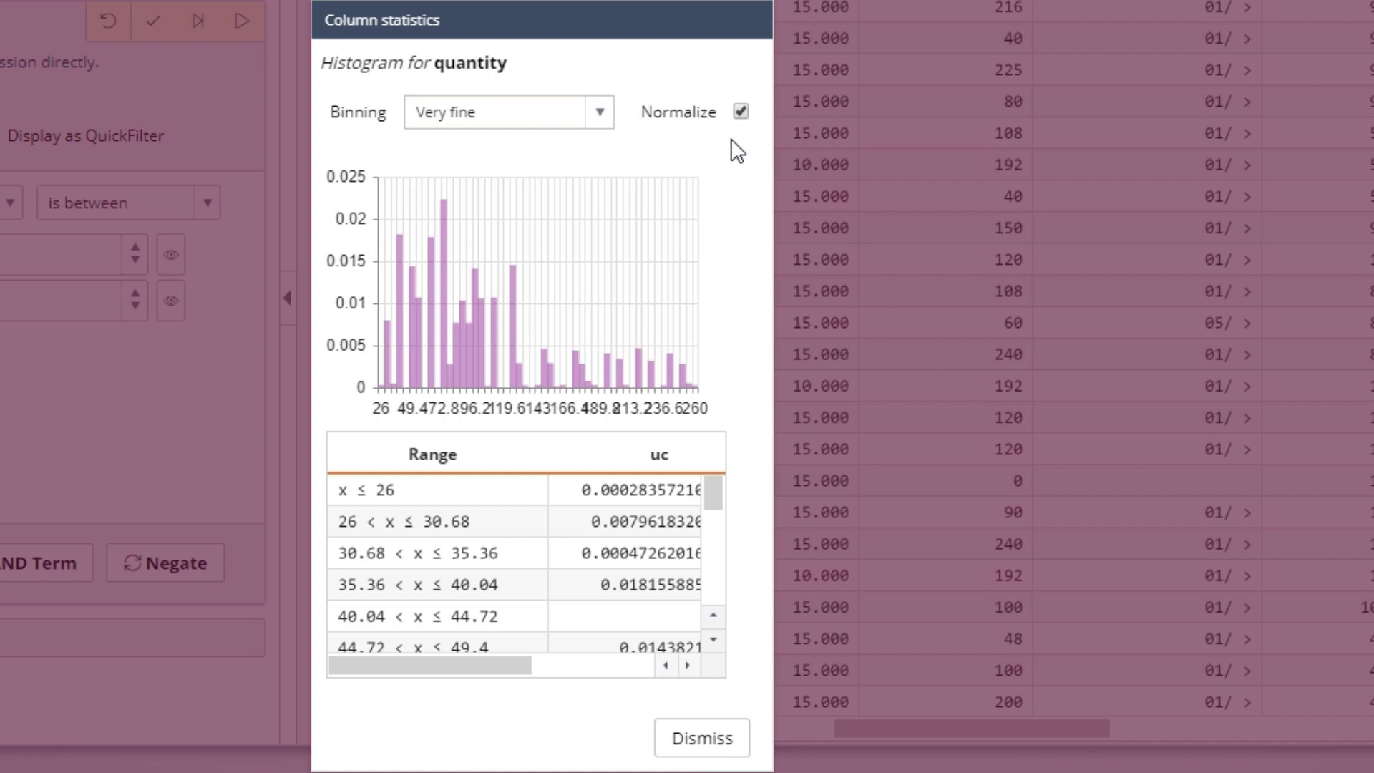
mouse_move(532, 240)
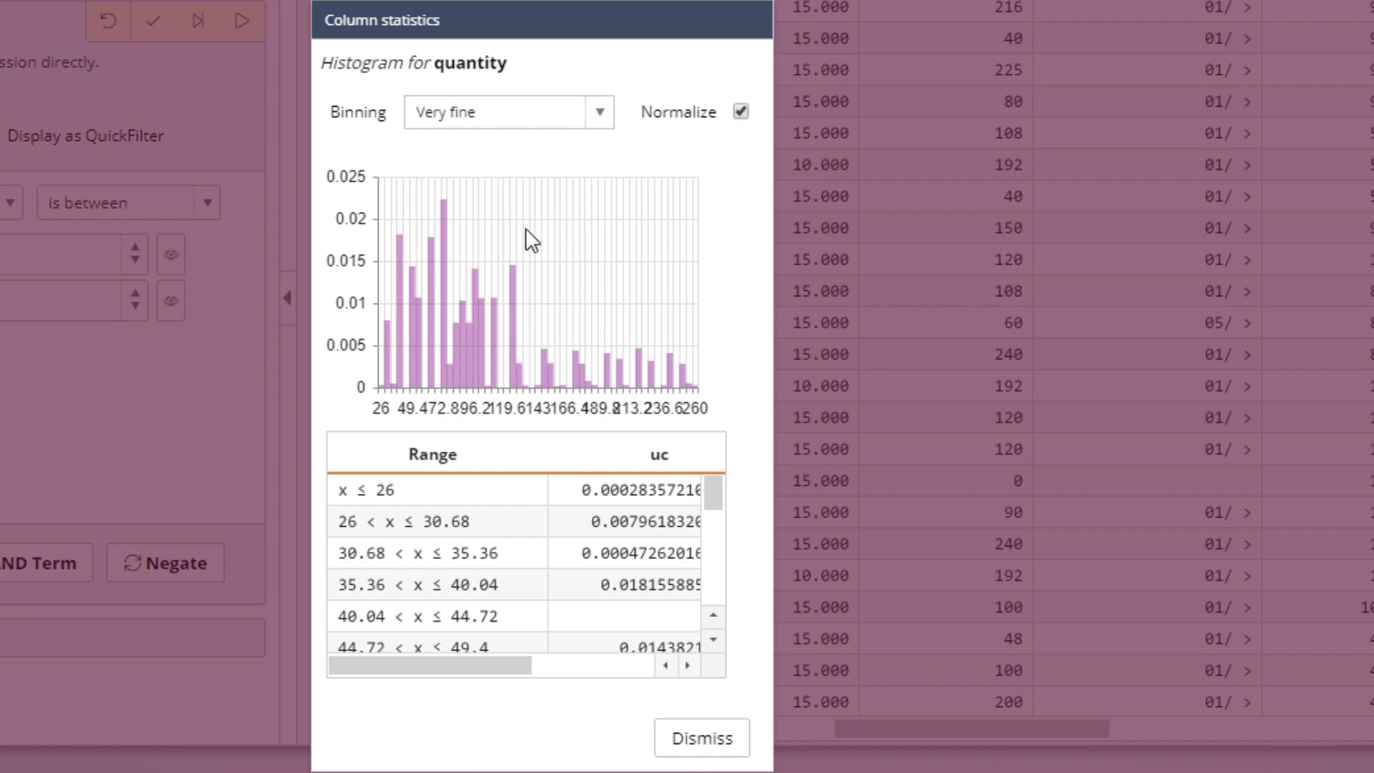